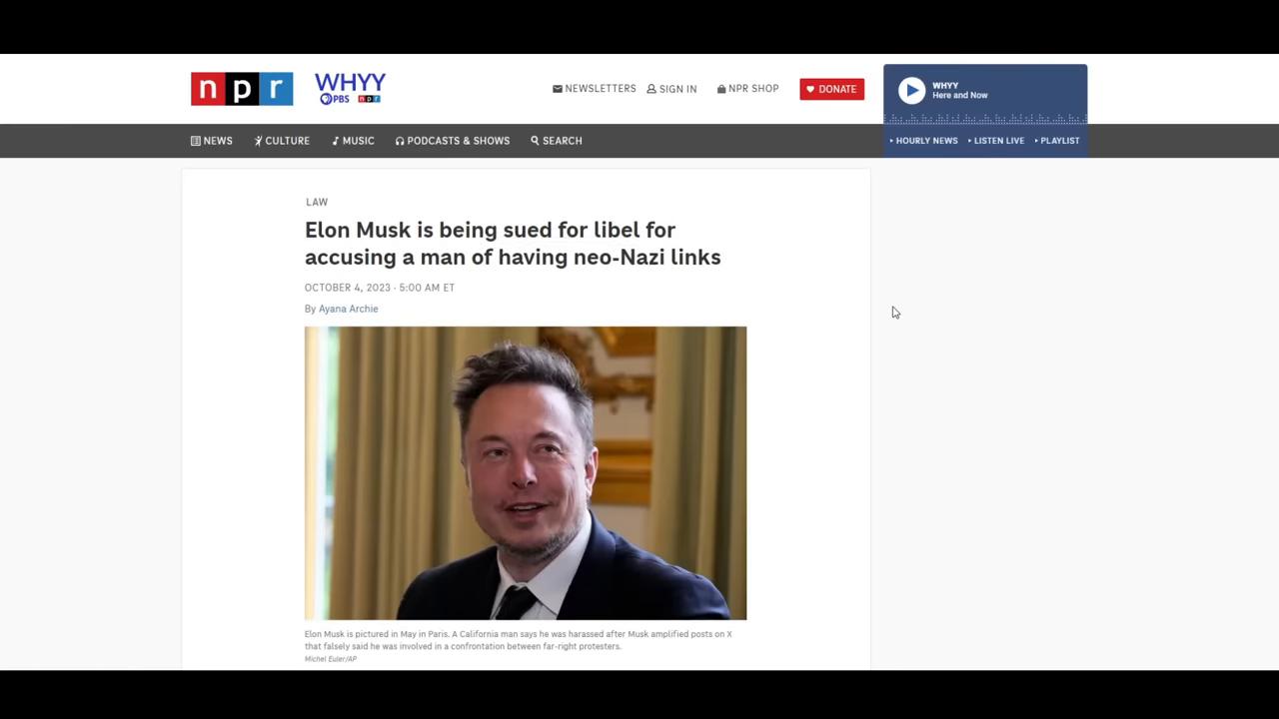
Step: Scroll down Musk's reply thread on X, backing up slightly to recheck a post
{"action": "scroll", "scroll_direction": "down", "scroll_amount": 3}
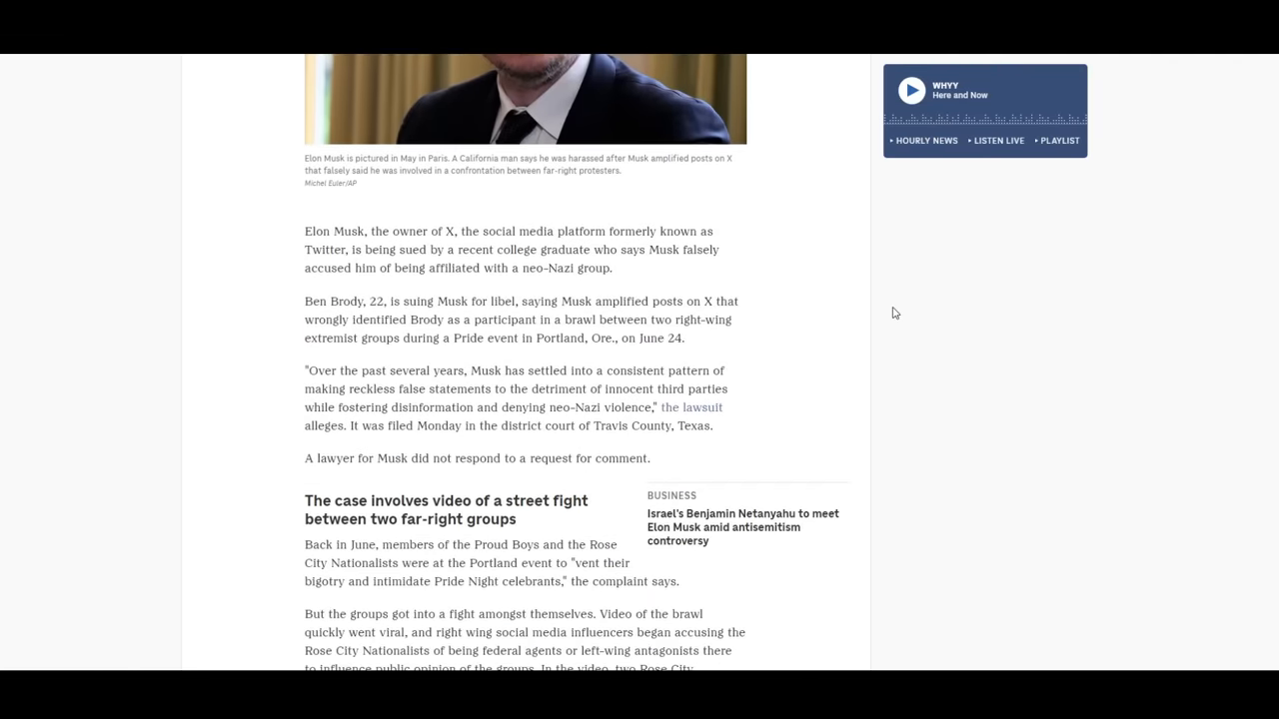
{"action": "scroll", "scroll_direction": "down", "scroll_amount": 3}
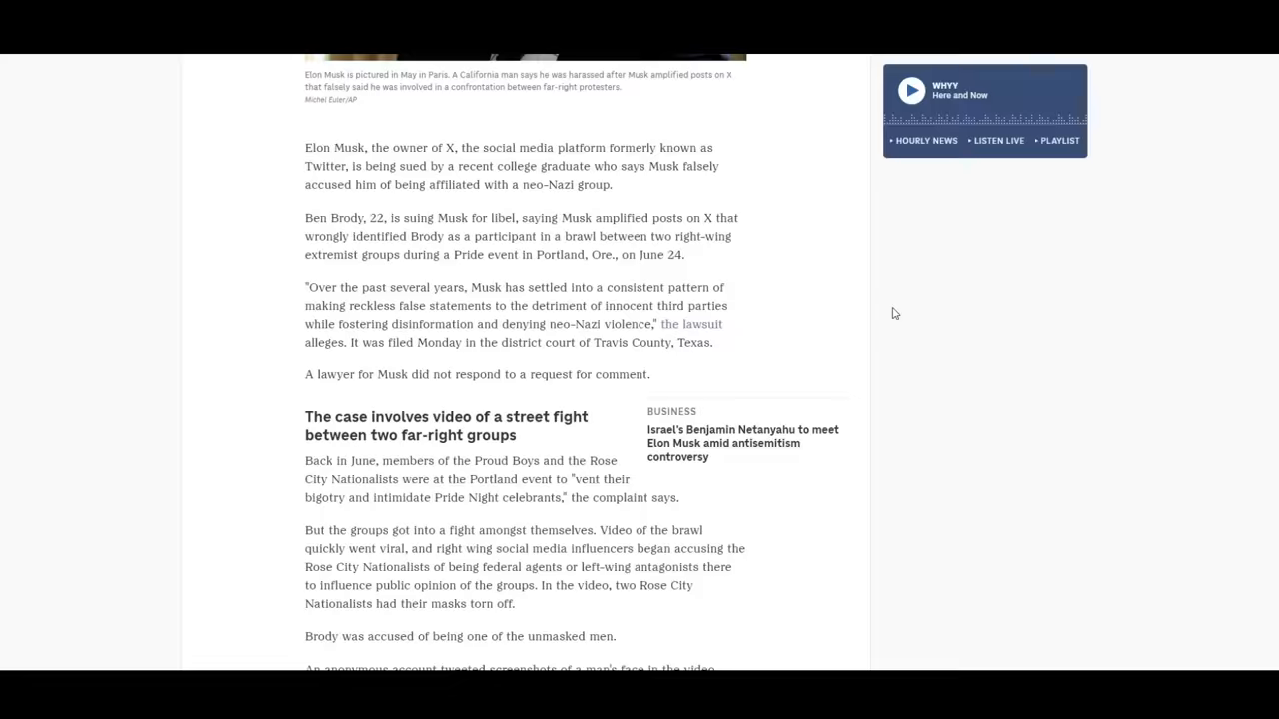
{"action": "scroll", "scroll_direction": "down", "scroll_amount": 3}
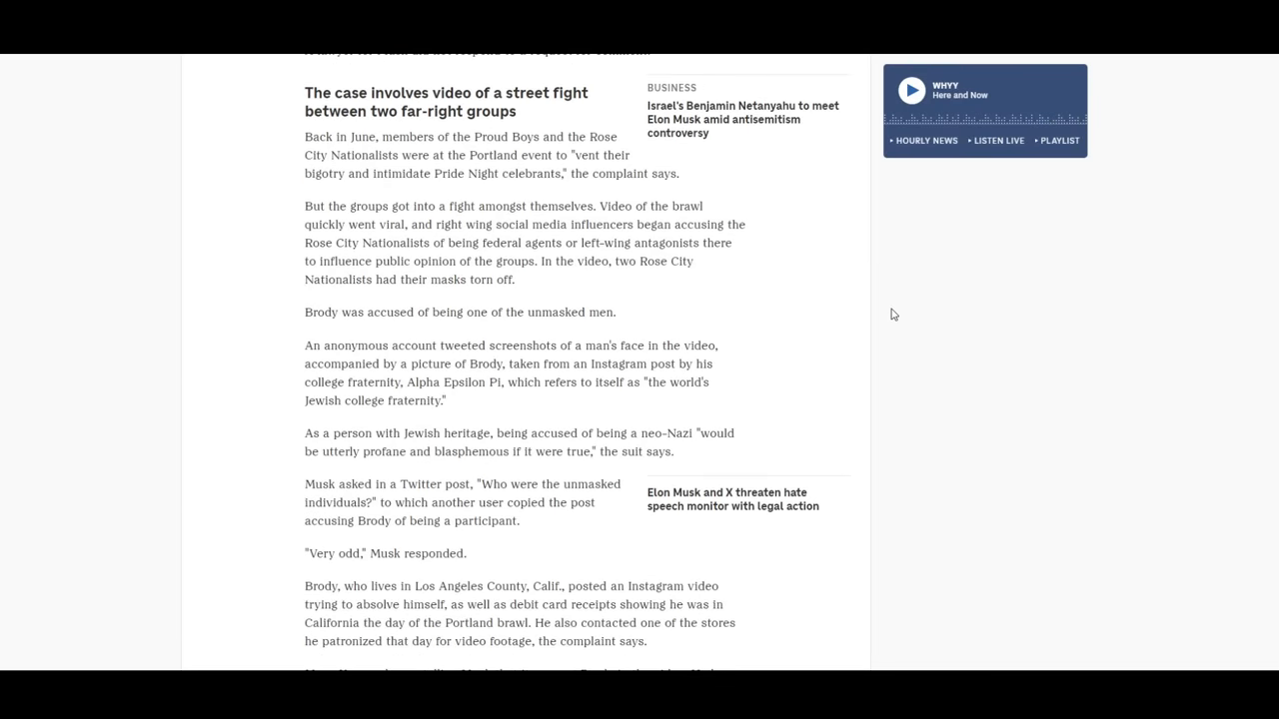
{"action": "scroll", "scroll_direction": "down", "scroll_amount": 3}
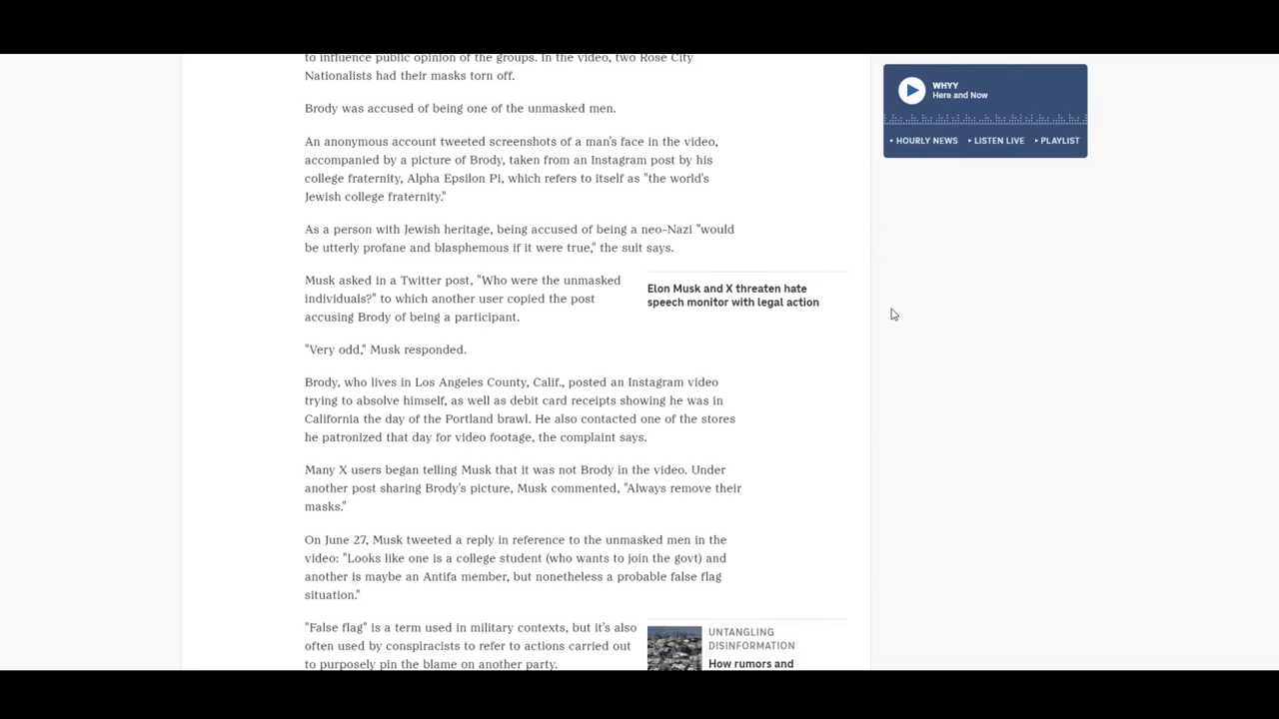
{"action": "scroll", "scroll_direction": "down", "scroll_amount": 3}
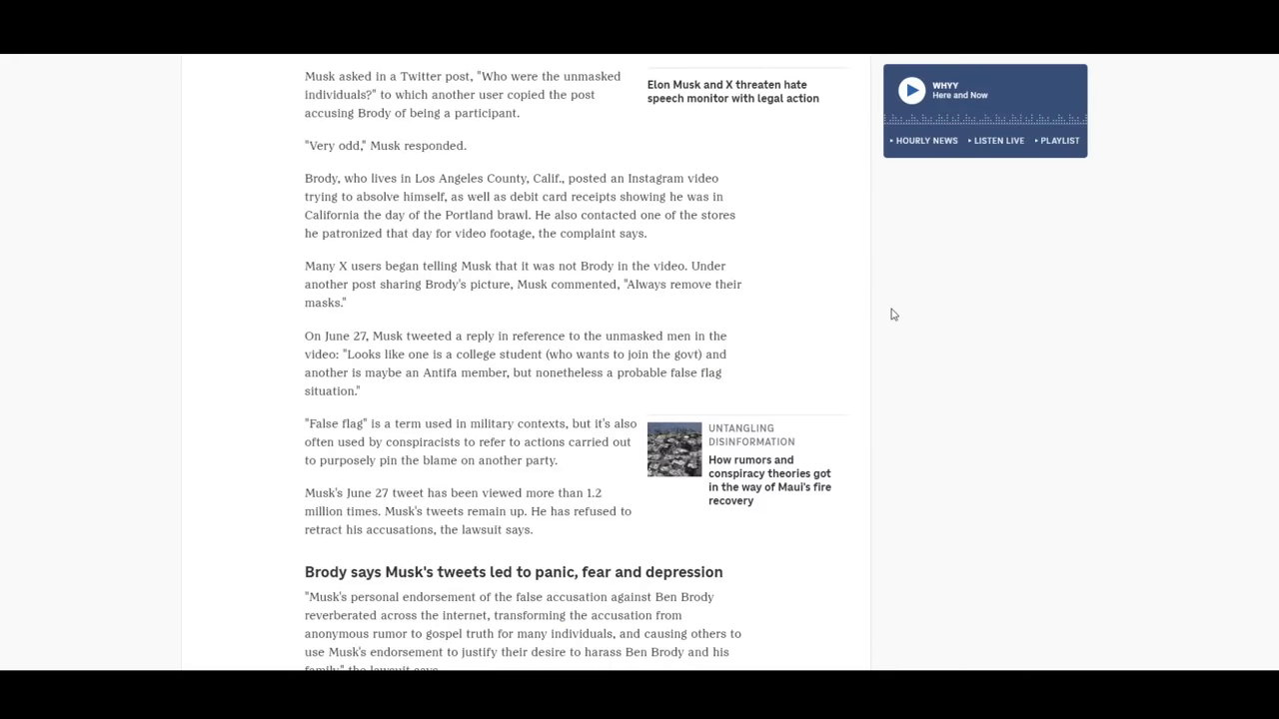
{"action": "scroll", "scroll_direction": "down", "scroll_amount": 3}
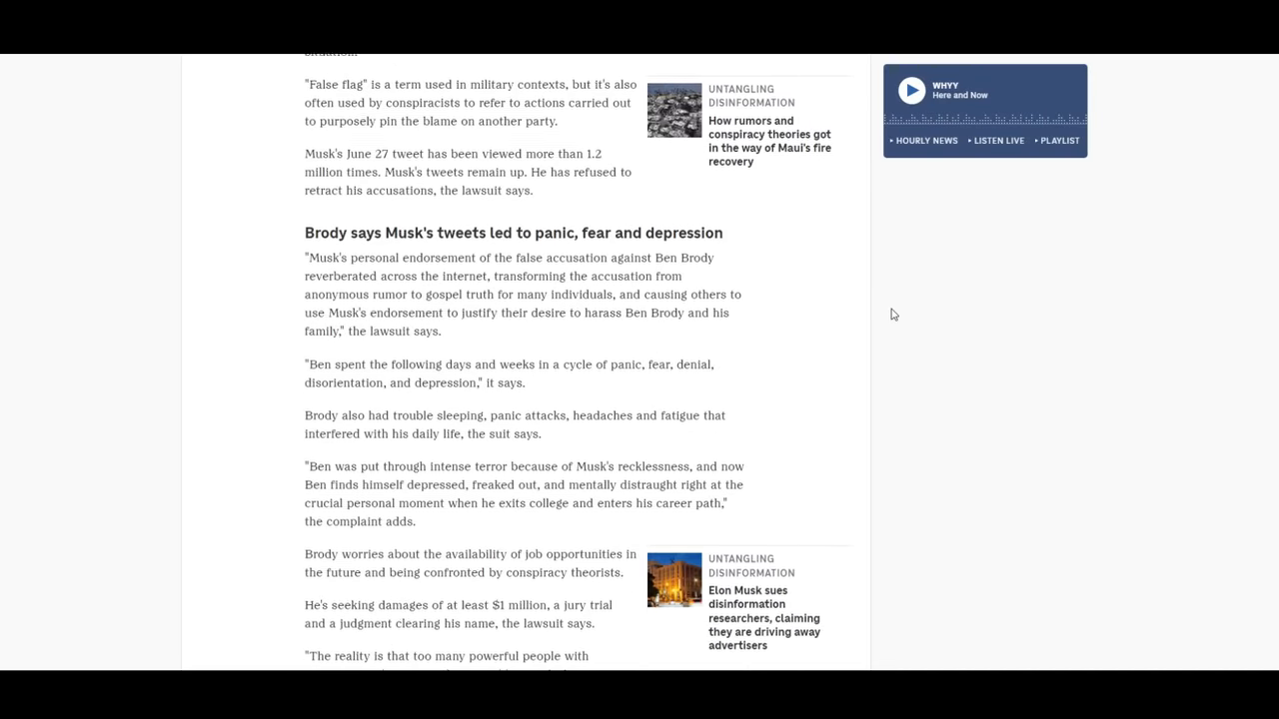
{"action": "scroll", "scroll_direction": "down", "scroll_amount": 3}
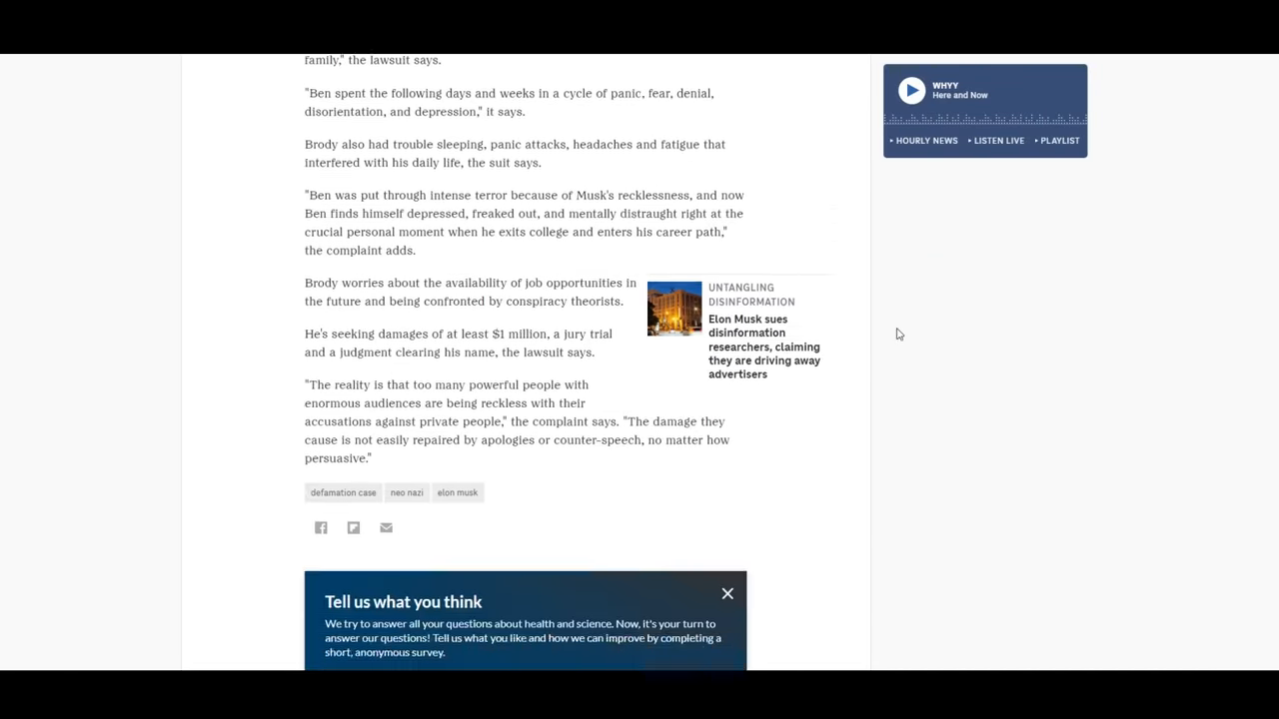
{"action": "scroll", "scroll_direction": "up", "scroll_amount": 3}
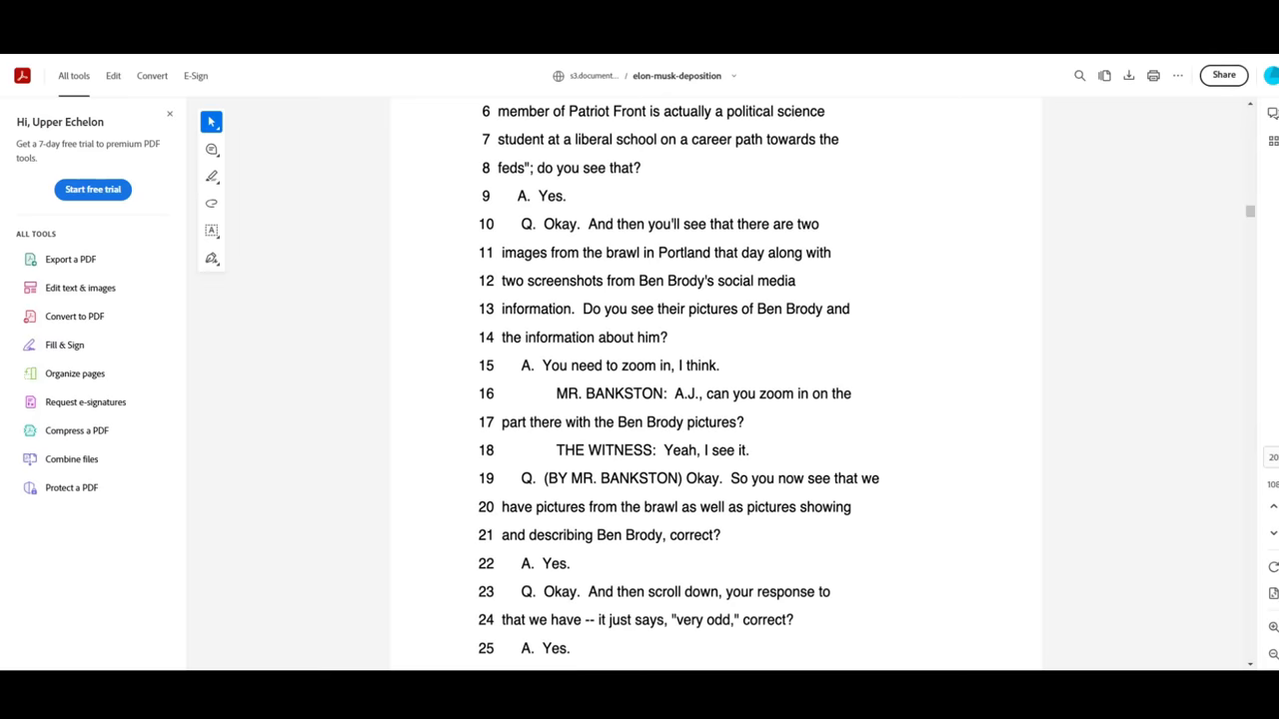
Step: Continue down to the test account's 'Is this a real peon video?' reply and bring up the Elon Test profile
{"action": "scroll", "scroll_direction": "down", "scroll_amount": 3}
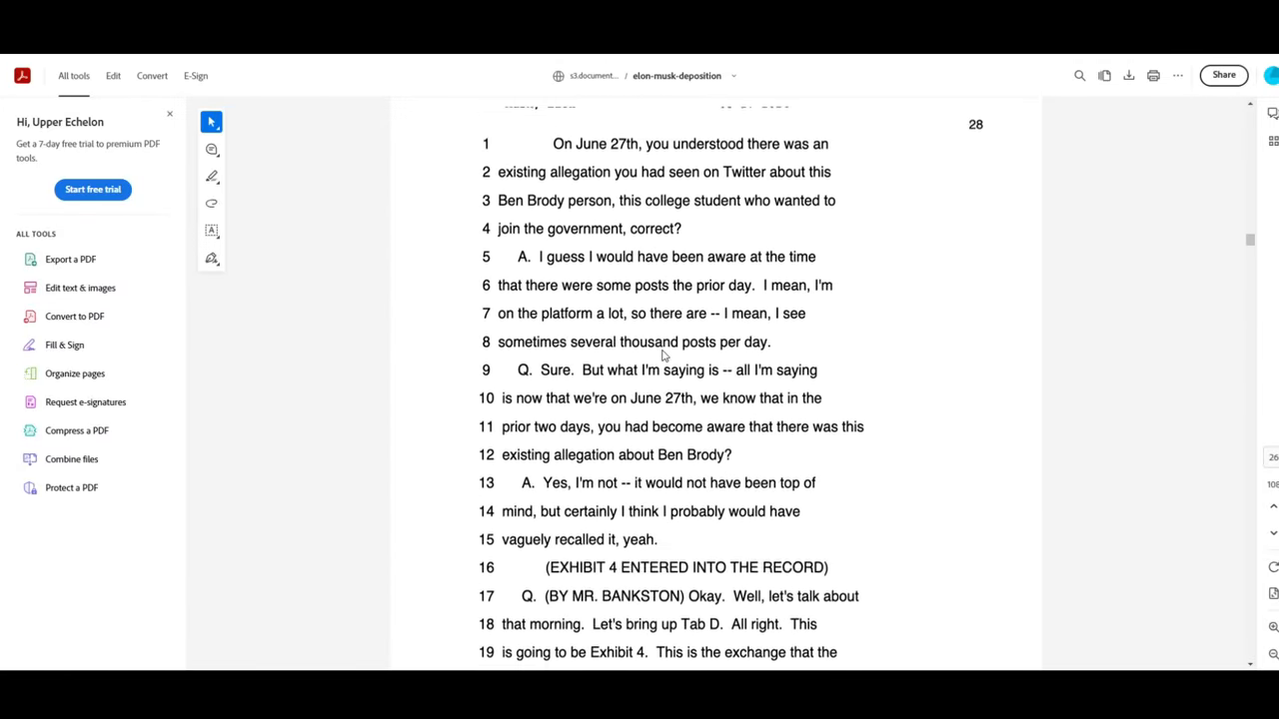
{"action": "scroll", "scroll_direction": "down", "scroll_amount": 3}
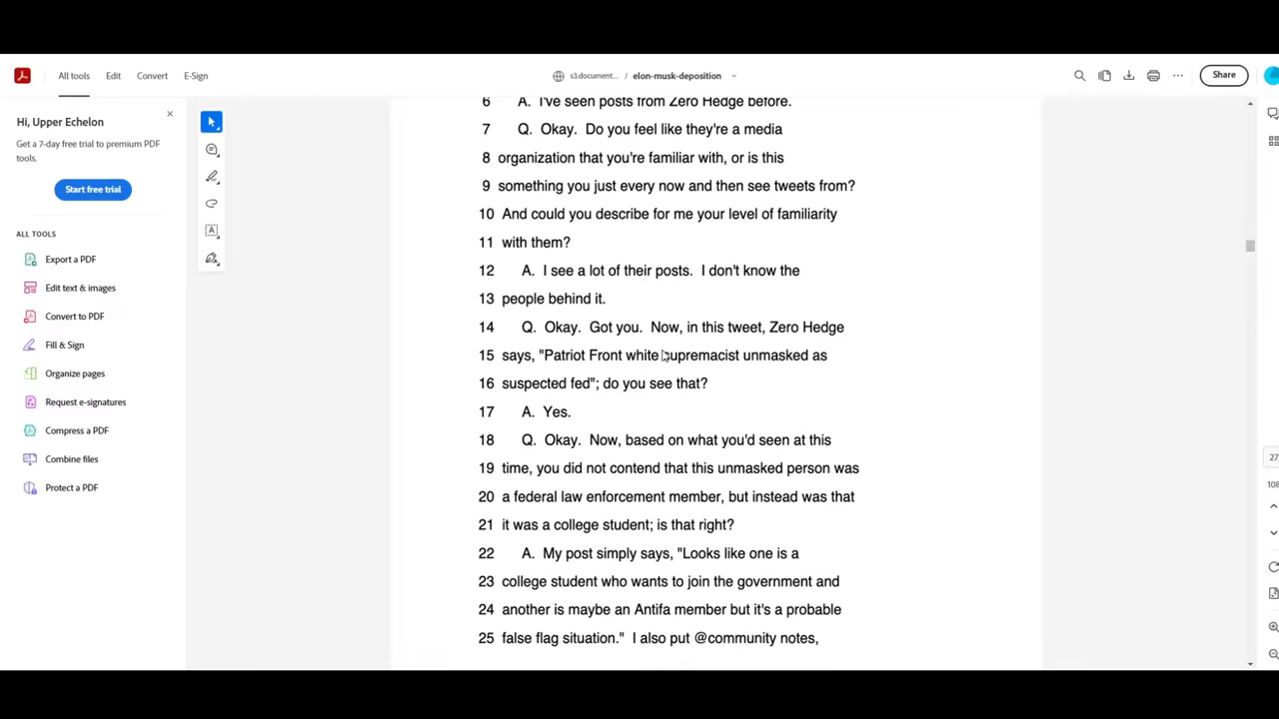
{"action": "scroll", "scroll_direction": "down", "scroll_amount": 3}
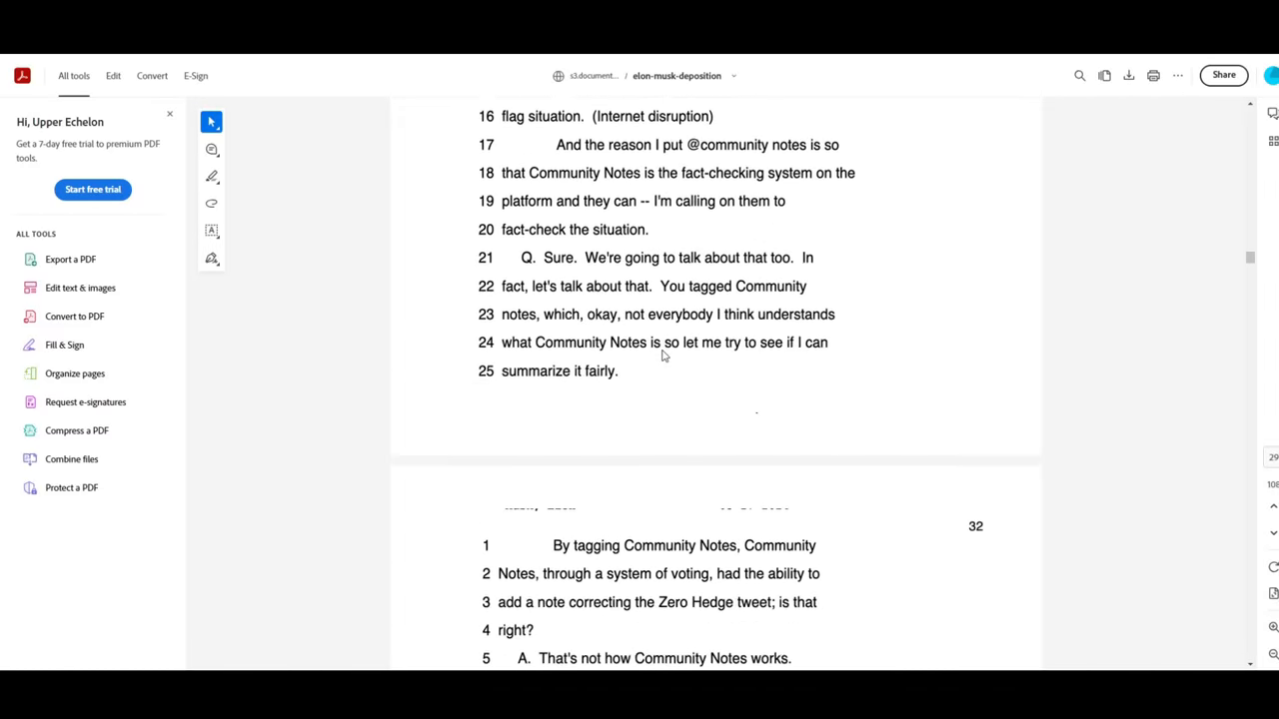
{"action": "scroll", "scroll_direction": "down", "scroll_amount": 3}
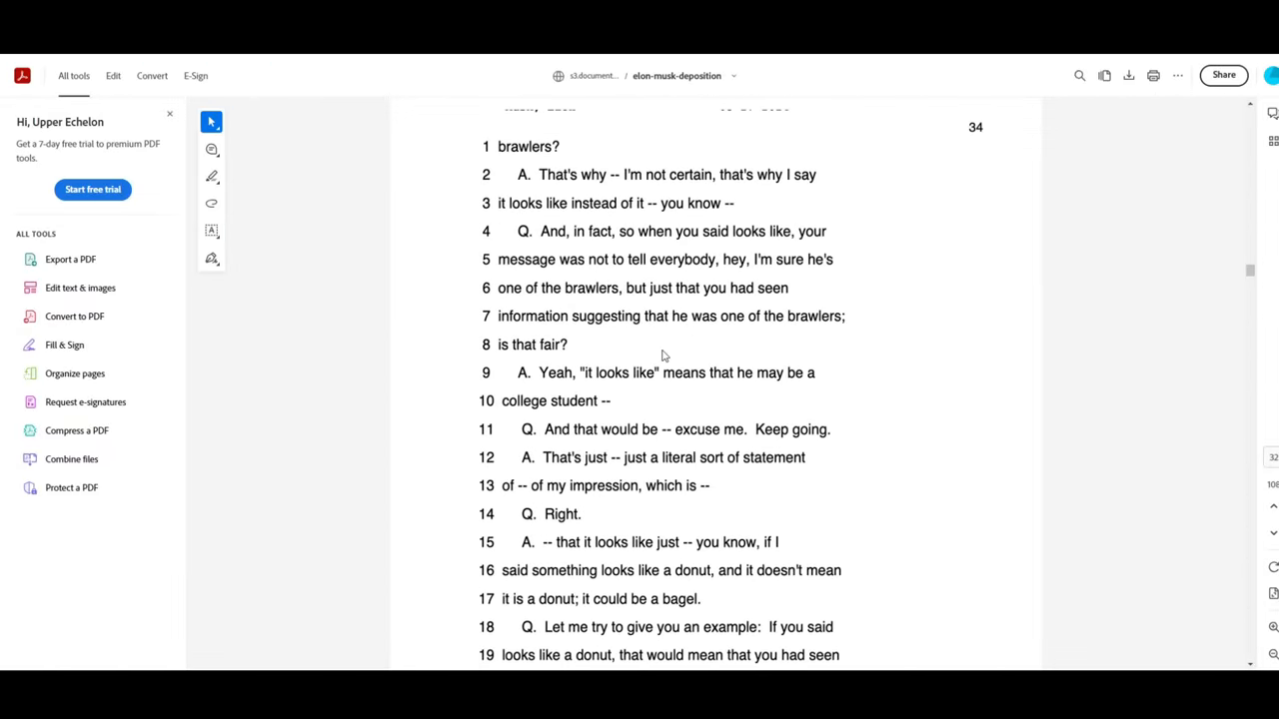
{"action": "scroll", "scroll_direction": "down", "scroll_amount": 3}
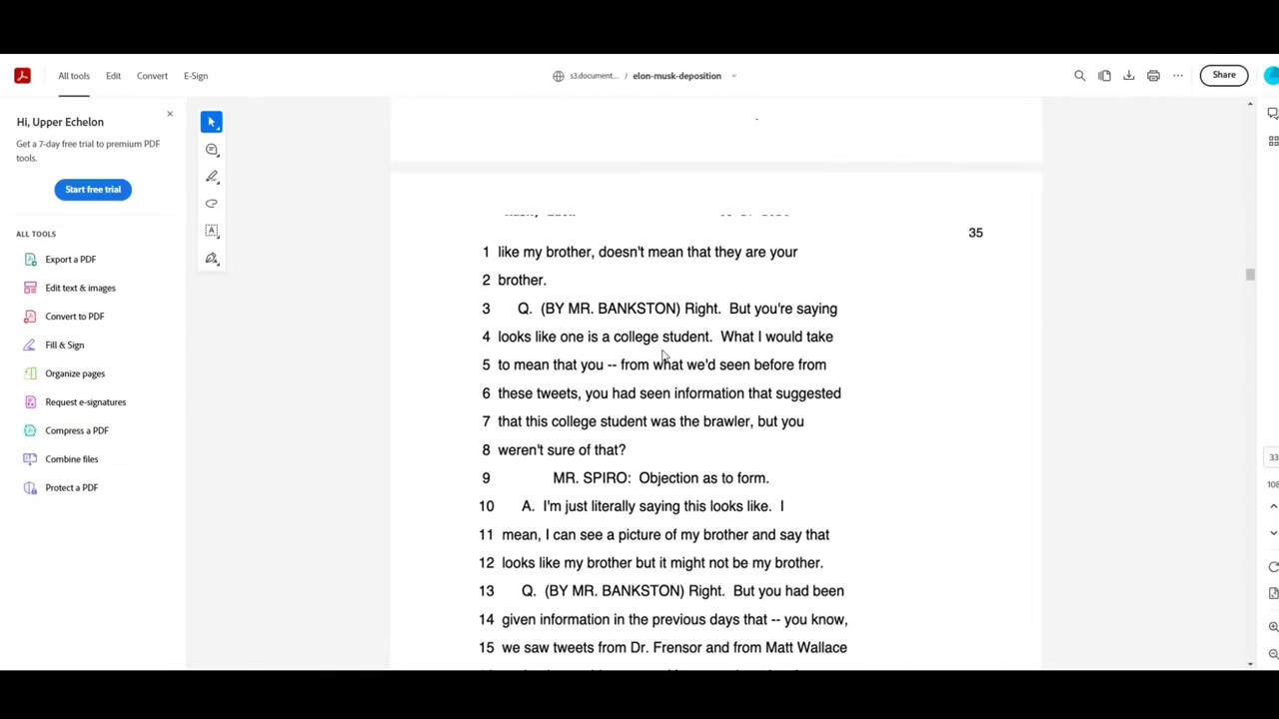
{"action": "scroll", "scroll_direction": "down", "scroll_amount": 3}
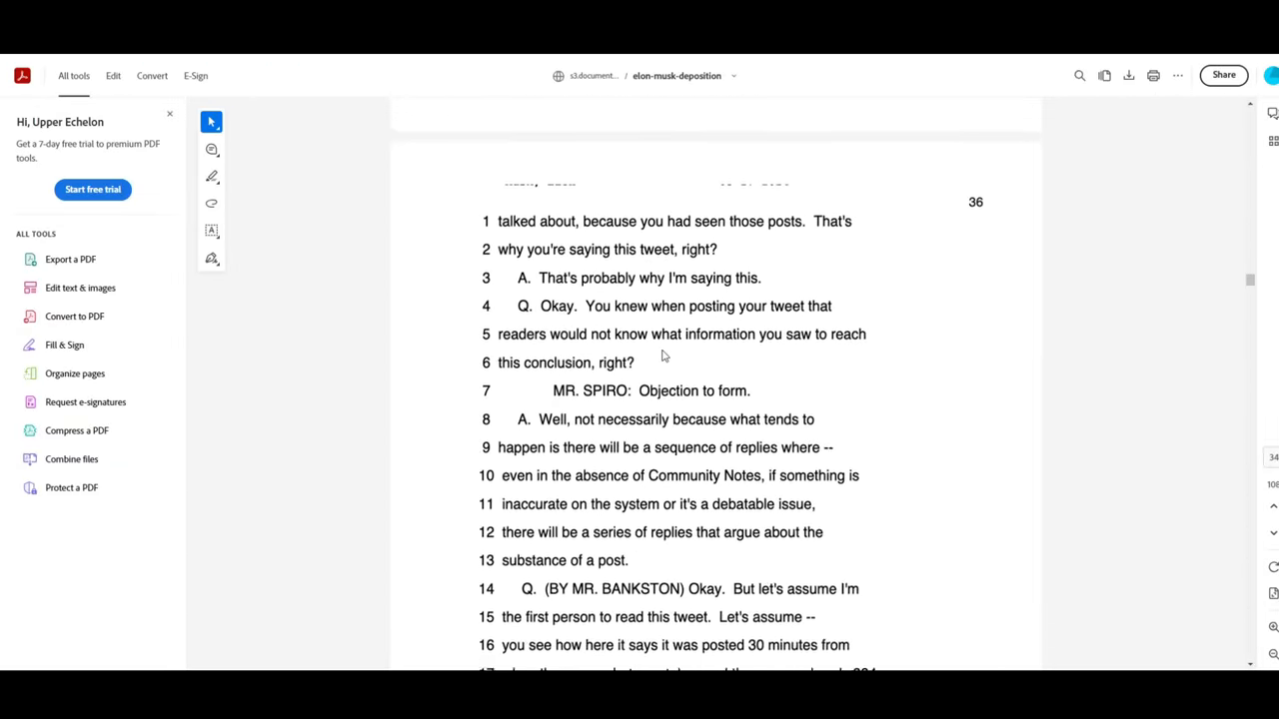
{"action": "scroll", "scroll_direction": "down", "scroll_amount": 3}
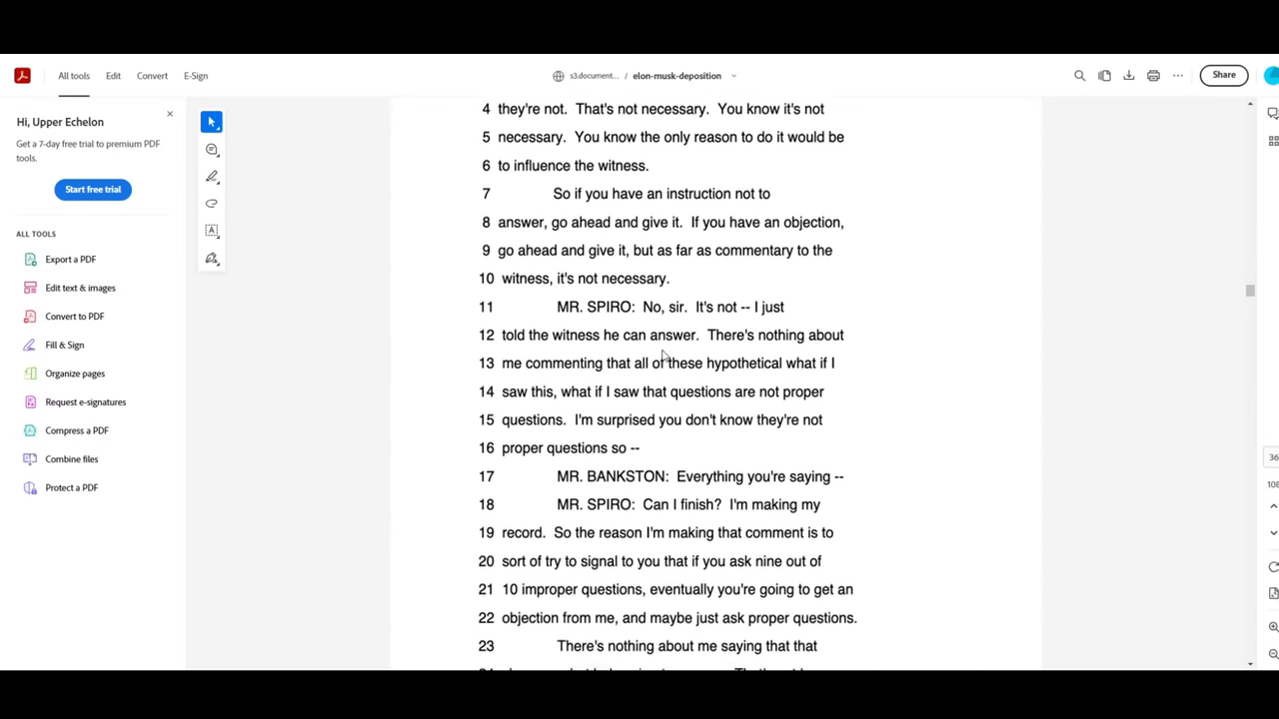
{"action": "scroll", "scroll_direction": "down", "scroll_amount": 3}
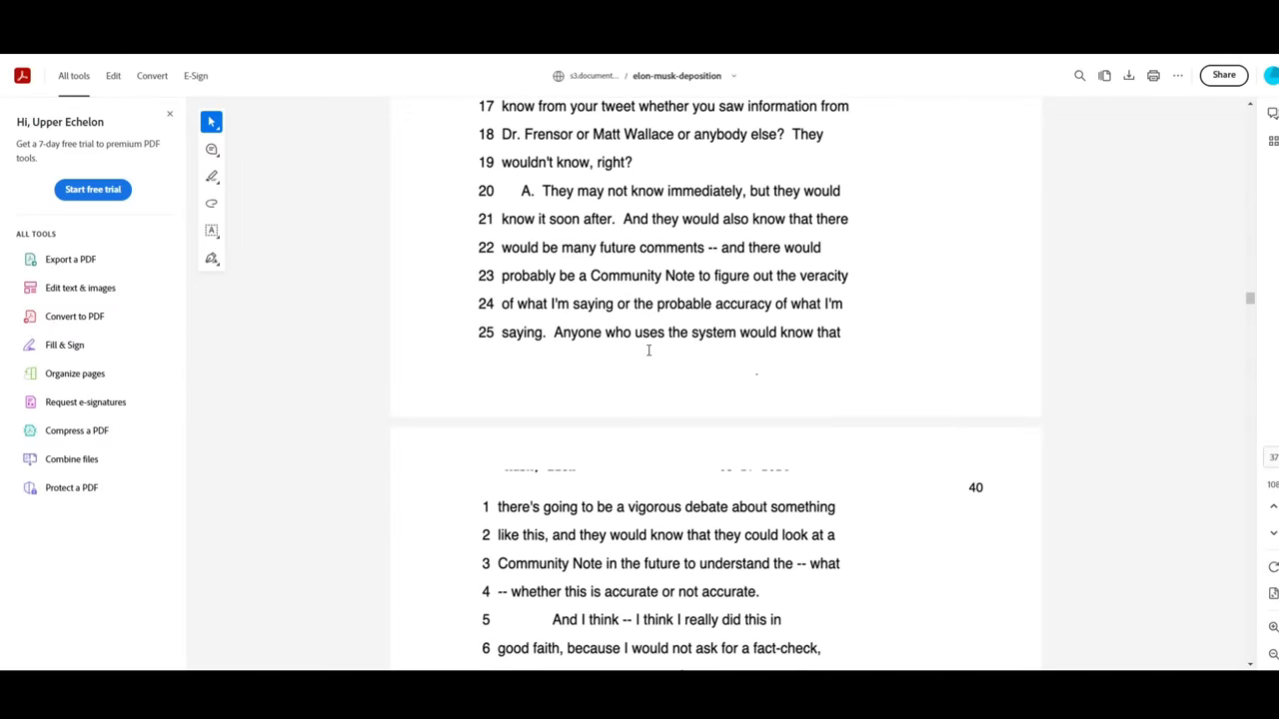
{"action": "scroll", "scroll_direction": "down", "scroll_amount": 3}
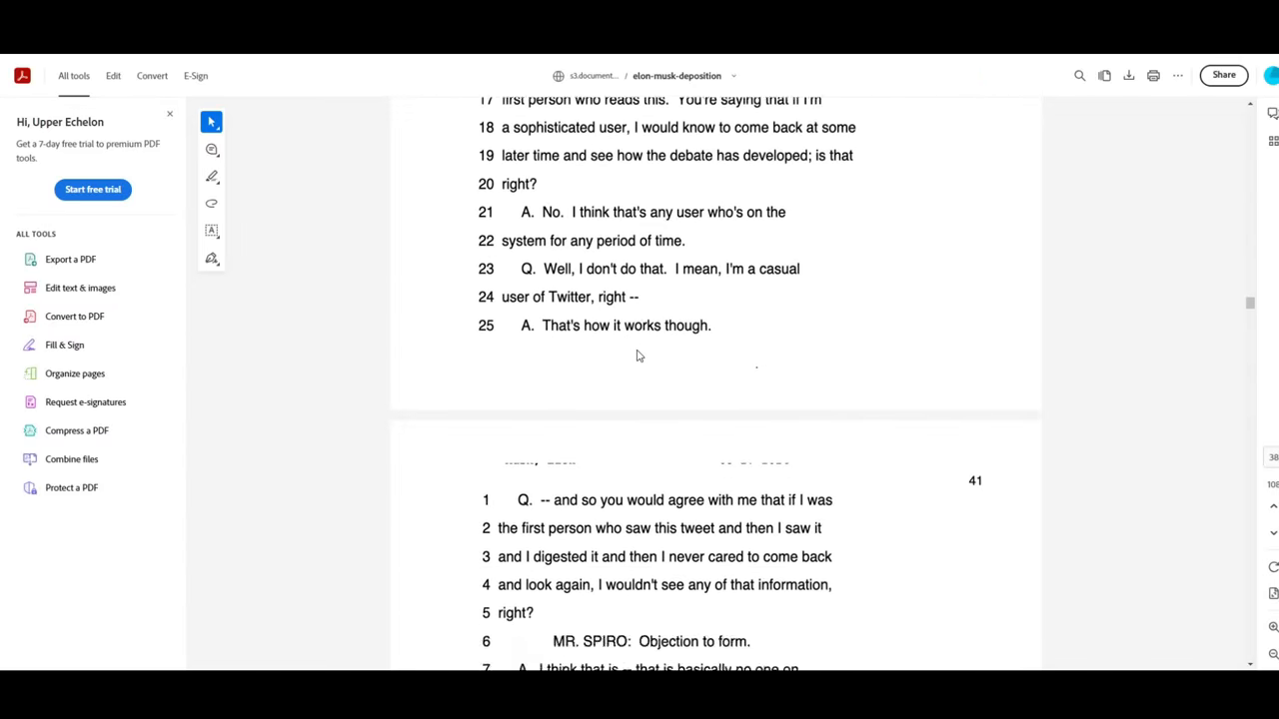
{"action": "scroll", "scroll_direction": "down", "scroll_amount": 3}
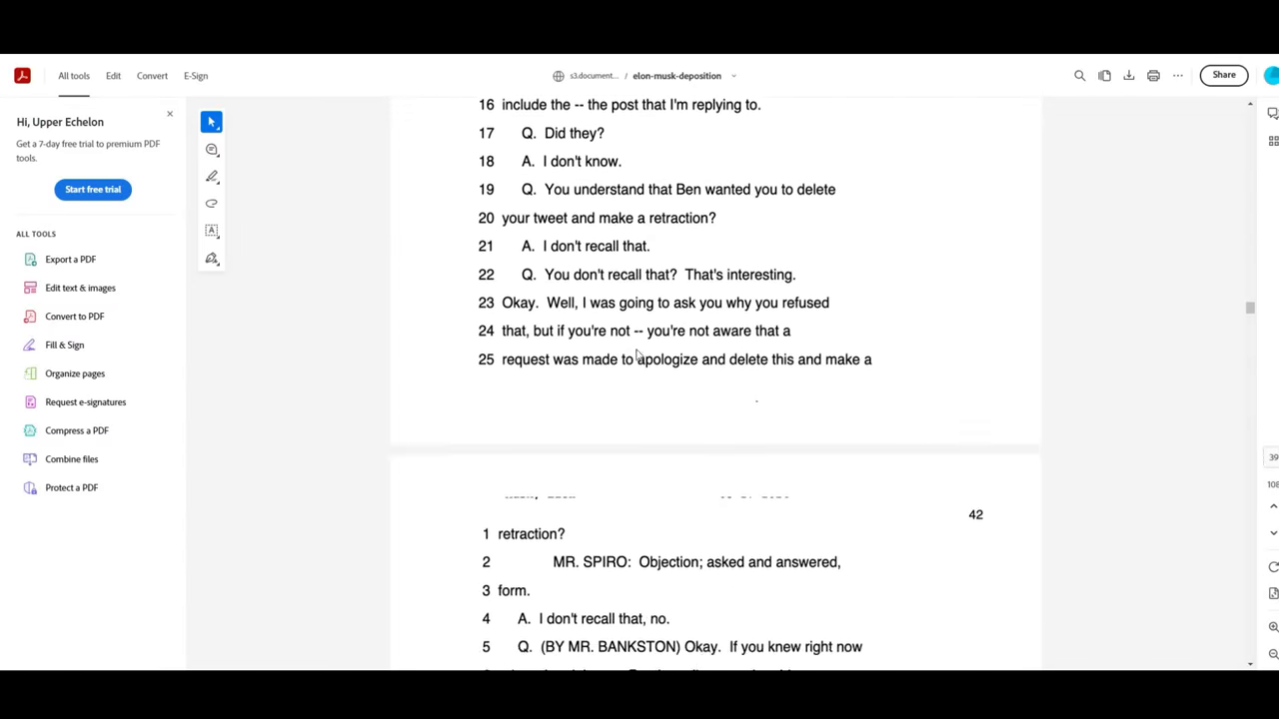
{"action": "scroll", "scroll_direction": "down", "scroll_amount": 3}
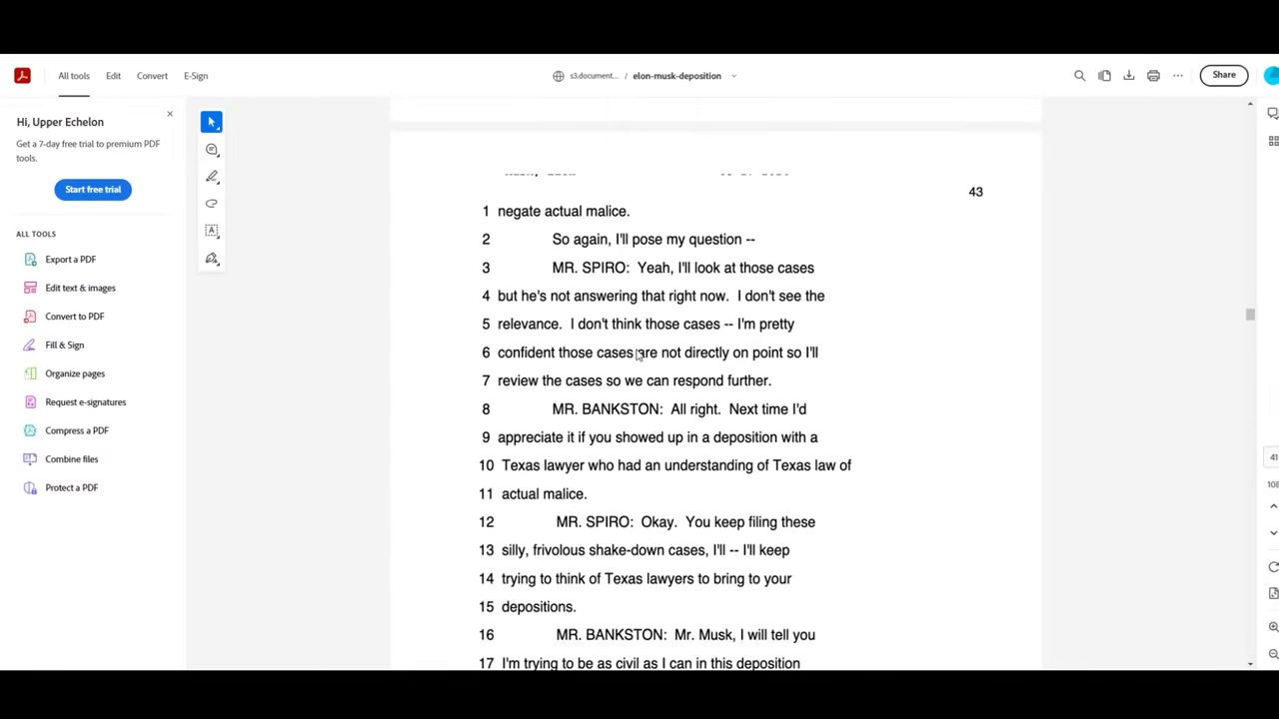
{"action": "scroll", "scroll_direction": "down", "scroll_amount": 3}
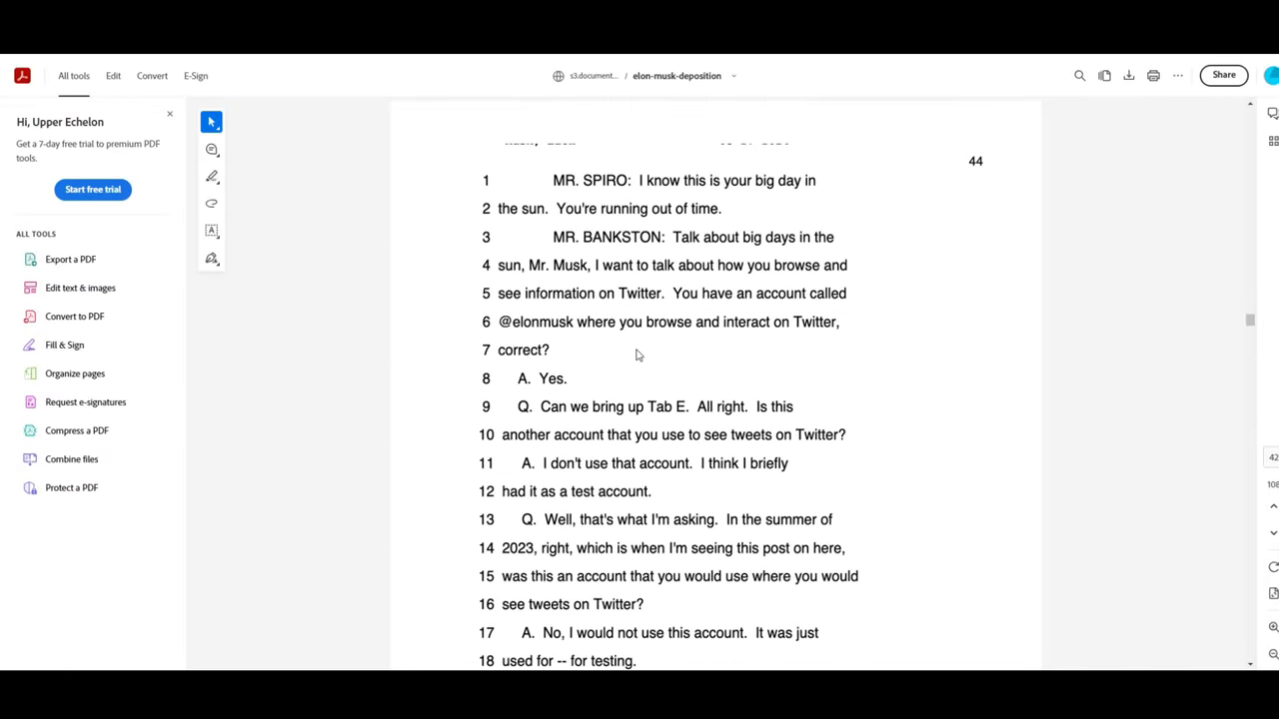
{"action": "scroll", "scroll_direction": "down", "scroll_amount": 3}
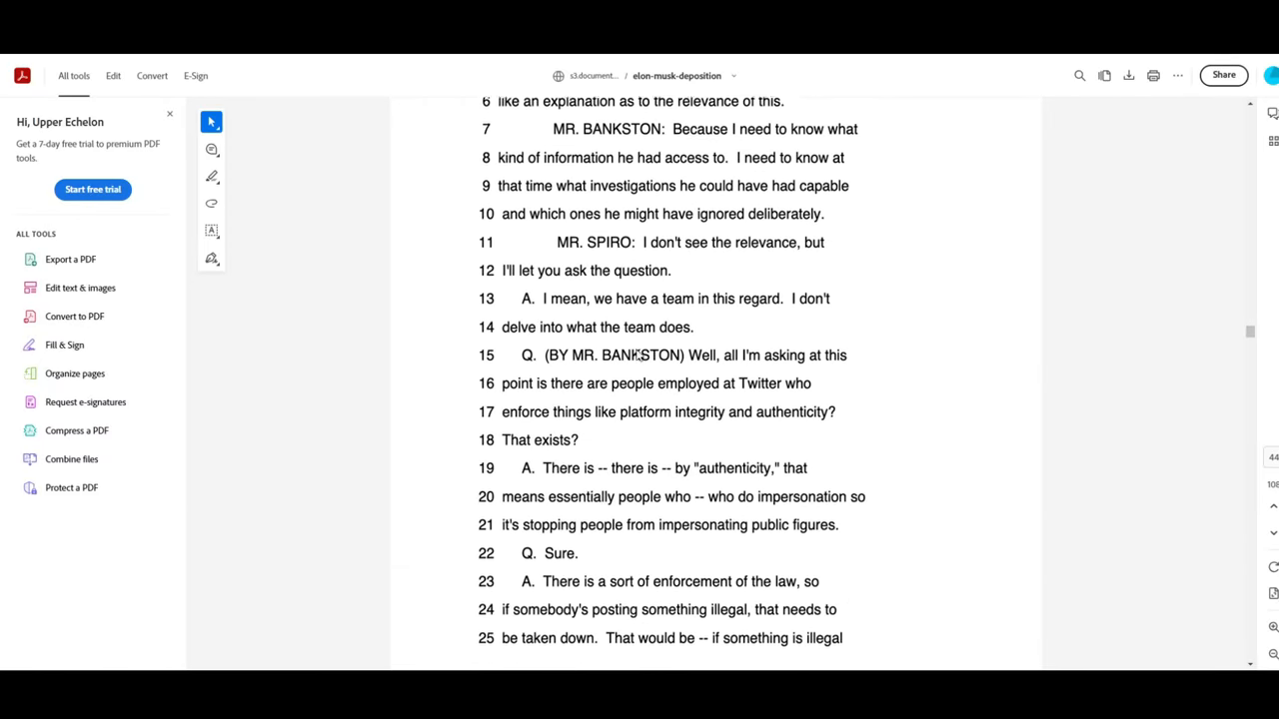
{"action": "scroll", "scroll_direction": "down", "scroll_amount": 3}
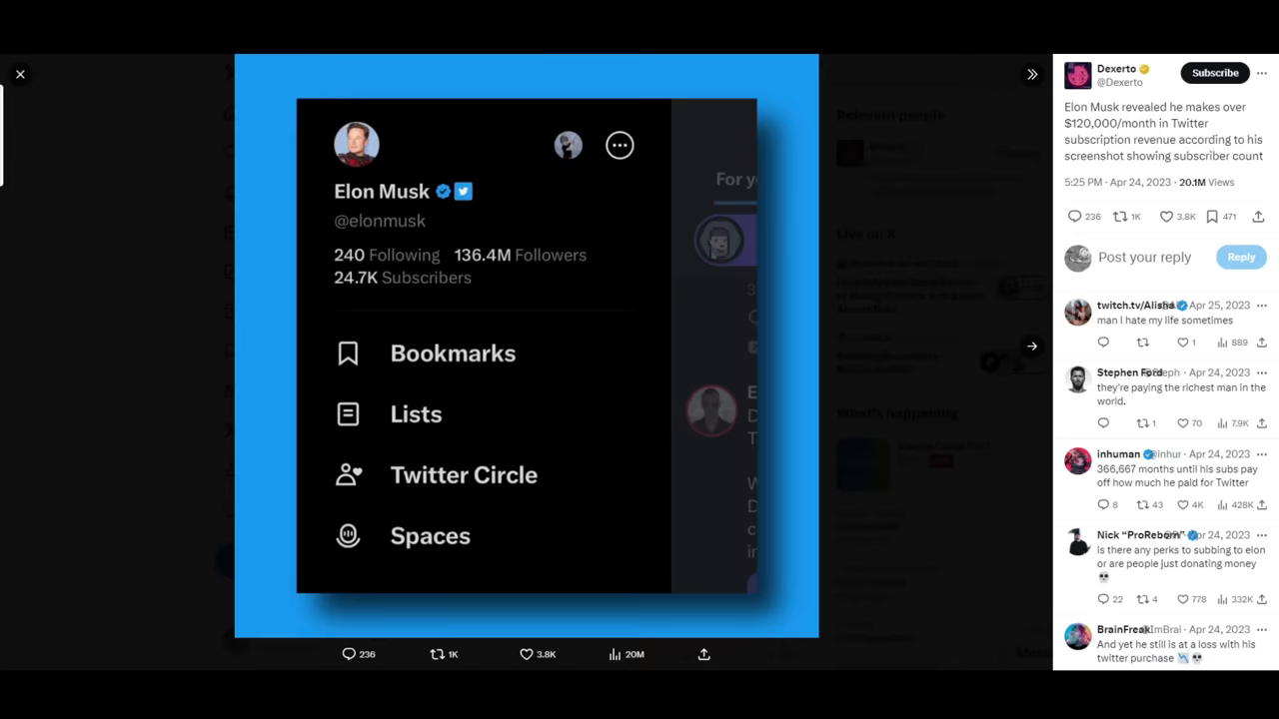
{"action": "mouse_move", "coordinate": [503, 311]}
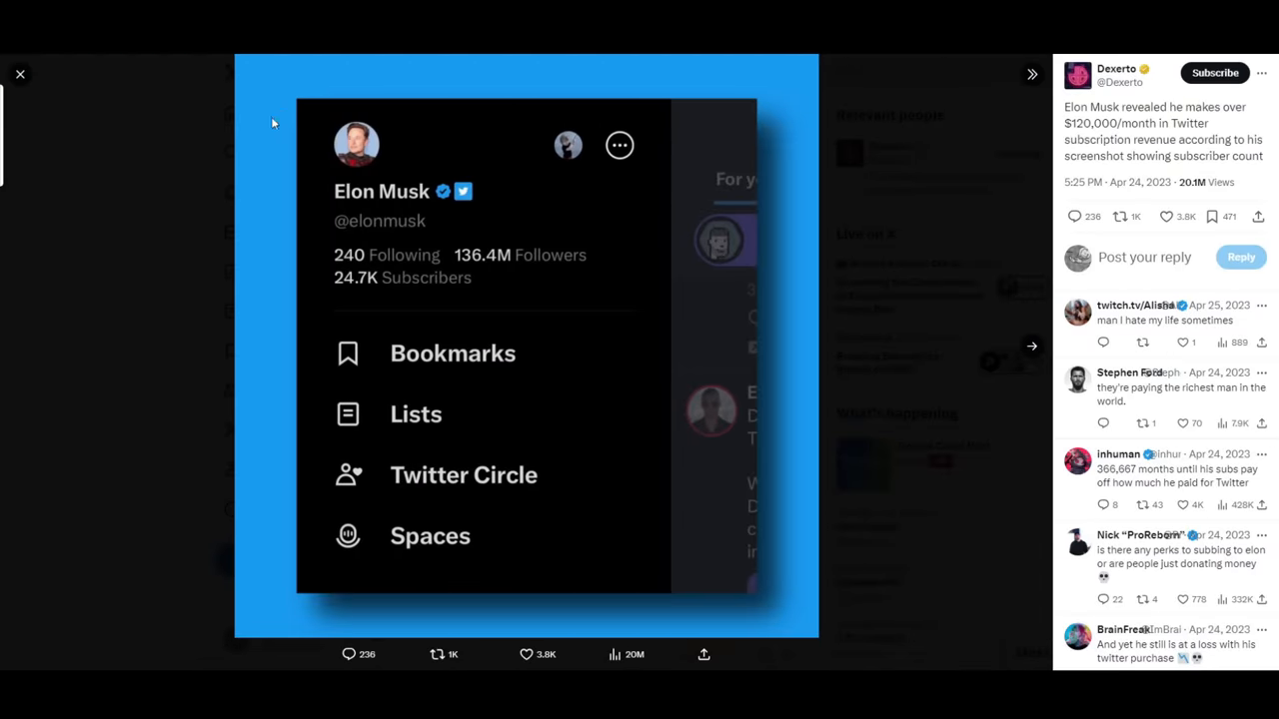
{"action": "mouse_move", "coordinate": [590, 140]}
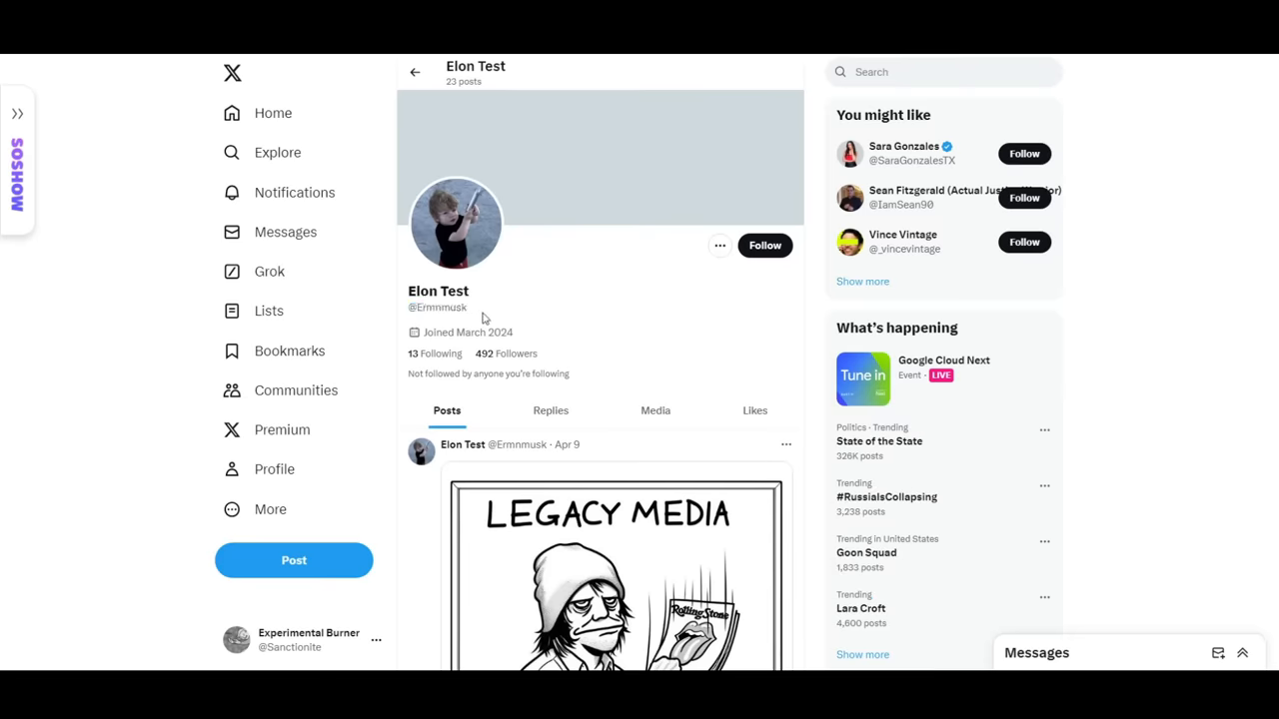
{"action": "mouse_move", "coordinate": [483, 302]}
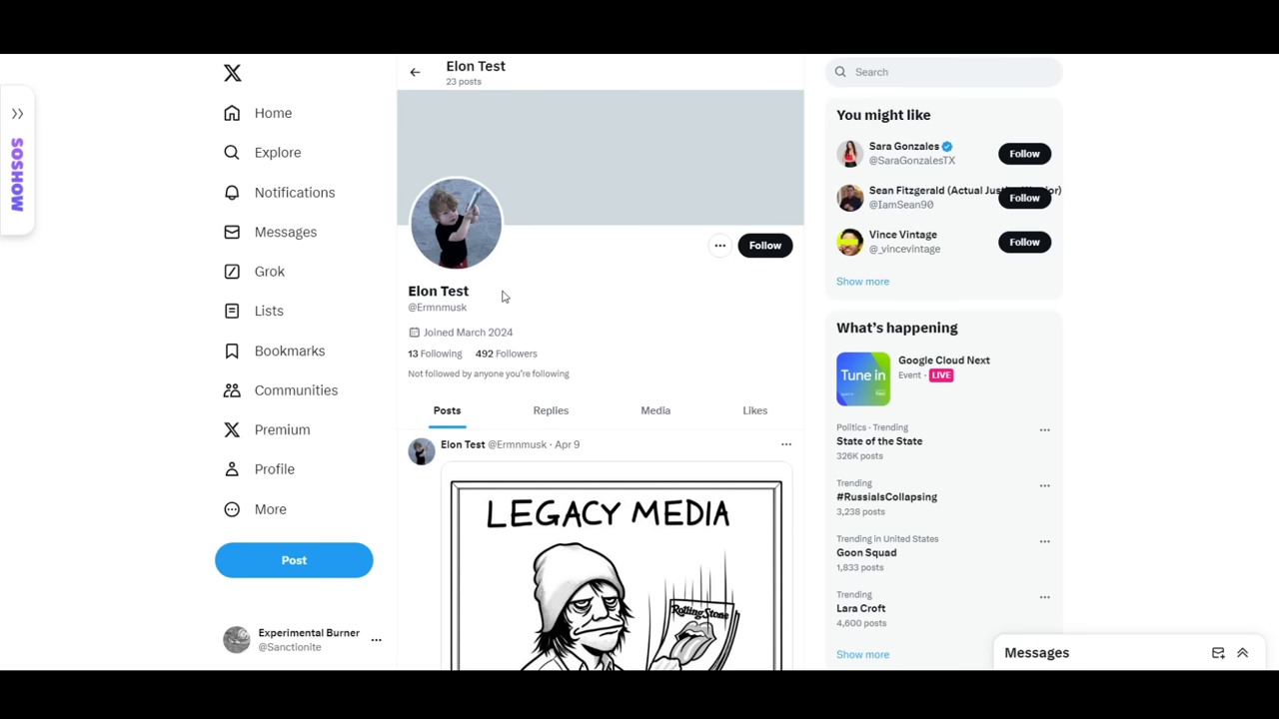
{"action": "mouse_move", "coordinate": [511, 300]}
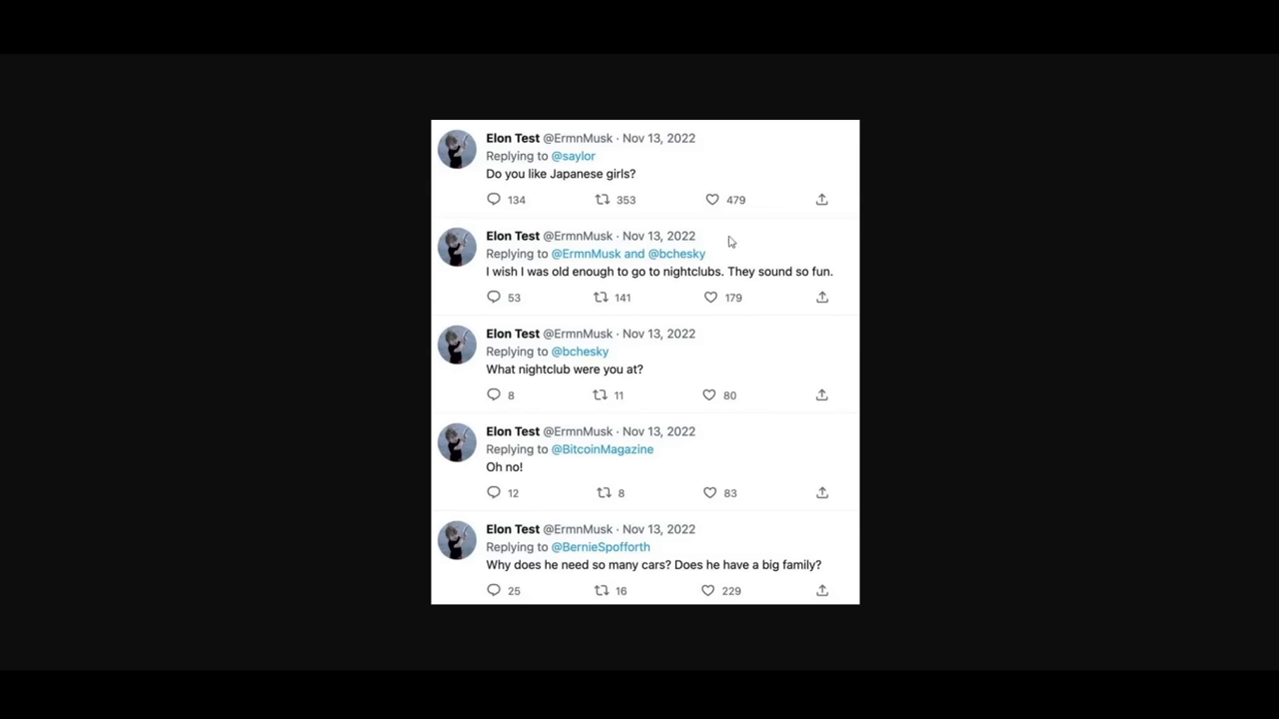
{"action": "mouse_move", "coordinate": [756, 287]}
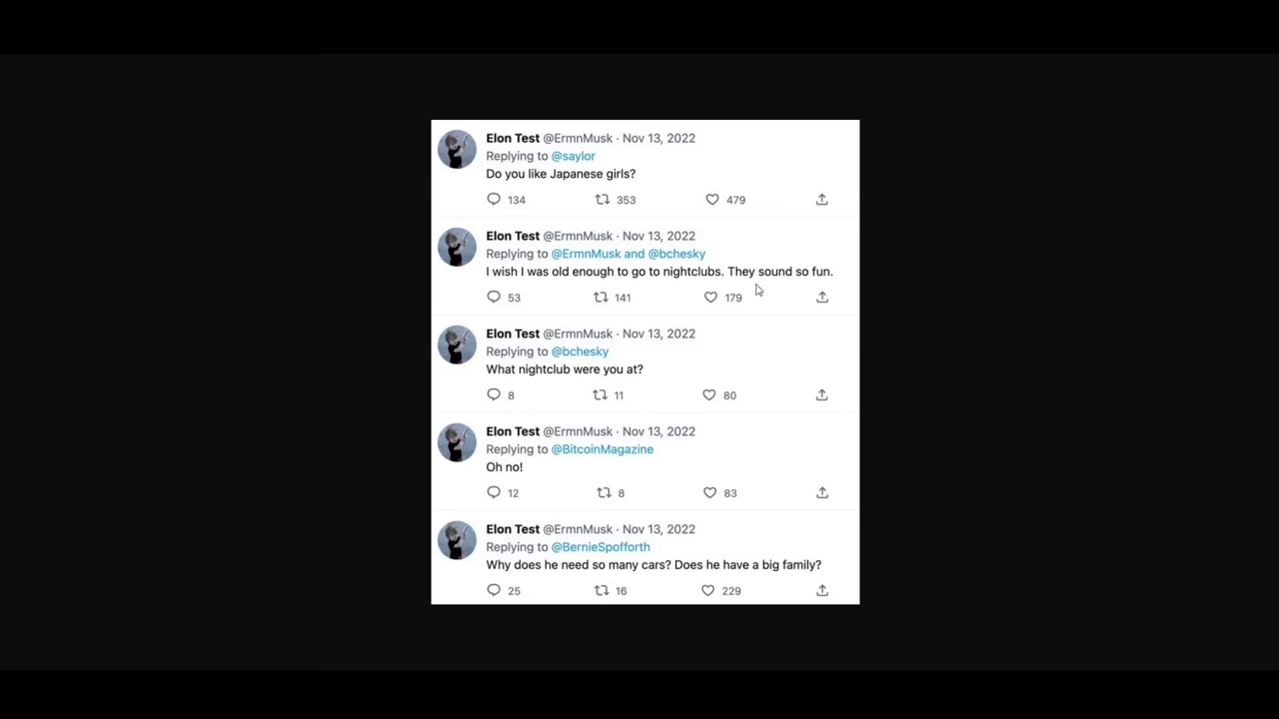
{"action": "mouse_move", "coordinate": [723, 386]}
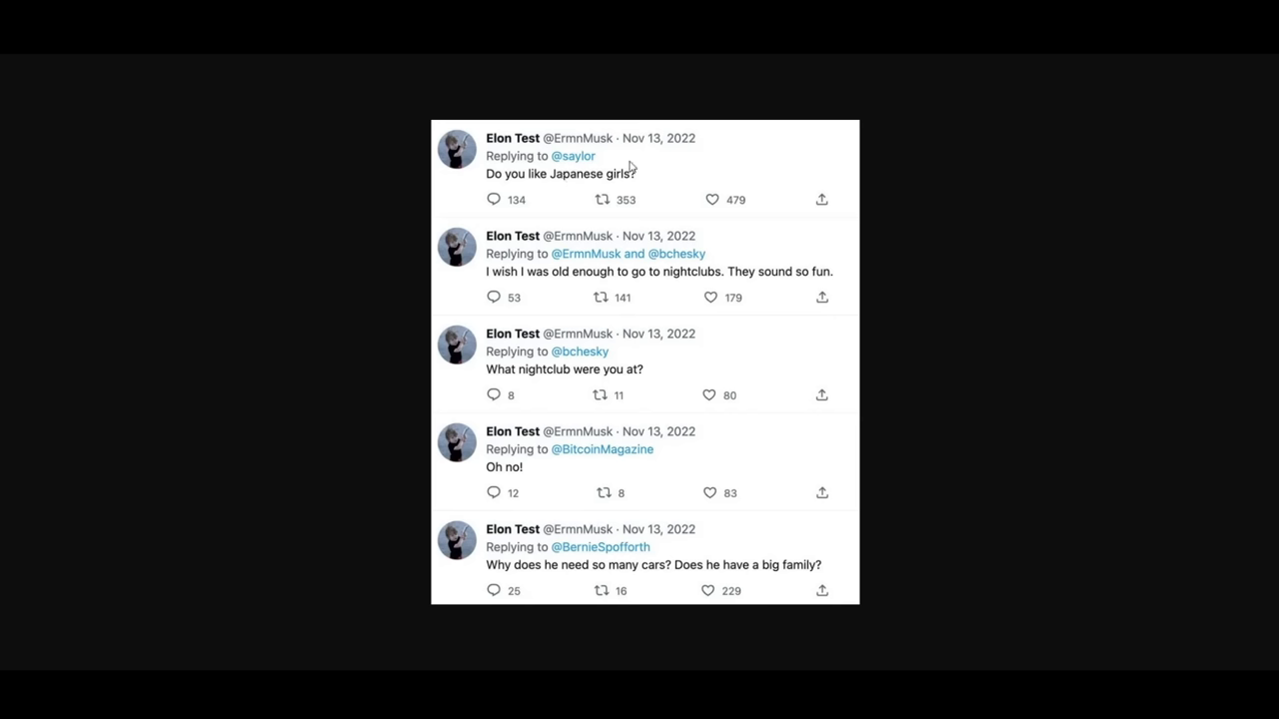
{"action": "mouse_move", "coordinate": [627, 168]}
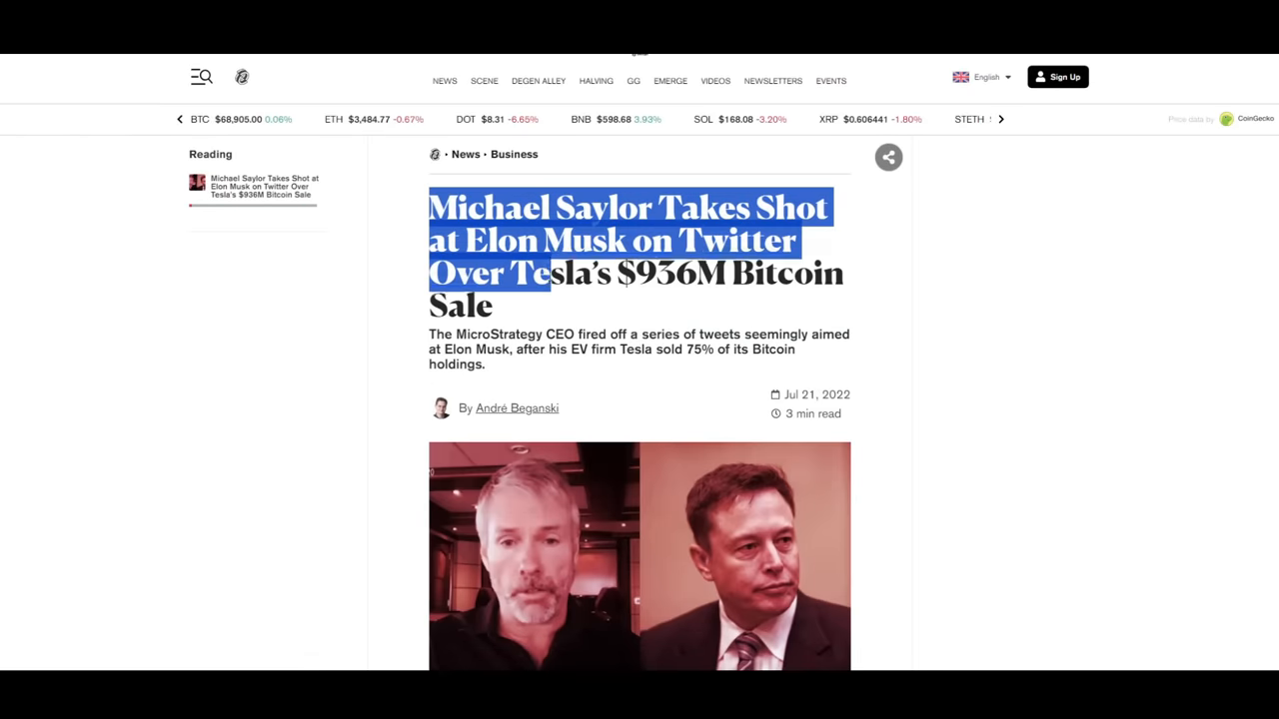
{"action": "left_click", "coordinate": [630, 369]}
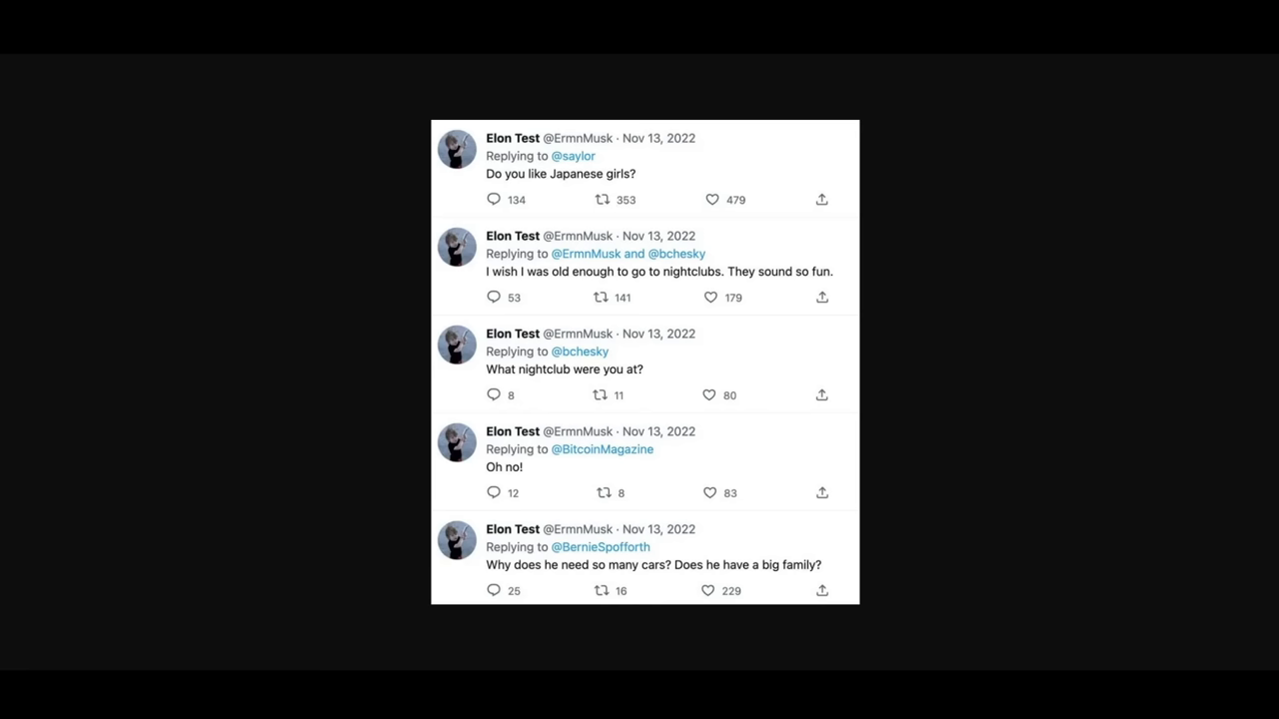
{"action": "mouse_move", "coordinate": [707, 280]}
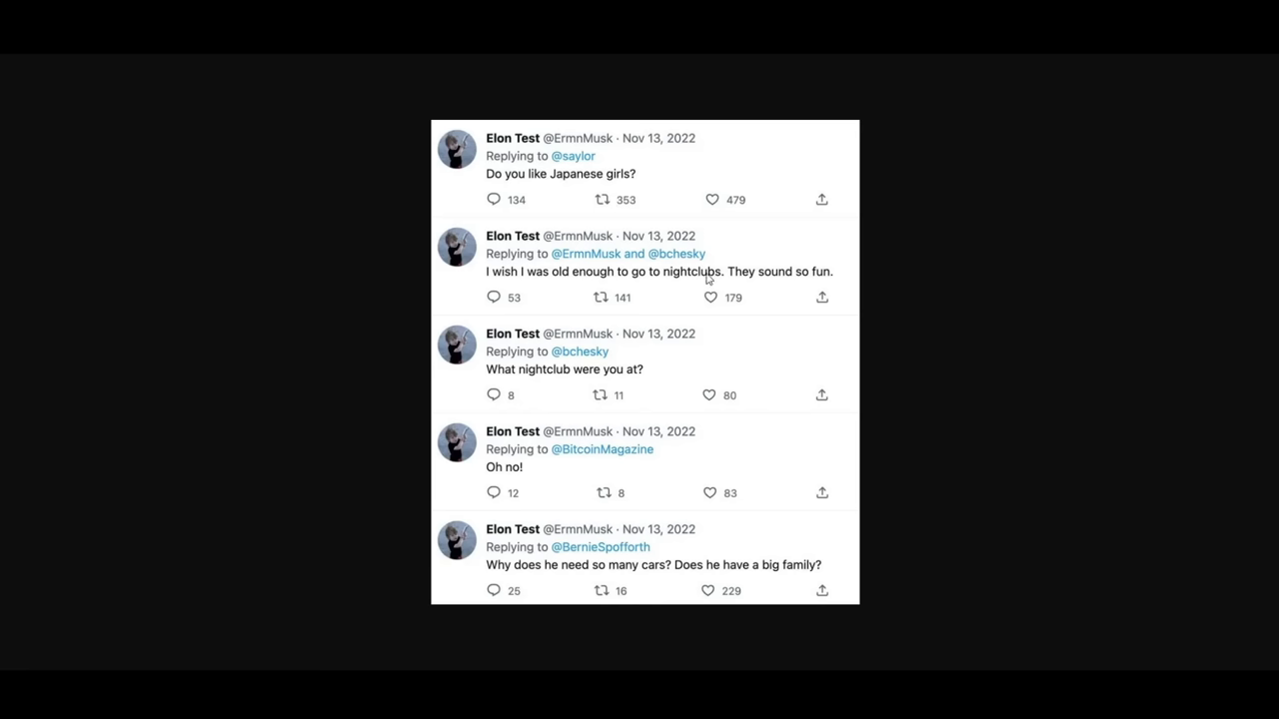
{"action": "mouse_move", "coordinate": [676, 260]}
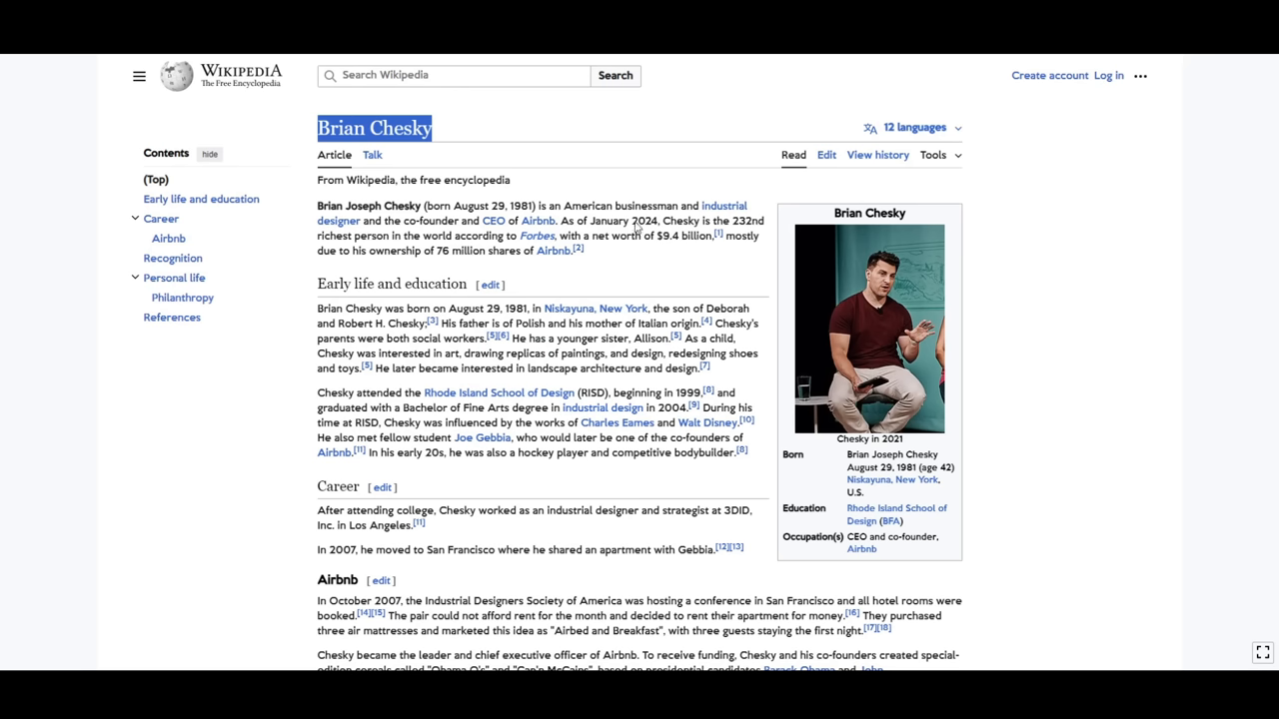
{"action": "mouse_move", "coordinate": [396, 280]}
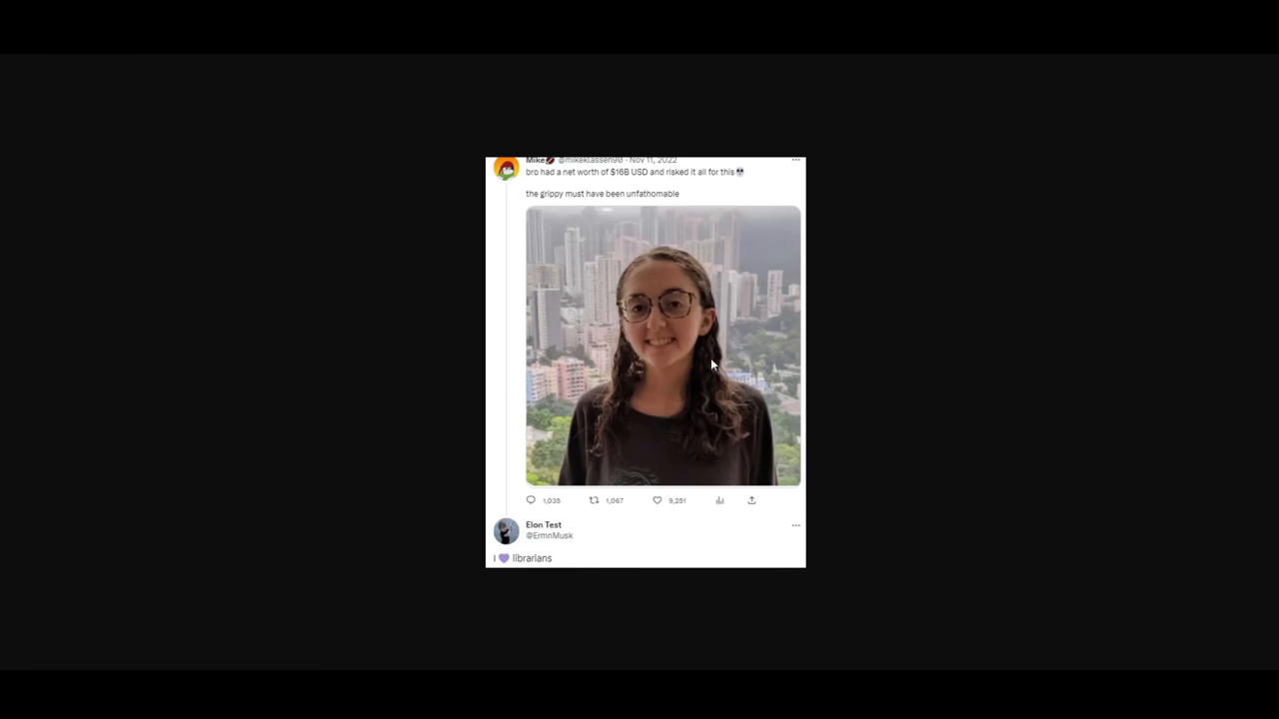
{"action": "mouse_move", "coordinate": [576, 279]}
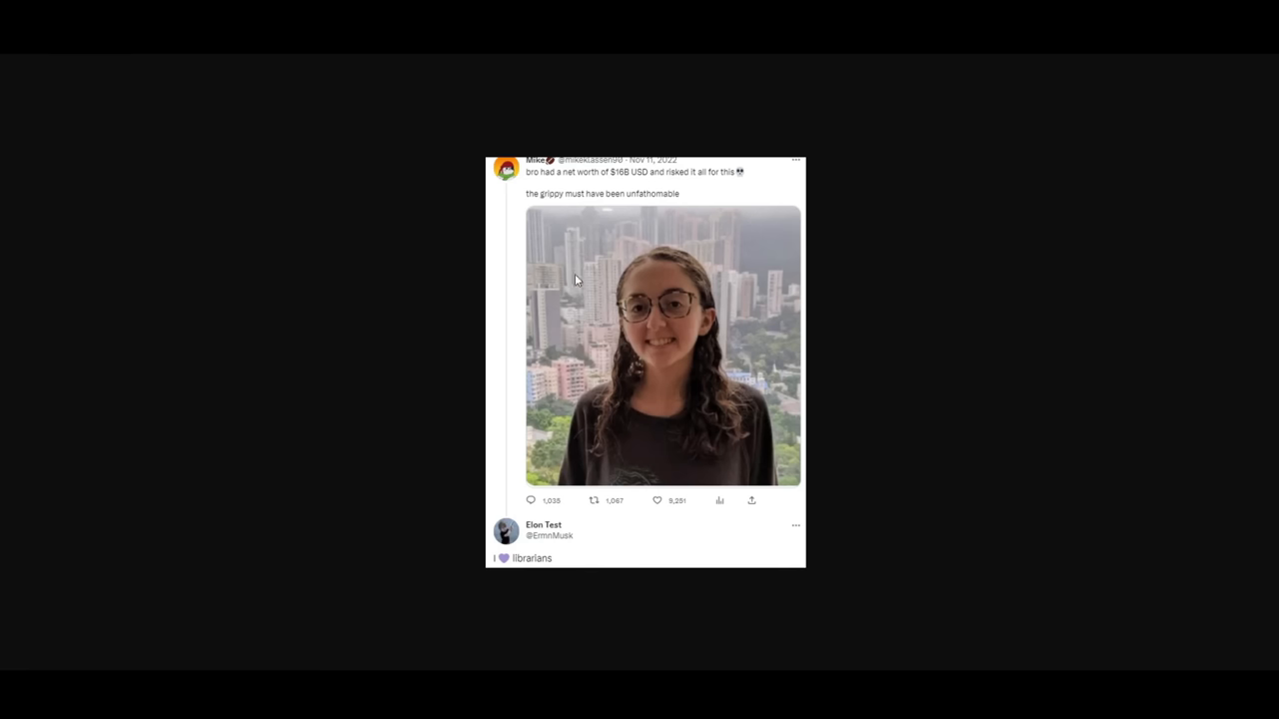
{"action": "mouse_move", "coordinate": [667, 563]}
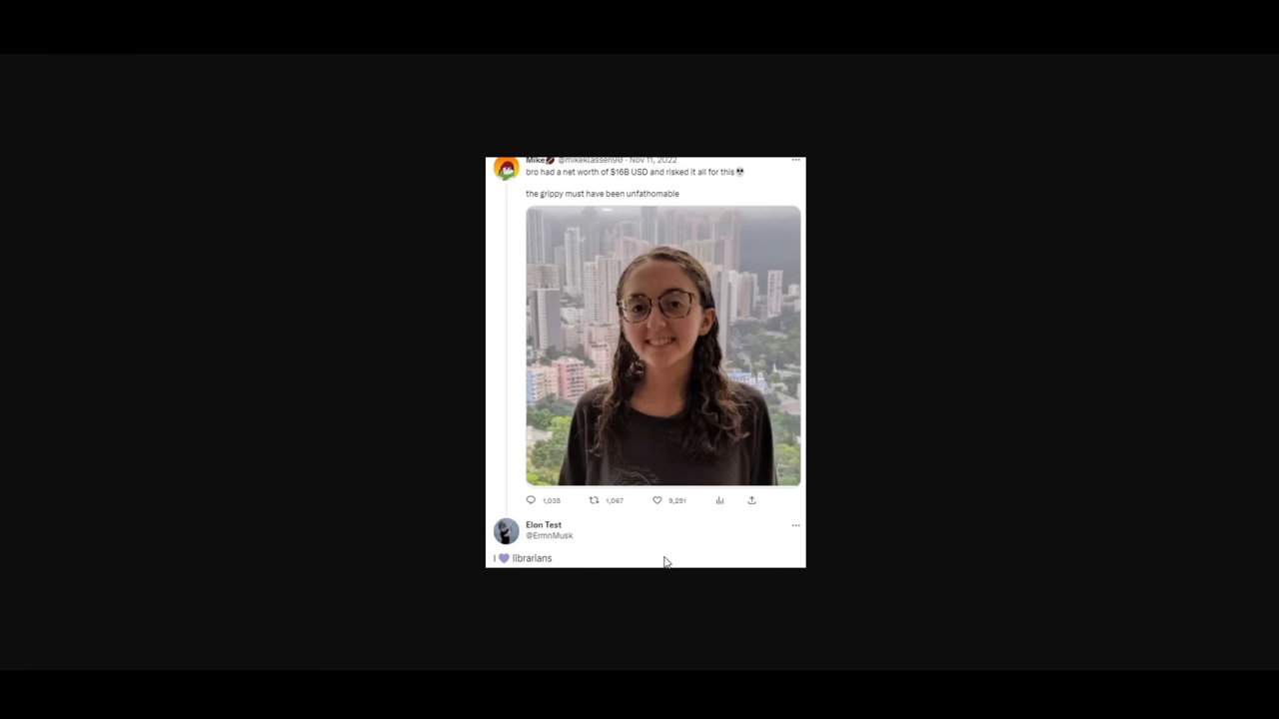
{"action": "mouse_move", "coordinate": [461, 552]}
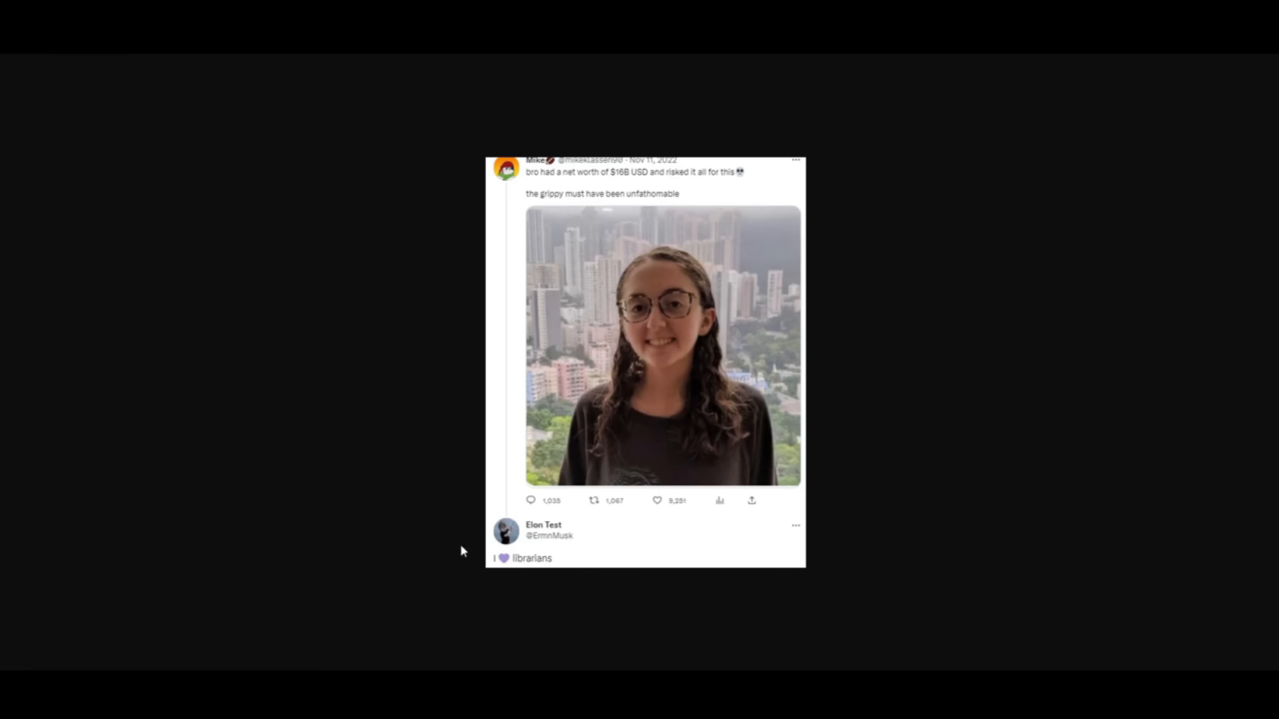
{"action": "mouse_move", "coordinate": [640, 564]}
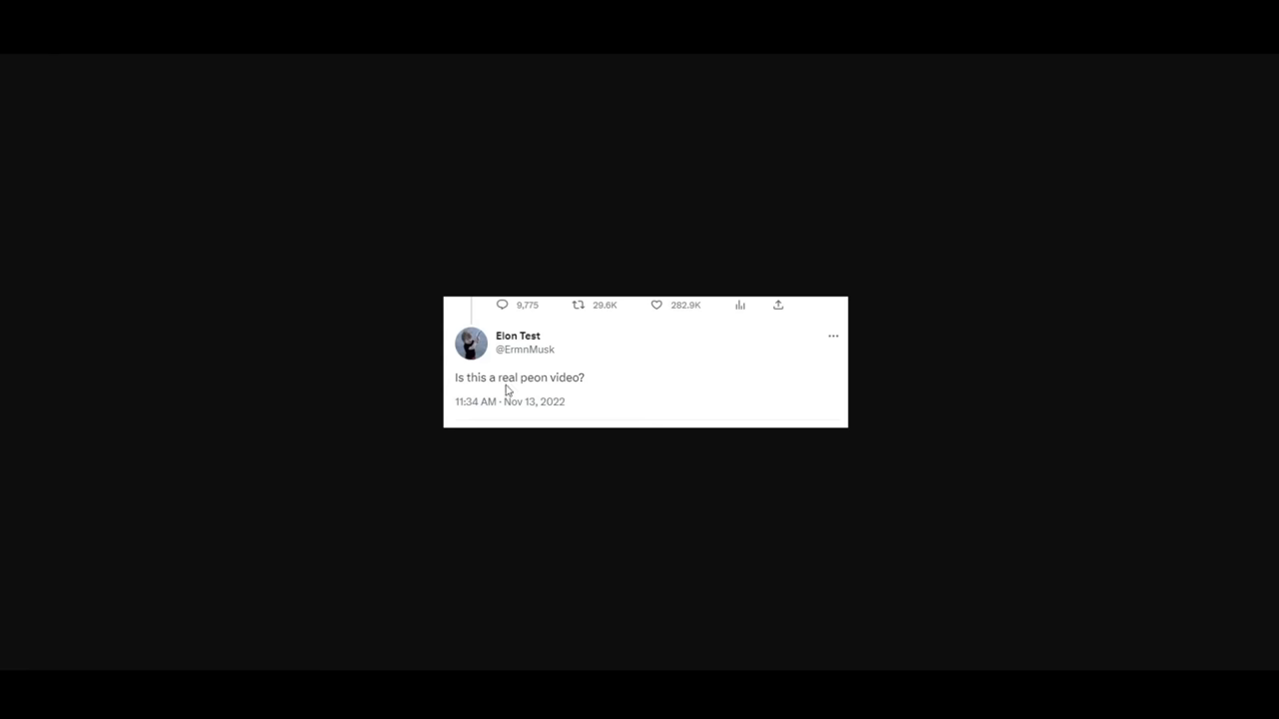
{"action": "mouse_move", "coordinate": [599, 415]}
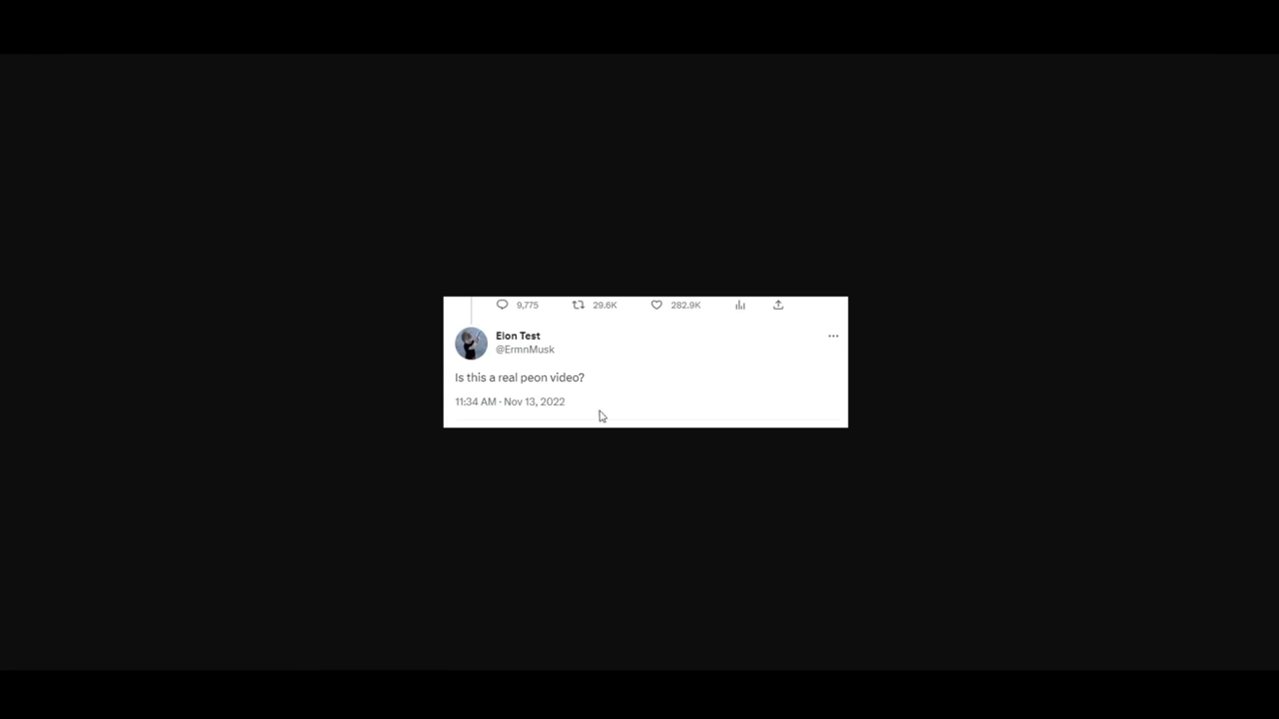
{"action": "mouse_move", "coordinate": [495, 324]}
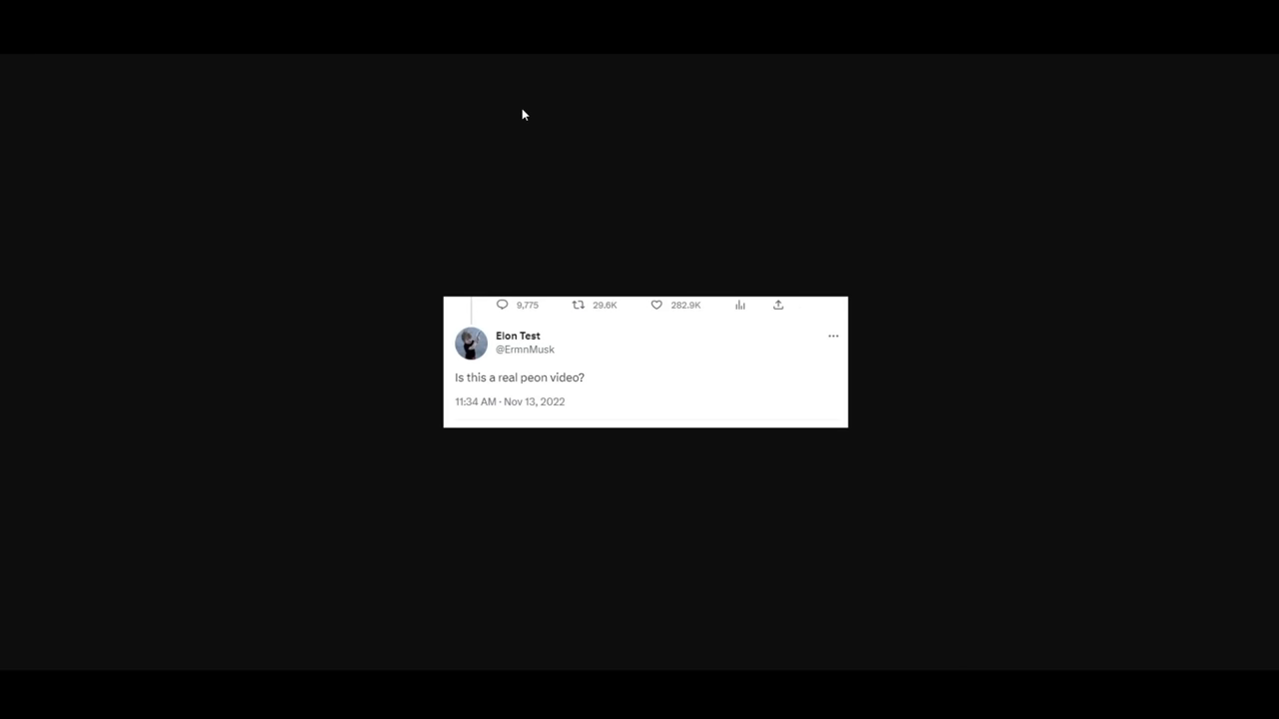
{"action": "mouse_move", "coordinate": [436, 88]}
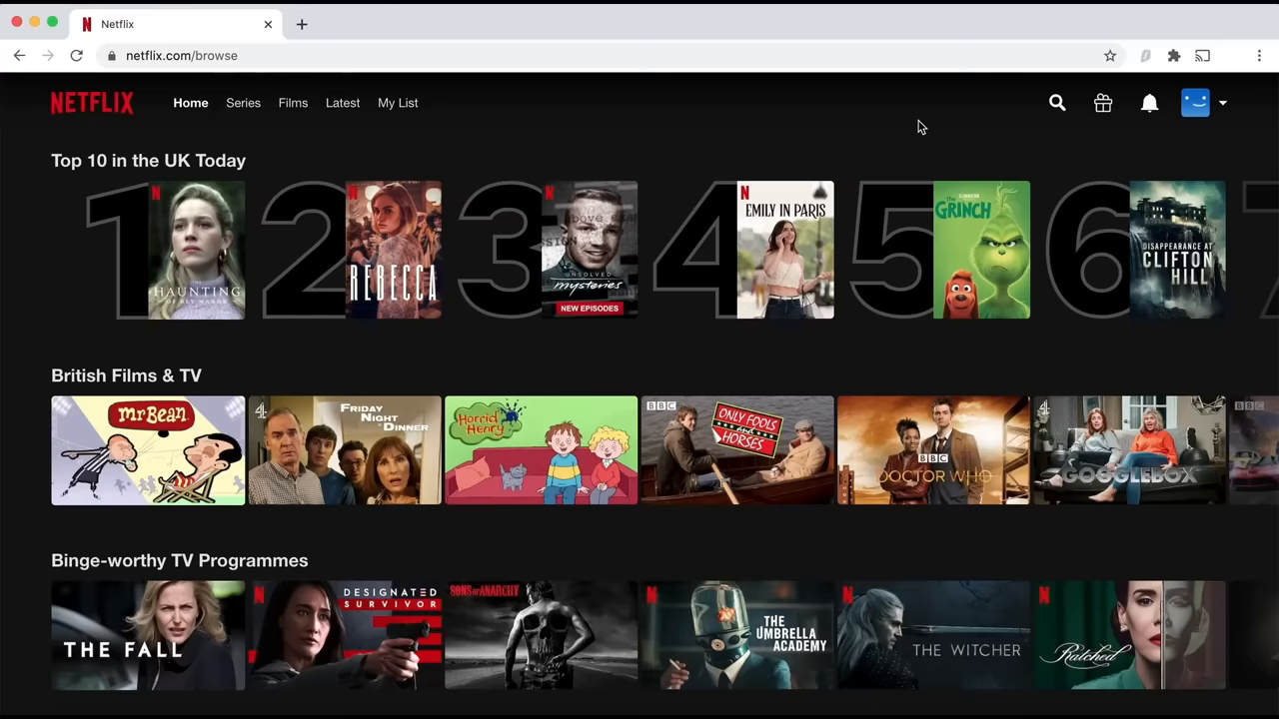
Step: Reload Netflix, then read down Surfshark's Nord Security merger post toward the warrant canary statement
{"action": "left_click", "coordinate": [1147, 56]}
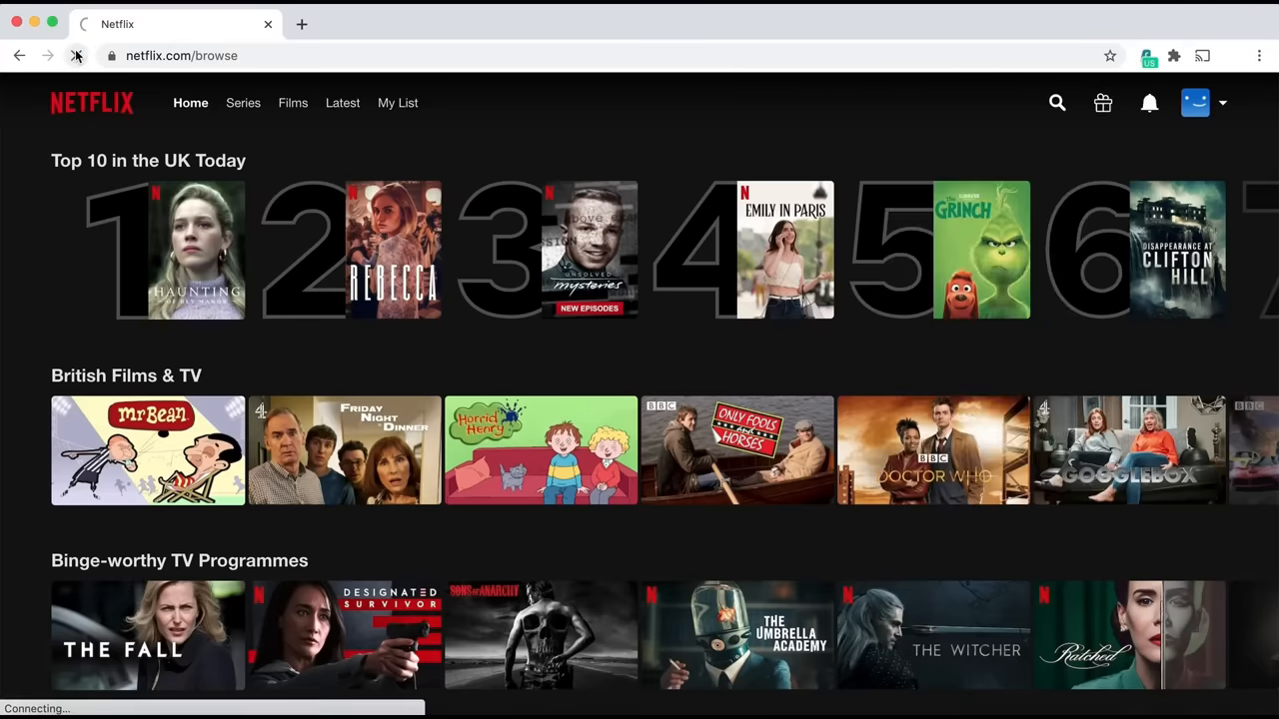
{"action": "scroll", "scroll_direction": "down", "scroll_amount": 3}
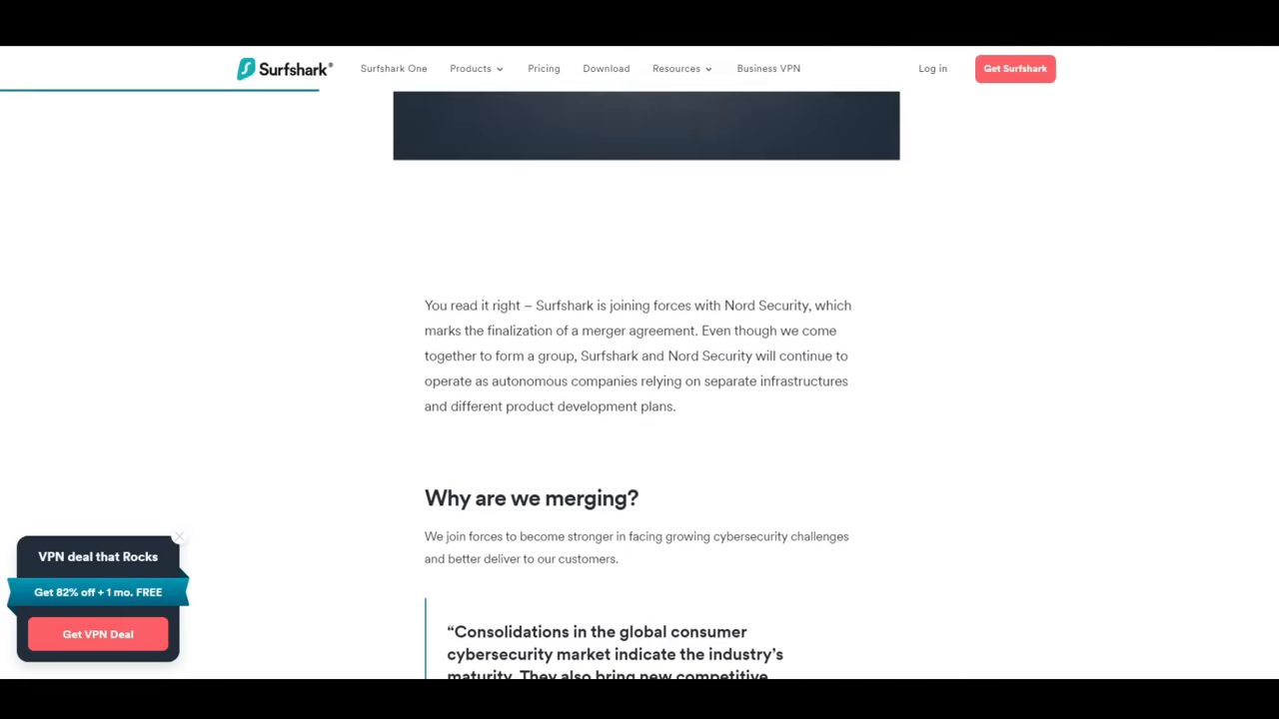
{"action": "scroll", "scroll_direction": "down", "scroll_amount": 3}
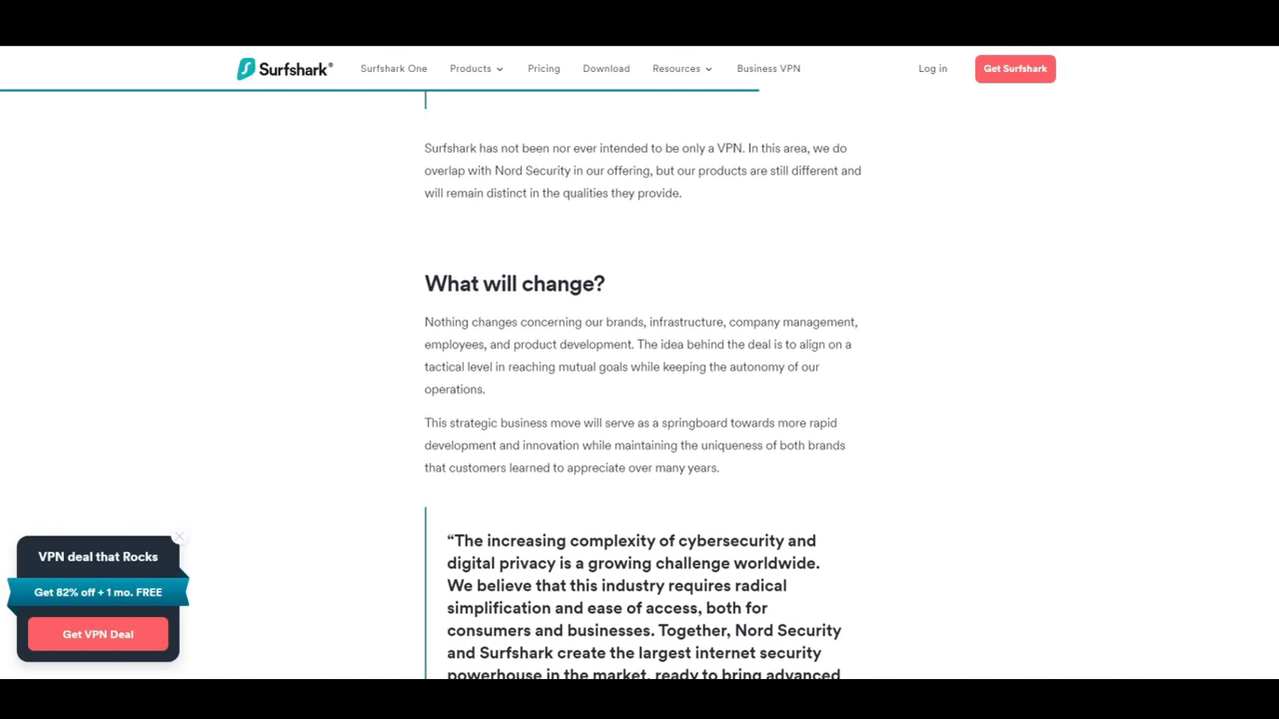
{"action": "scroll", "scroll_direction": "down", "scroll_amount": 3}
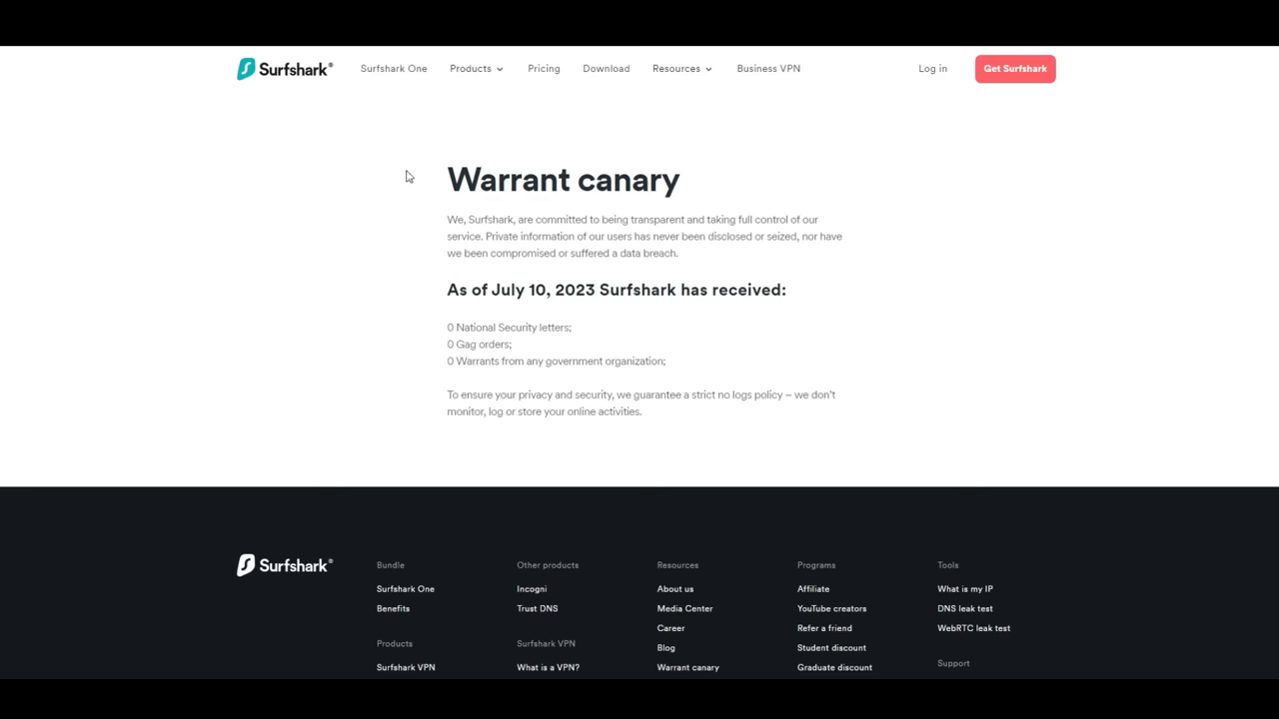
{"action": "left_click_drag", "start_coordinate": [448, 284], "coordinate": [643, 411]}
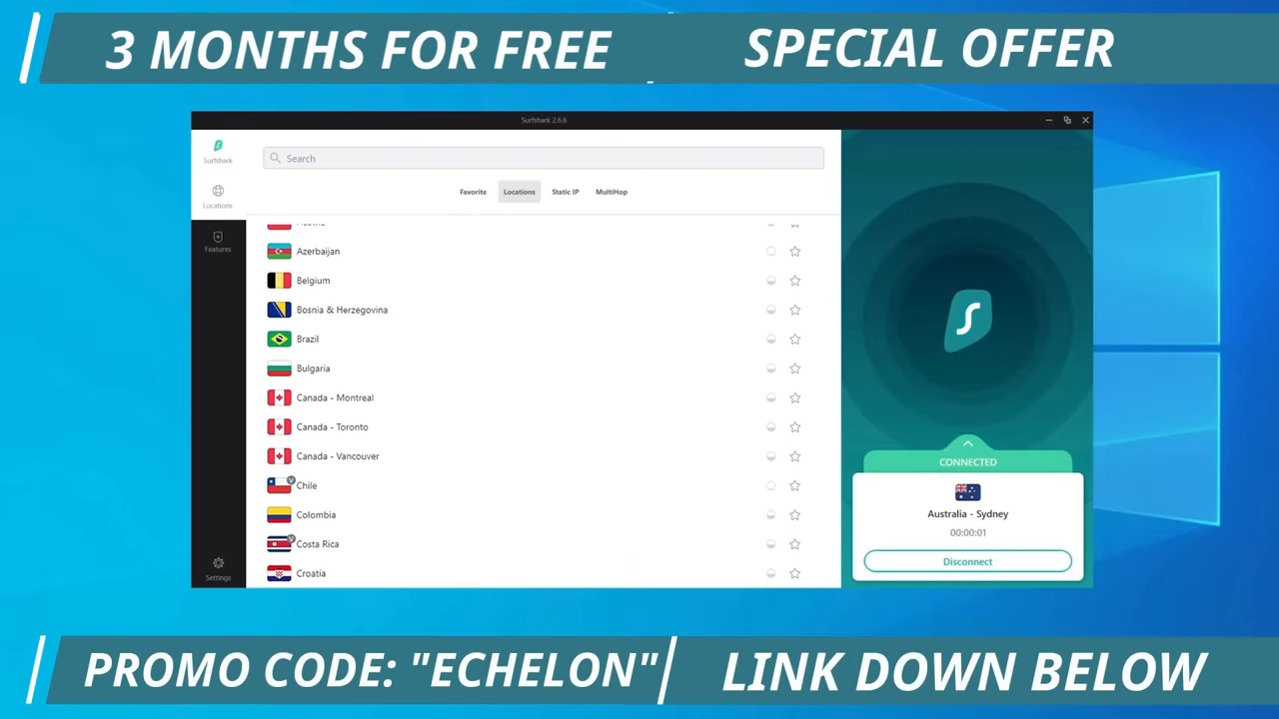
{"action": "scroll", "scroll_direction": "down", "scroll_amount": 3}
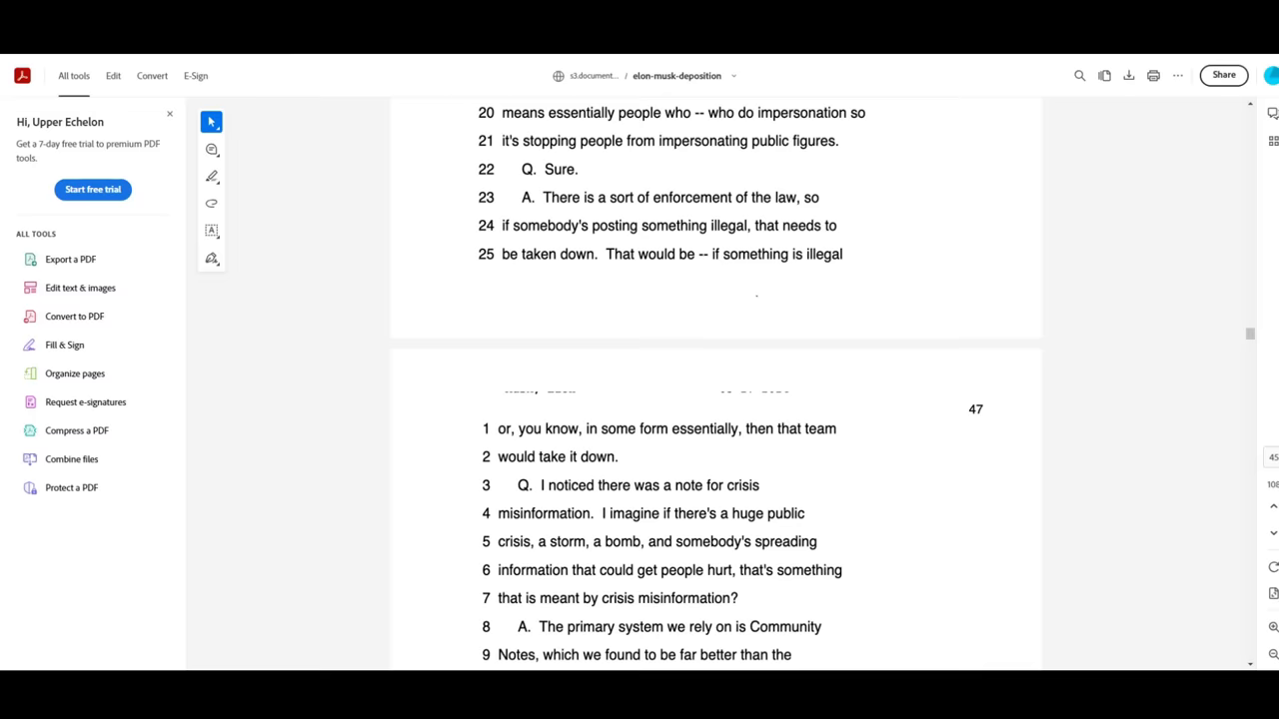
{"action": "mouse_move", "coordinate": [875, 365]}
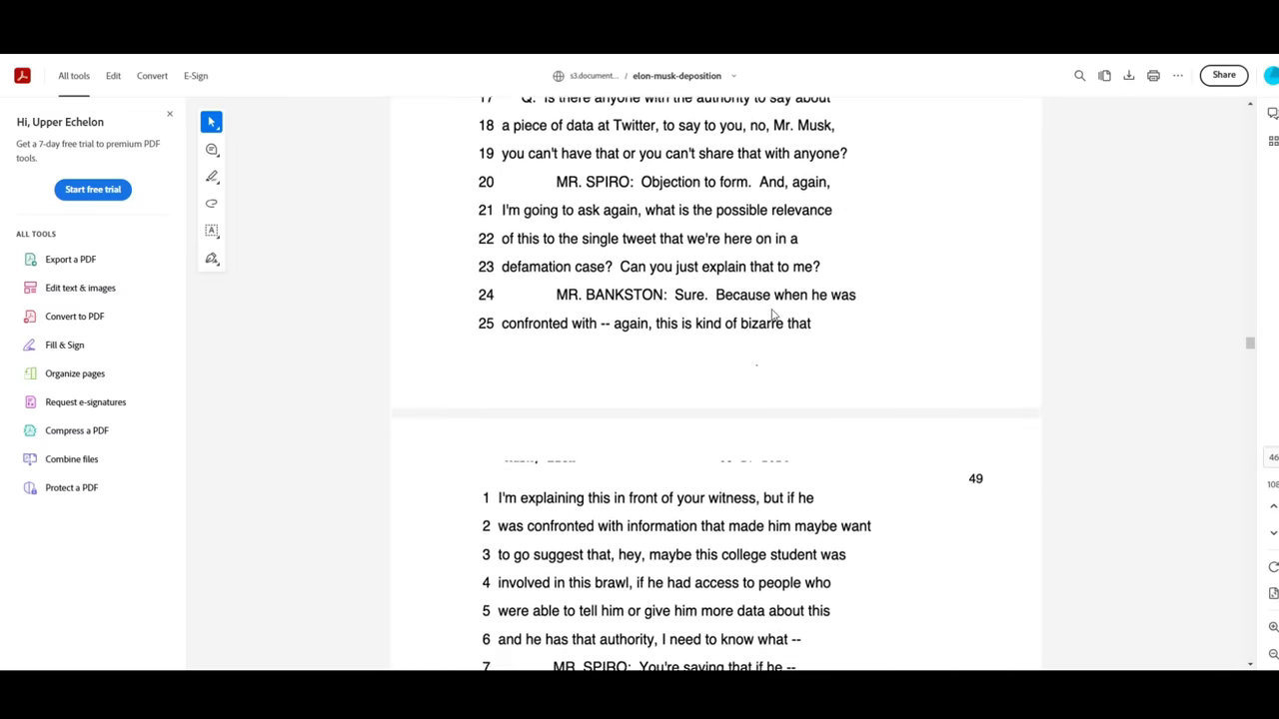
Step: Page down the deposition from page 47 past page 54 to the questions about Mr. Isaacson's book quotes
{"action": "scroll", "scroll_direction": "down", "scroll_amount": 3}
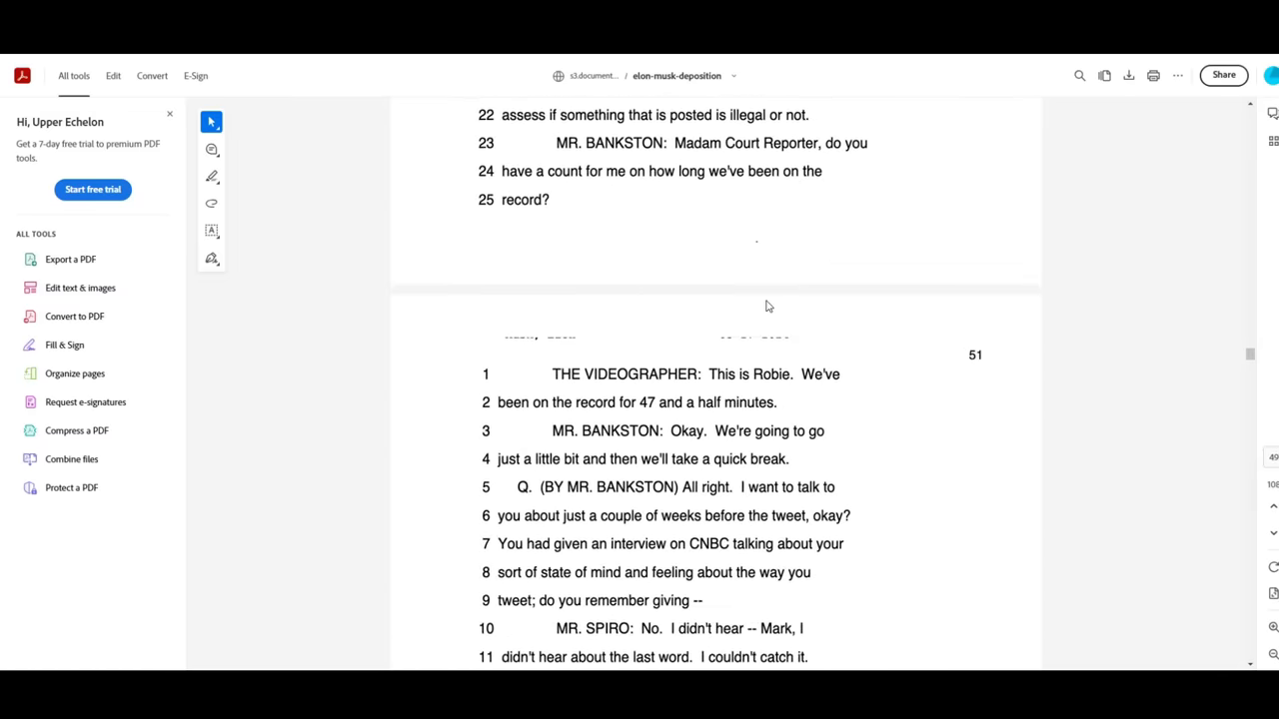
{"action": "scroll", "scroll_direction": "down", "scroll_amount": 3}
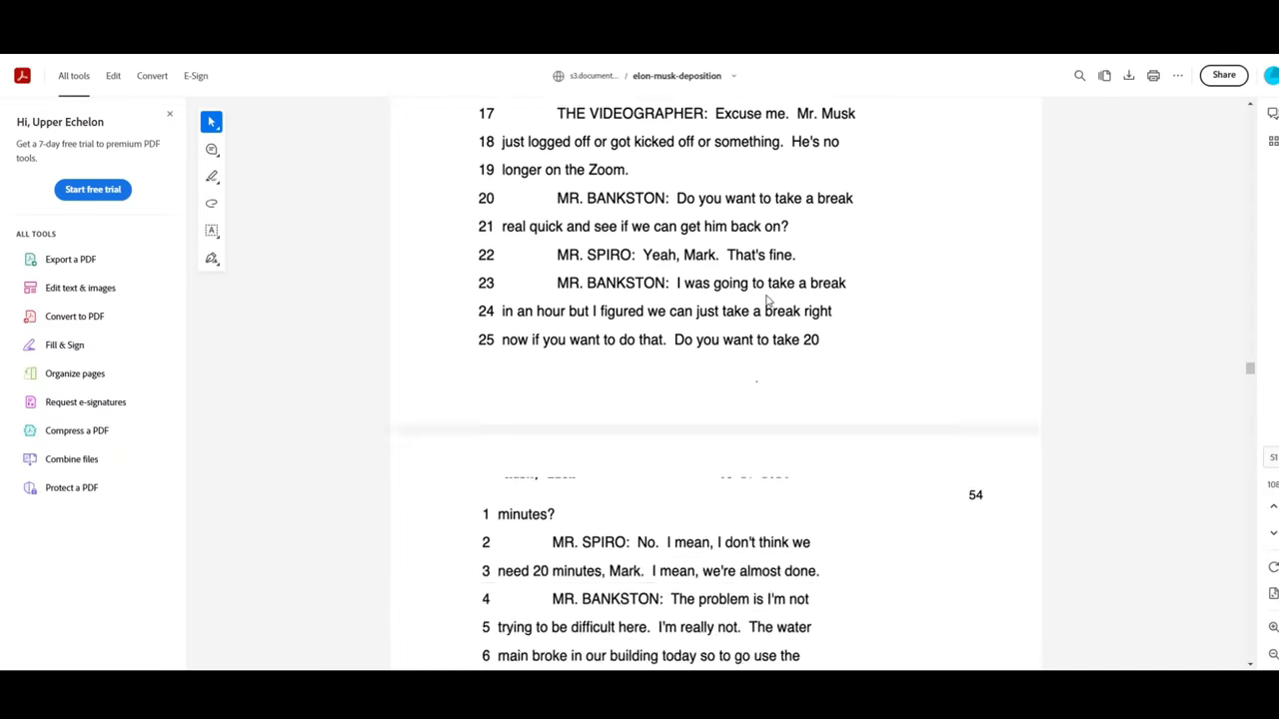
{"action": "scroll", "scroll_direction": "down", "scroll_amount": 3}
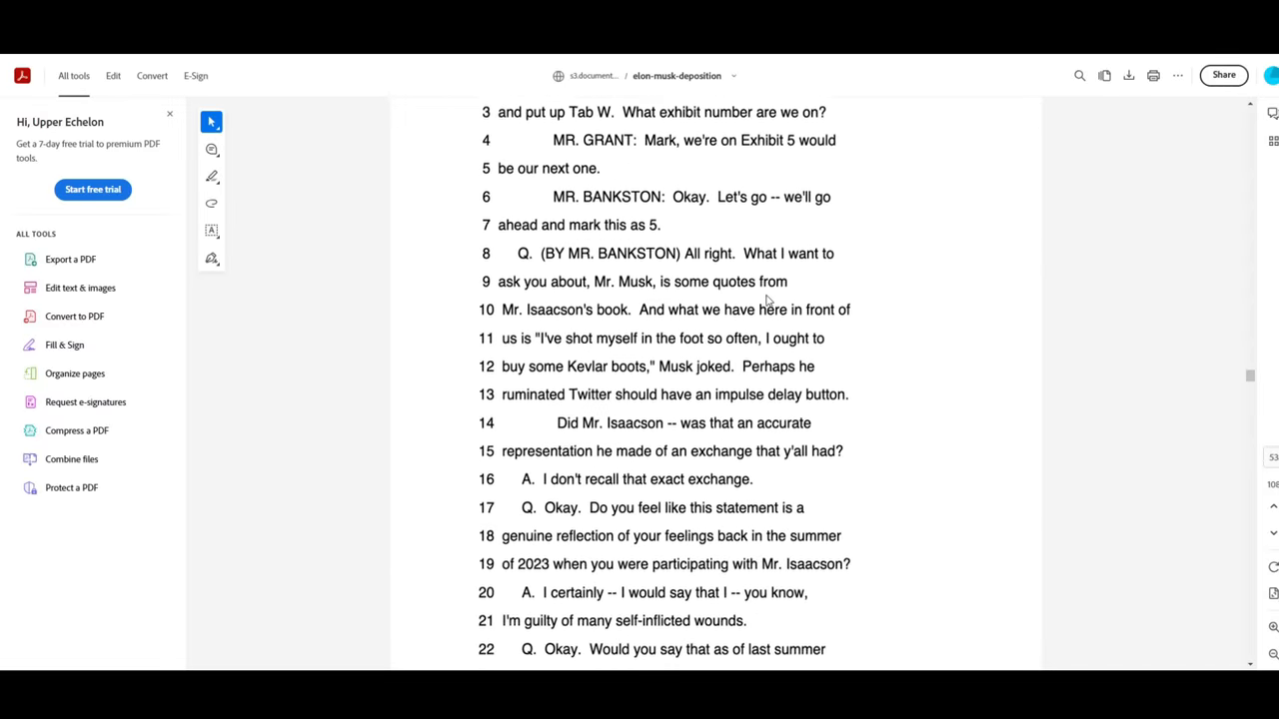
{"action": "scroll", "scroll_direction": "down", "scroll_amount": 3}
{"action": "type", "text": "test"}
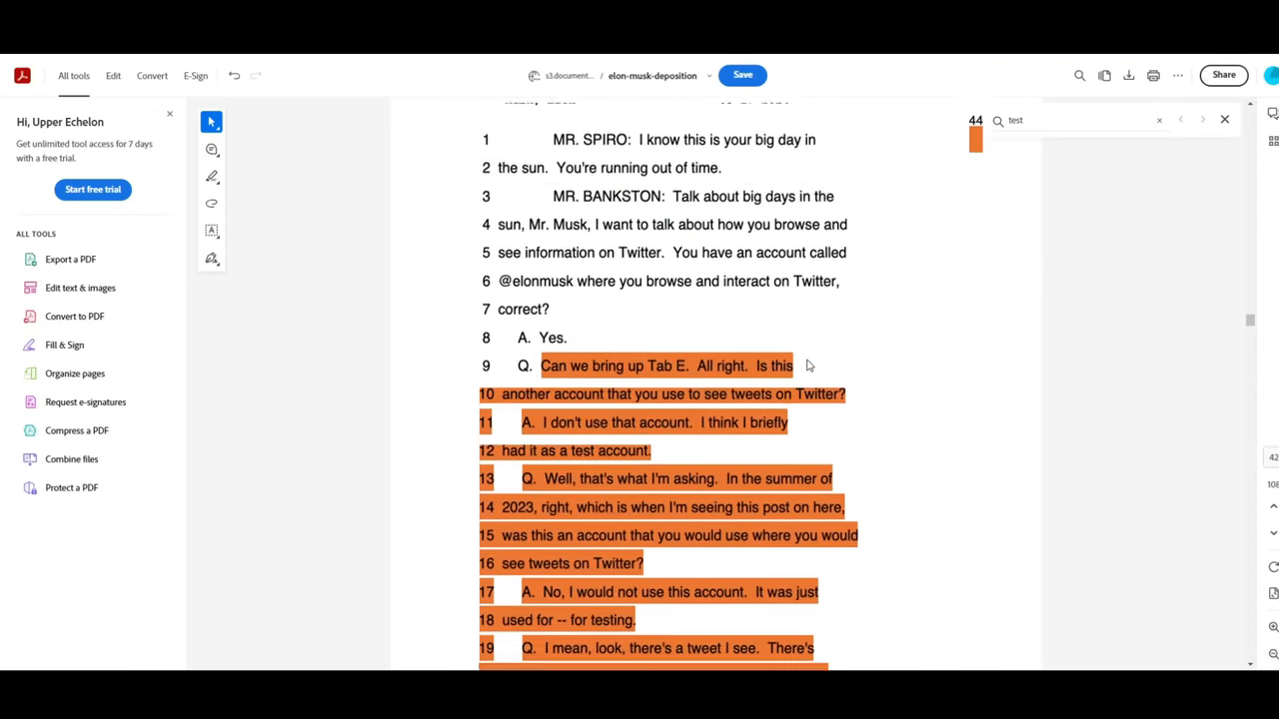
Step: Read down the highlighted page 45 exchange where Musk says he briefly used the account for testing
{"action": "scroll", "scroll_direction": "down", "scroll_amount": 3}
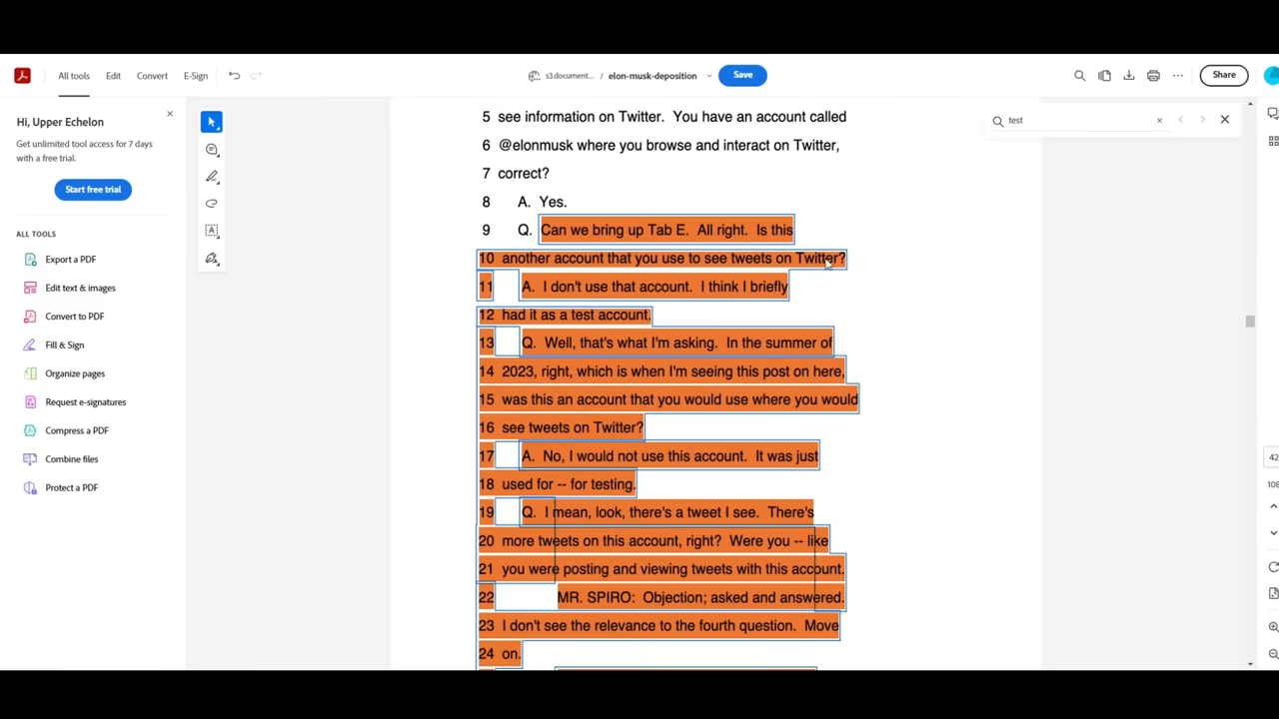
{"action": "mouse_move", "coordinate": [569, 292]}
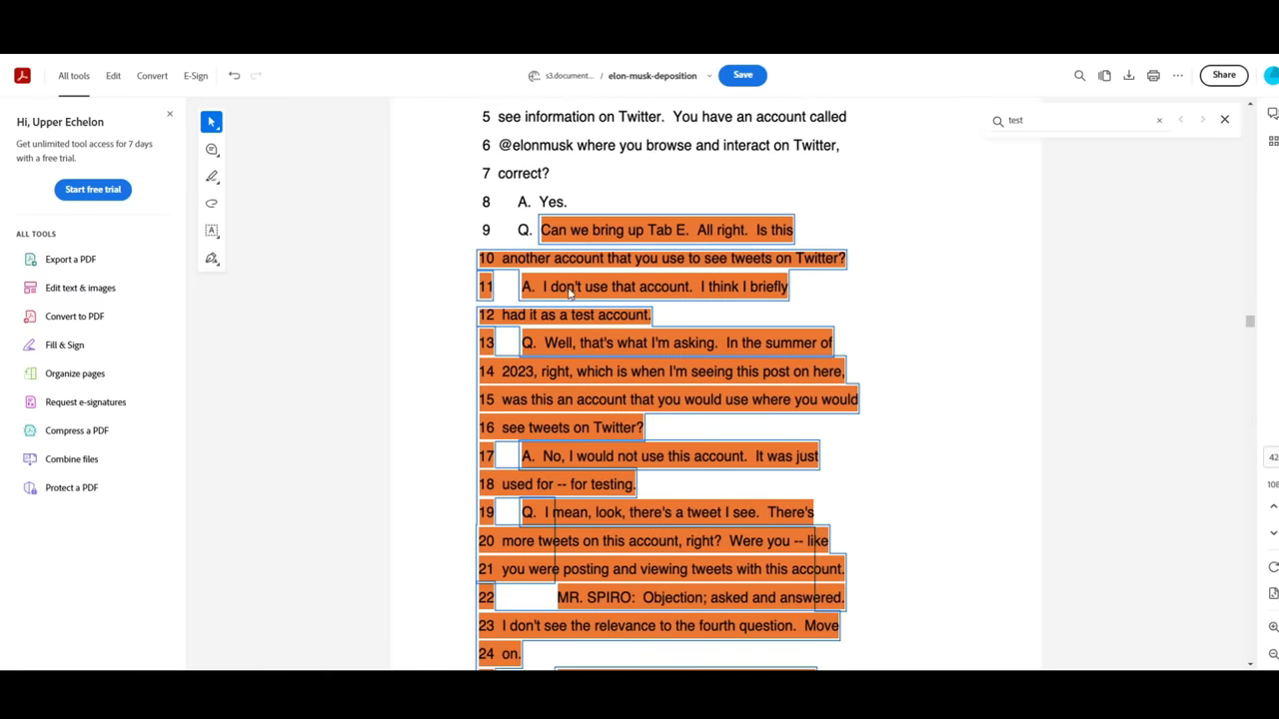
{"action": "mouse_move", "coordinate": [540, 324]}
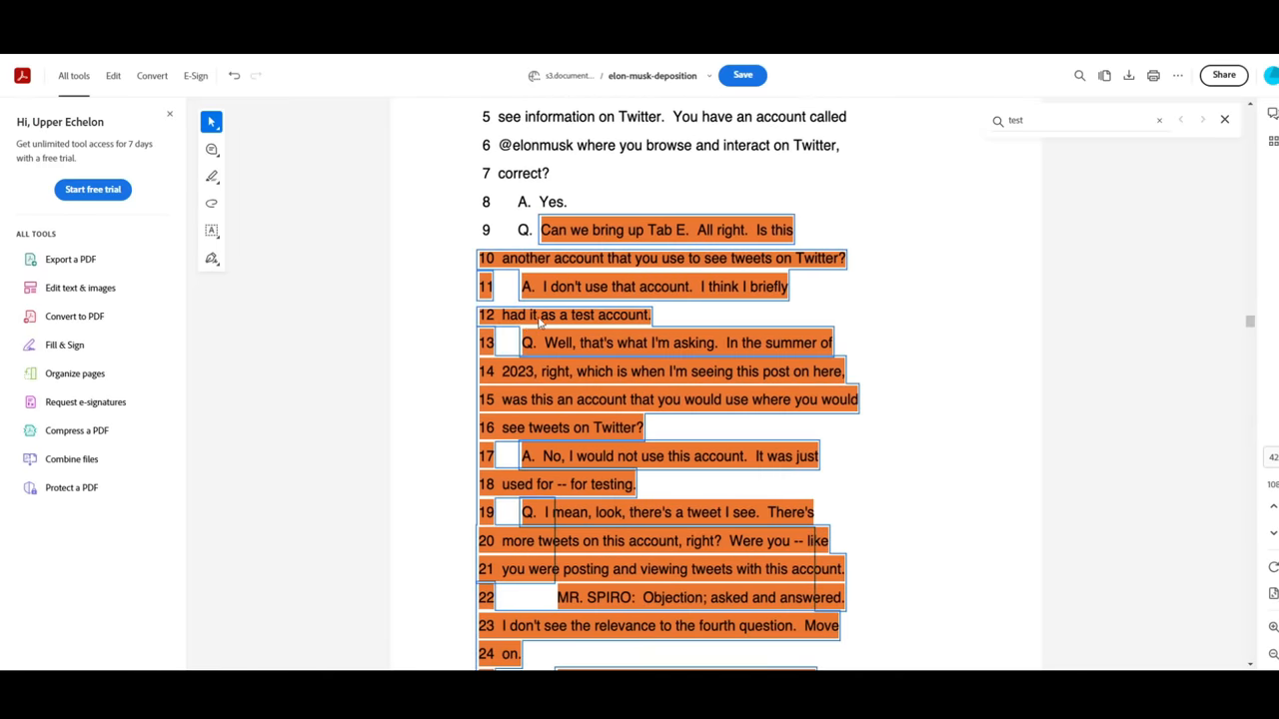
{"action": "scroll", "scroll_direction": "down", "scroll_amount": 3}
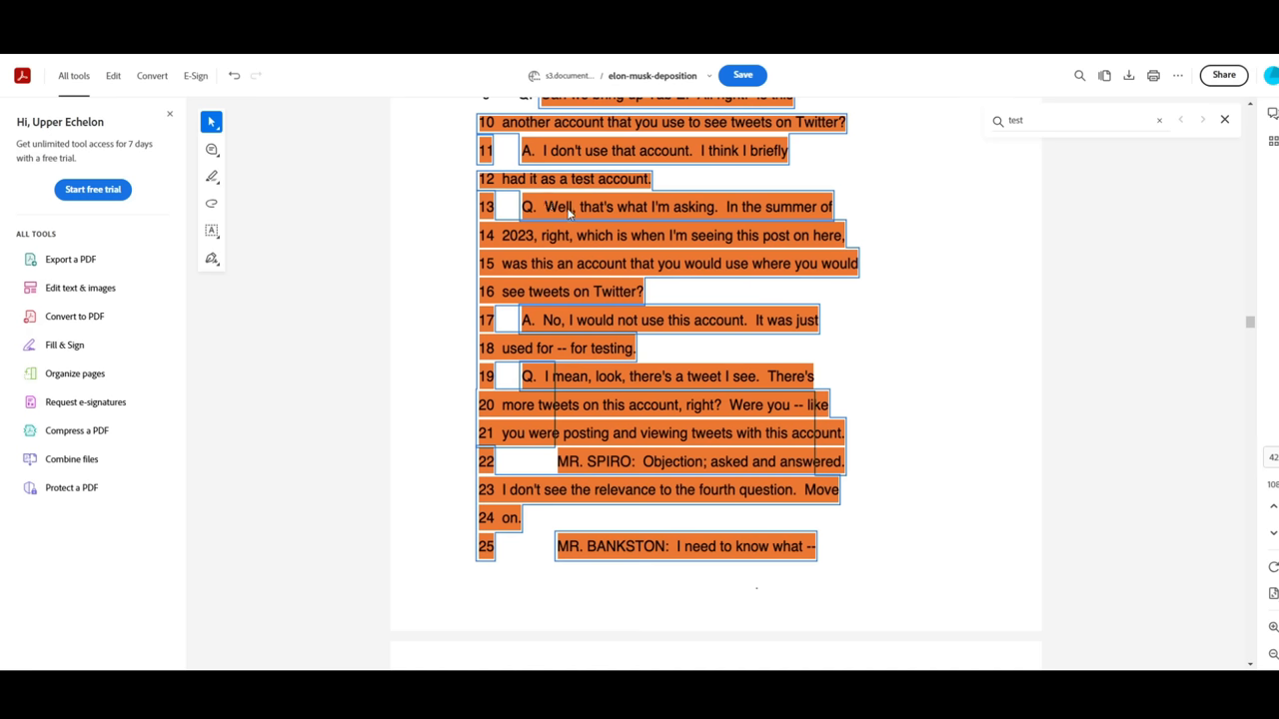
{"action": "mouse_move", "coordinate": [803, 209]}
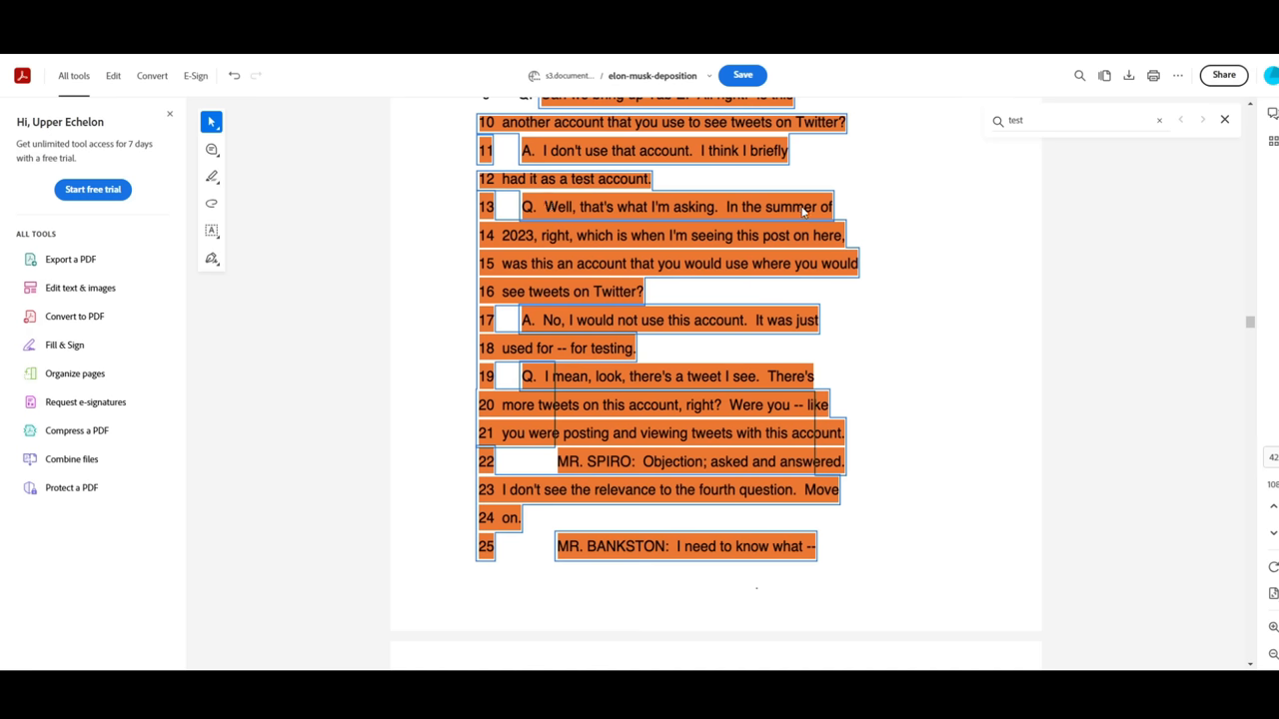
{"action": "mouse_move", "coordinate": [627, 242]}
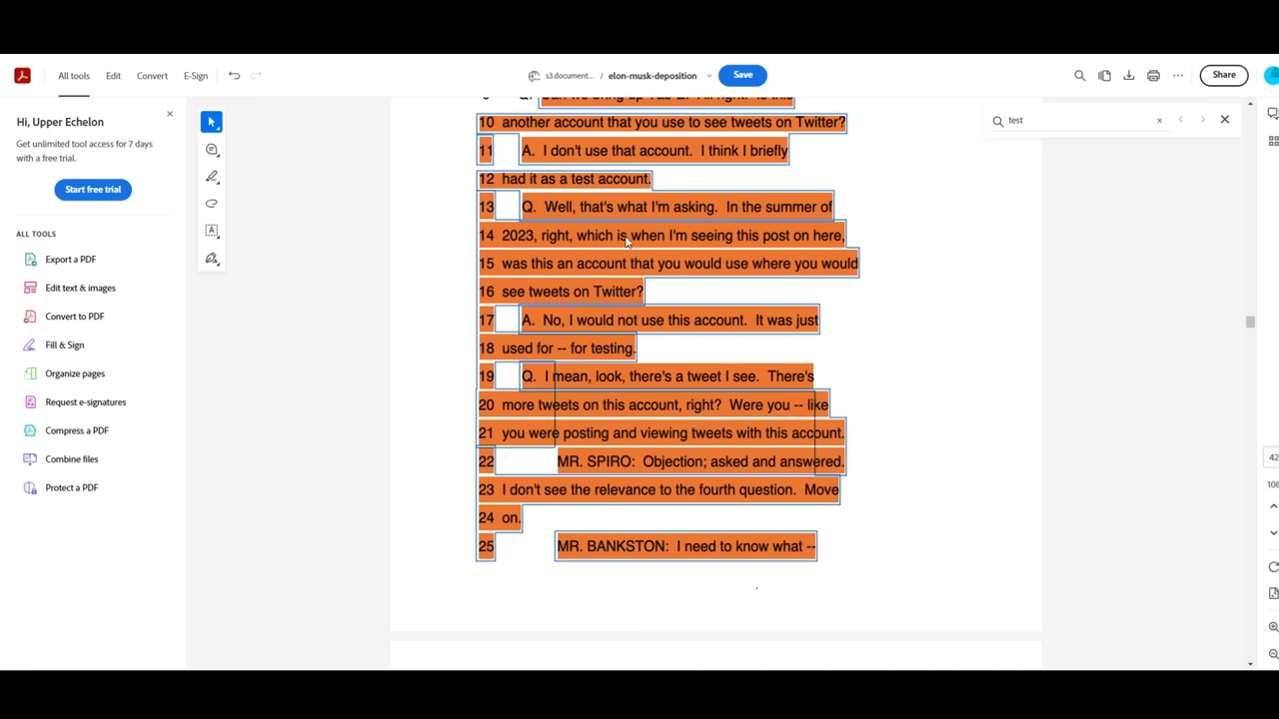
{"action": "mouse_move", "coordinate": [558, 272]}
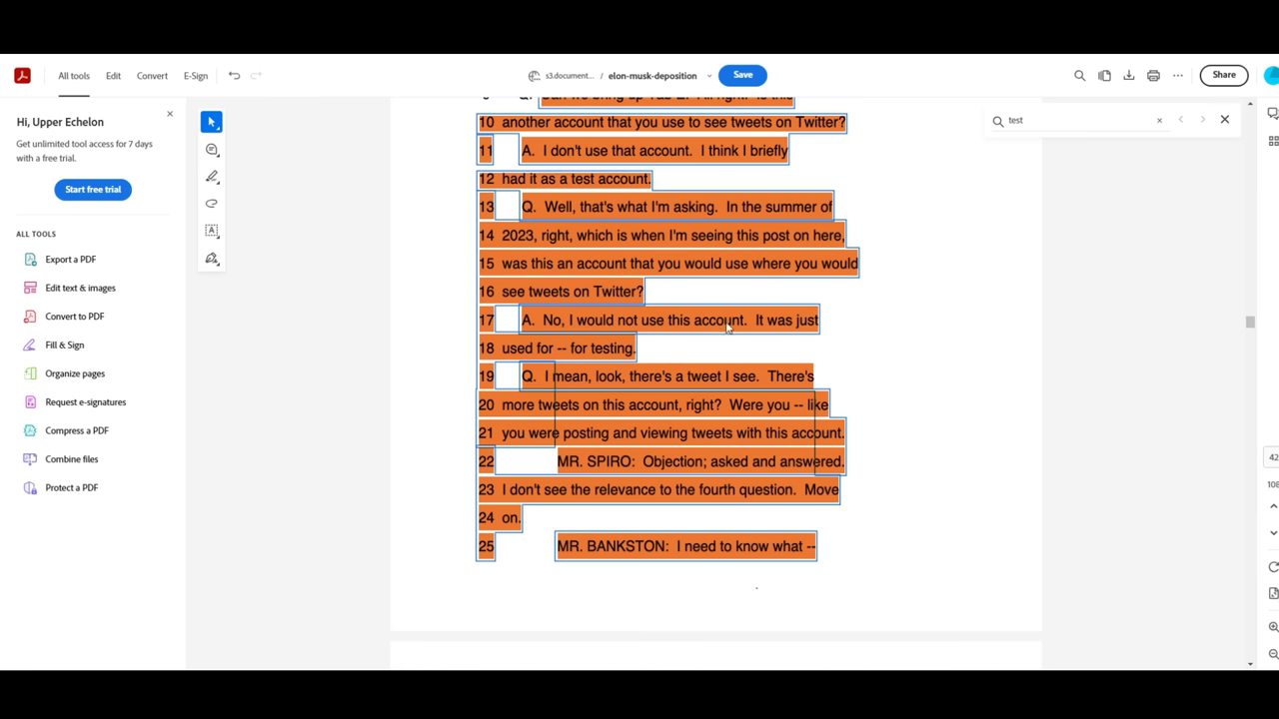
{"action": "mouse_move", "coordinate": [590, 356]}
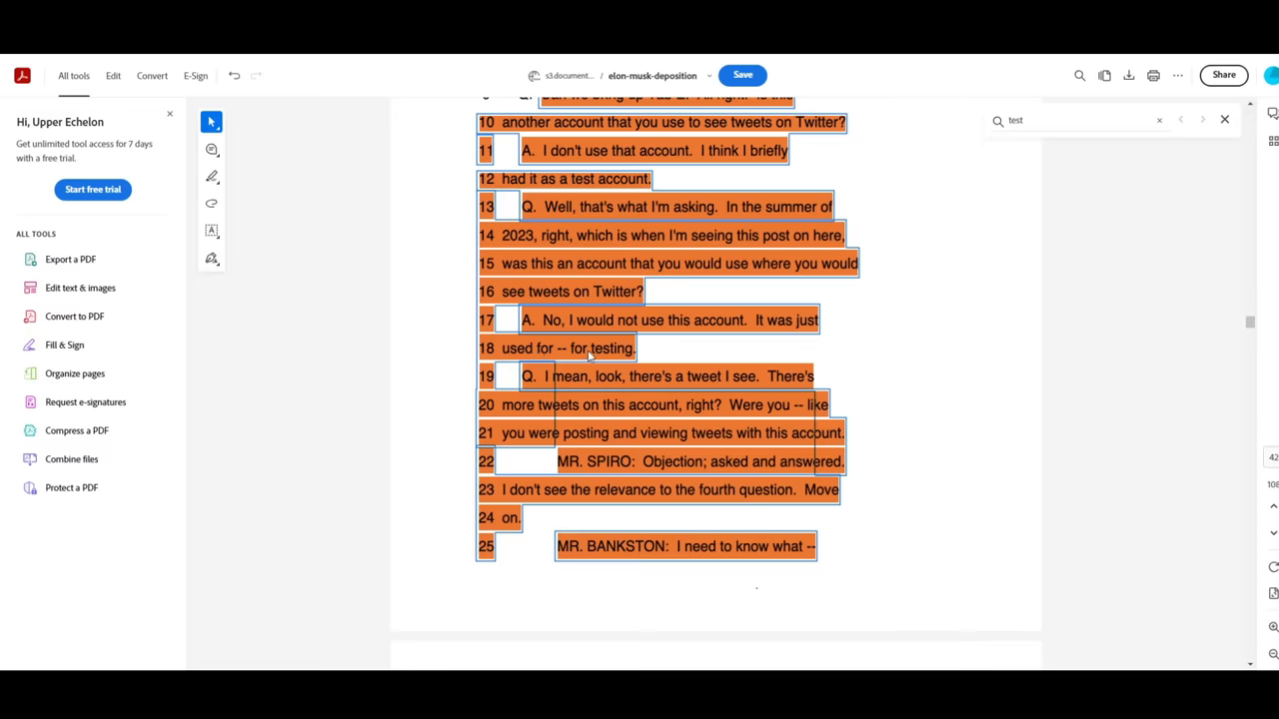
{"action": "scroll", "scroll_direction": "down", "scroll_amount": 3}
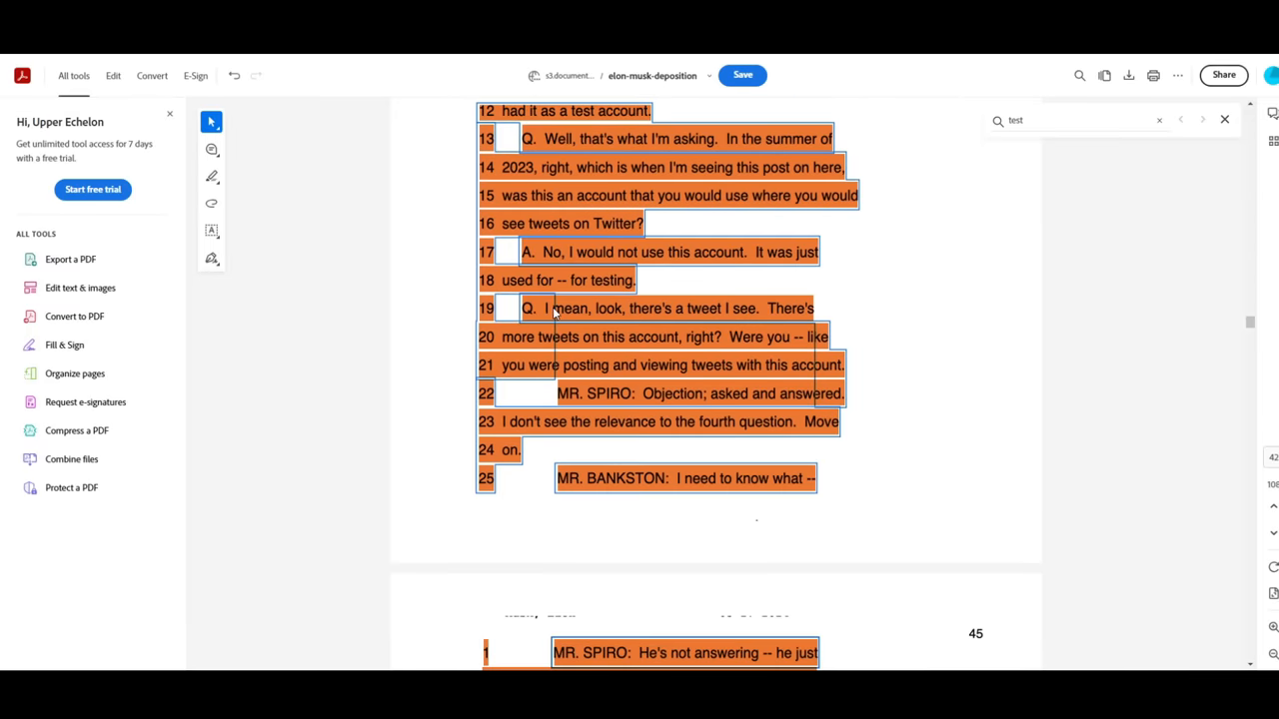
{"action": "mouse_move", "coordinate": [807, 312]}
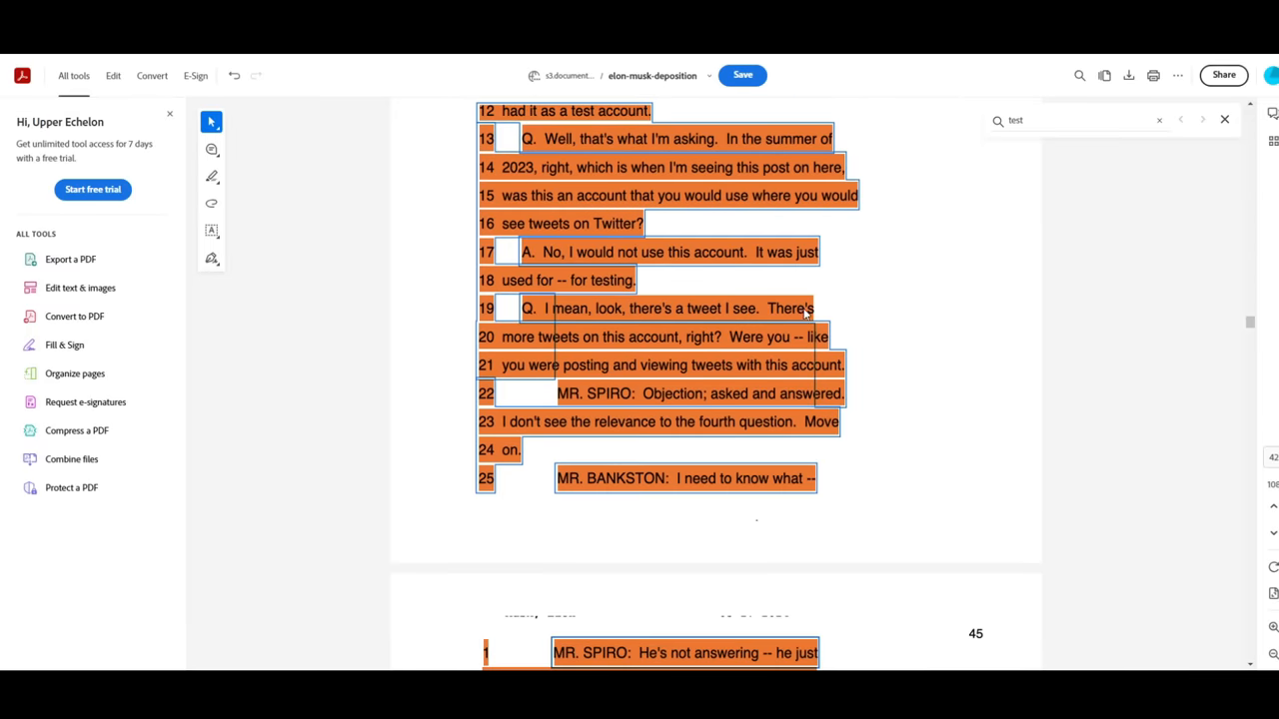
{"action": "mouse_move", "coordinate": [799, 341]}
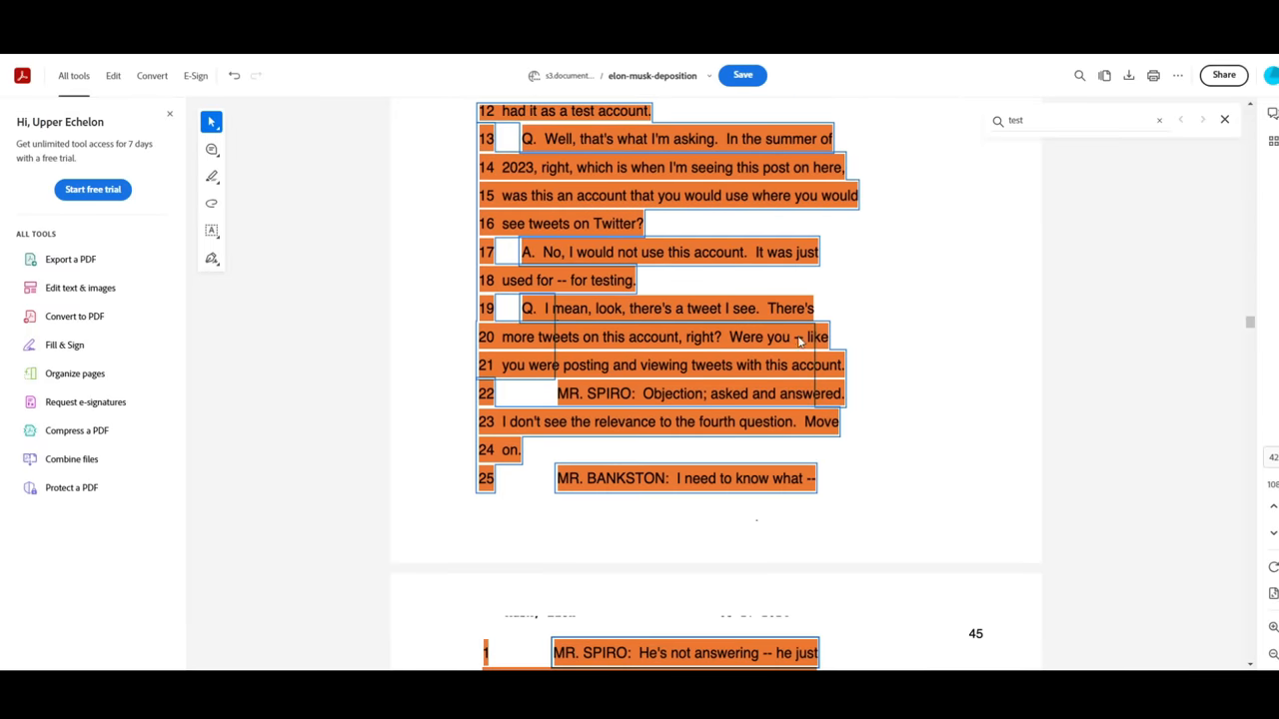
{"action": "mouse_move", "coordinate": [727, 376]}
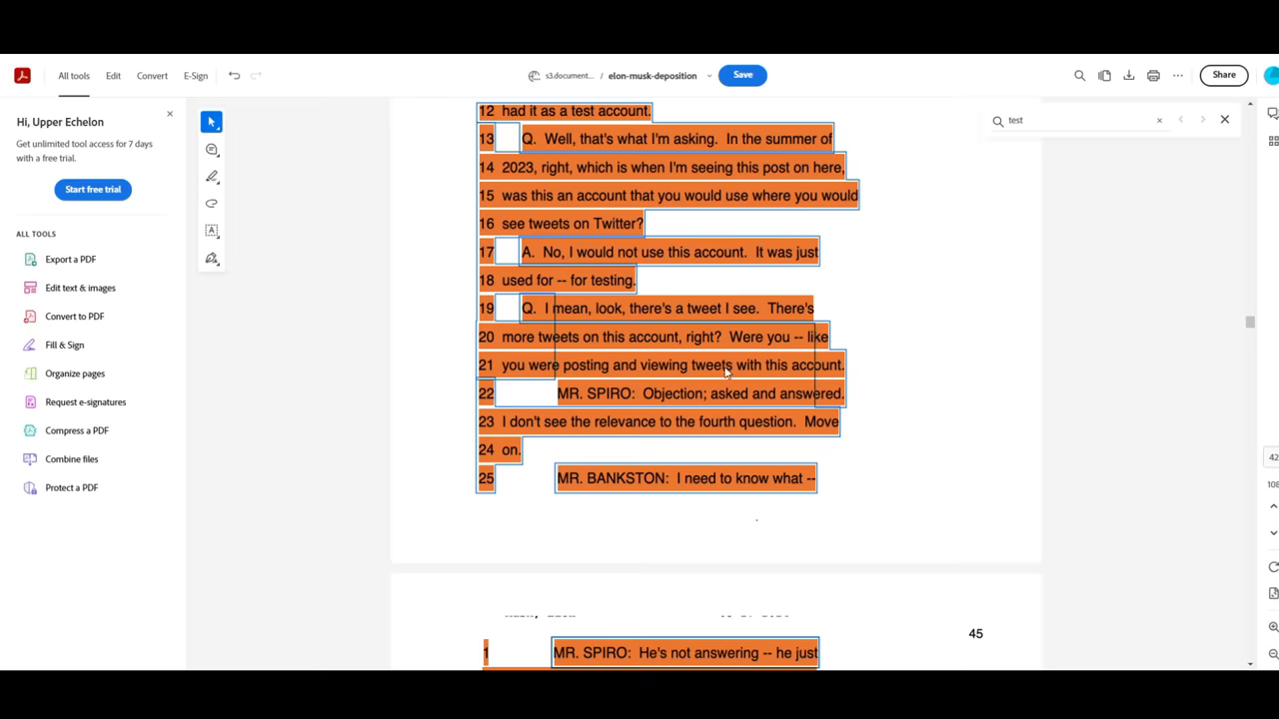
{"action": "scroll", "scroll_direction": "down", "scroll_amount": 3}
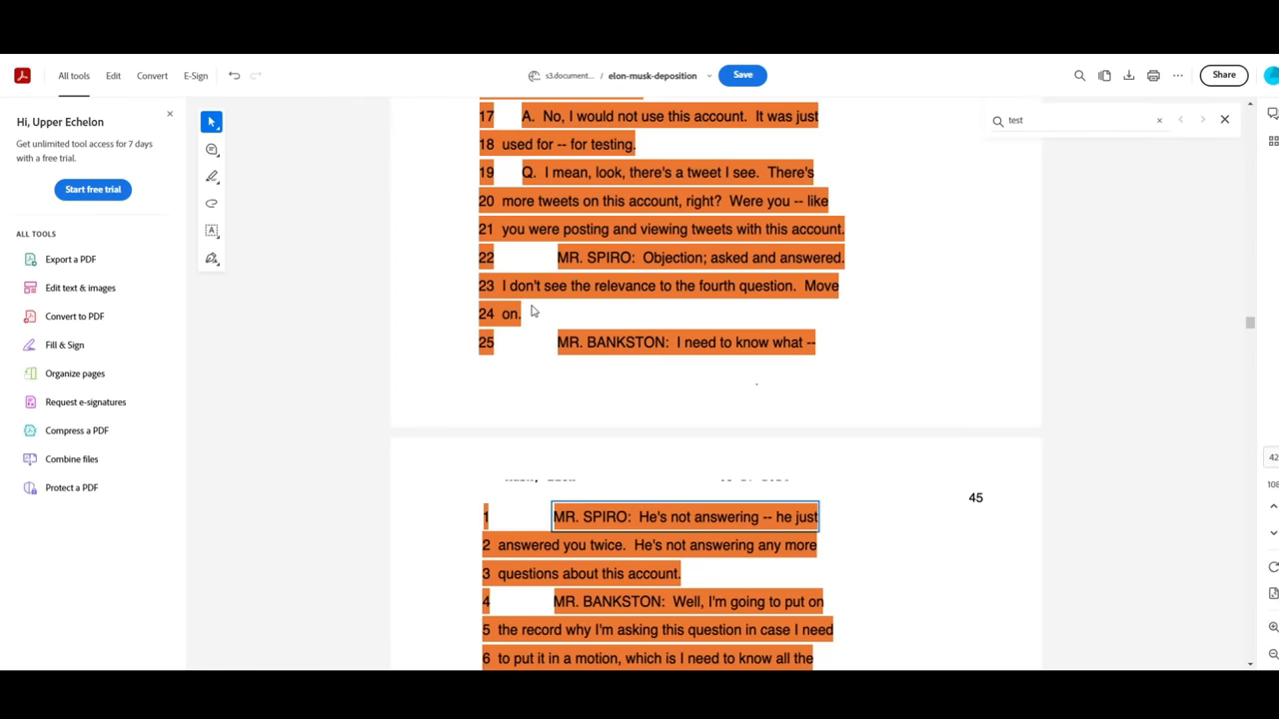
{"action": "scroll", "scroll_direction": "down", "scroll_amount": 3}
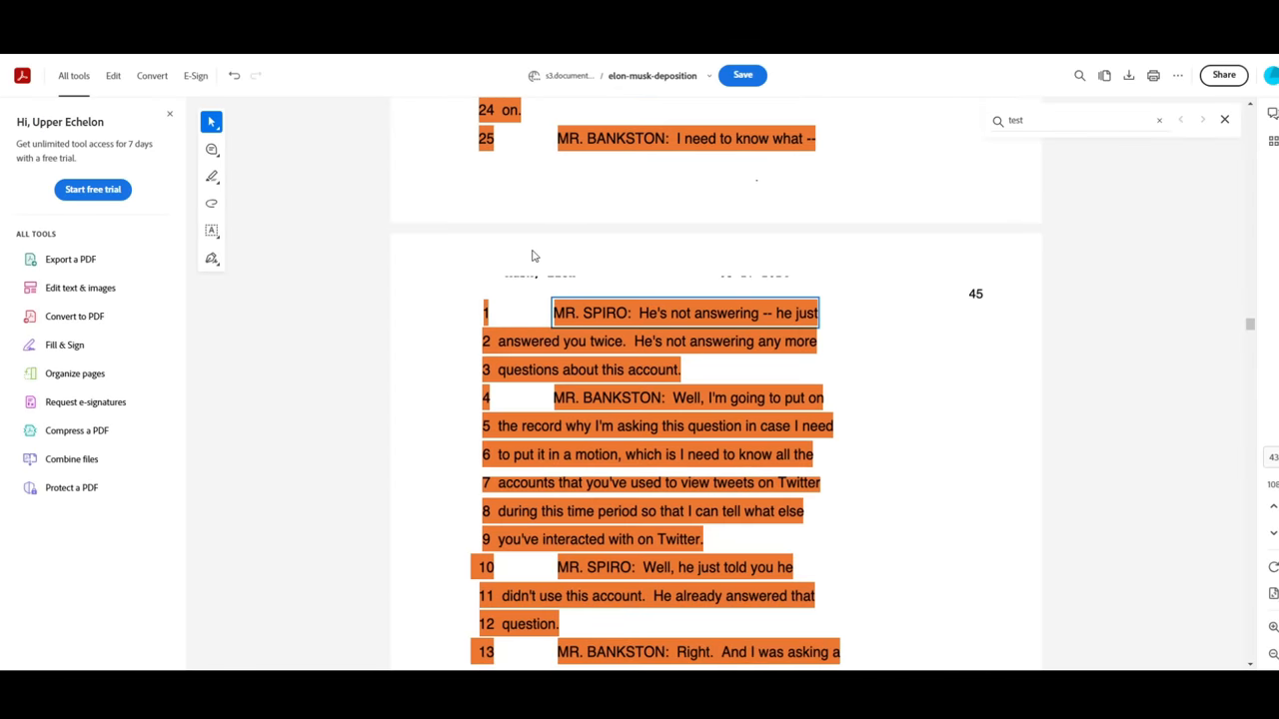
{"action": "scroll", "scroll_direction": "down", "scroll_amount": 3}
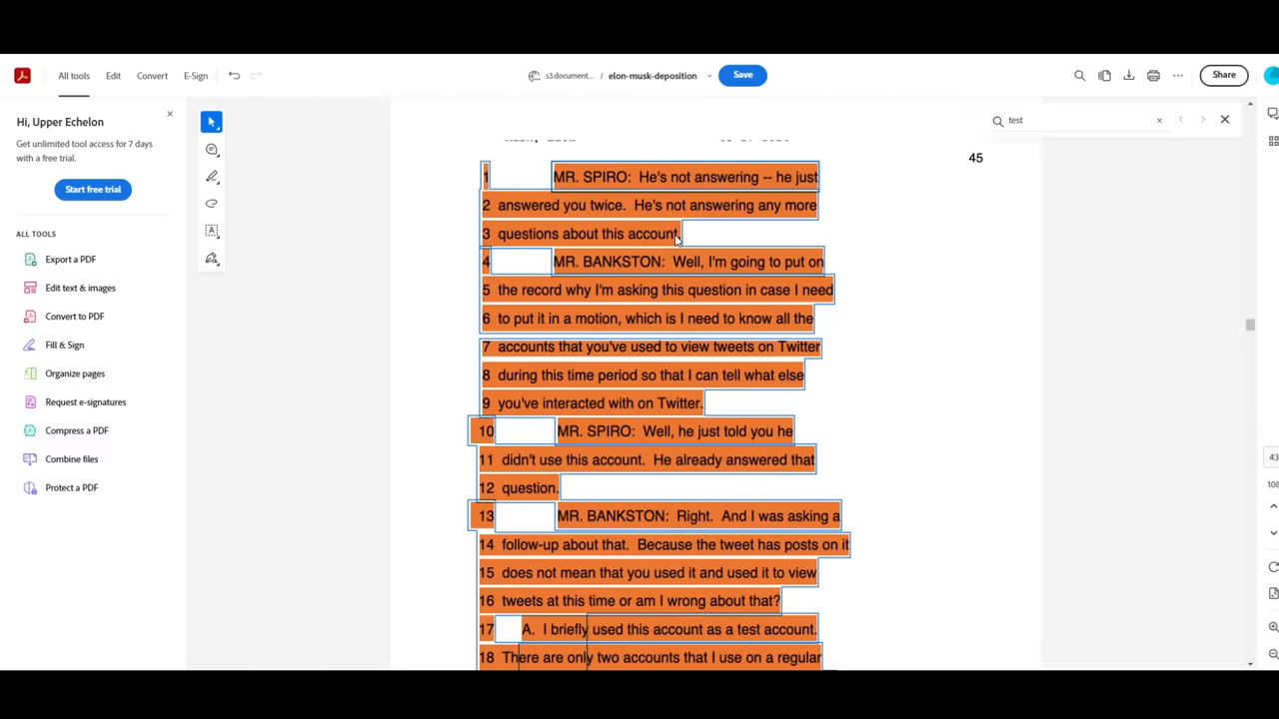
{"action": "scroll", "scroll_direction": "down", "scroll_amount": 3}
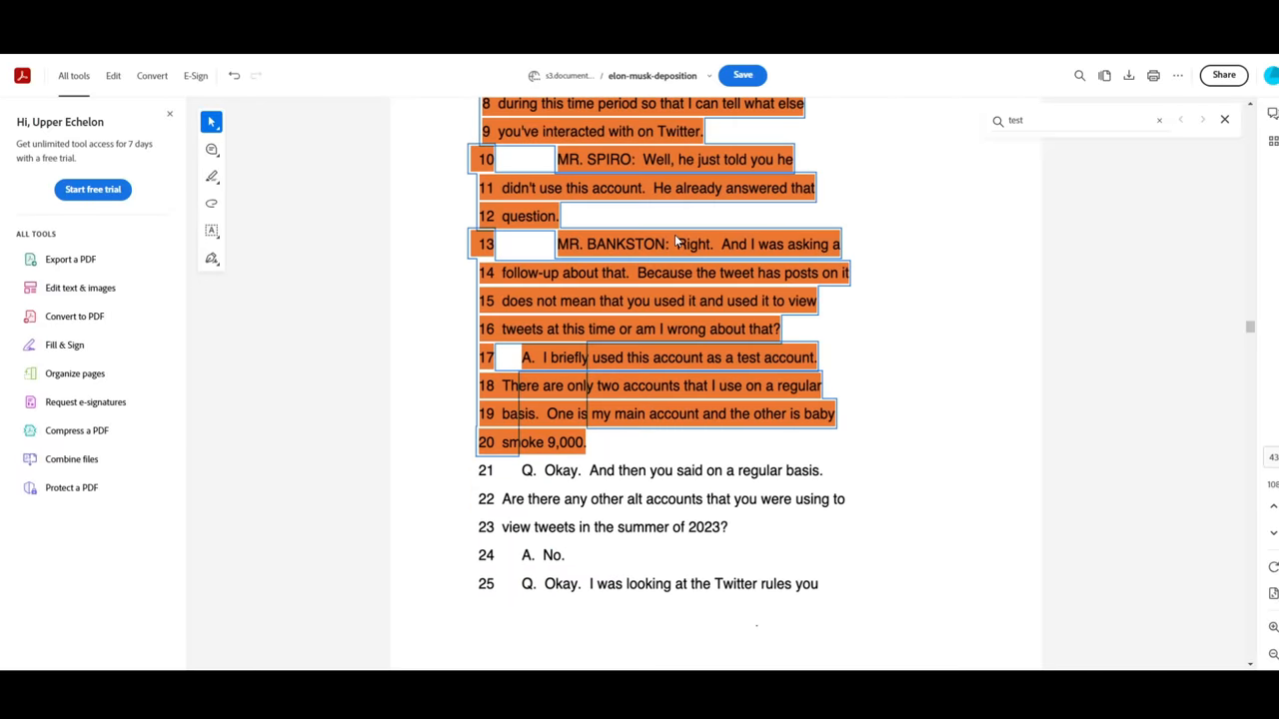
{"action": "mouse_move", "coordinate": [643, 362]}
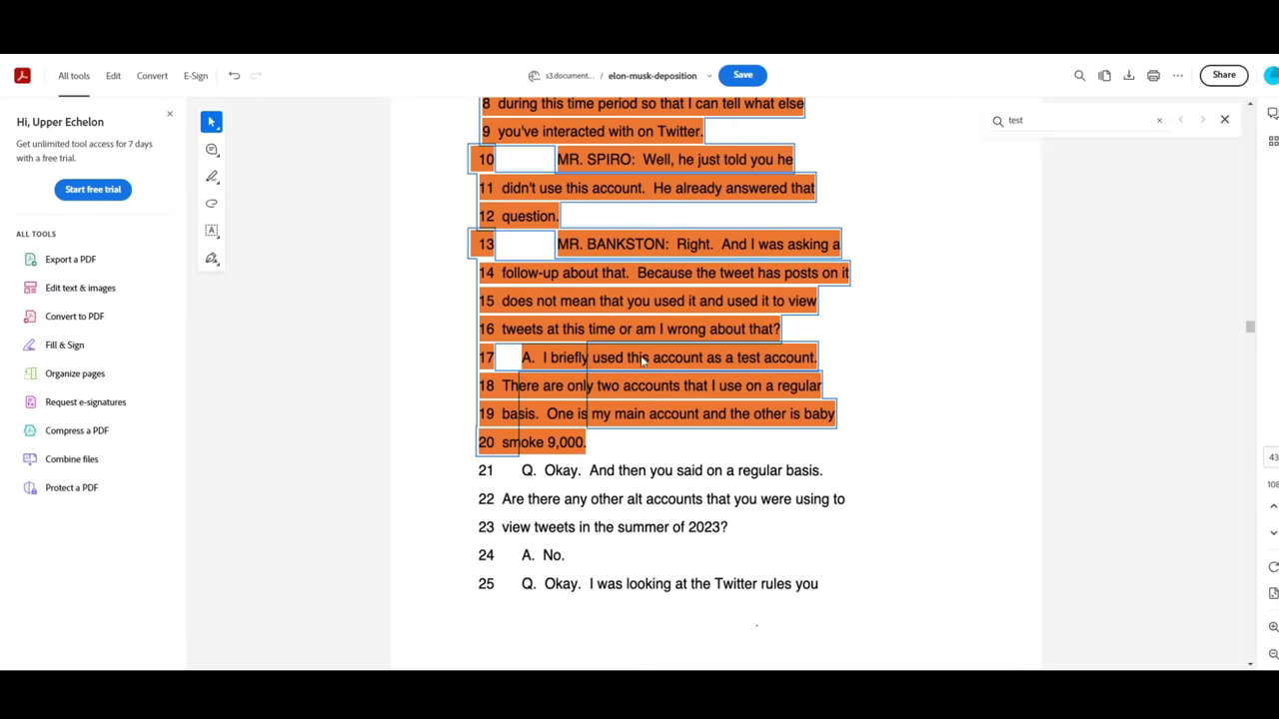
{"action": "mouse_move", "coordinate": [508, 395]}
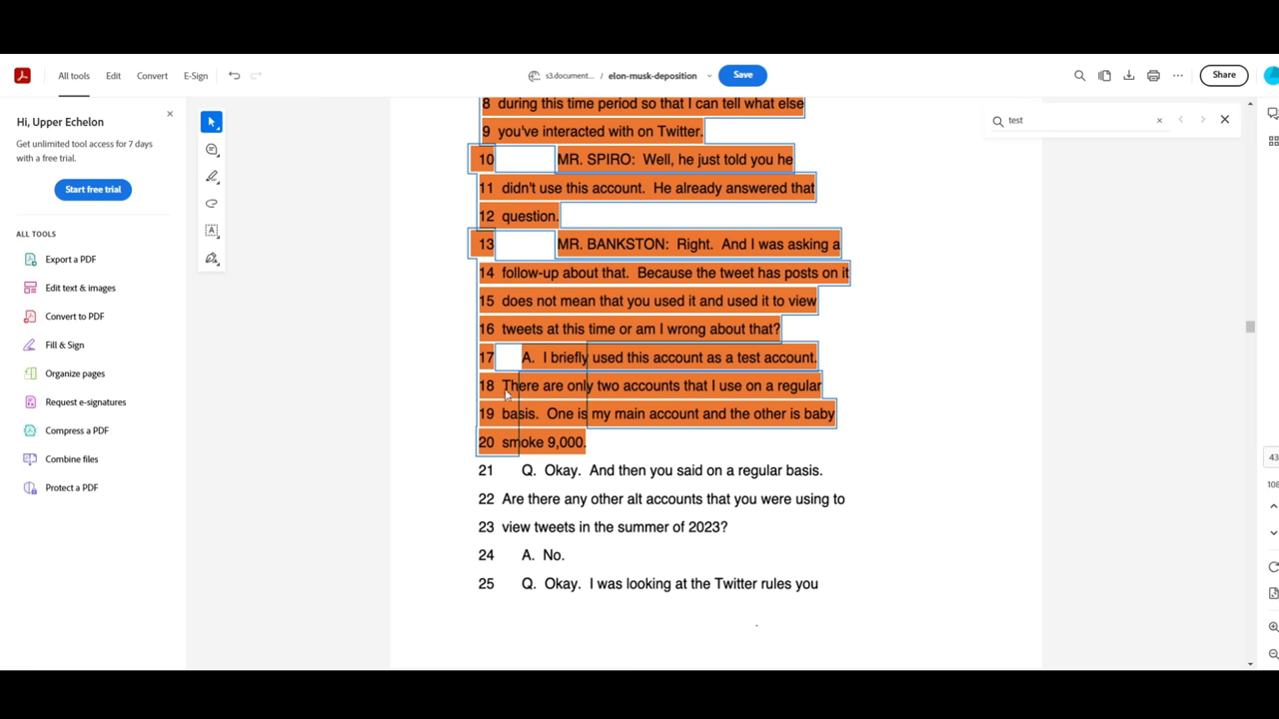
{"action": "mouse_move", "coordinate": [811, 389]}
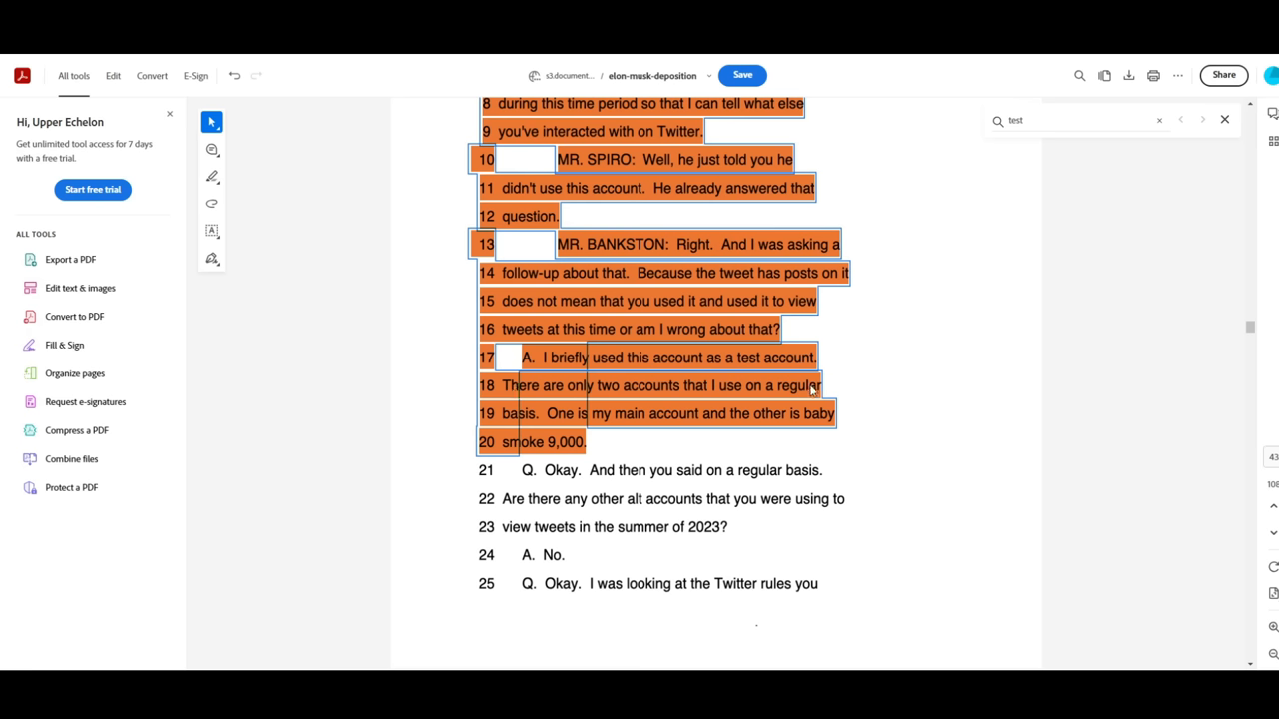
{"action": "mouse_move", "coordinate": [701, 420]}
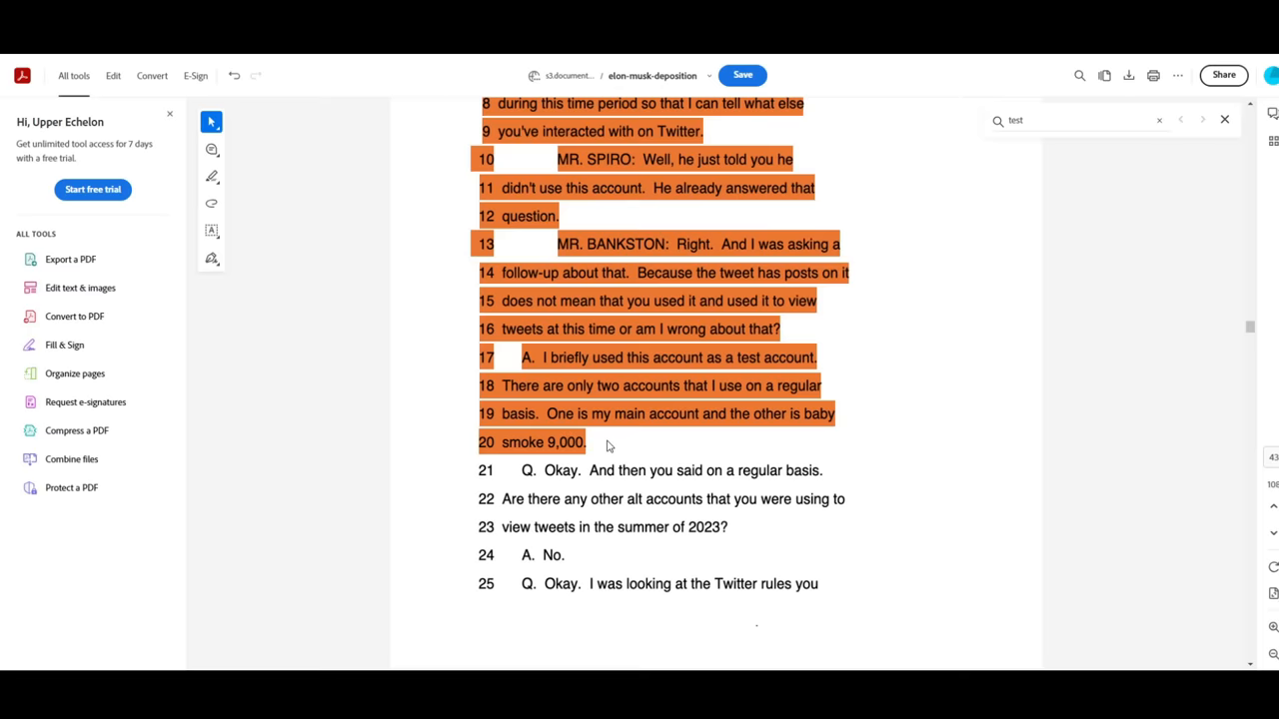
{"action": "mouse_move", "coordinate": [911, 298]}
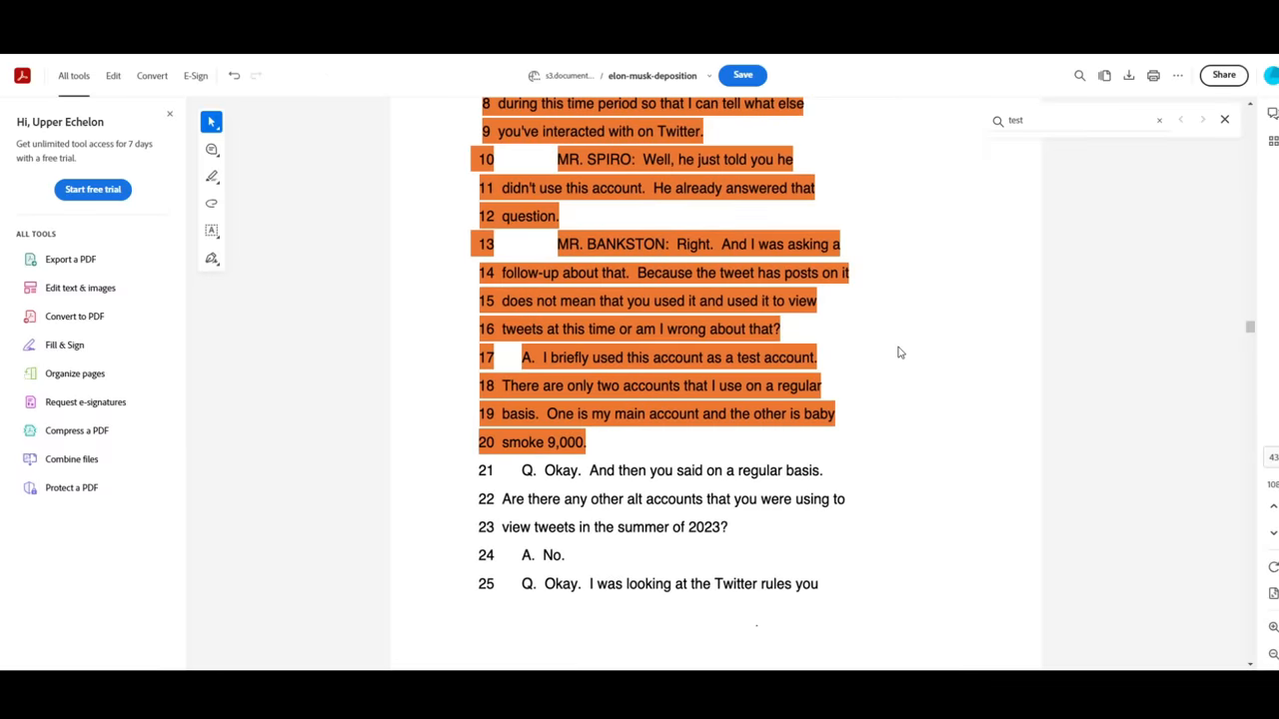
Step: Scroll past the highlighted passage onto page 47's crisis misinformation and Community Notes questions
{"action": "scroll", "scroll_direction": "down", "scroll_amount": 3}
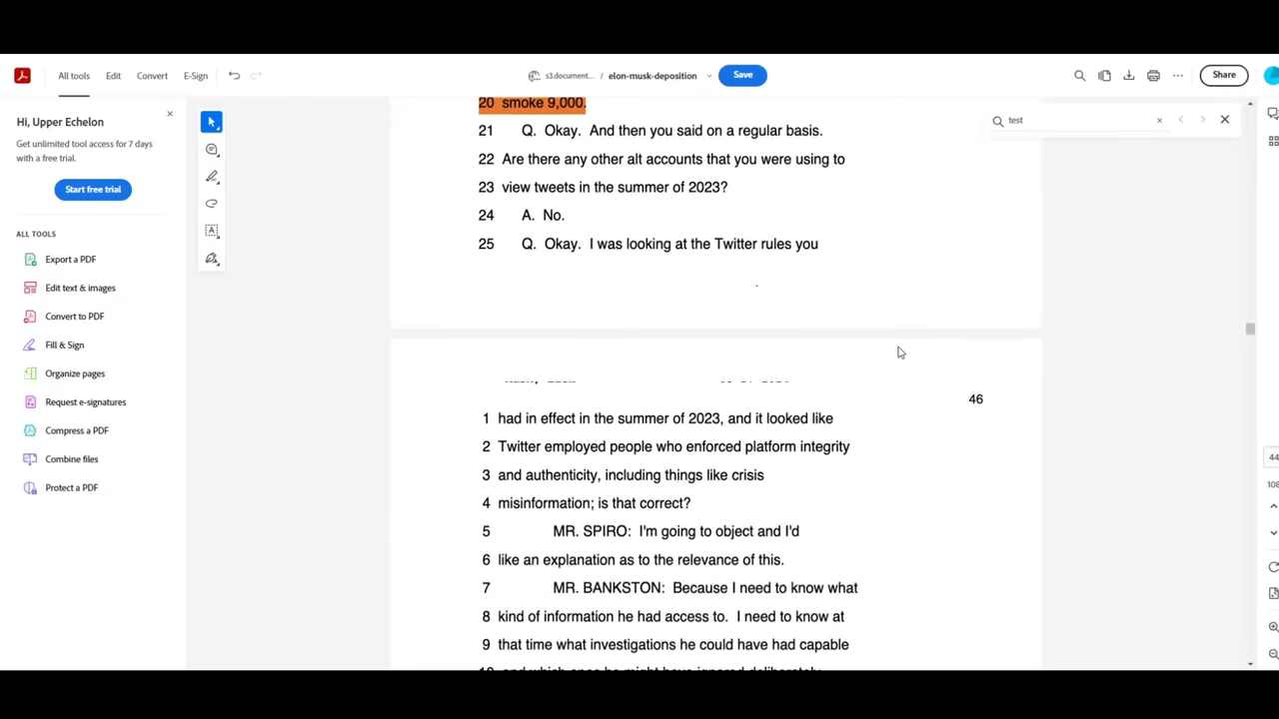
{"action": "scroll", "scroll_direction": "down", "scroll_amount": 3}
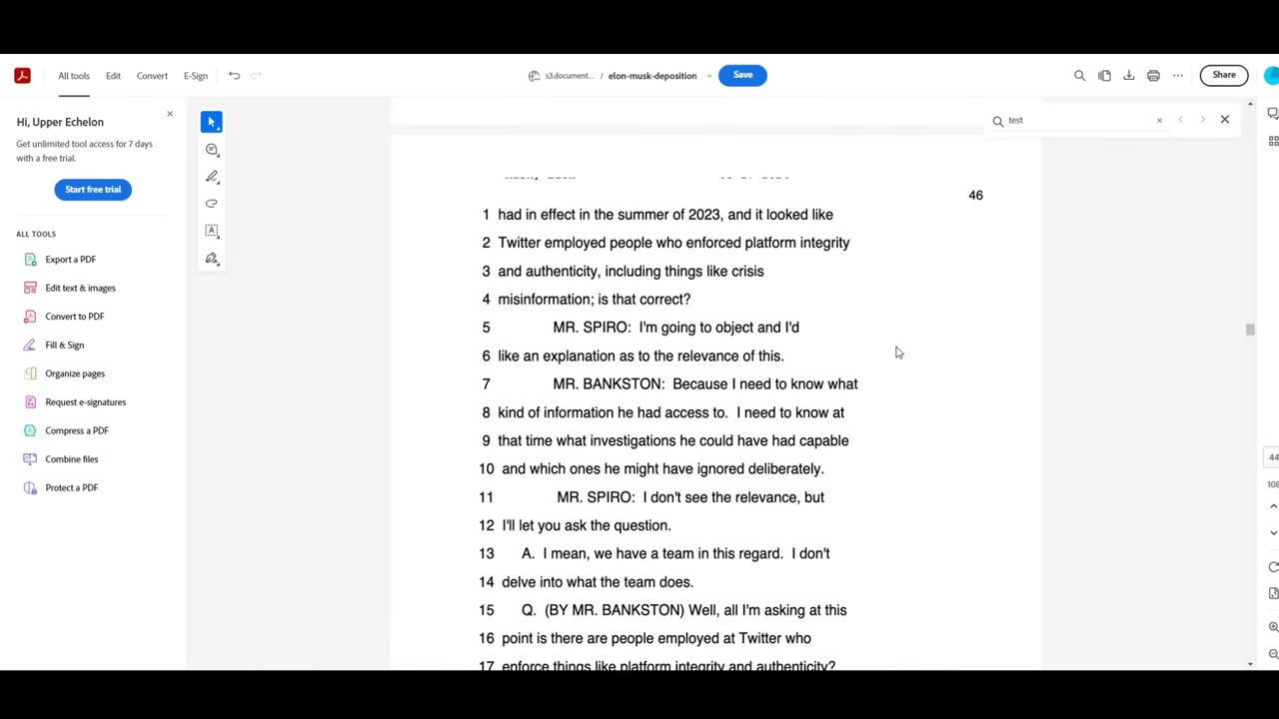
{"action": "scroll", "scroll_direction": "down", "scroll_amount": 3}
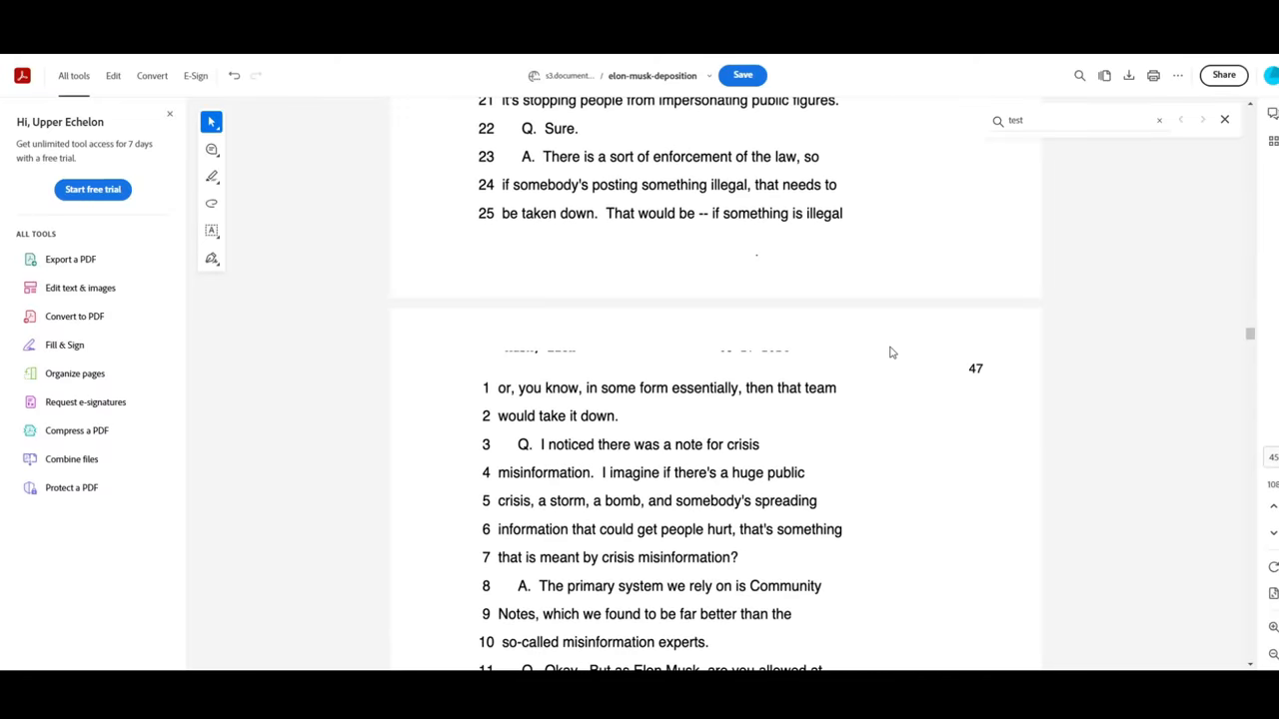
{"action": "mouse_move", "coordinate": [775, 344]}
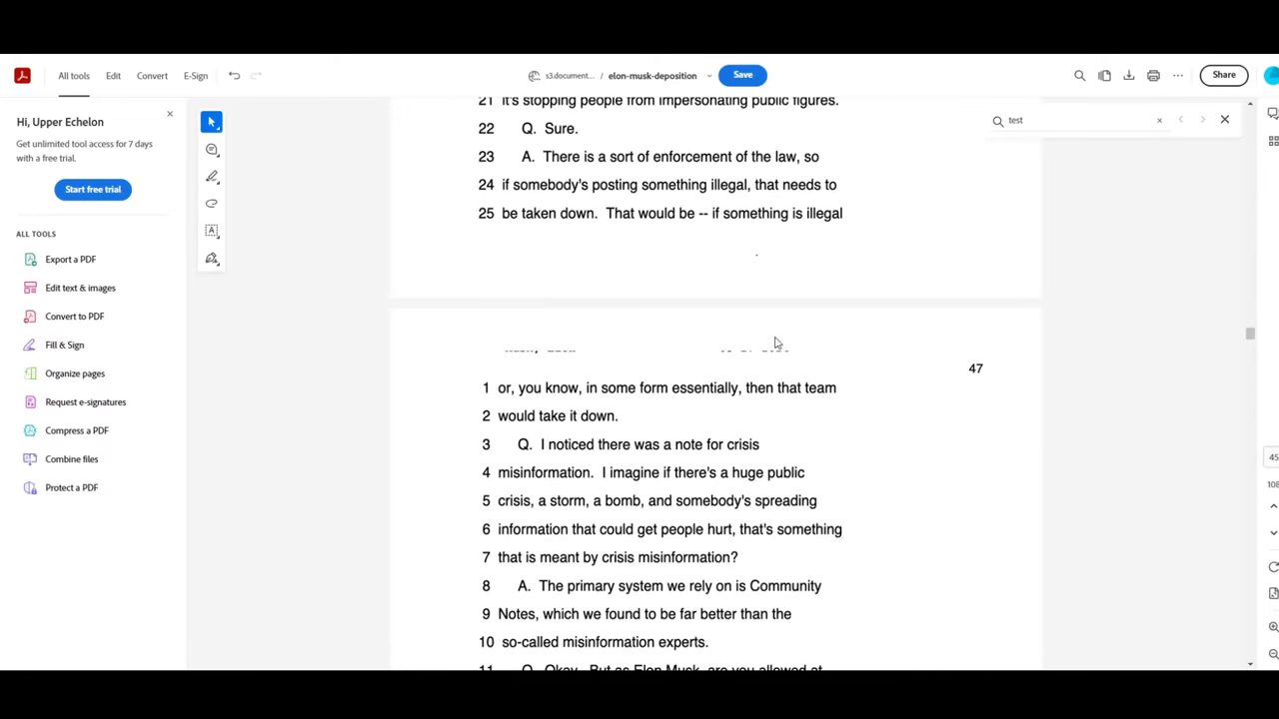
Step: Enter 'calm' and read down the highlighted psyop and tin foil hat exchange on pages 15–17
{"action": "type", "text": "calm"}
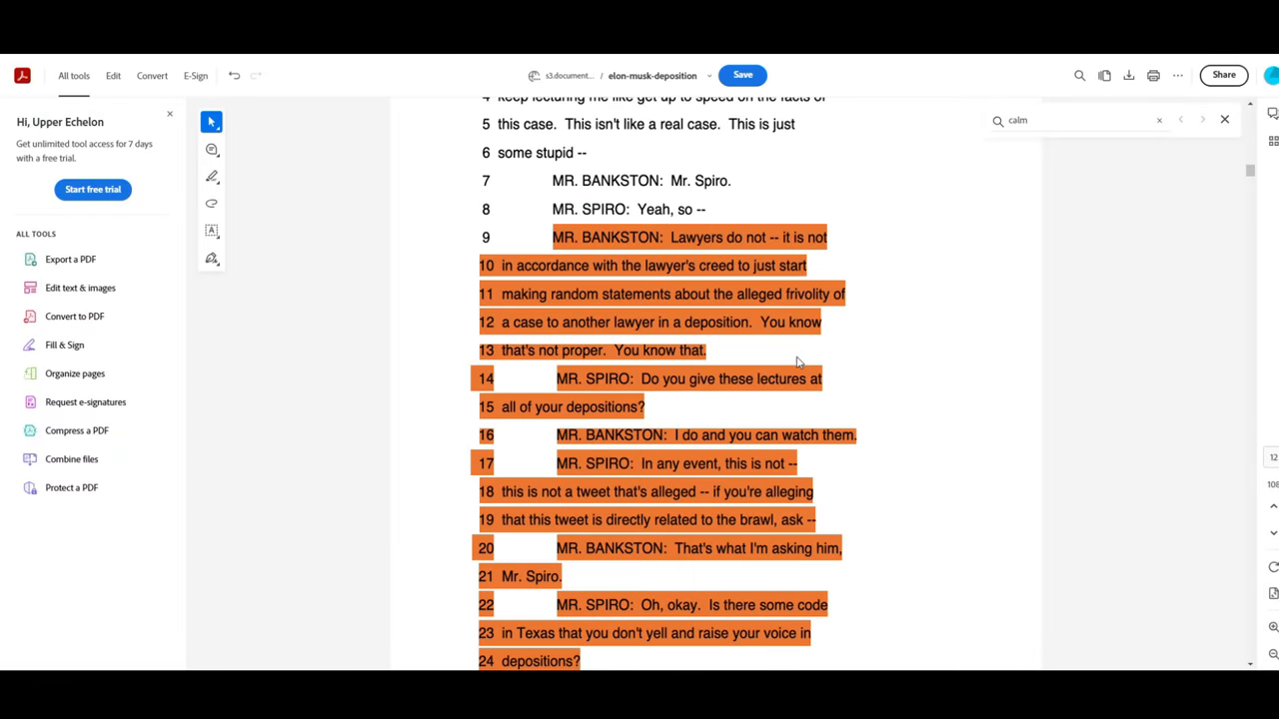
{"action": "scroll", "scroll_direction": "down", "scroll_amount": 3}
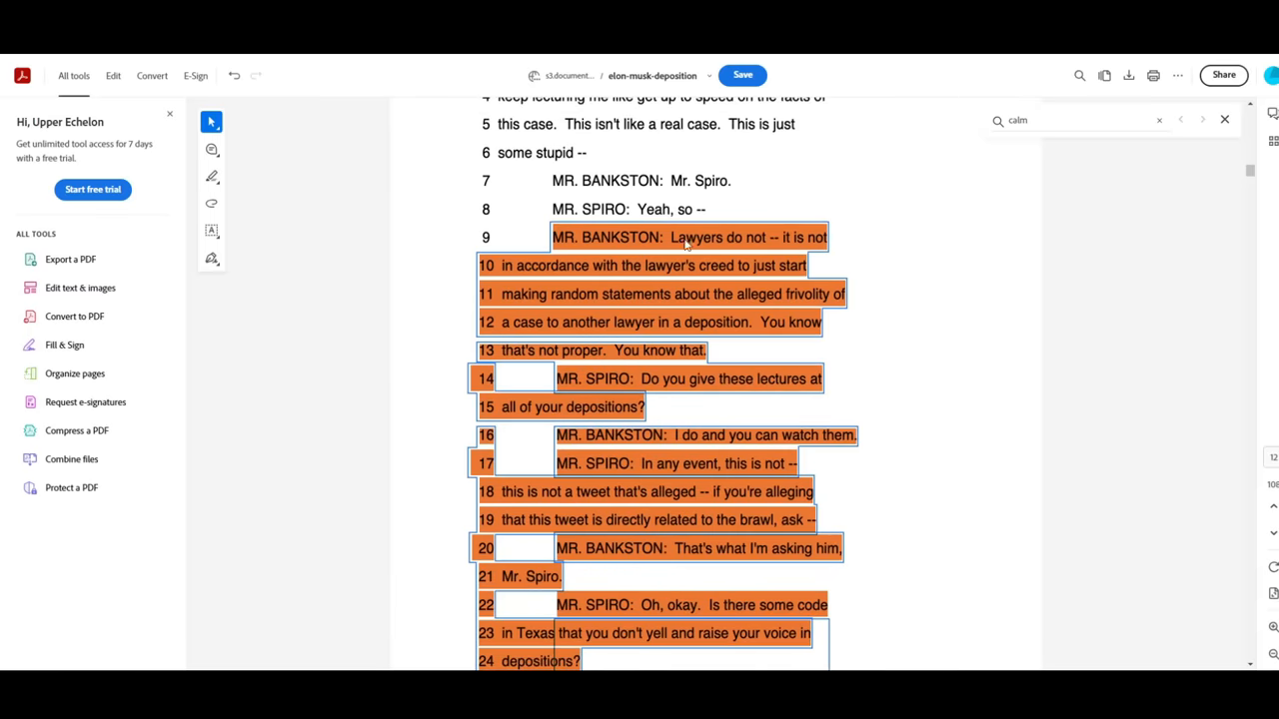
{"action": "mouse_move", "coordinate": [656, 276]}
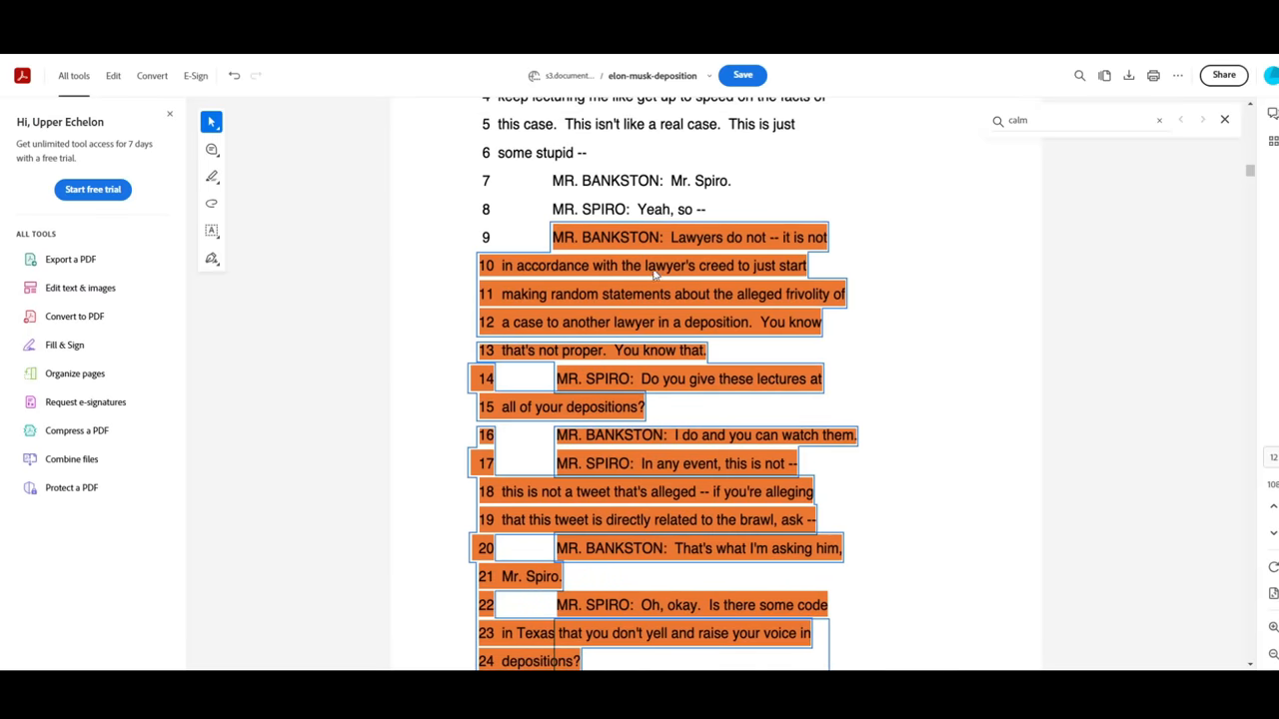
{"action": "mouse_move", "coordinate": [649, 304]}
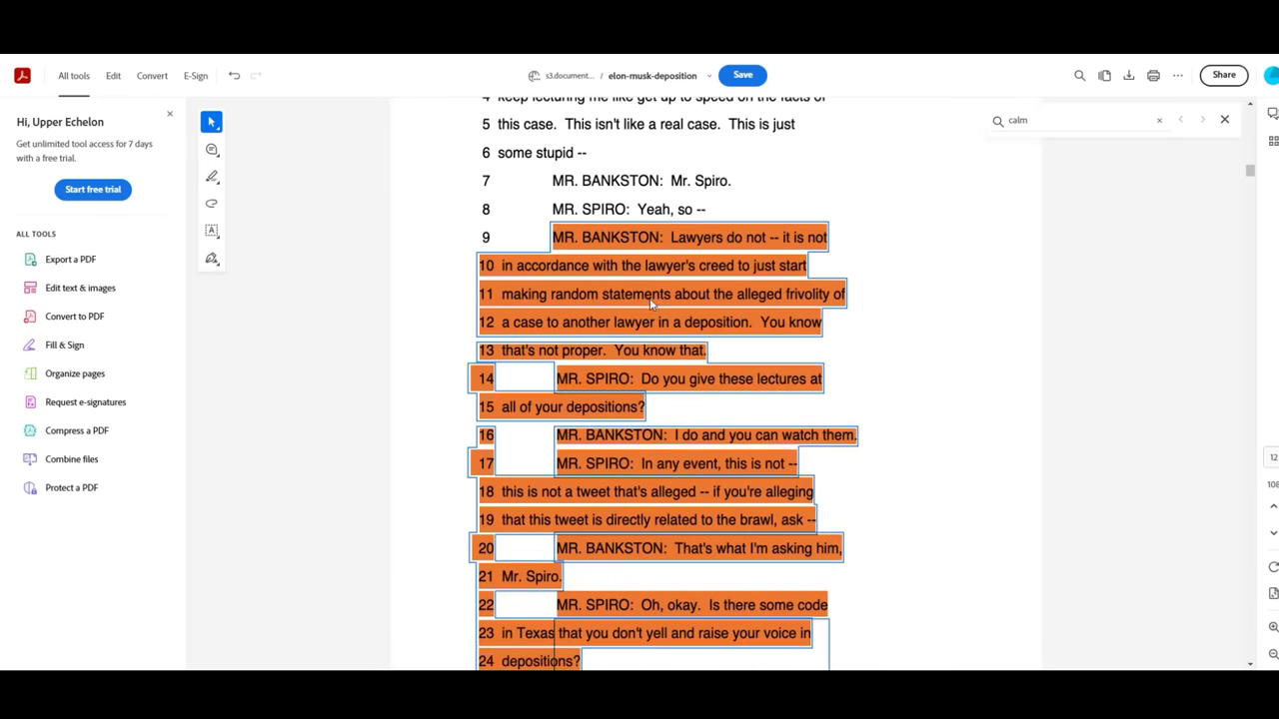
{"action": "mouse_move", "coordinate": [595, 330]}
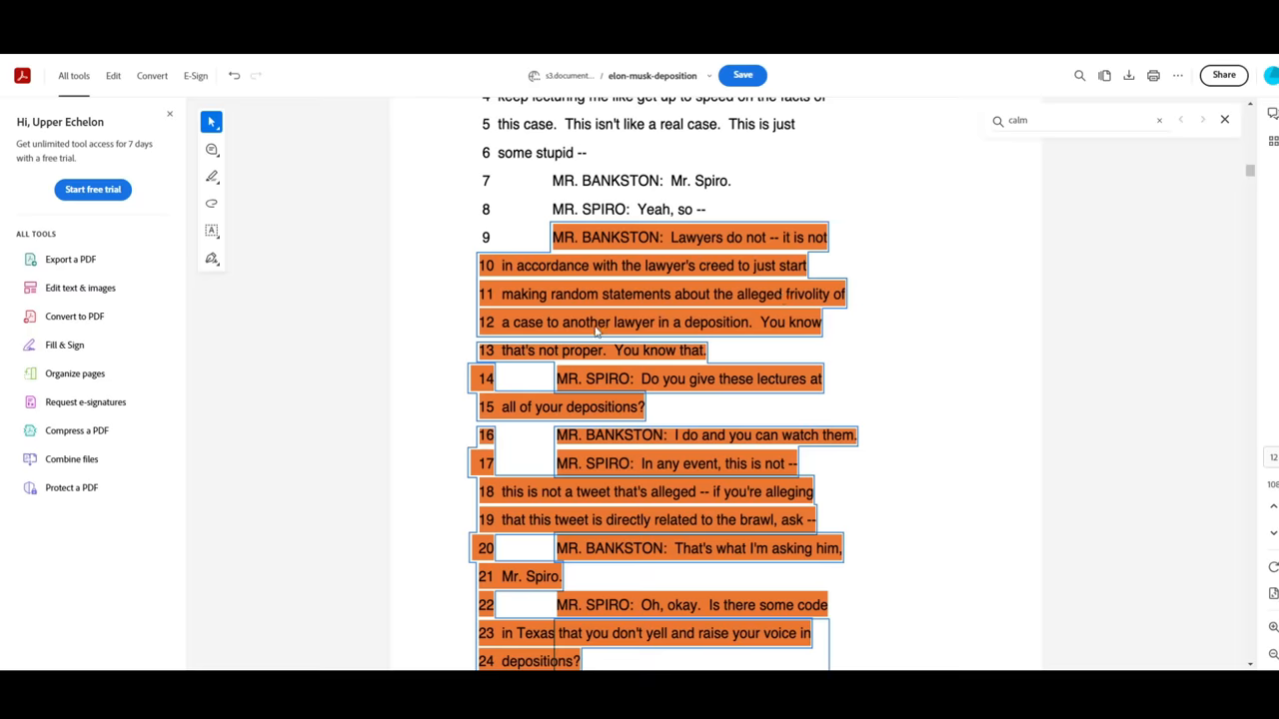
{"action": "mouse_move", "coordinate": [524, 351]}
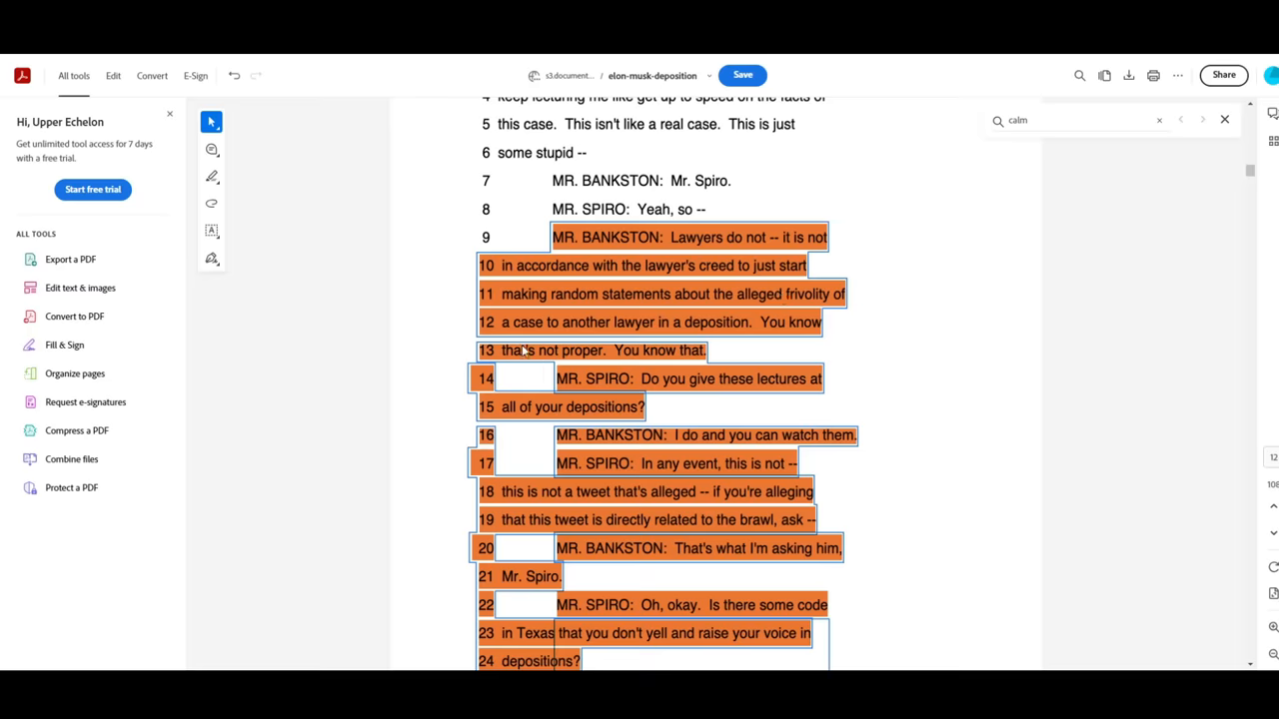
{"action": "scroll", "scroll_direction": "down", "scroll_amount": 3}
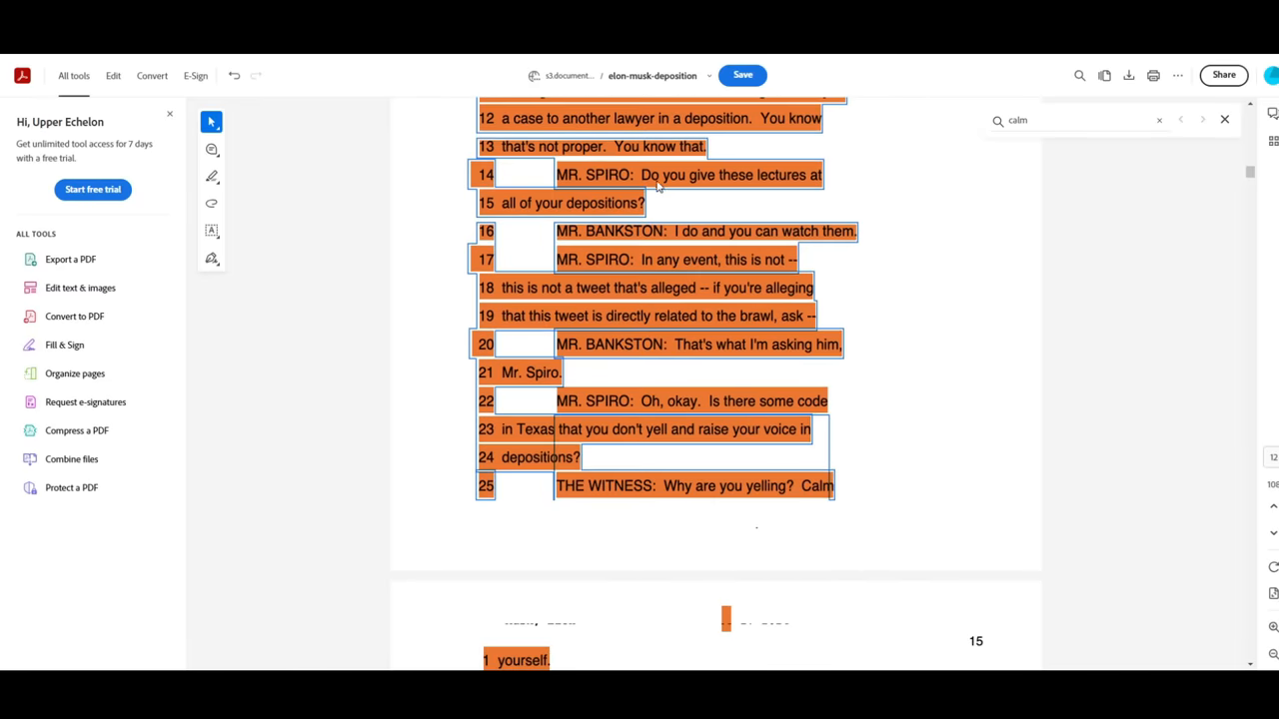
{"action": "mouse_move", "coordinate": [631, 212]}
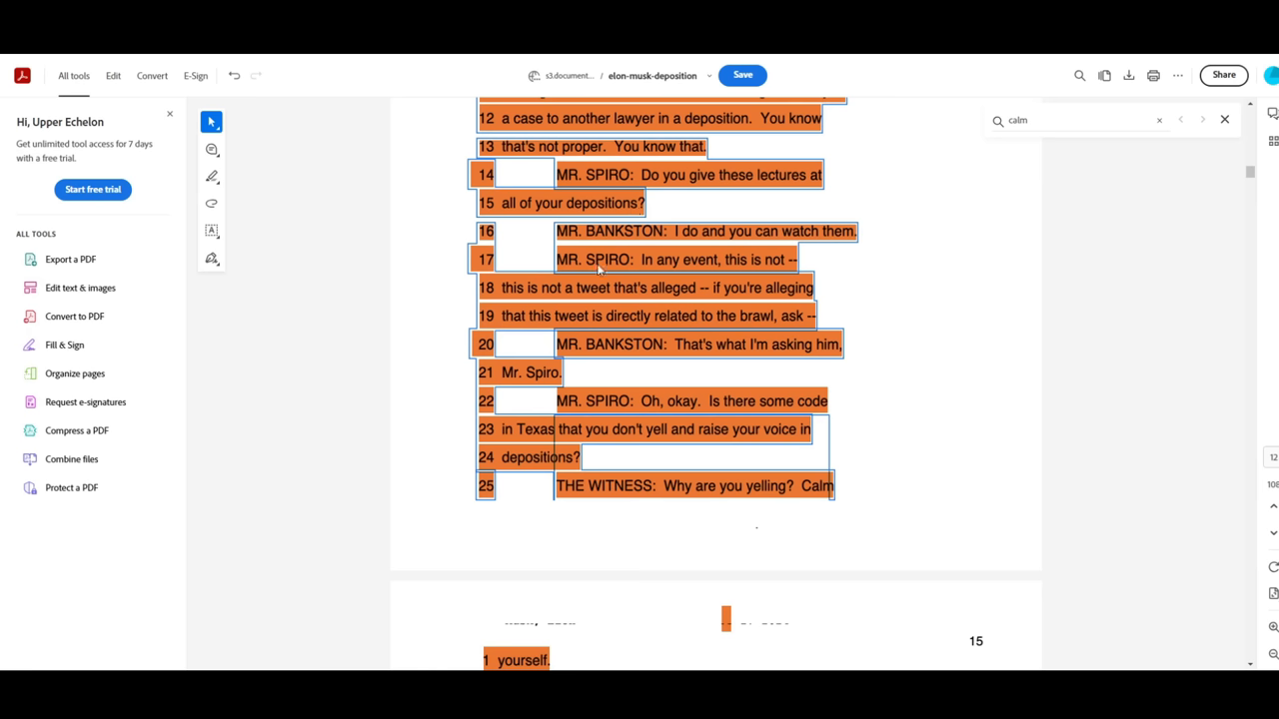
{"action": "mouse_move", "coordinate": [536, 308]}
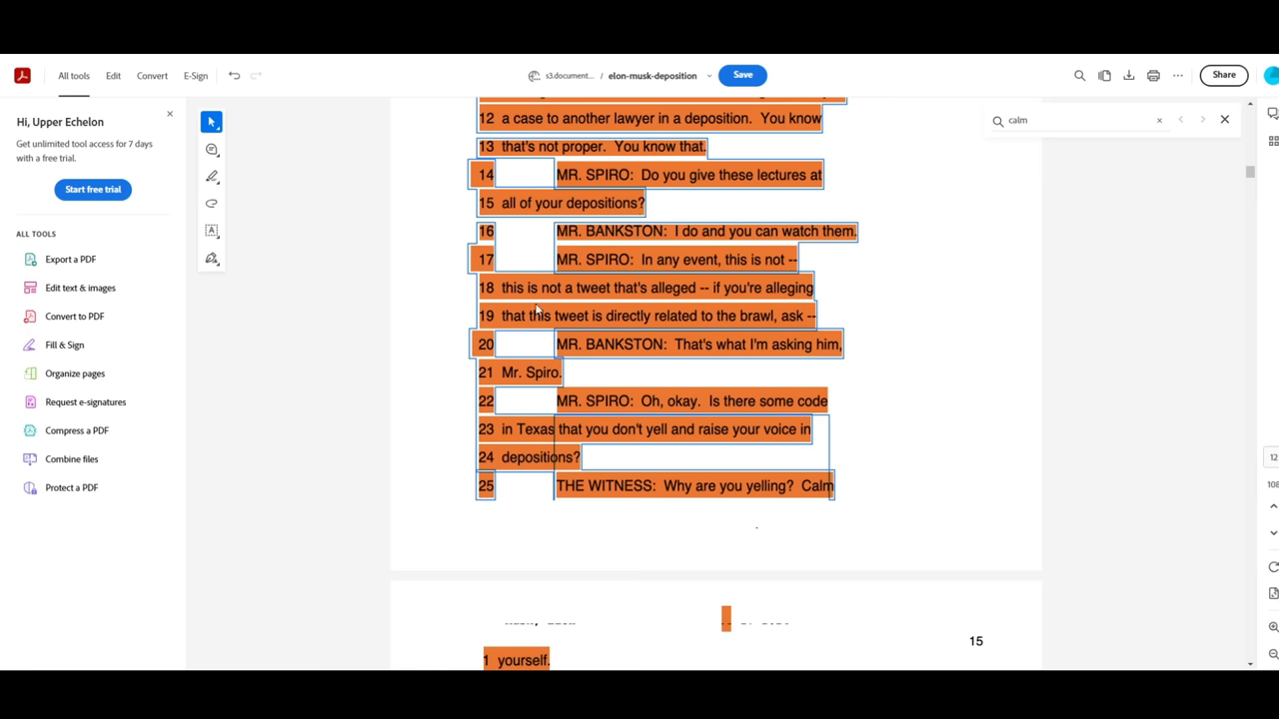
{"action": "mouse_move", "coordinate": [807, 318]}
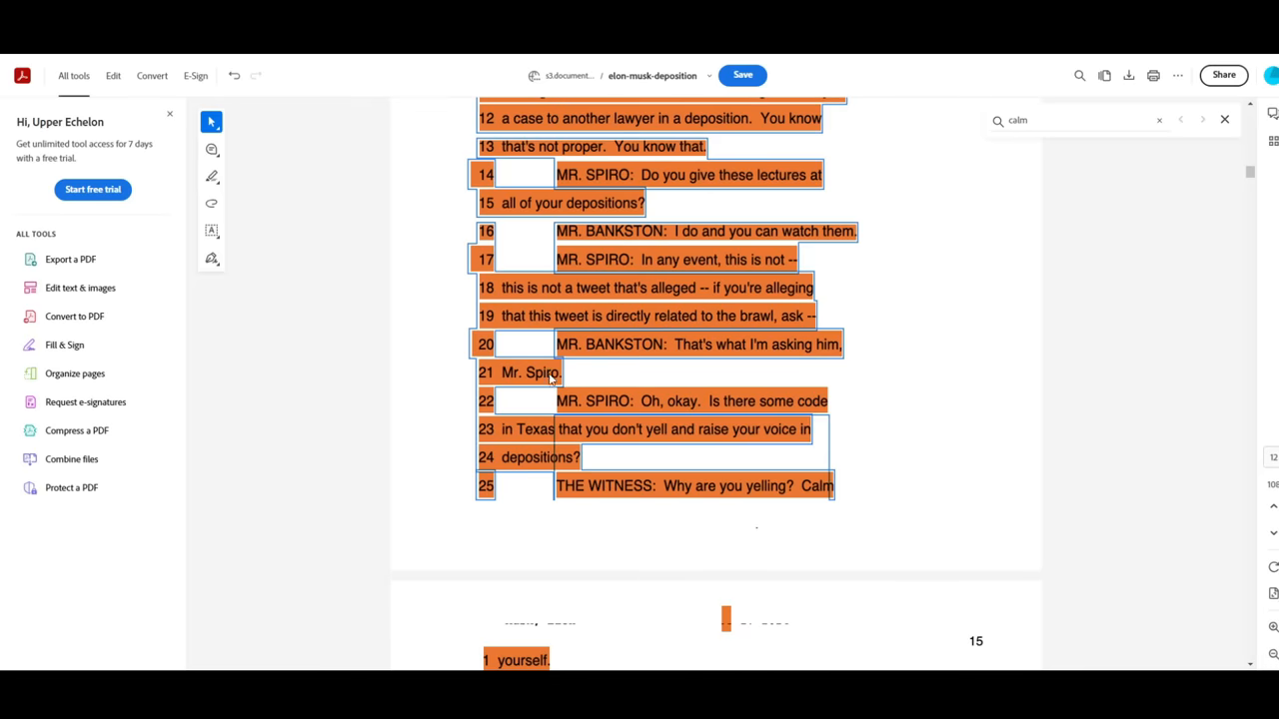
{"action": "mouse_move", "coordinate": [827, 408]}
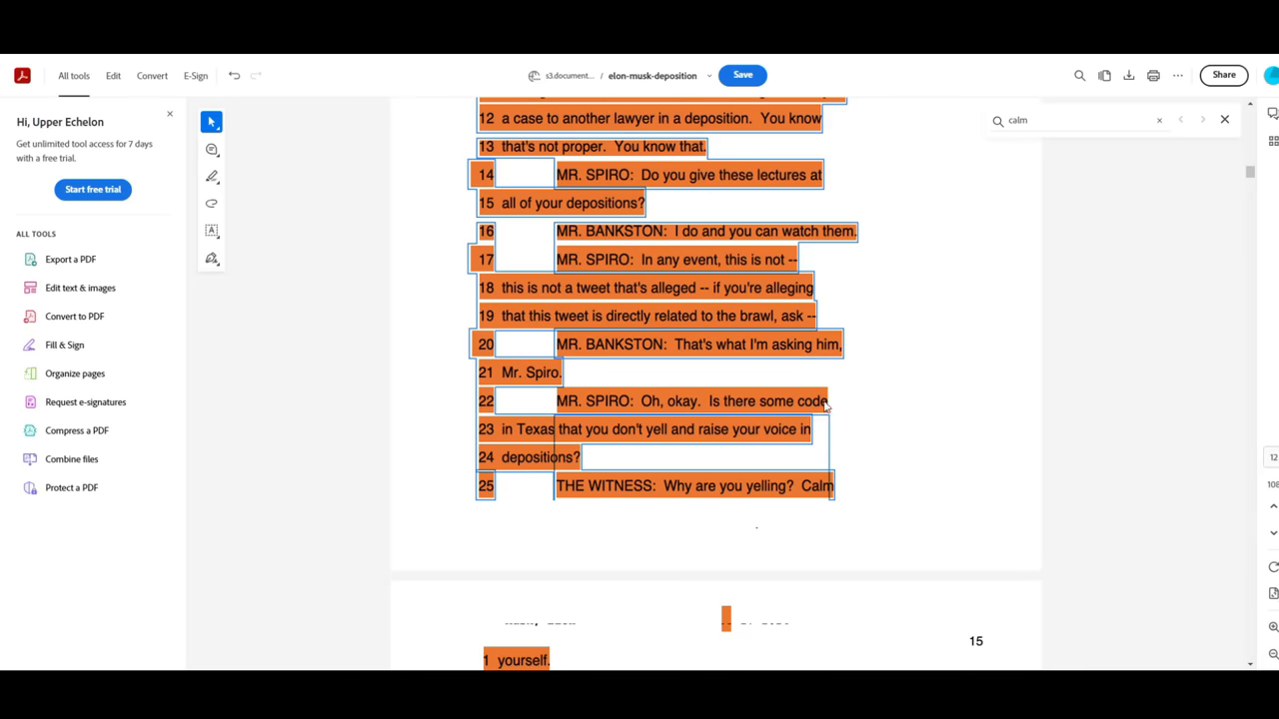
{"action": "mouse_move", "coordinate": [724, 430]}
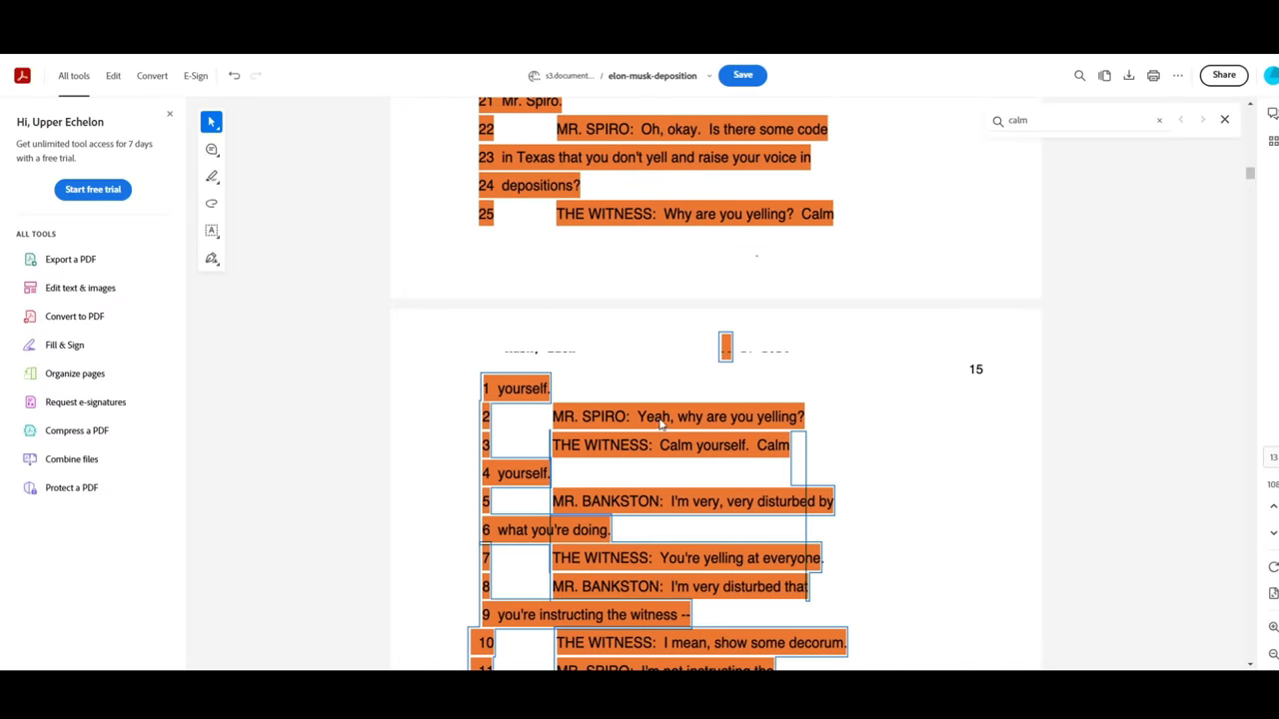
{"action": "mouse_move", "coordinate": [777, 451]}
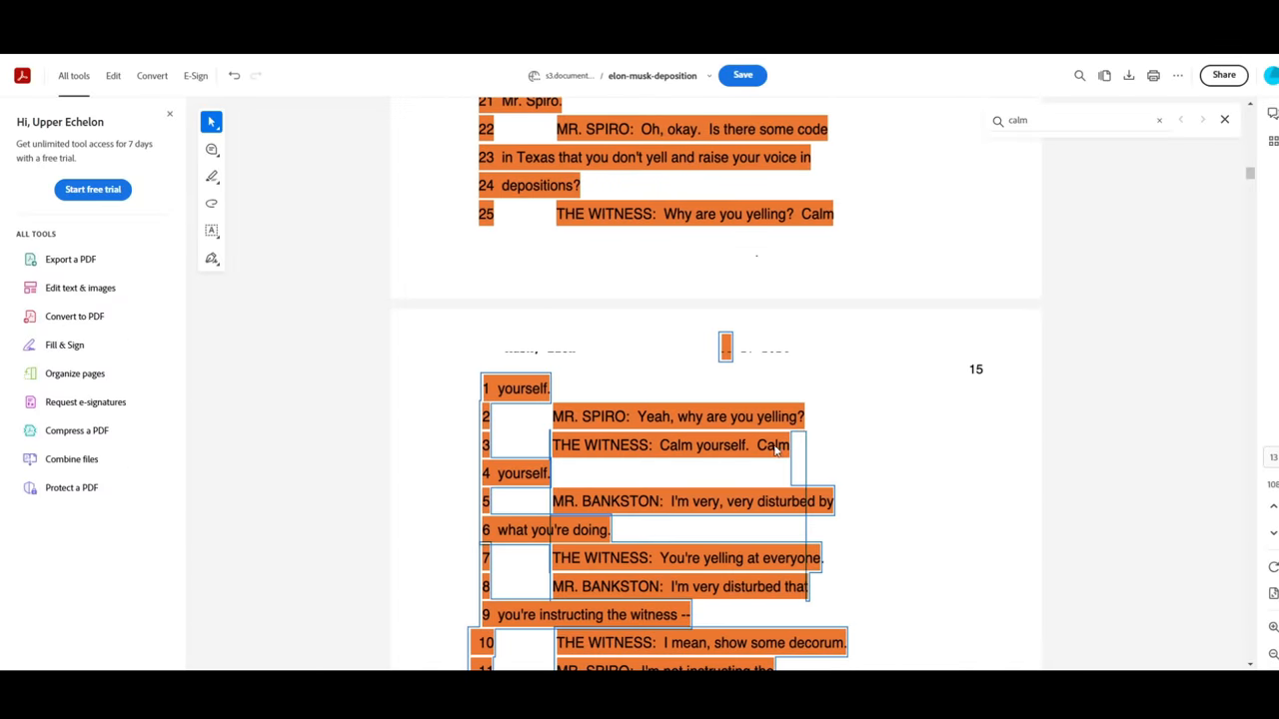
{"action": "scroll", "scroll_direction": "down", "scroll_amount": 3}
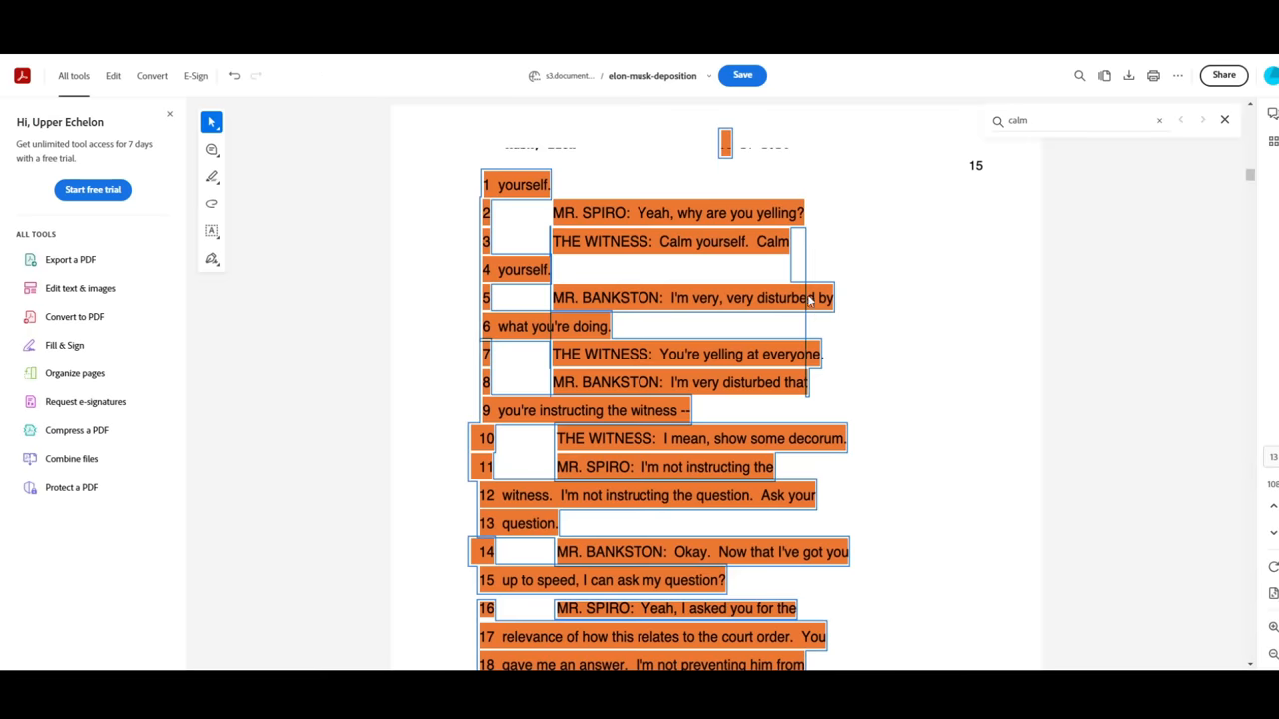
{"action": "mouse_move", "coordinate": [739, 358]}
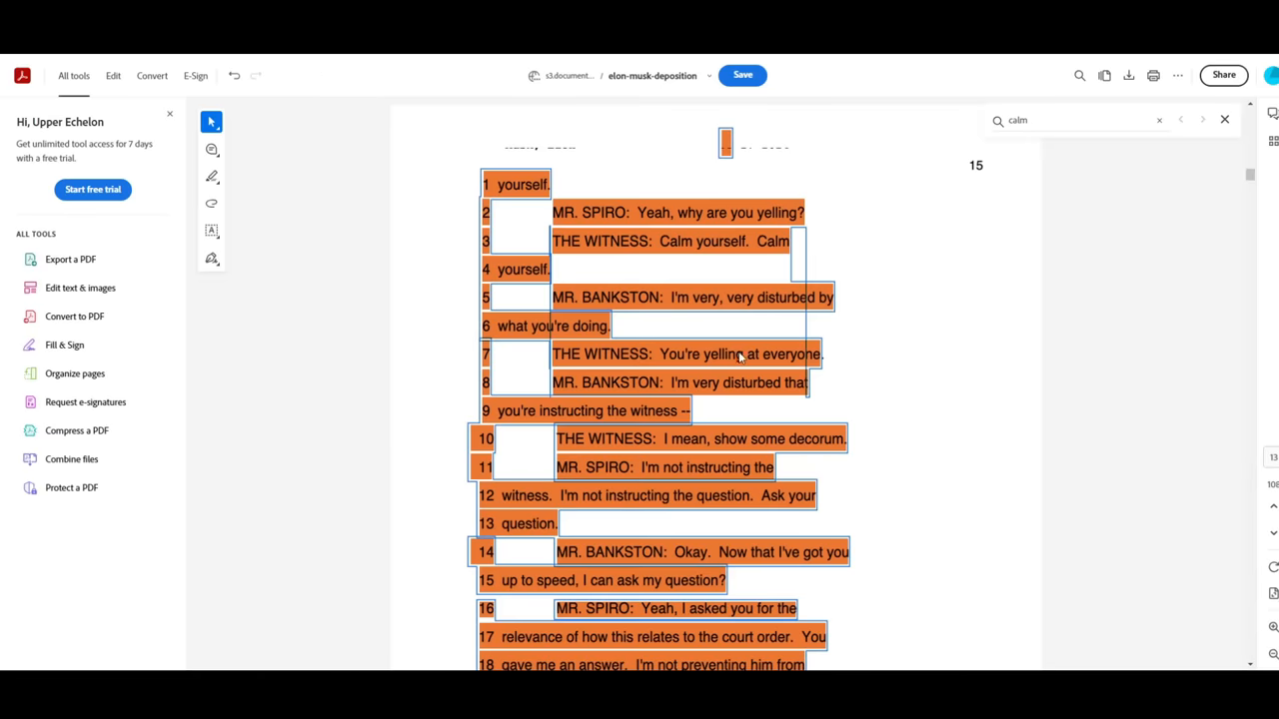
{"action": "mouse_move", "coordinate": [555, 413]}
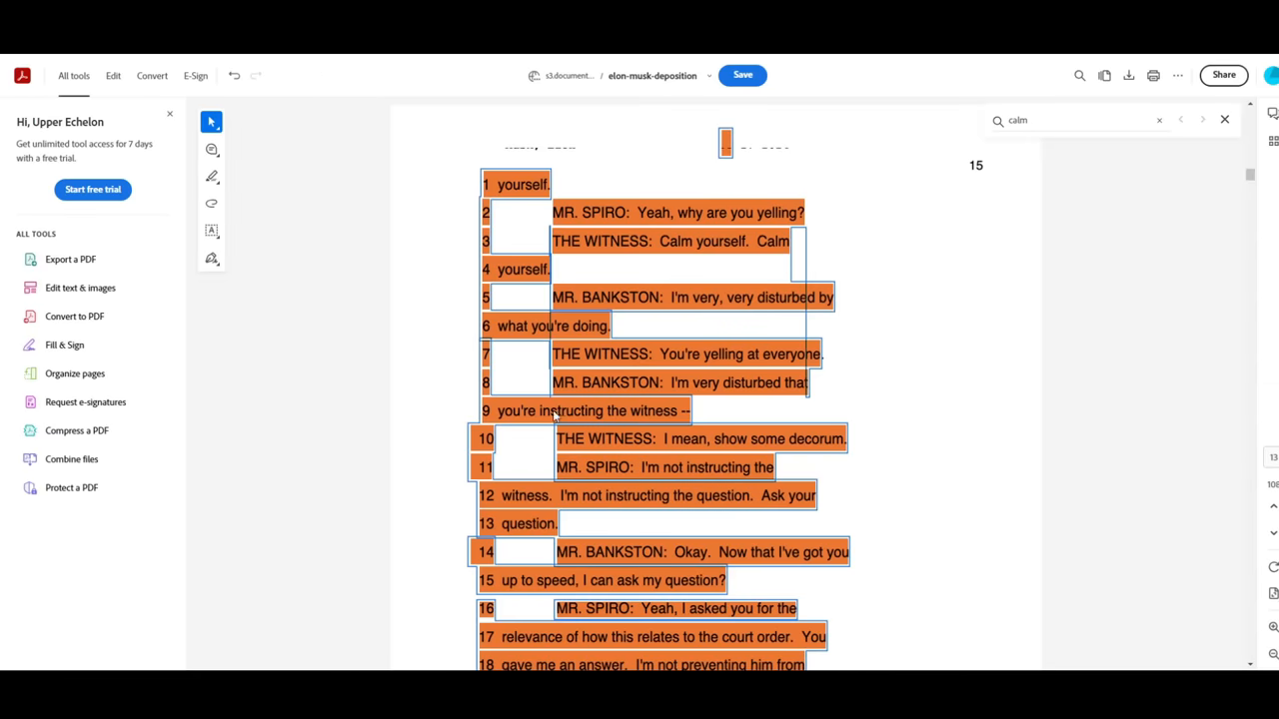
{"action": "scroll", "scroll_direction": "down", "scroll_amount": 3}
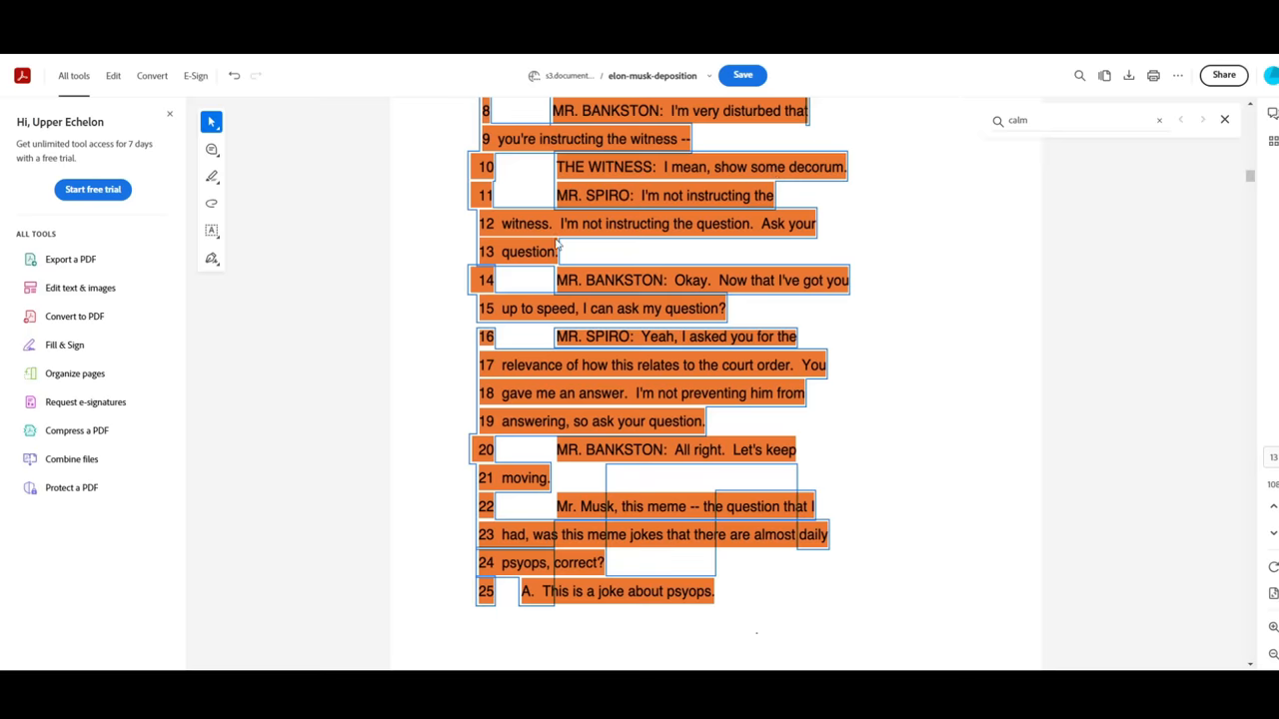
{"action": "mouse_move", "coordinate": [588, 289]}
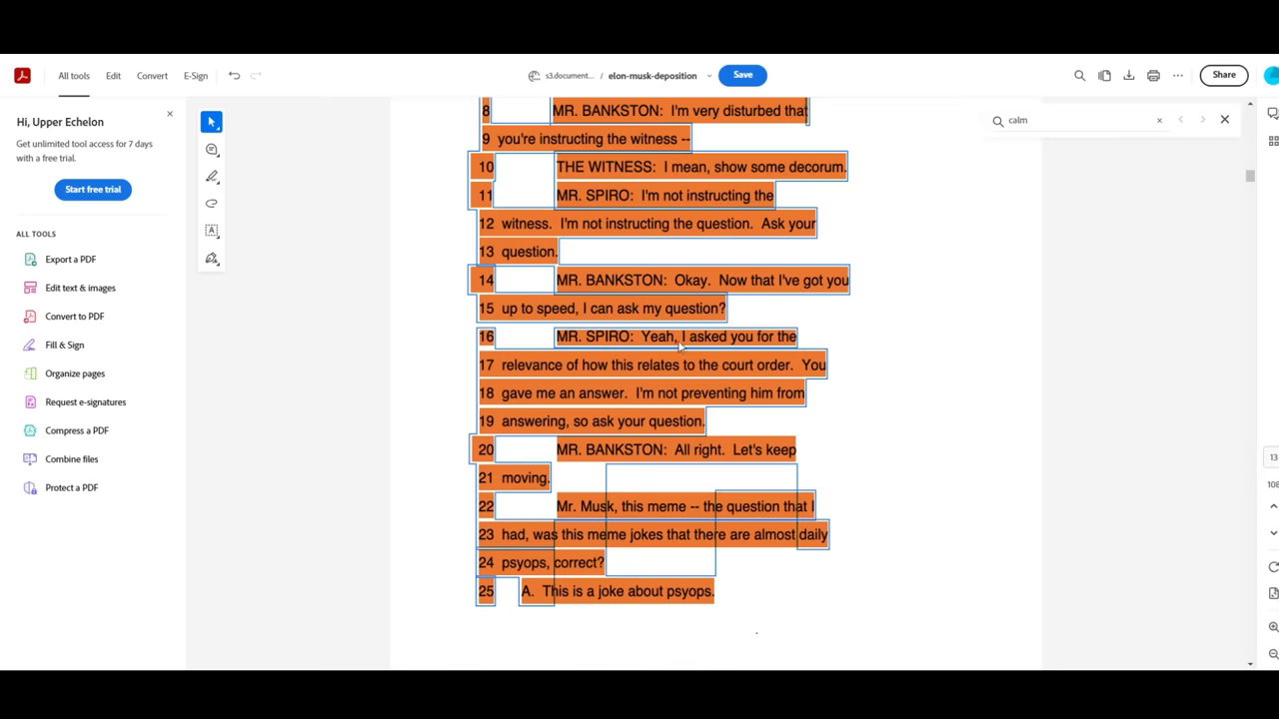
{"action": "mouse_move", "coordinate": [763, 369]}
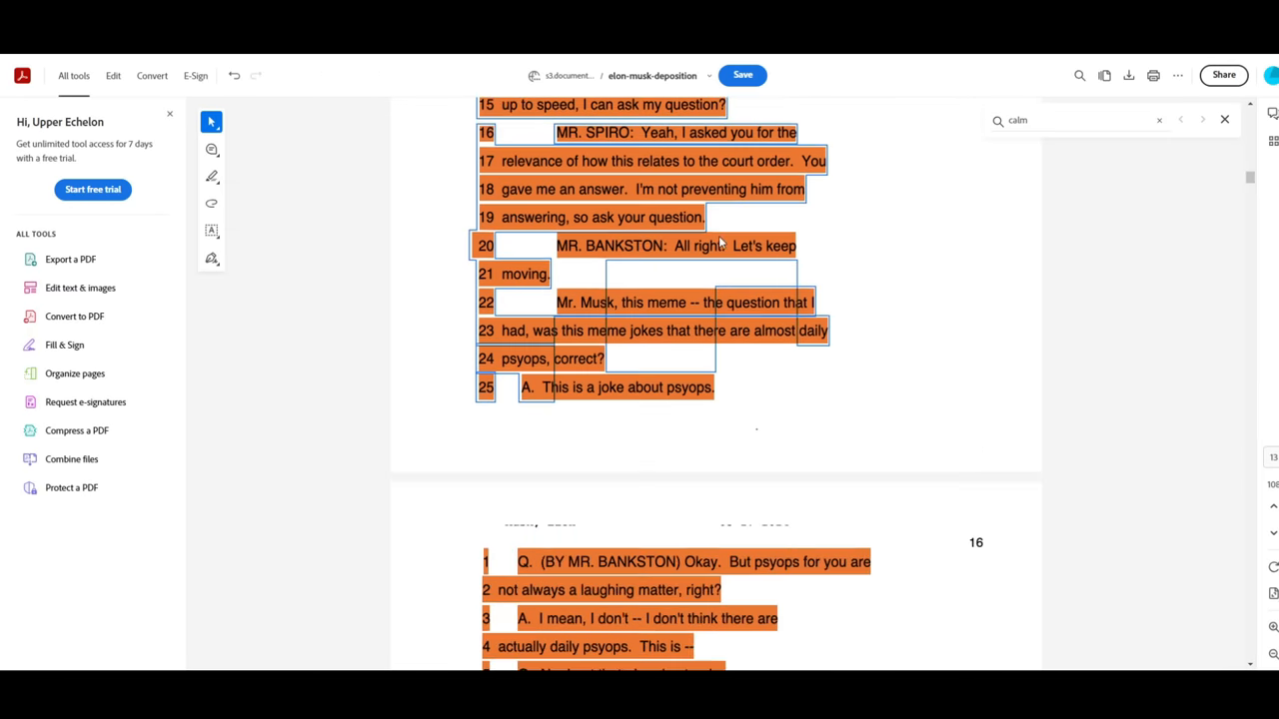
{"action": "mouse_move", "coordinate": [630, 308]}
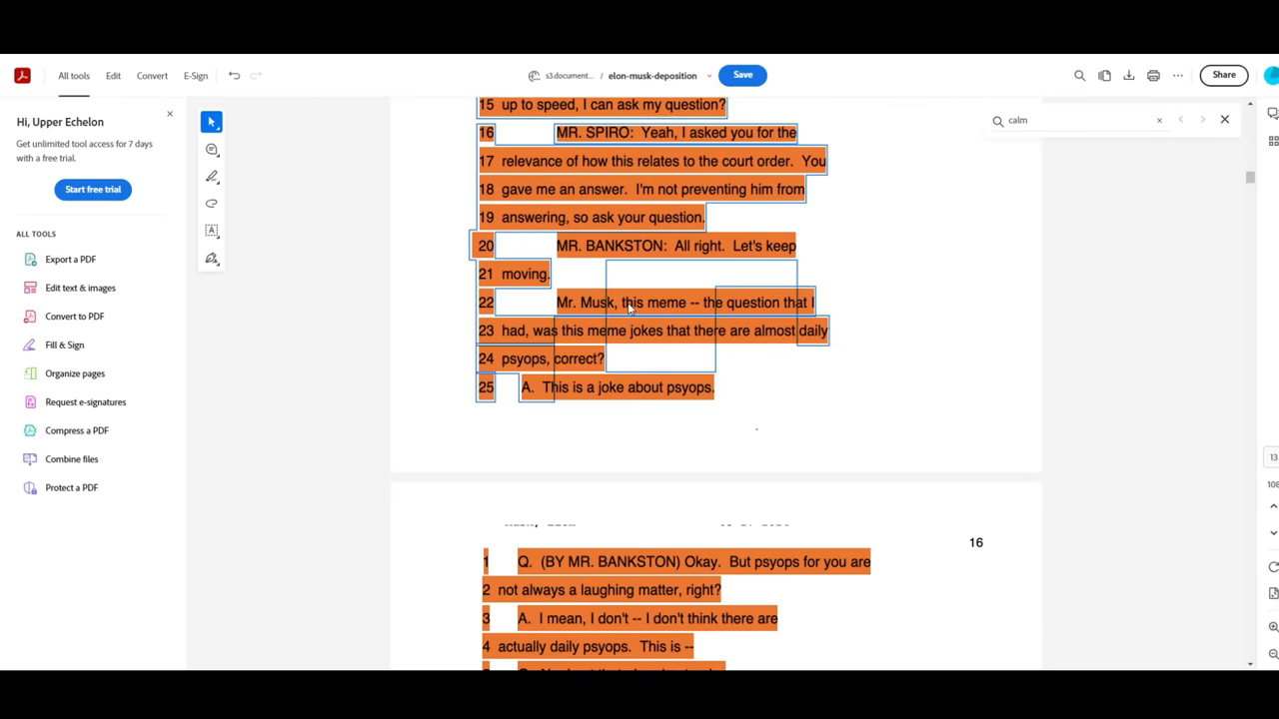
{"action": "mouse_move", "coordinate": [783, 310]}
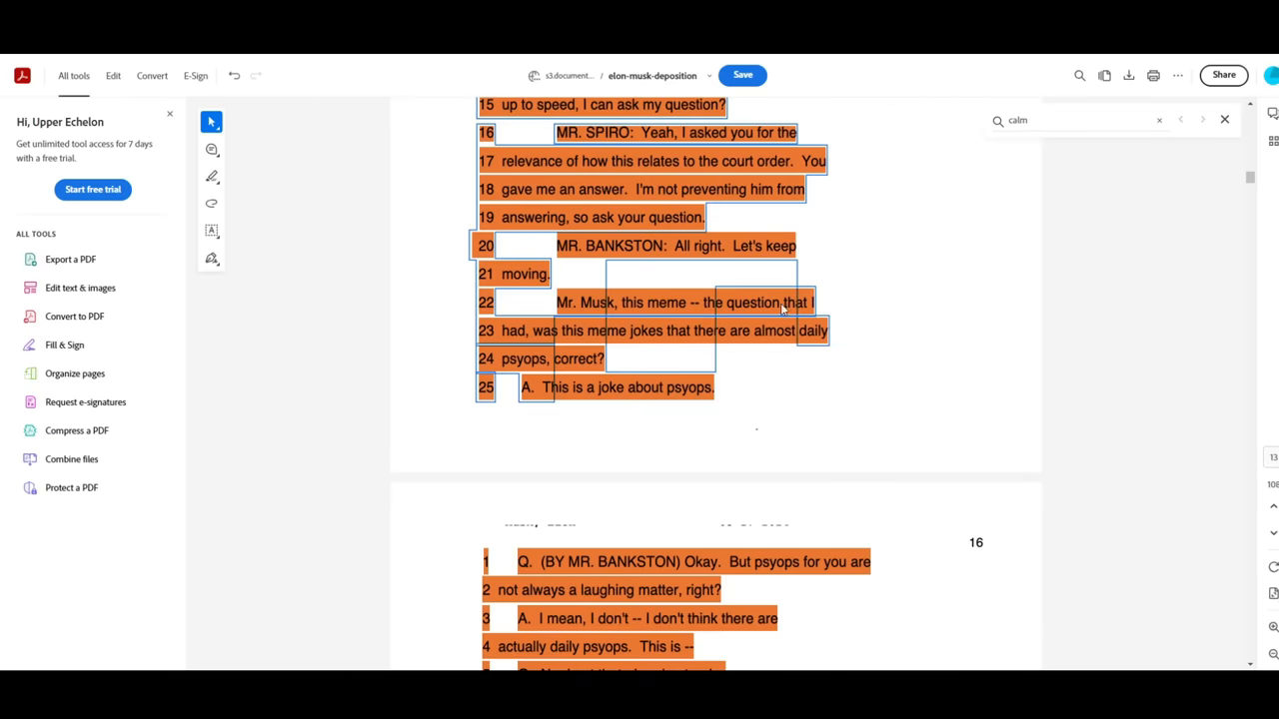
{"action": "mouse_move", "coordinate": [807, 336]}
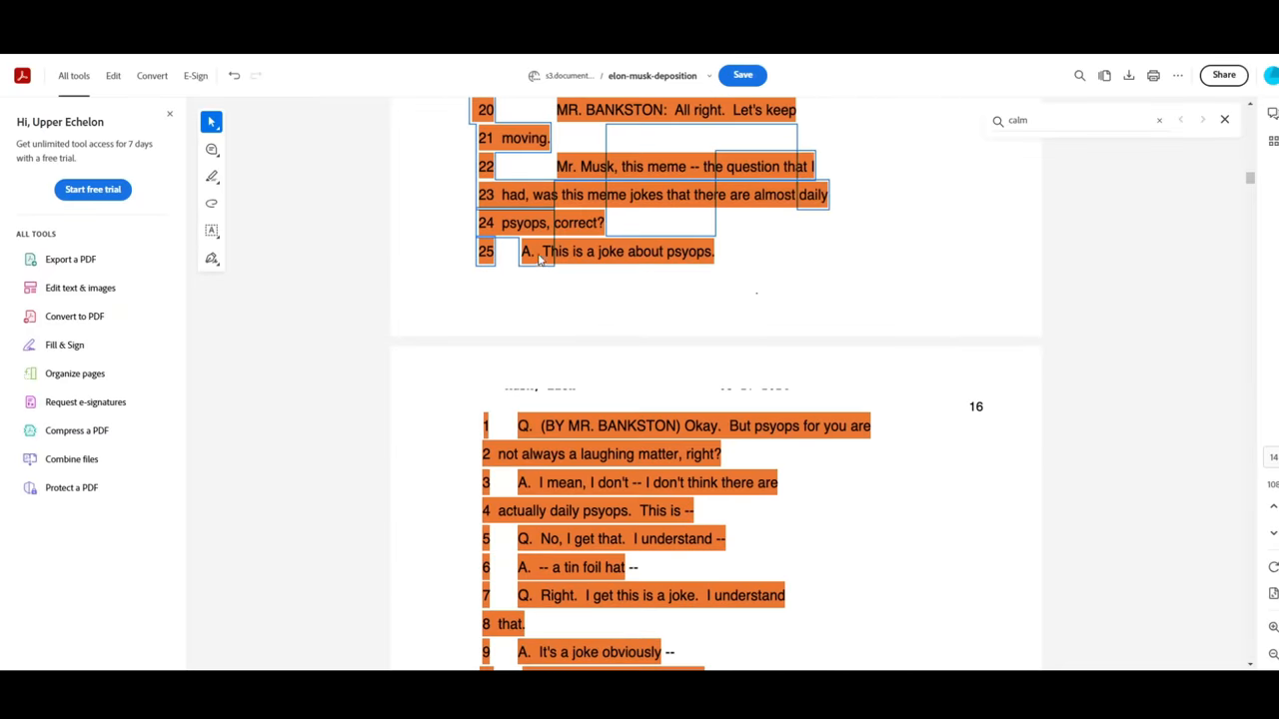
{"action": "scroll", "scroll_direction": "down", "scroll_amount": 3}
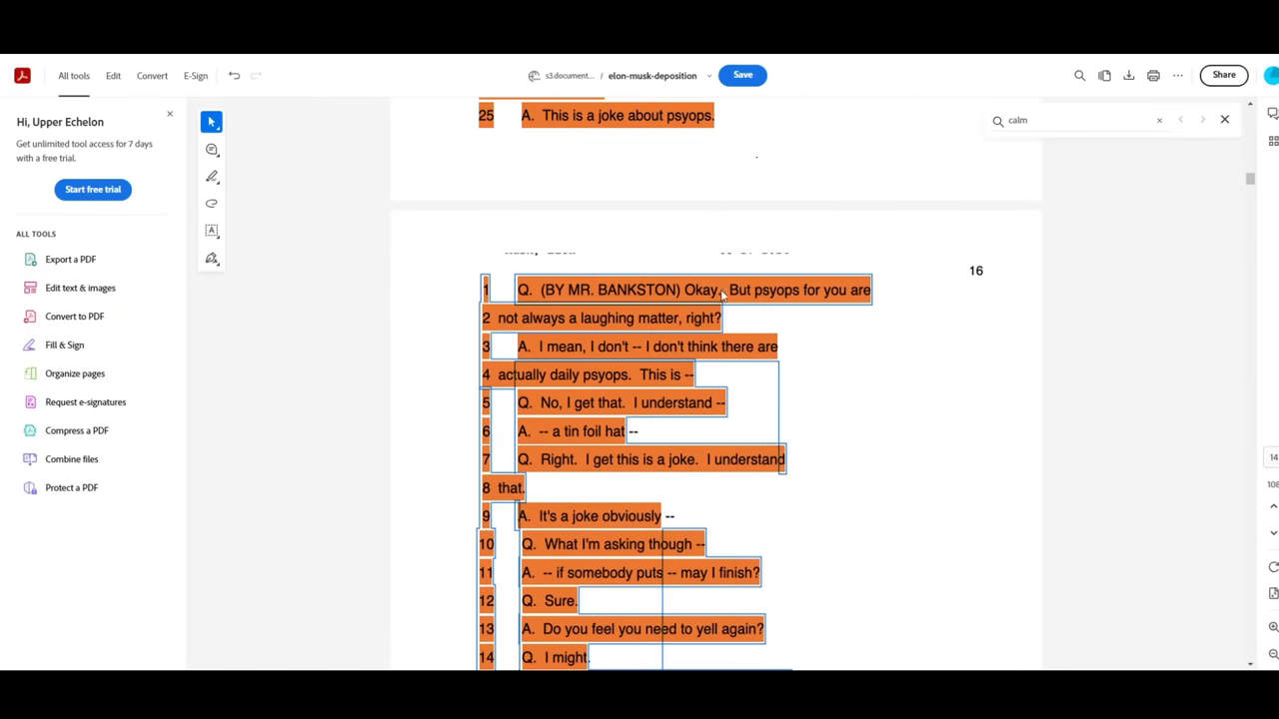
{"action": "mouse_move", "coordinate": [680, 324]}
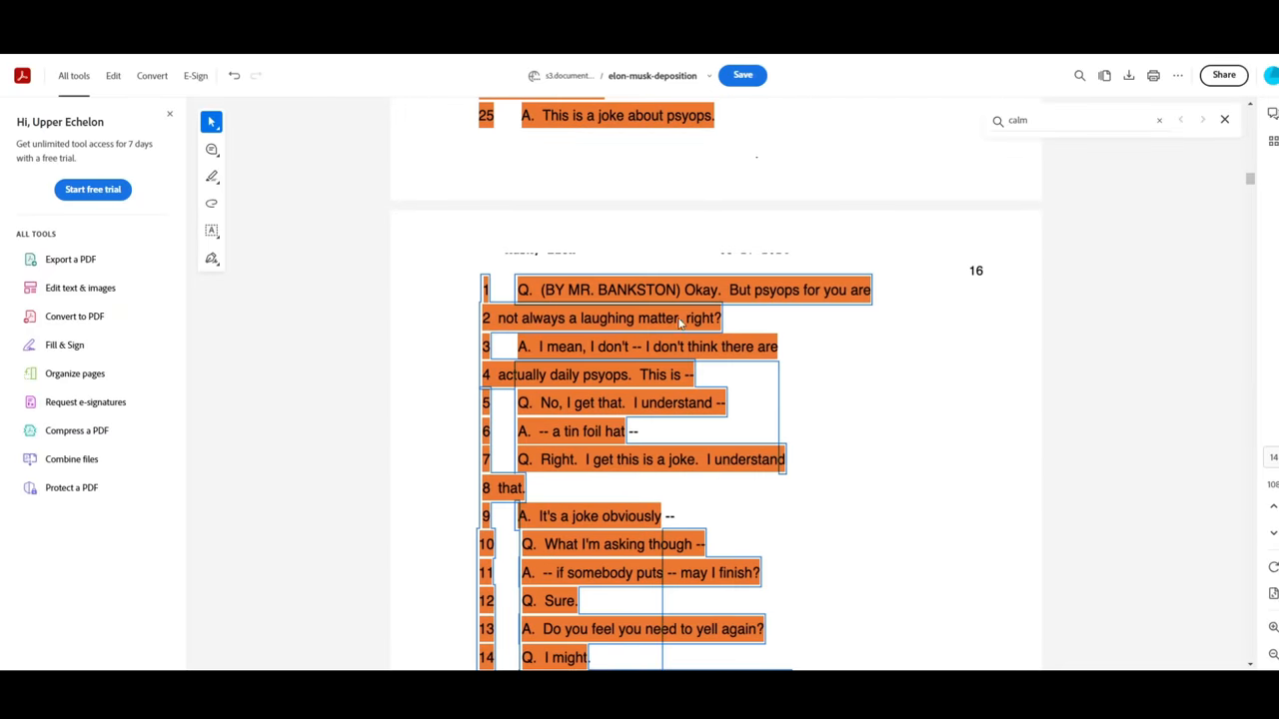
{"action": "mouse_move", "coordinate": [644, 354]}
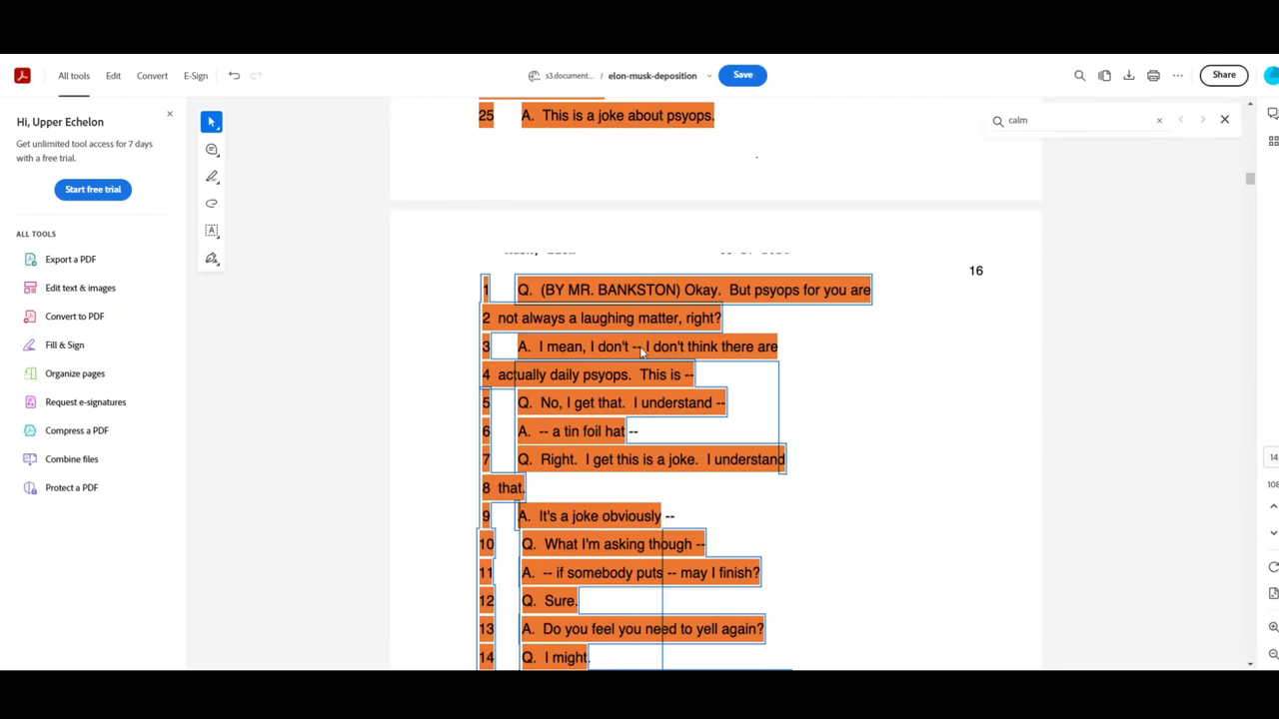
{"action": "mouse_move", "coordinate": [624, 380]}
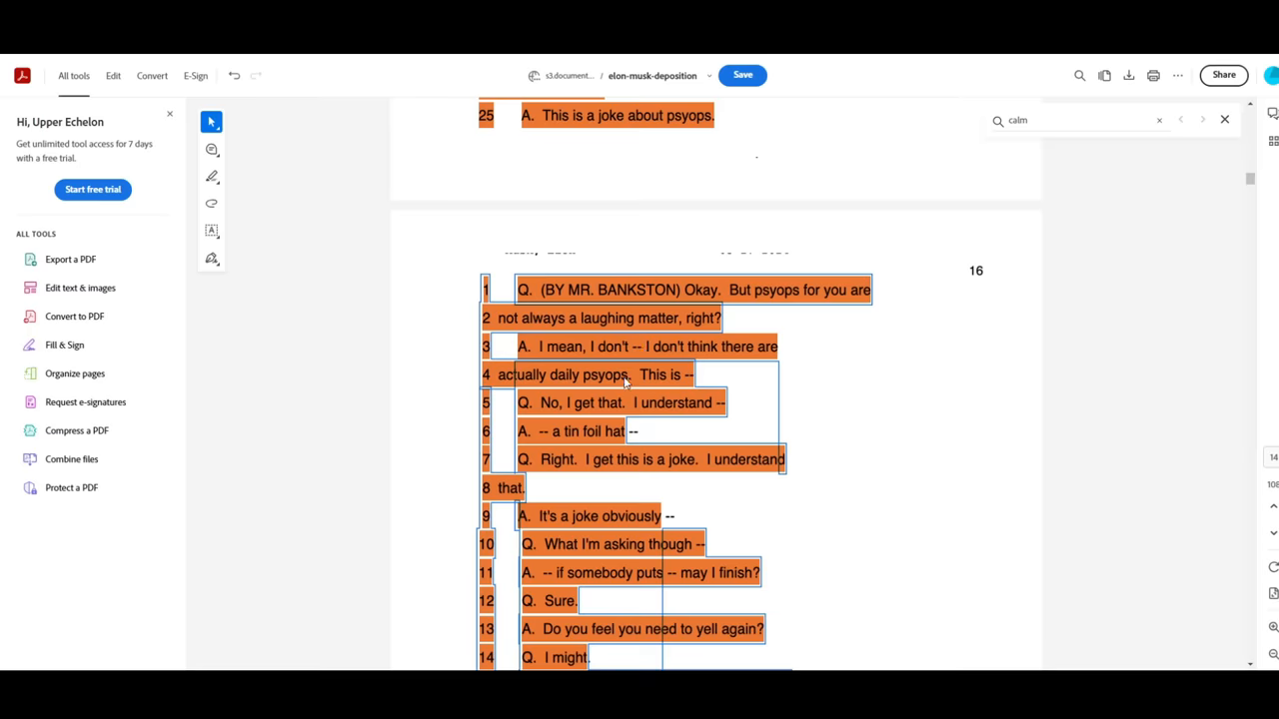
{"action": "mouse_move", "coordinate": [704, 403]}
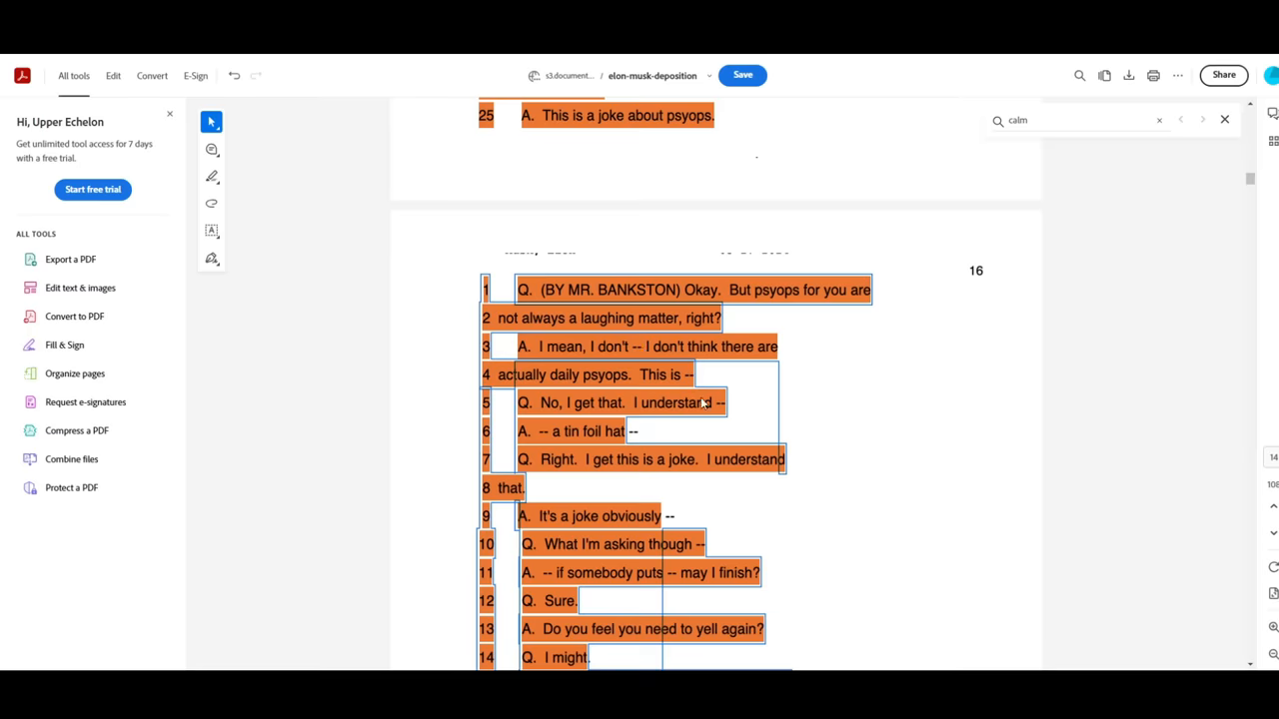
{"action": "scroll", "scroll_direction": "down", "scroll_amount": 3}
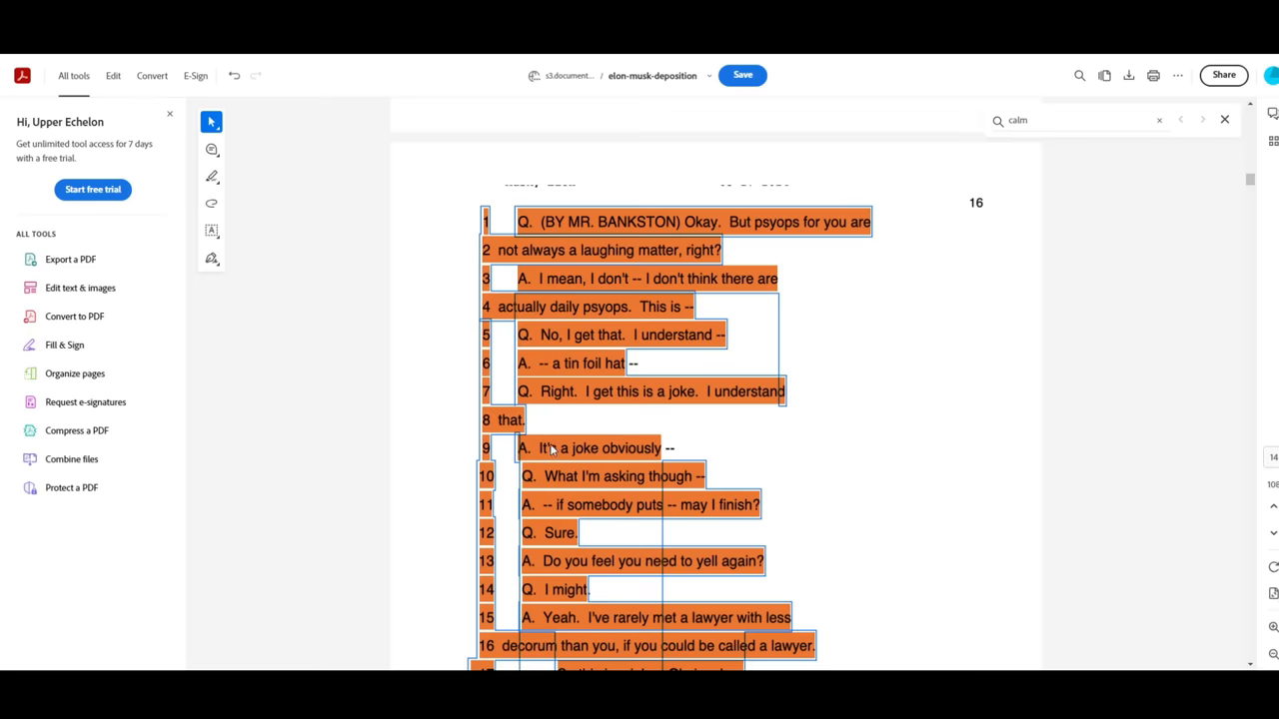
{"action": "scroll", "scroll_direction": "down", "scroll_amount": 3}
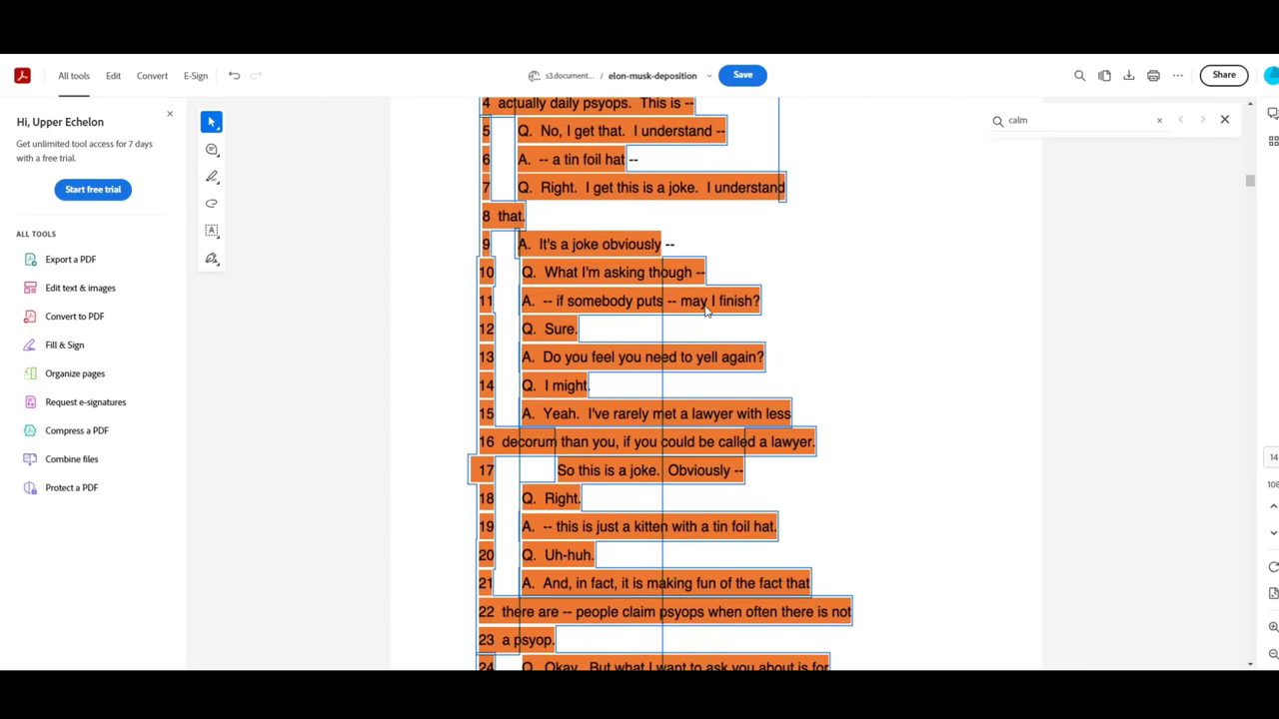
{"action": "mouse_move", "coordinate": [587, 369]}
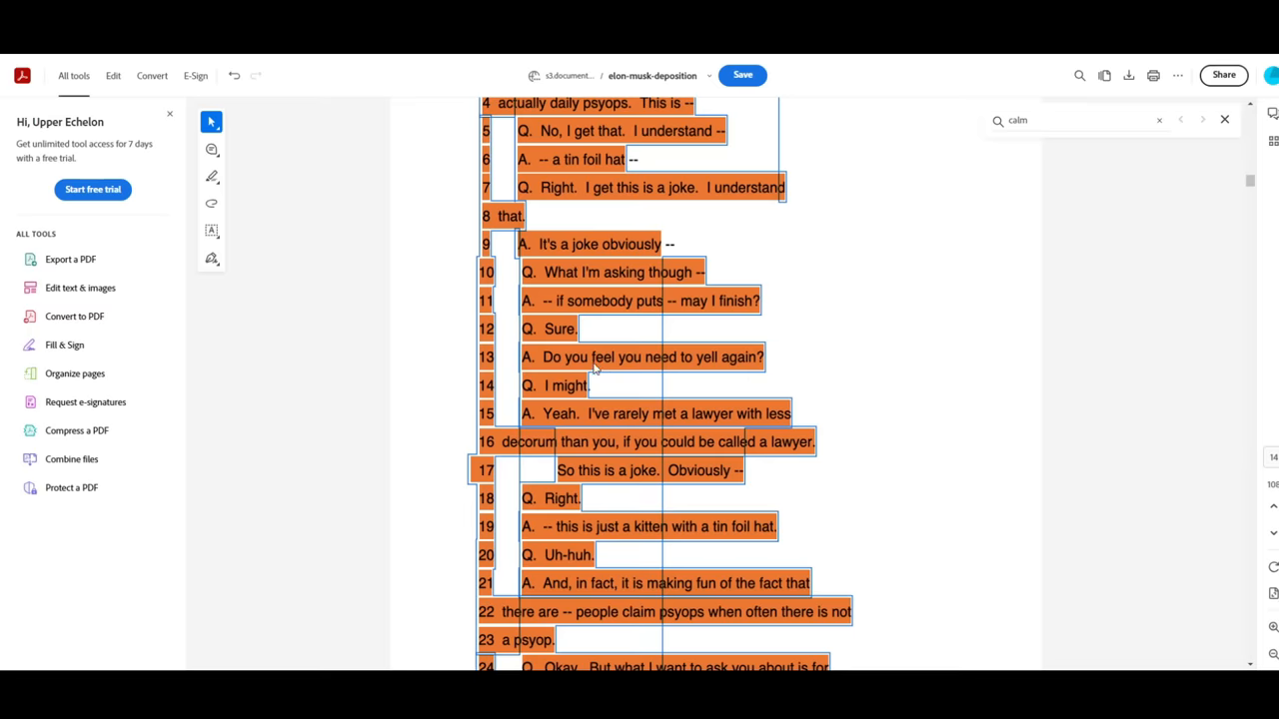
{"action": "mouse_move", "coordinate": [763, 418]}
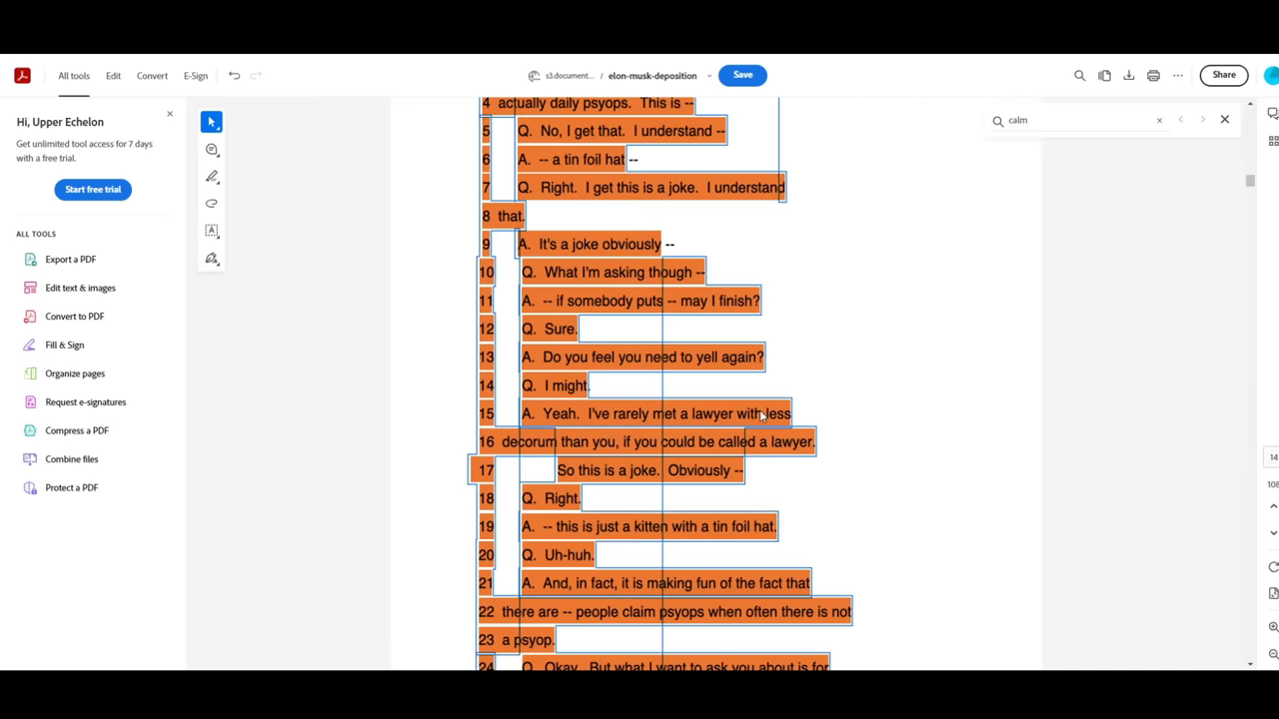
{"action": "mouse_move", "coordinate": [735, 440]}
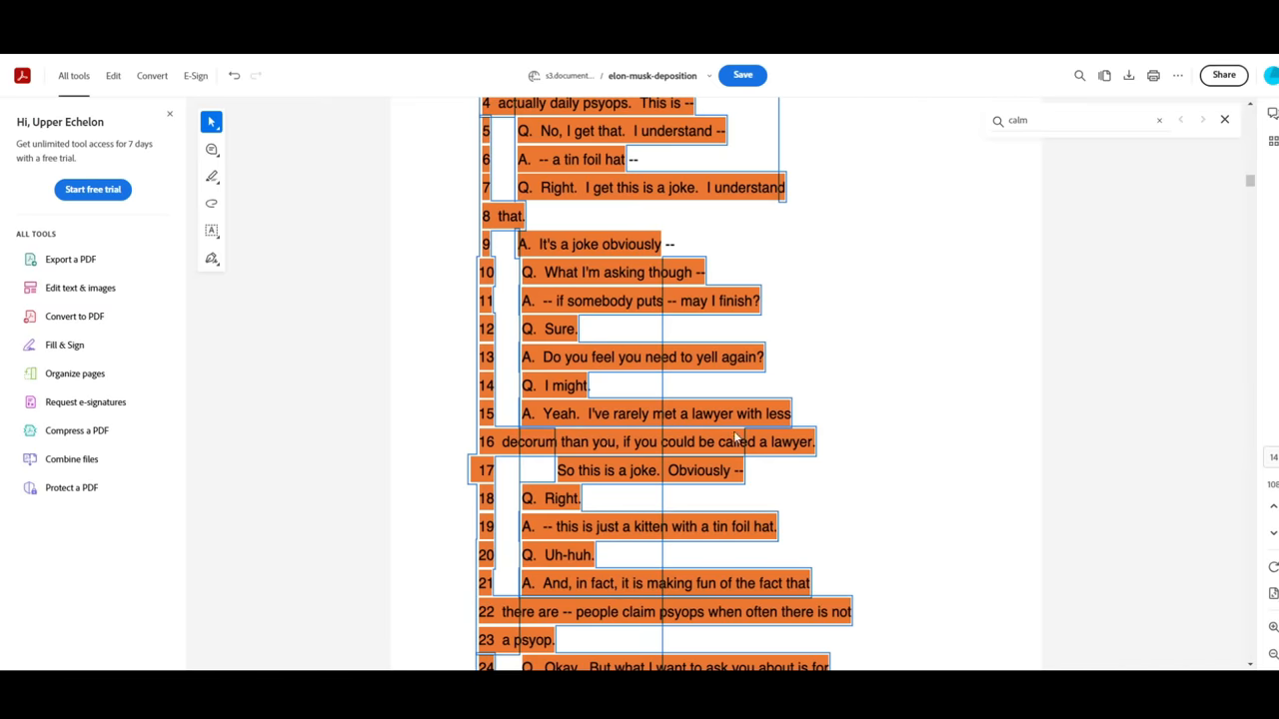
{"action": "scroll", "scroll_direction": "down", "scroll_amount": 3}
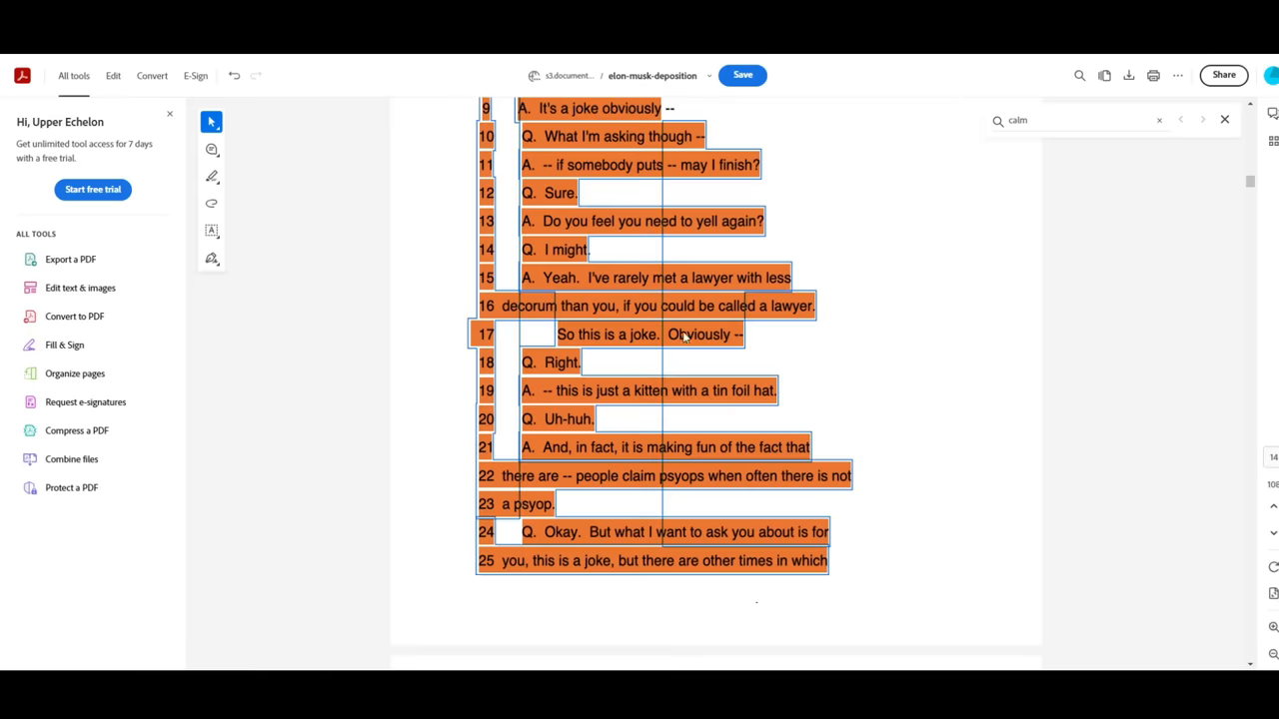
{"action": "mouse_move", "coordinate": [564, 400]}
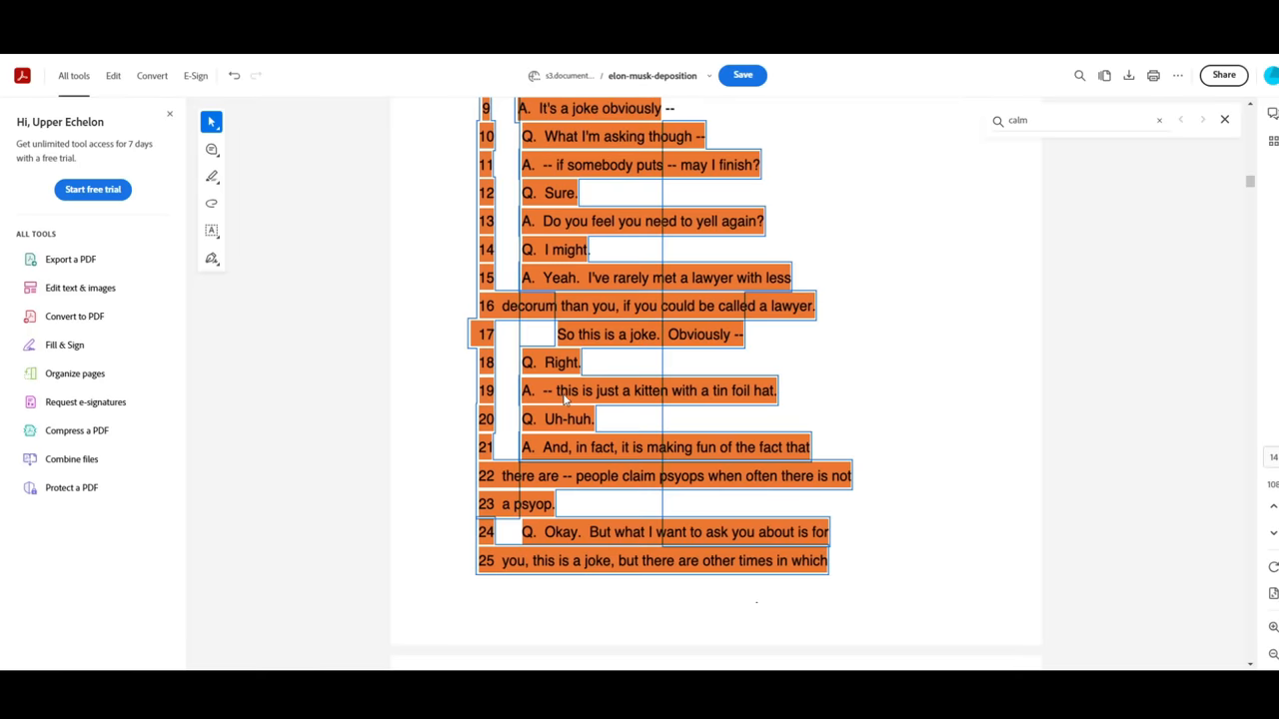
{"action": "mouse_move", "coordinate": [779, 399]}
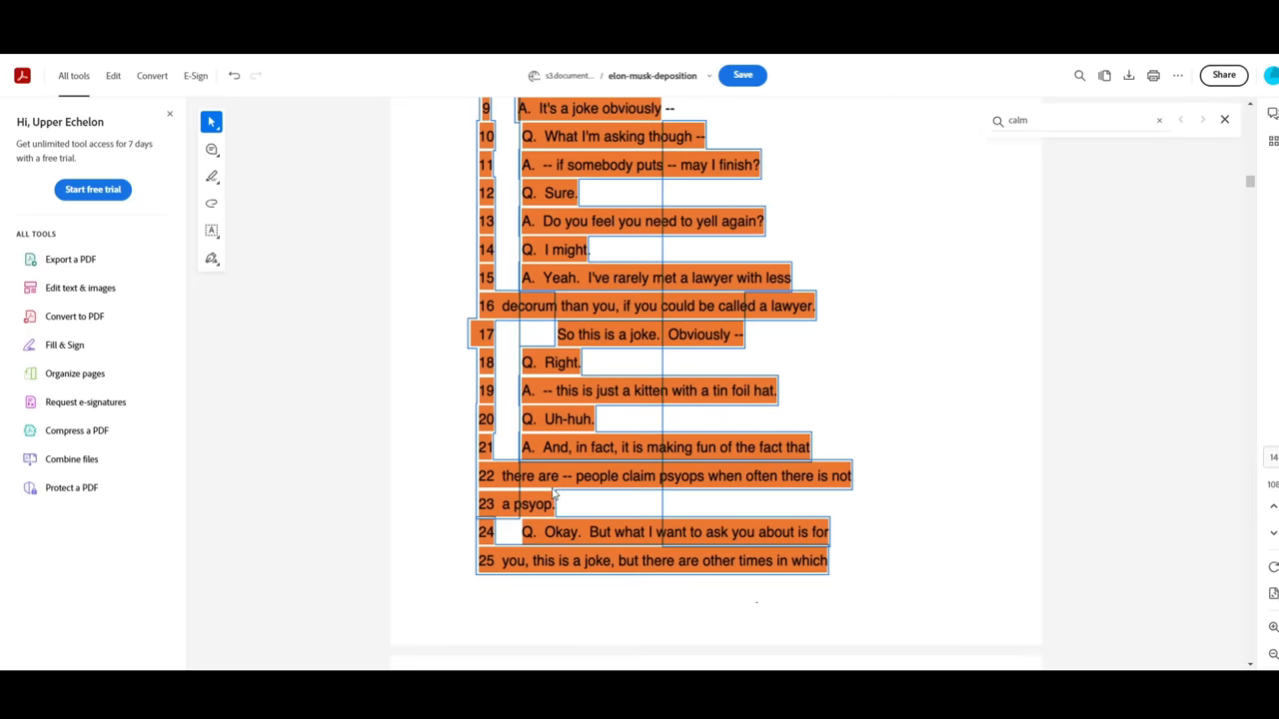
{"action": "scroll", "scroll_direction": "down", "scroll_amount": 3}
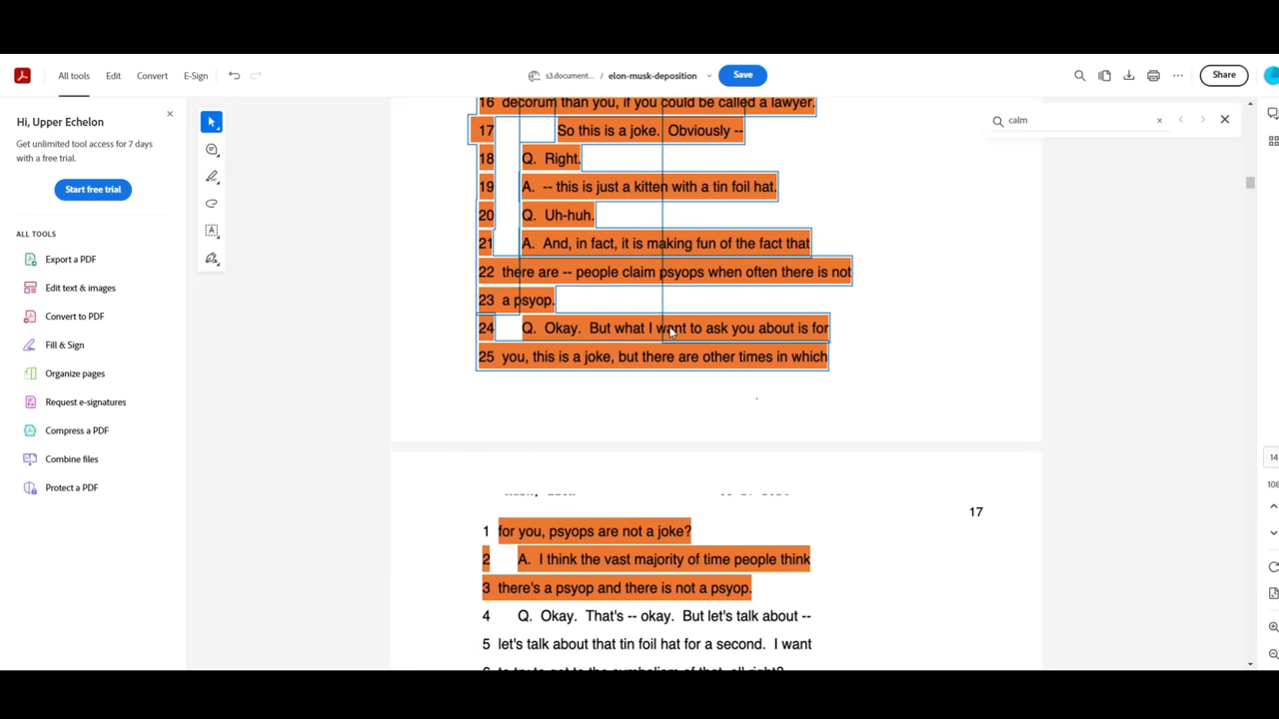
{"action": "mouse_move", "coordinate": [575, 363]}
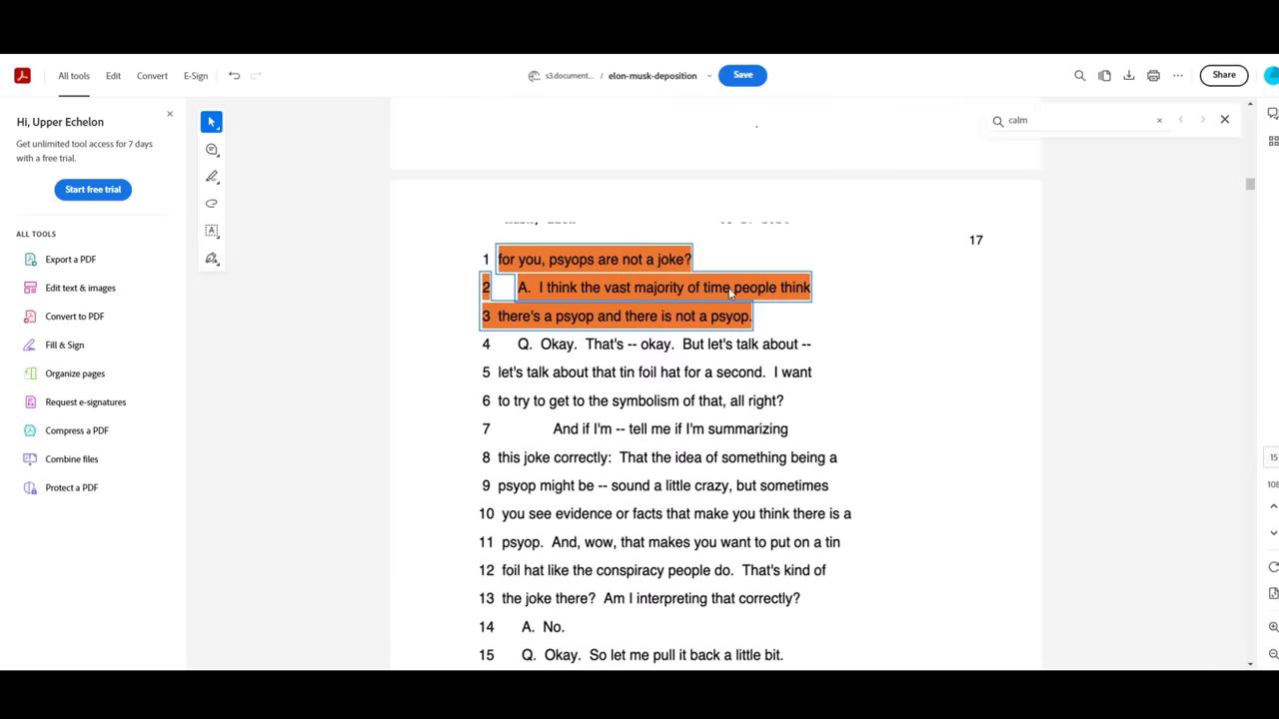
{"action": "mouse_move", "coordinate": [748, 321]}
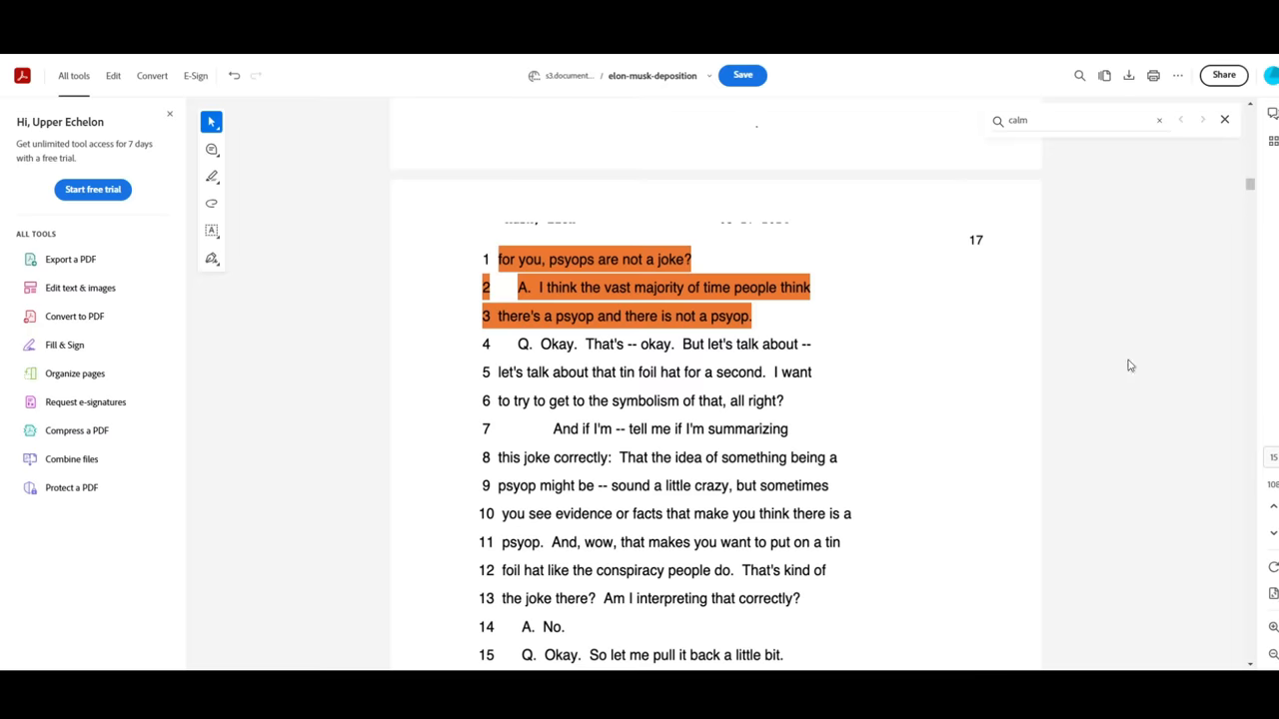
{"action": "mouse_move", "coordinate": [1065, 232]}
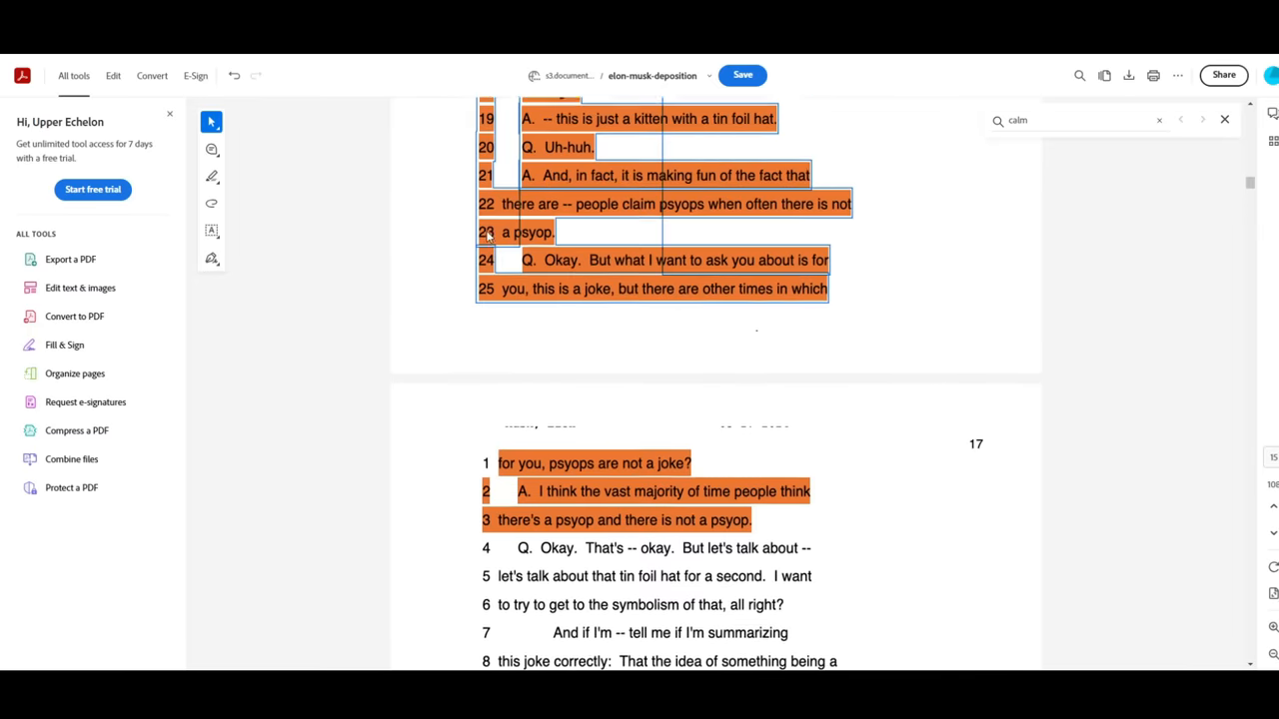
Step: Scroll on past page 18 to page 19's false flag questioning
{"action": "scroll", "scroll_direction": "down", "scroll_amount": 3}
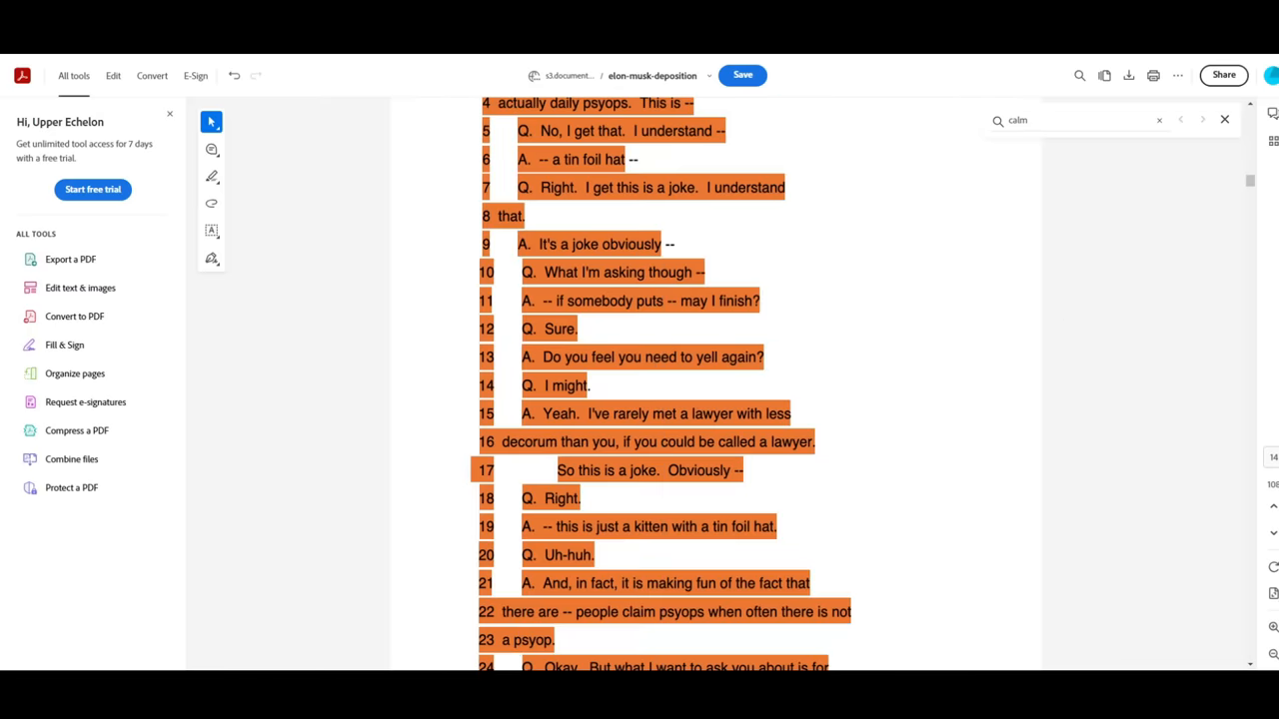
{"action": "mouse_move", "coordinate": [350, 232]}
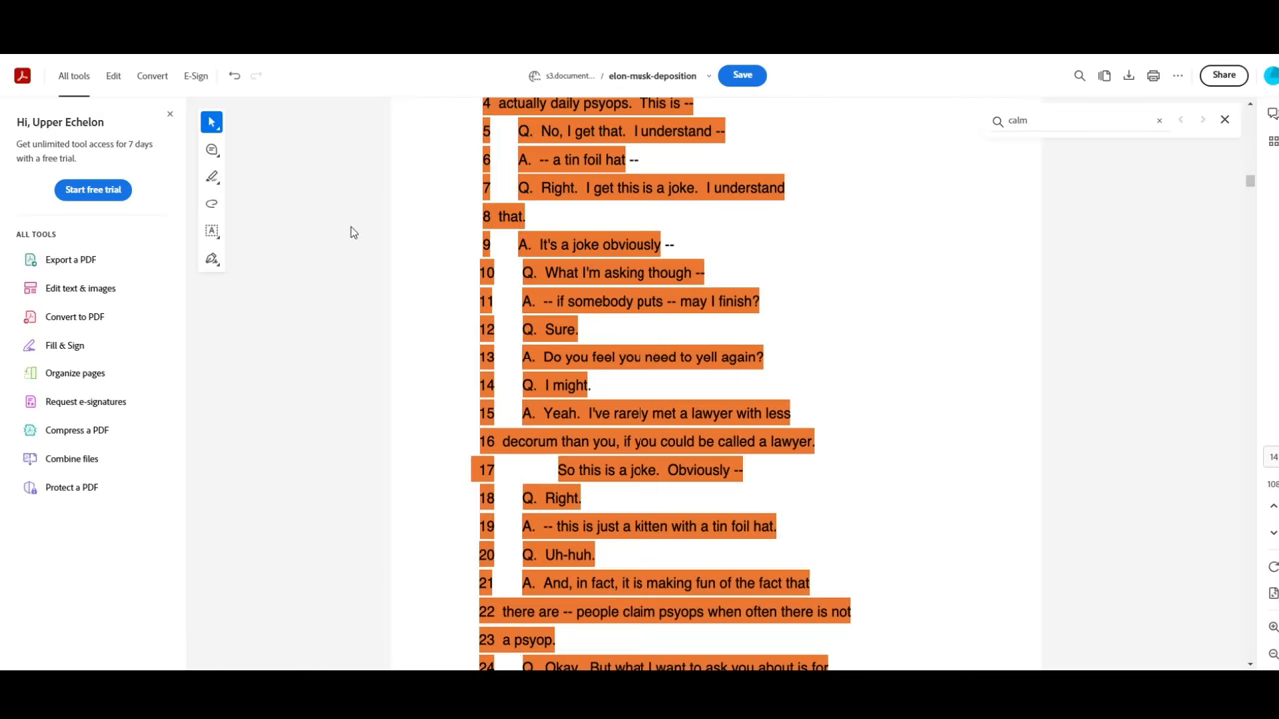
{"action": "scroll", "scroll_direction": "down", "scroll_amount": 3}
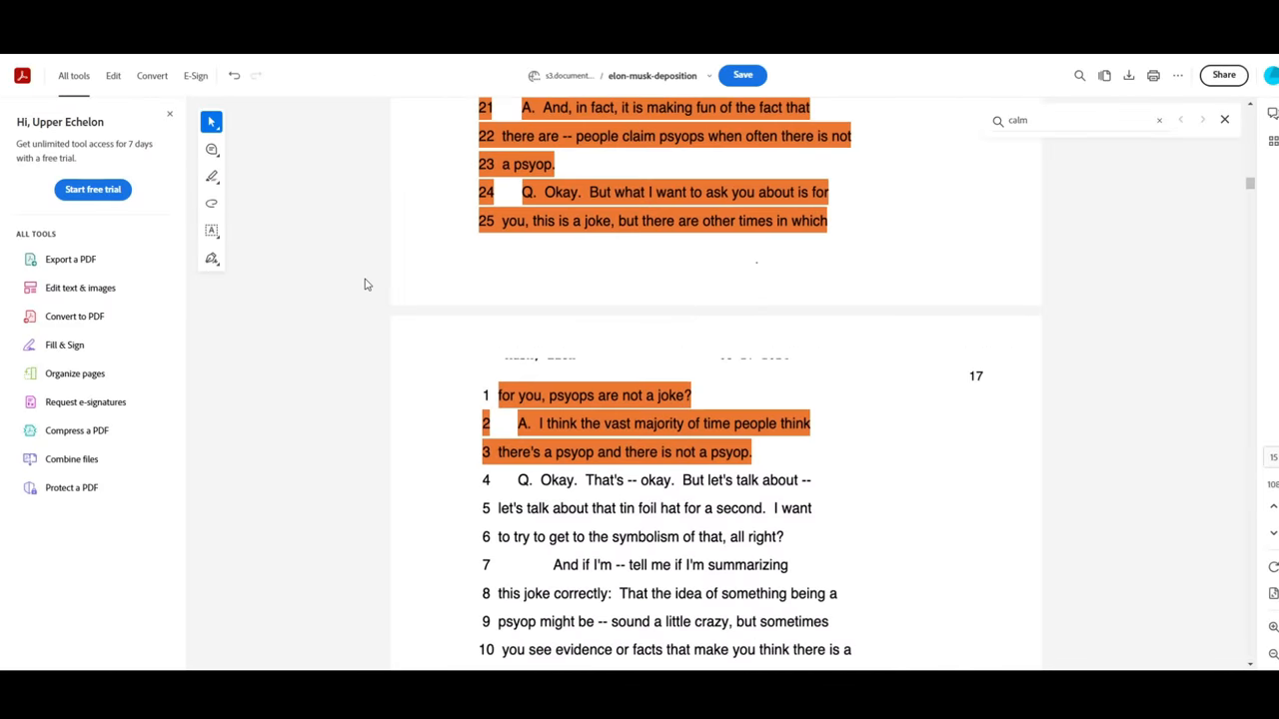
{"action": "scroll", "scroll_direction": "down", "scroll_amount": 3}
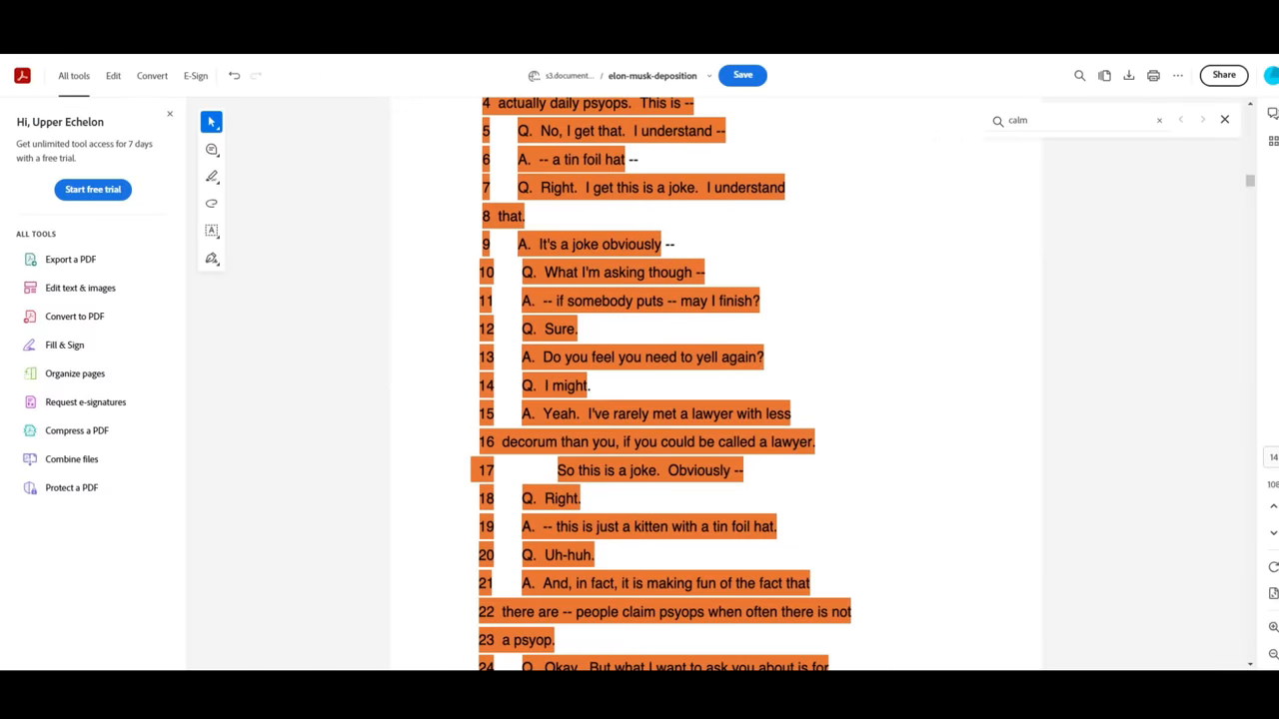
{"action": "scroll", "scroll_direction": "down", "scroll_amount": 3}
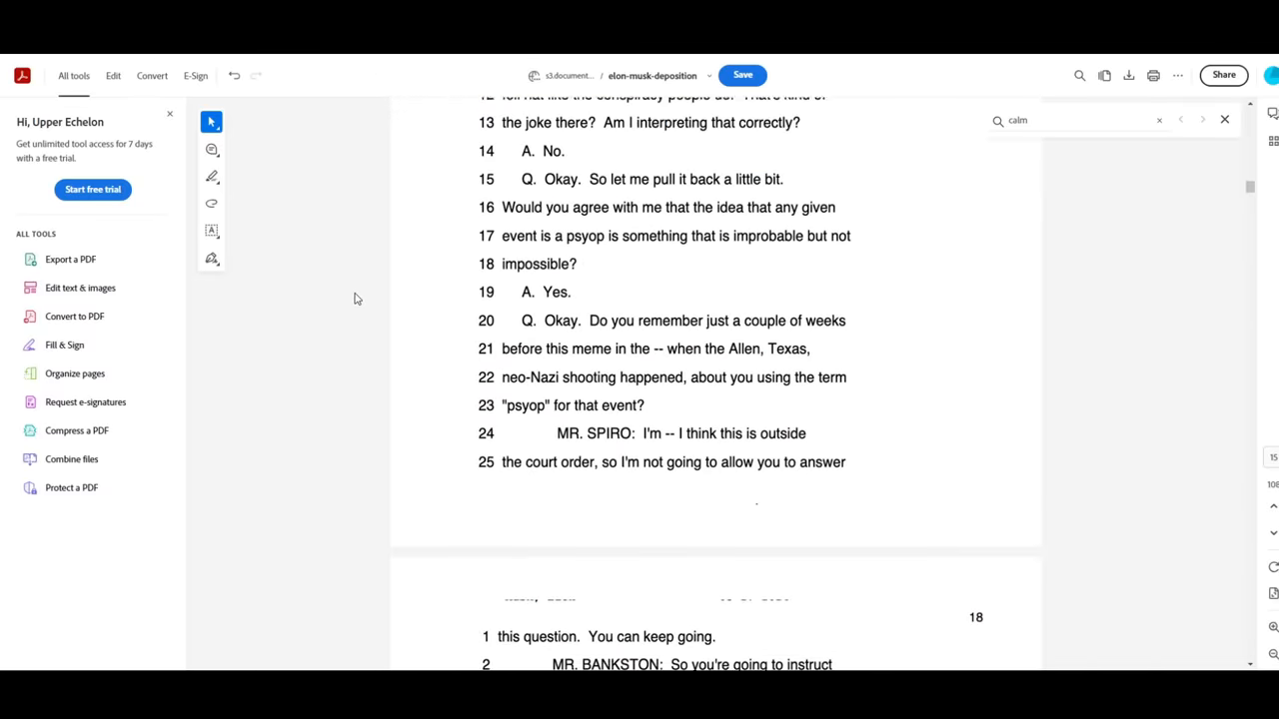
{"action": "scroll", "scroll_direction": "down", "scroll_amount": 3}
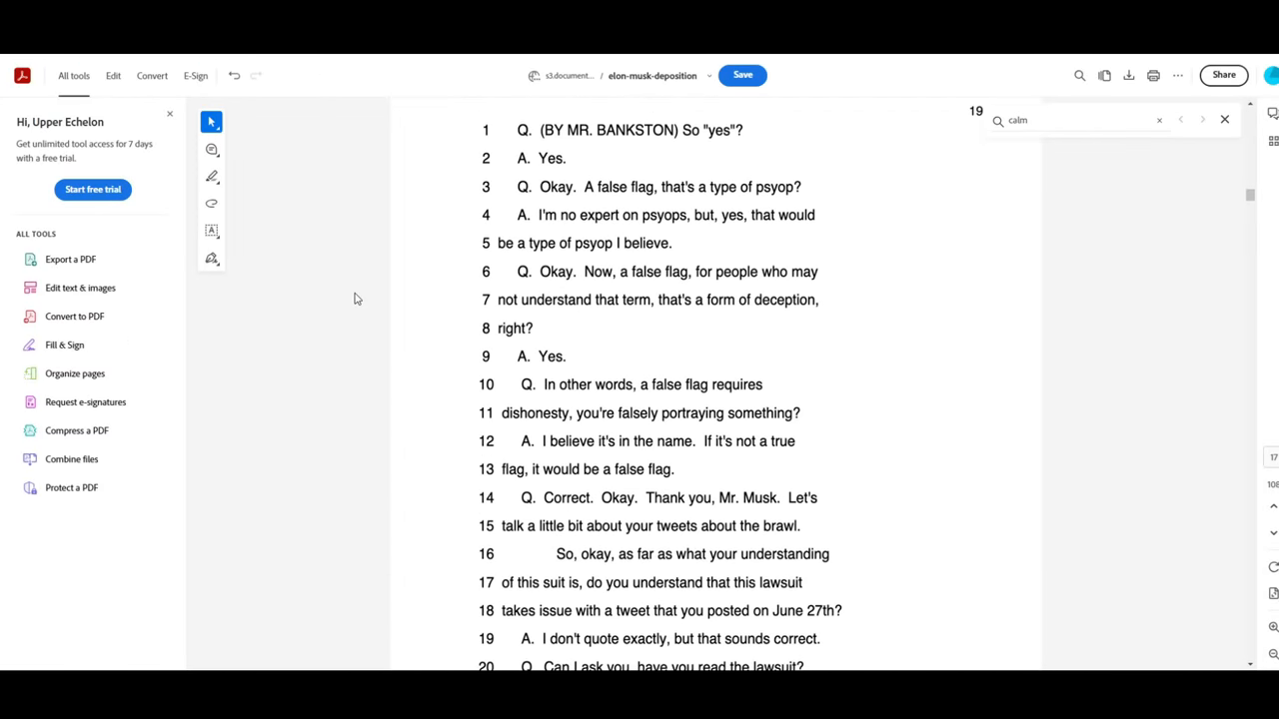
{"action": "scroll", "scroll_direction": "down", "scroll_amount": 3}
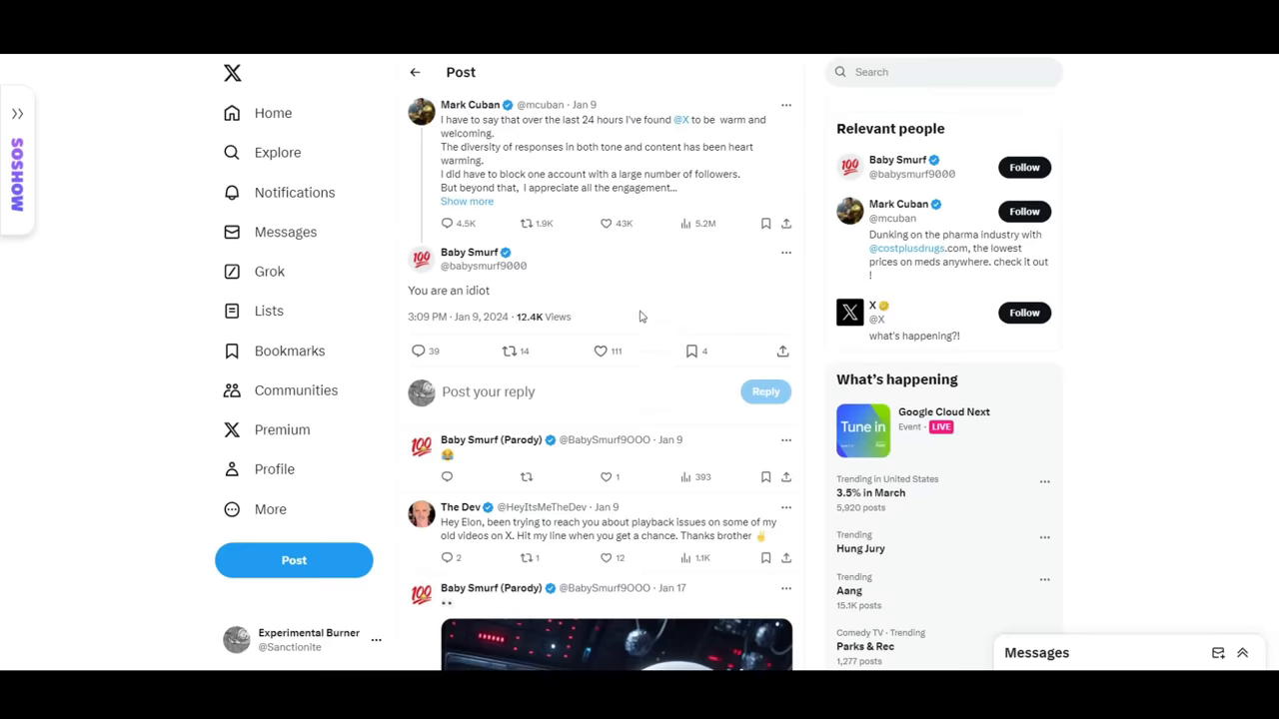
Step: Select Baby Smurf's 'You are an idiot' reply text under Mark Cuban's post
{"action": "double_click", "coordinate": [484, 265]}
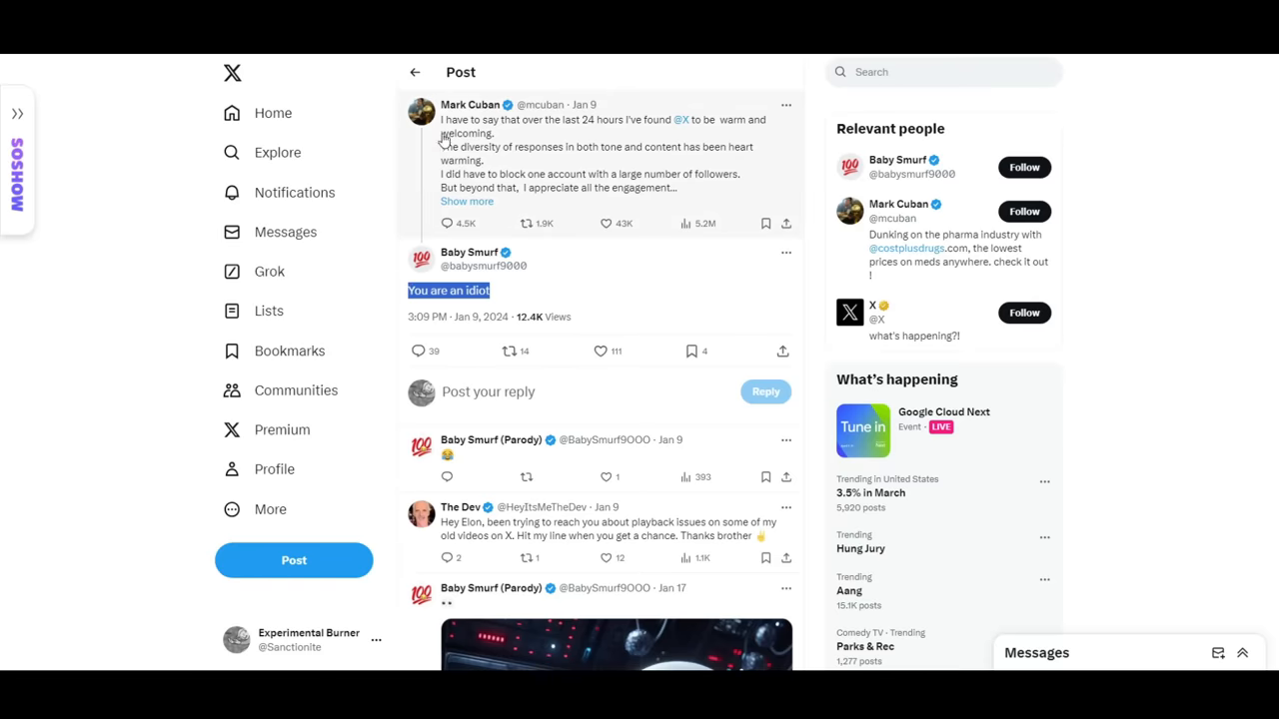
{"action": "left_click_drag", "start_coordinate": [443, 120], "coordinate": [675, 188]}
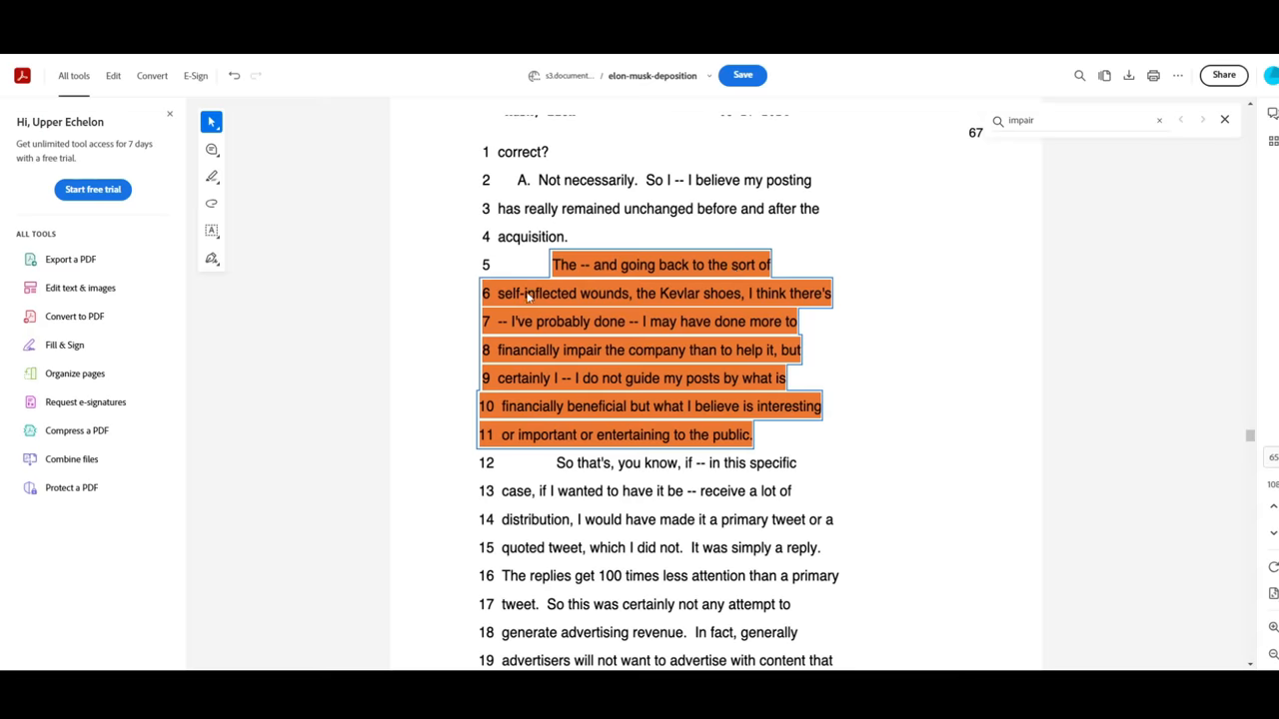
{"action": "mouse_move", "coordinate": [715, 296]}
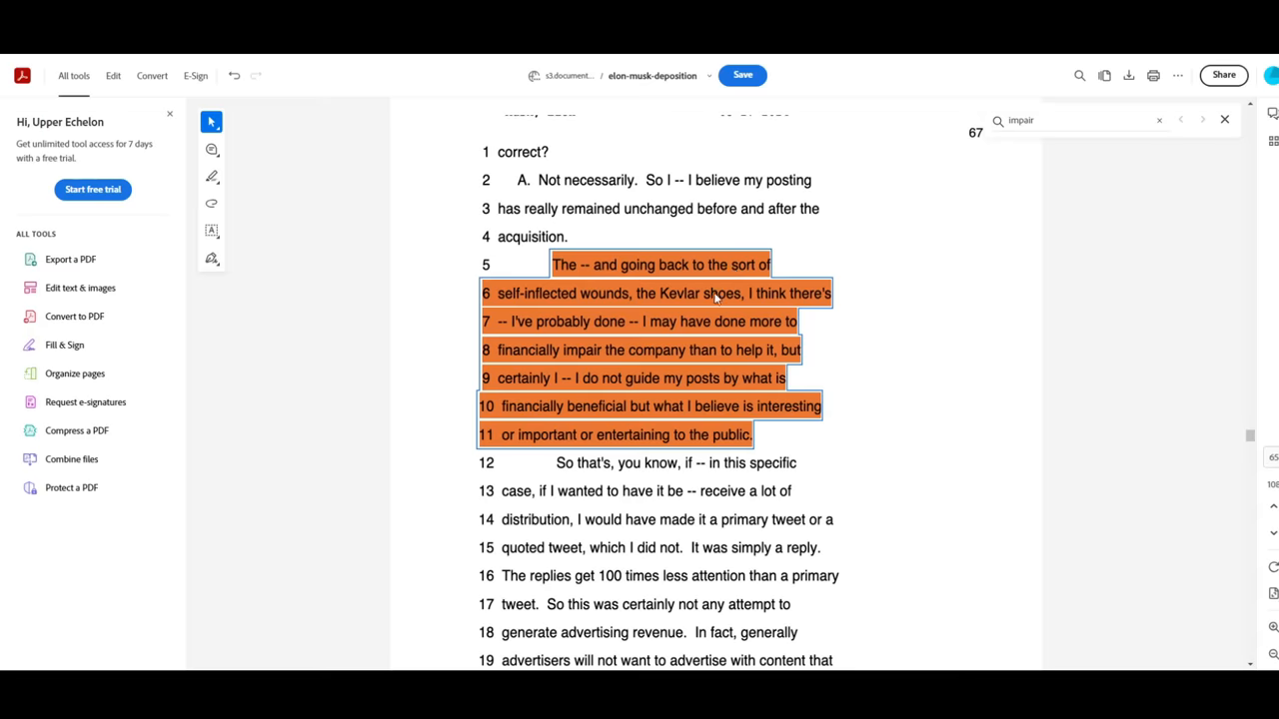
{"action": "mouse_move", "coordinate": [609, 336]}
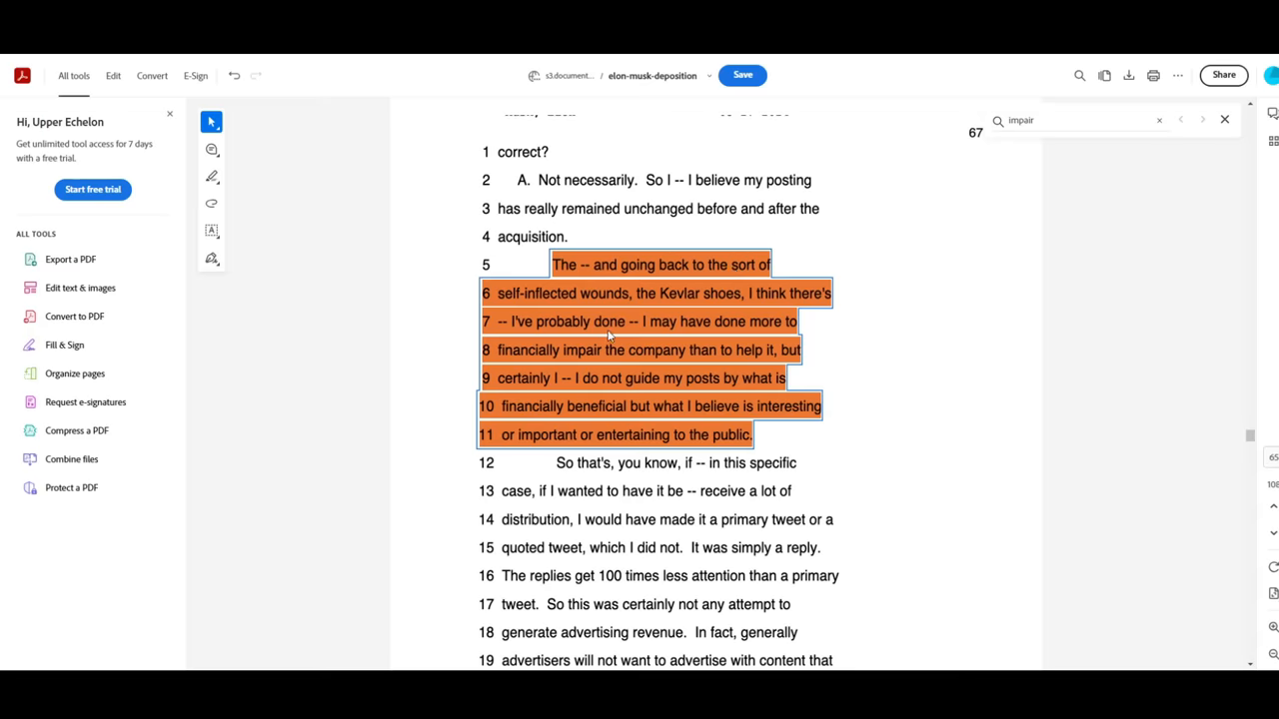
{"action": "mouse_move", "coordinate": [536, 360]}
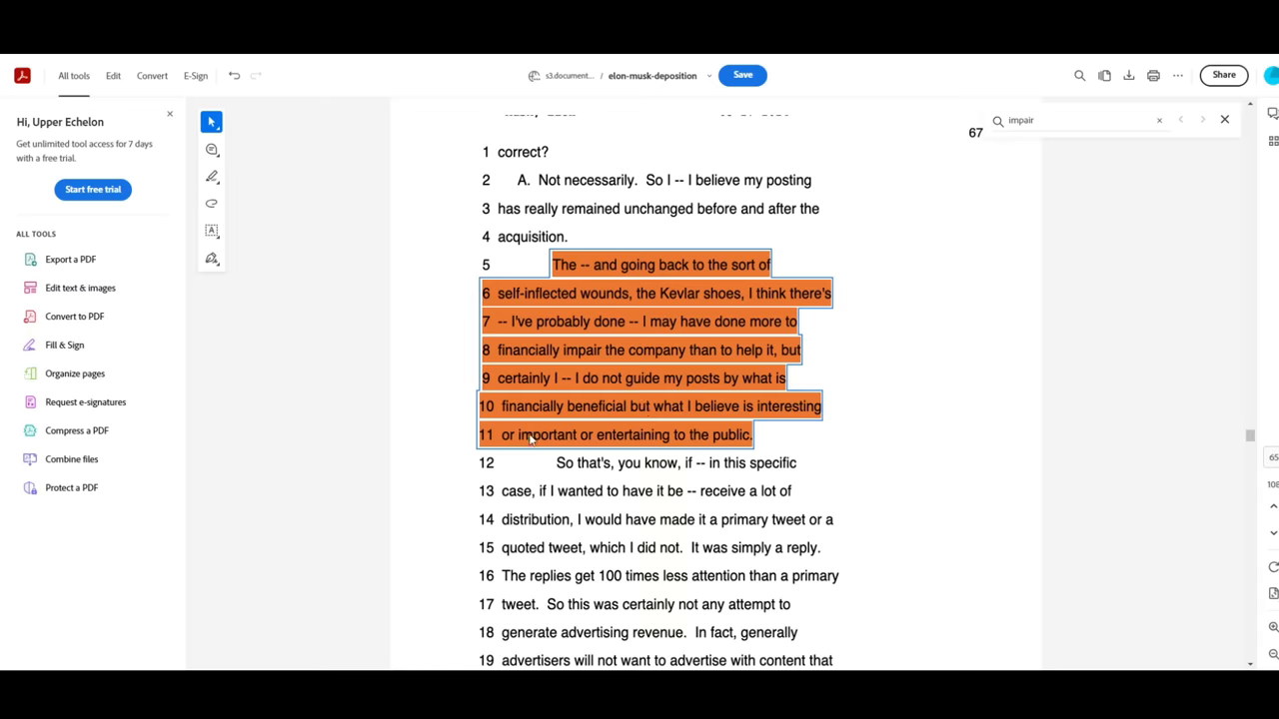
{"action": "mouse_move", "coordinate": [739, 444]}
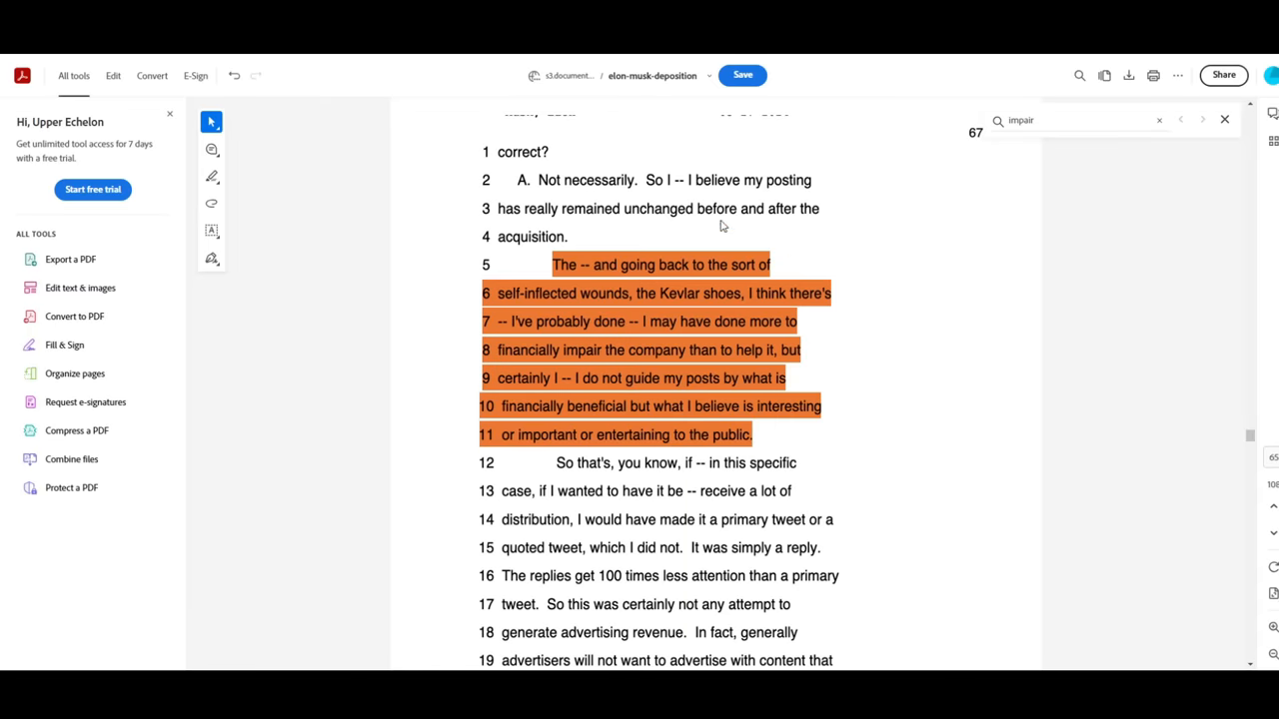
{"action": "mouse_move", "coordinate": [380, 248]}
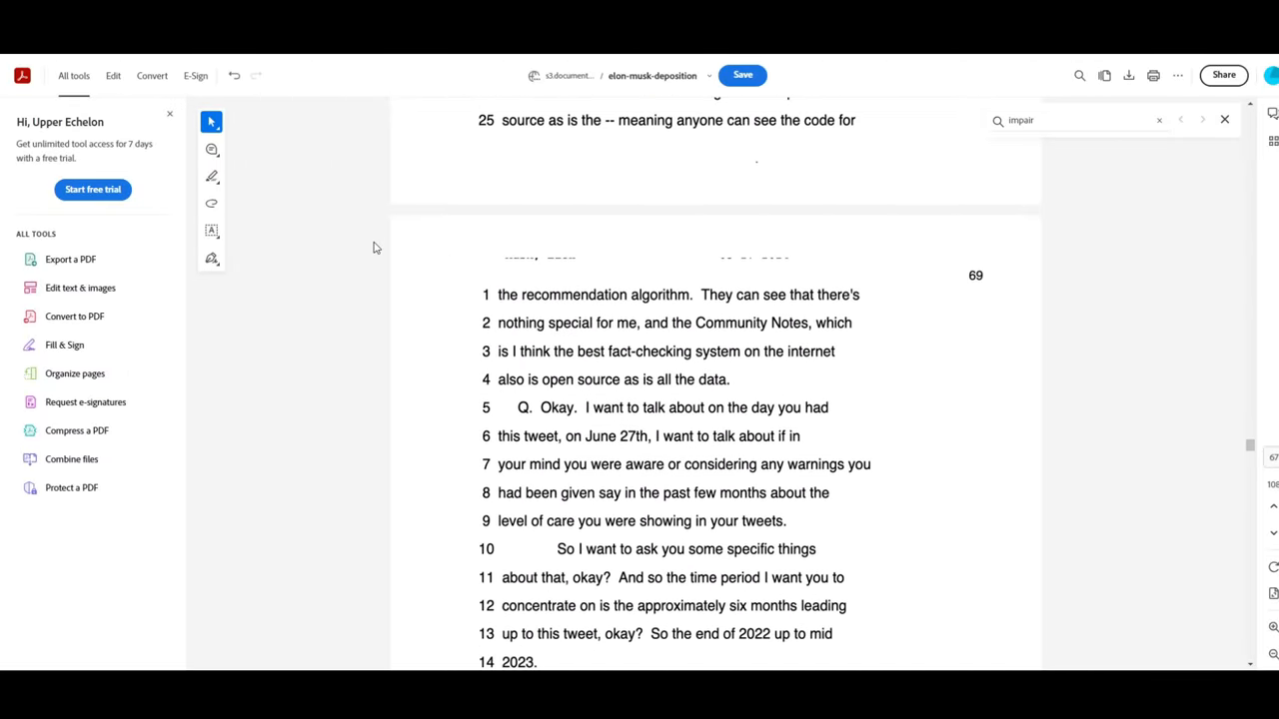
Step: Page steadily down the deposition from page 69 through the following pages
{"action": "scroll", "scroll_direction": "down", "scroll_amount": 3}
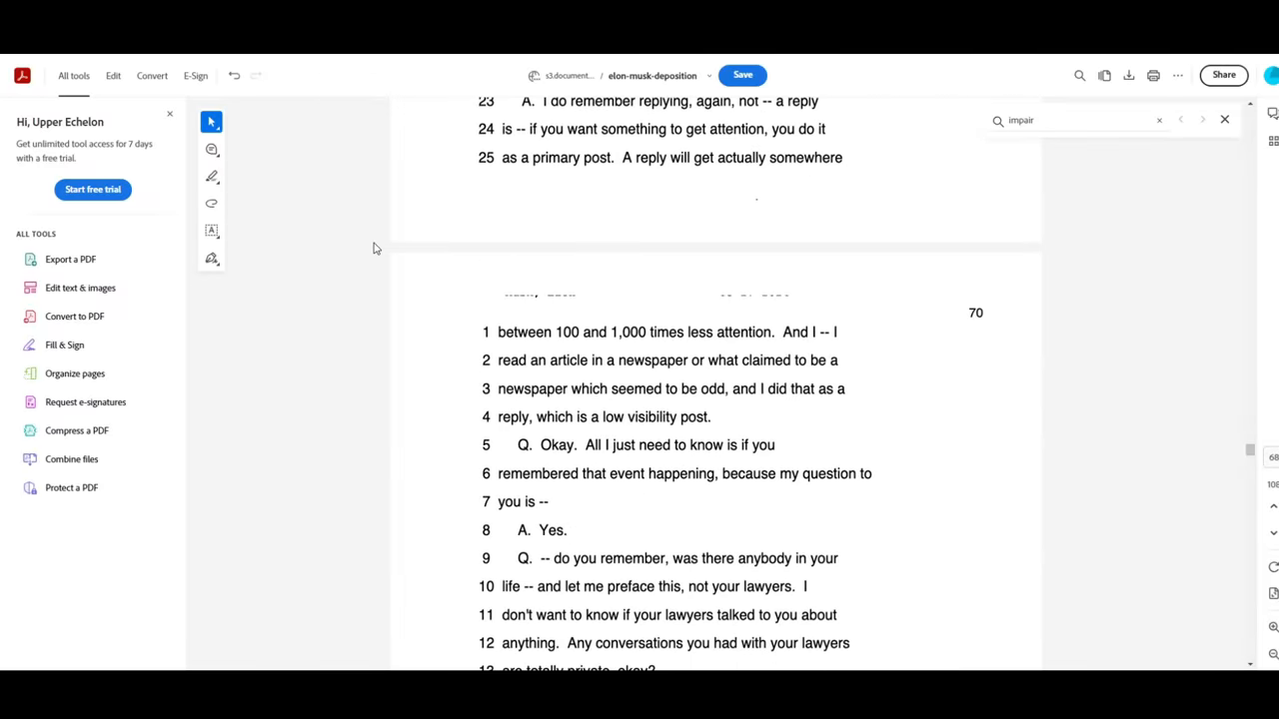
{"action": "scroll", "scroll_direction": "down", "scroll_amount": 3}
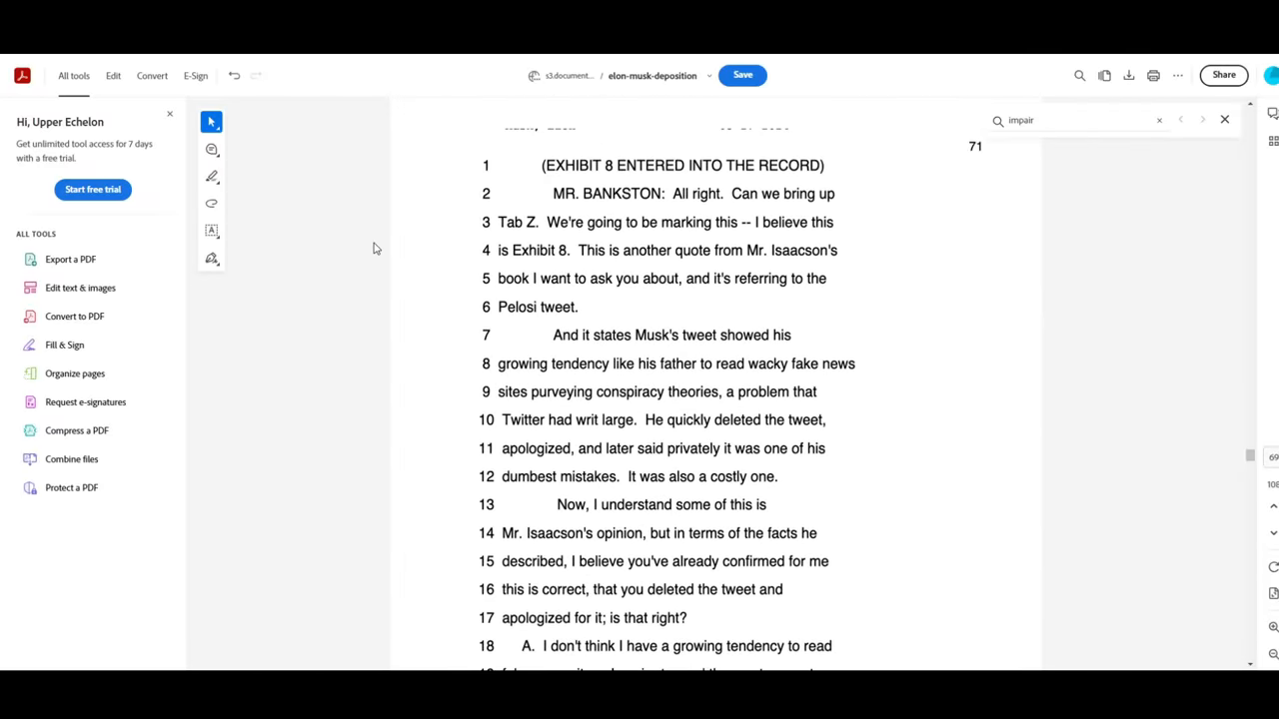
{"action": "scroll", "scroll_direction": "down", "scroll_amount": 3}
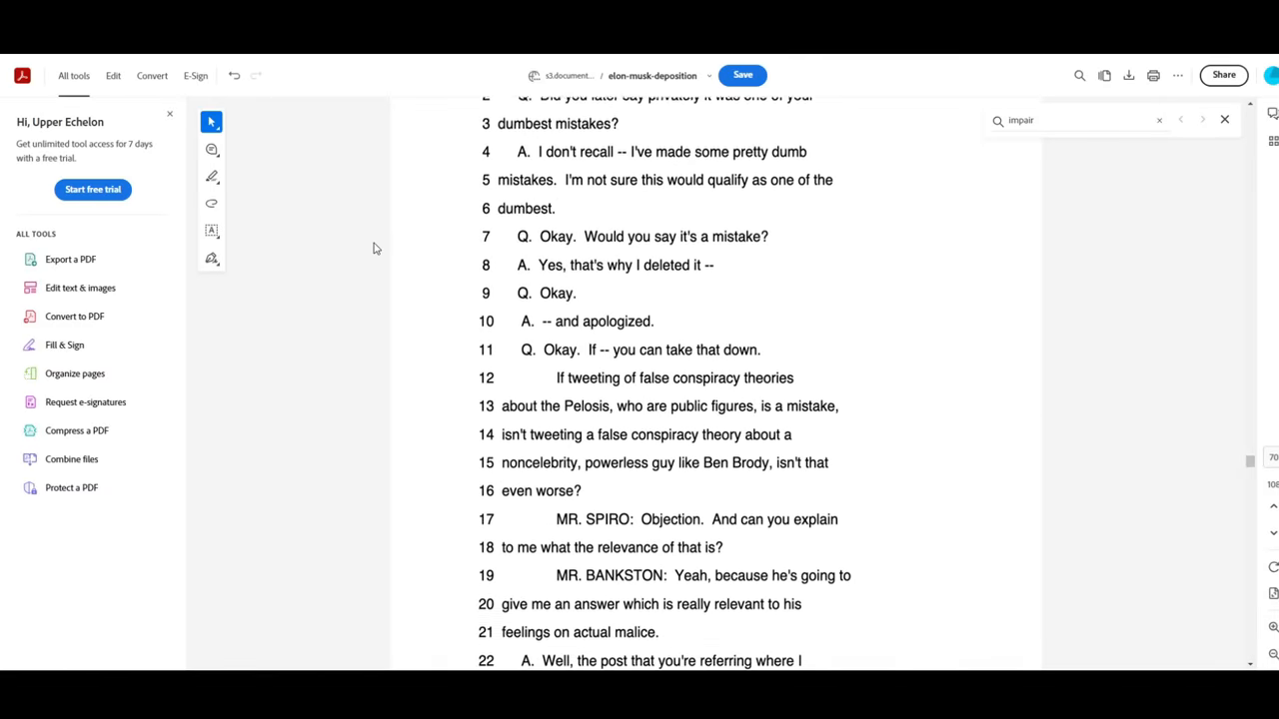
{"action": "scroll", "scroll_direction": "down", "scroll_amount": 3}
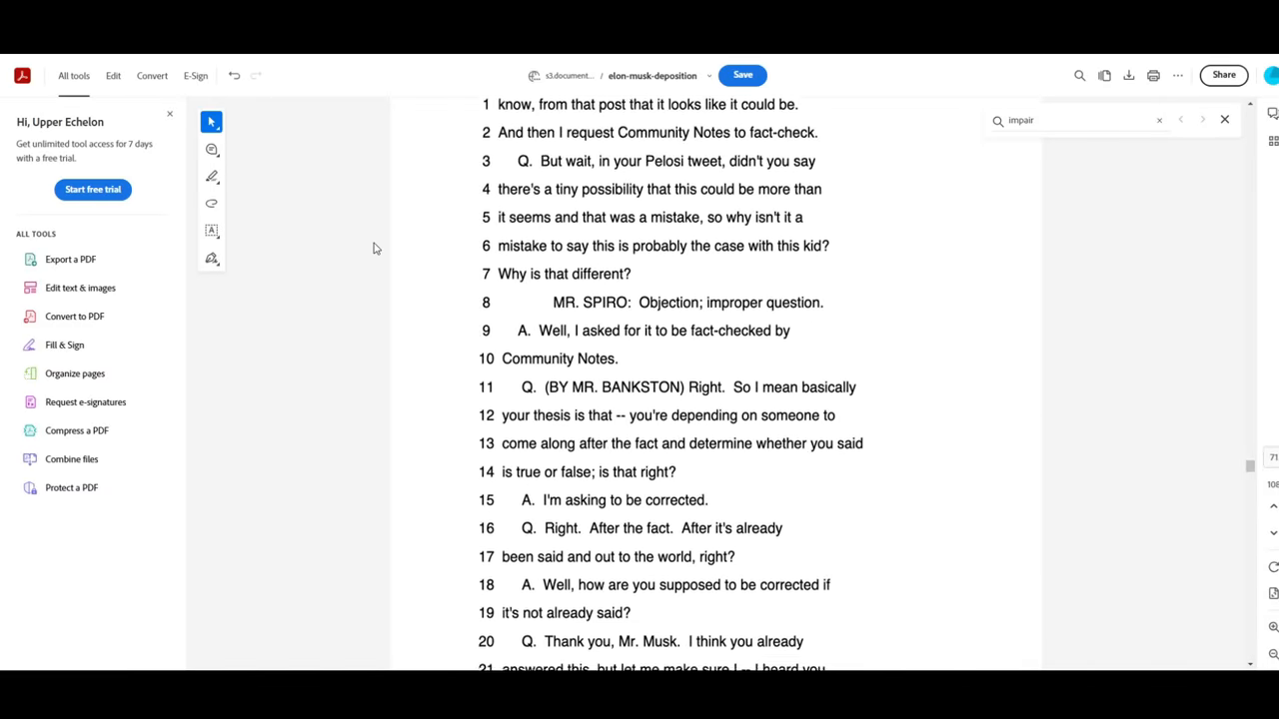
{"action": "scroll", "scroll_direction": "down", "scroll_amount": 3}
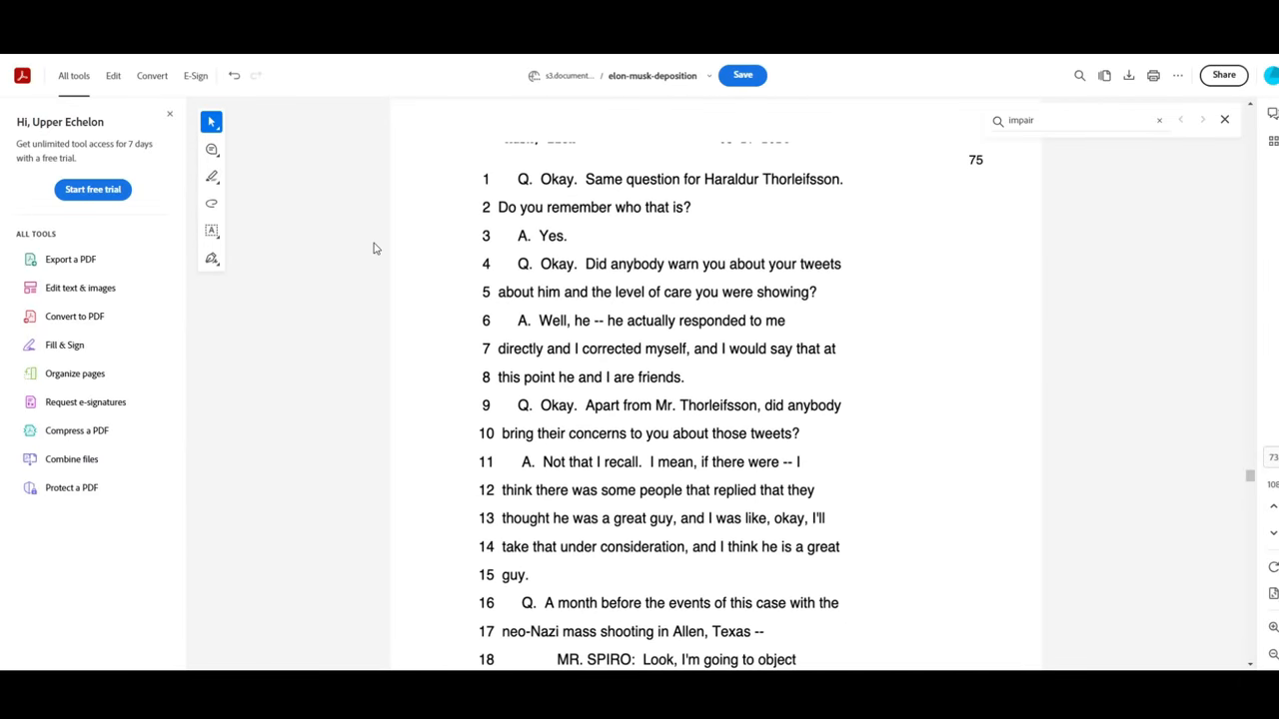
{"action": "scroll", "scroll_direction": "down", "scroll_amount": 3}
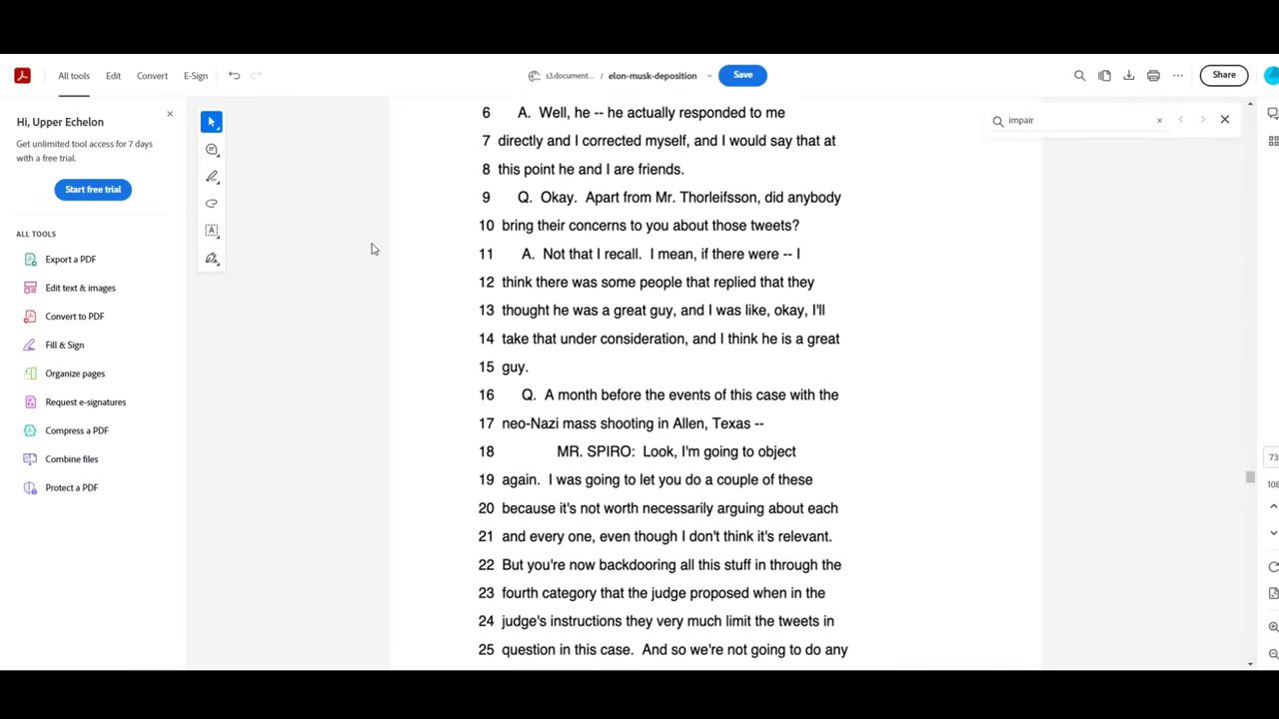
{"action": "scroll", "scroll_direction": "down", "scroll_amount": 3}
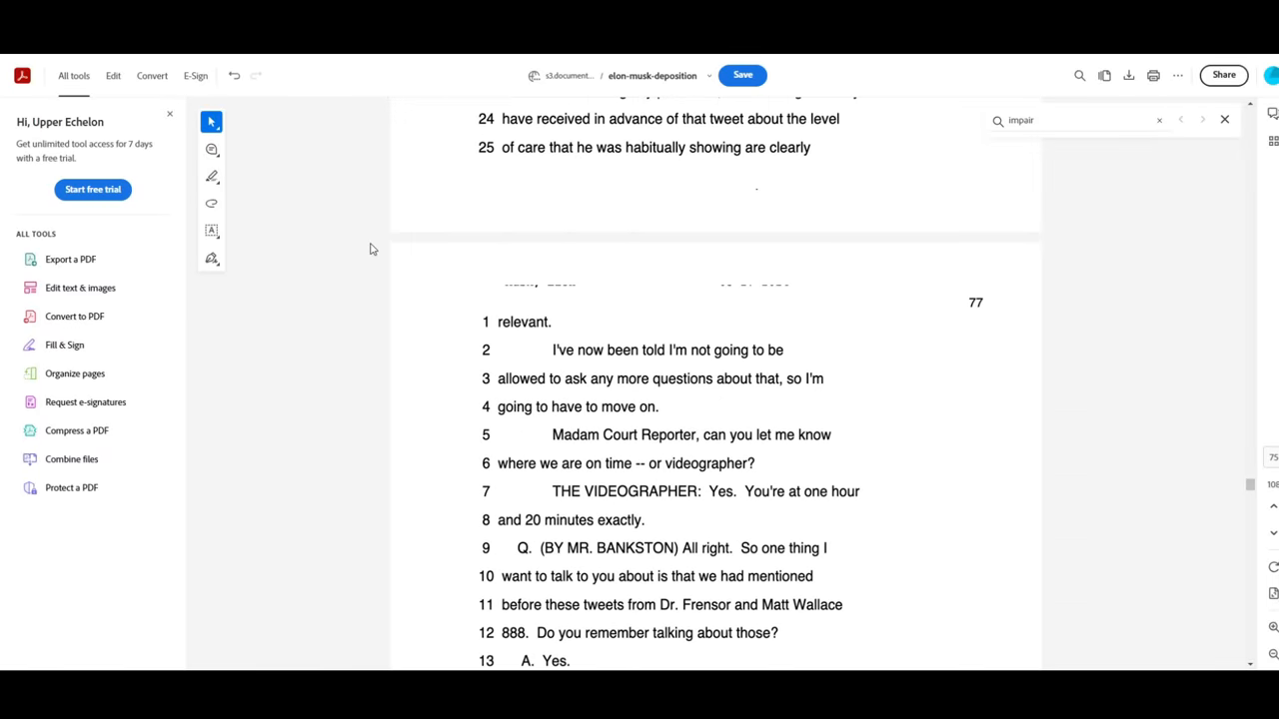
{"action": "scroll", "scroll_direction": "down", "scroll_amount": 3}
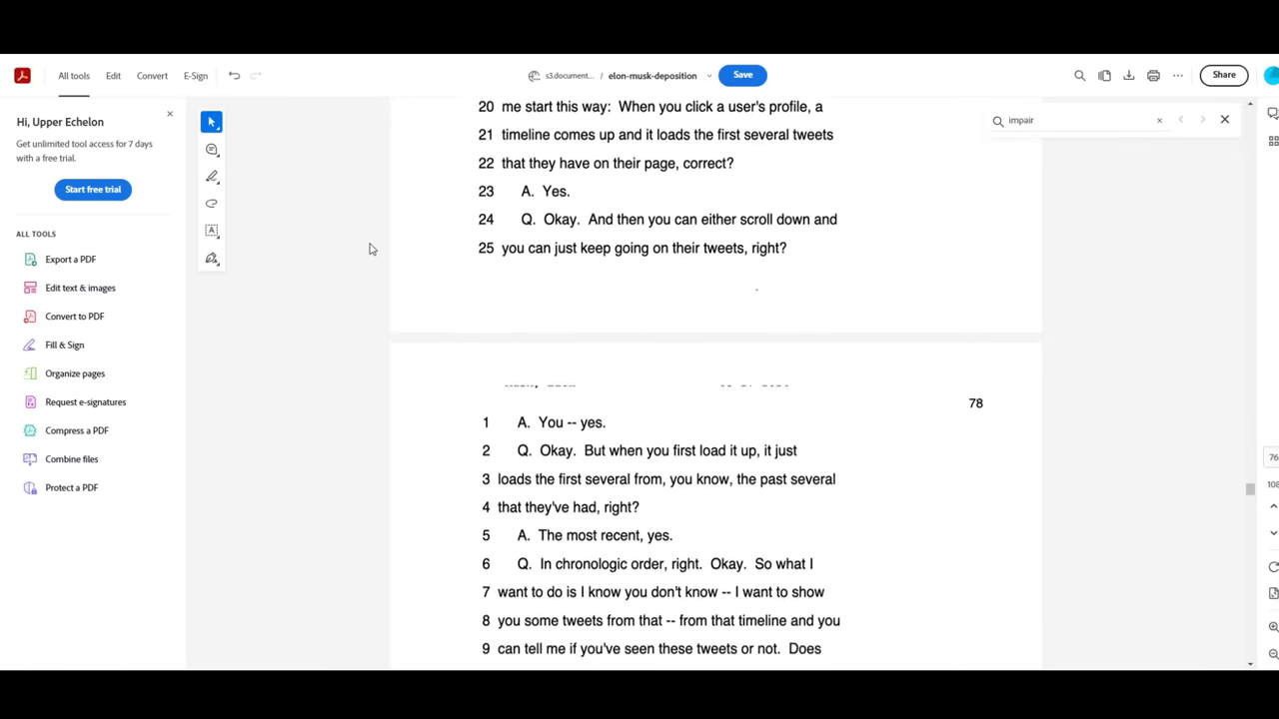
{"action": "scroll", "scroll_direction": "down", "scroll_amount": 3}
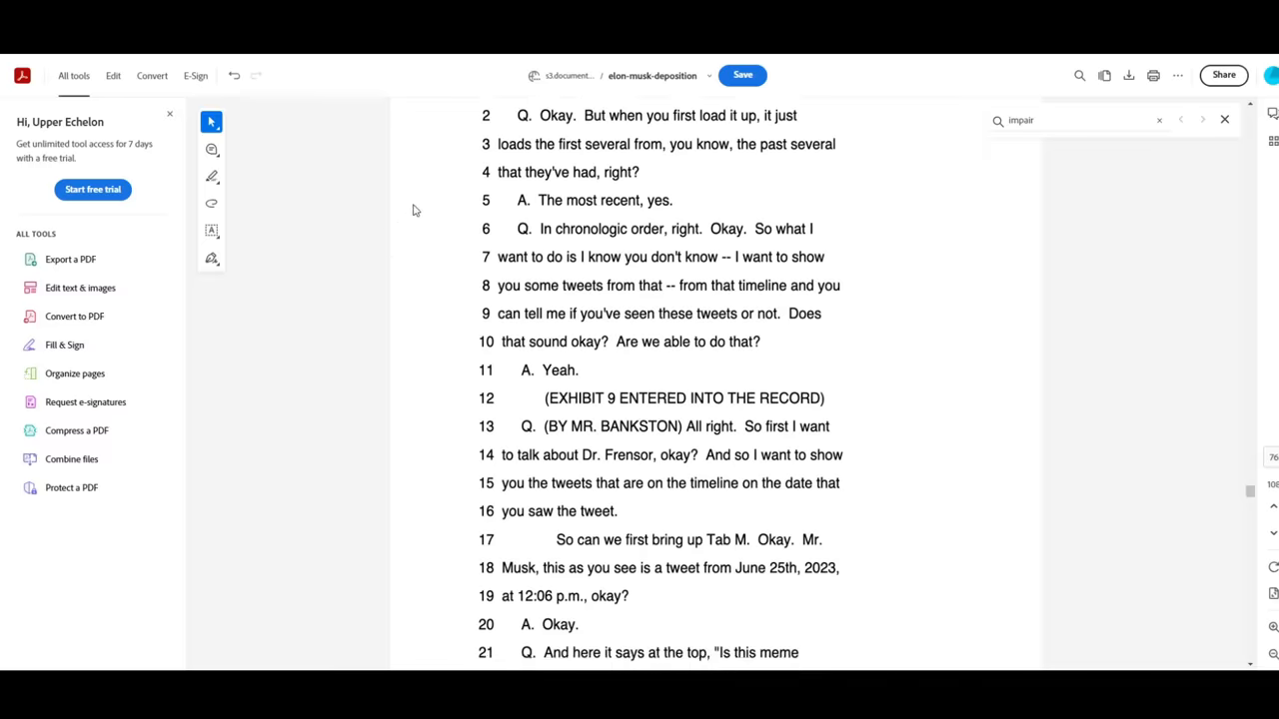
{"action": "scroll", "scroll_direction": "down", "scroll_amount": 3}
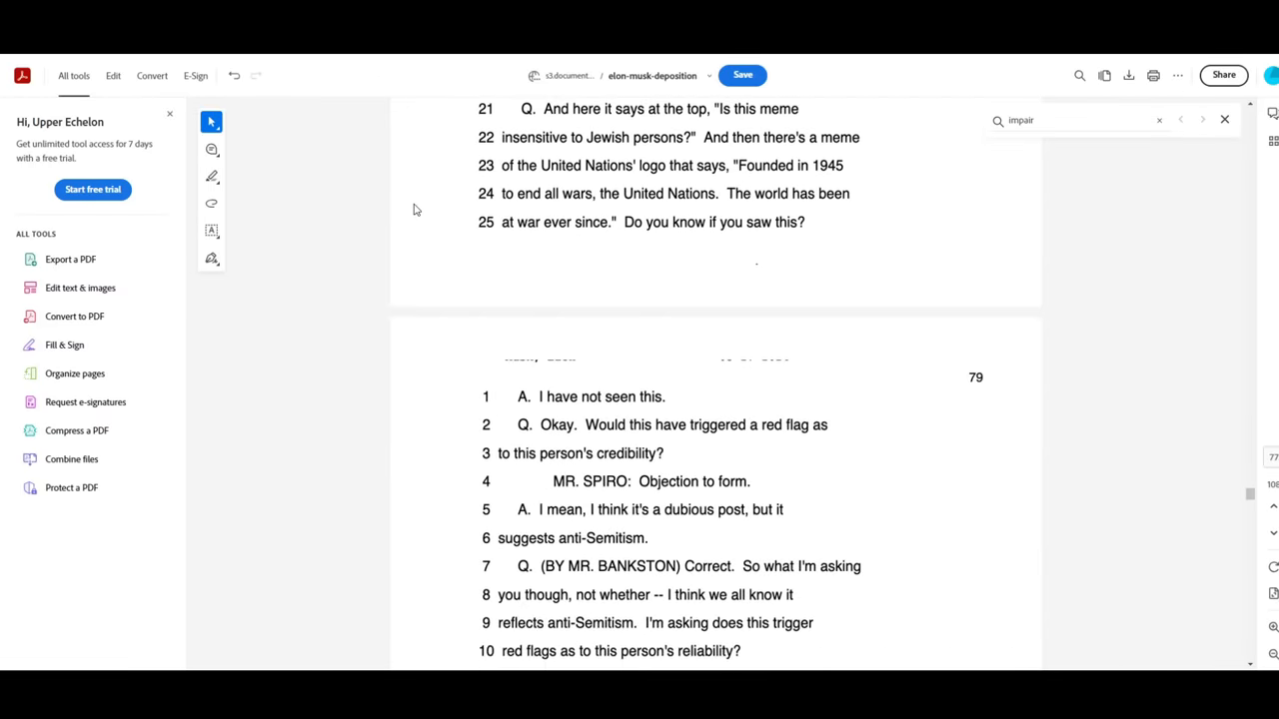
{"action": "scroll", "scroll_direction": "down", "scroll_amount": 3}
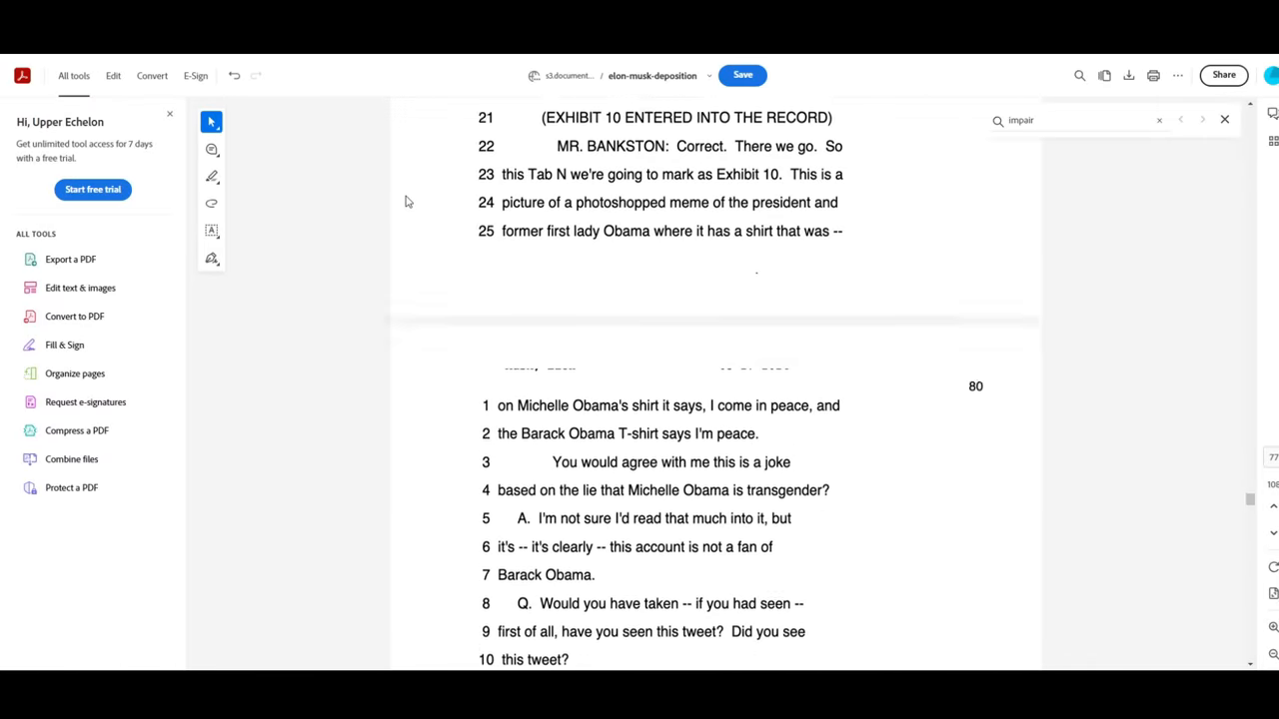
Step: Continue down to page 90's Exhibit 12 dispute over making a record
{"action": "scroll", "scroll_direction": "down", "scroll_amount": 3}
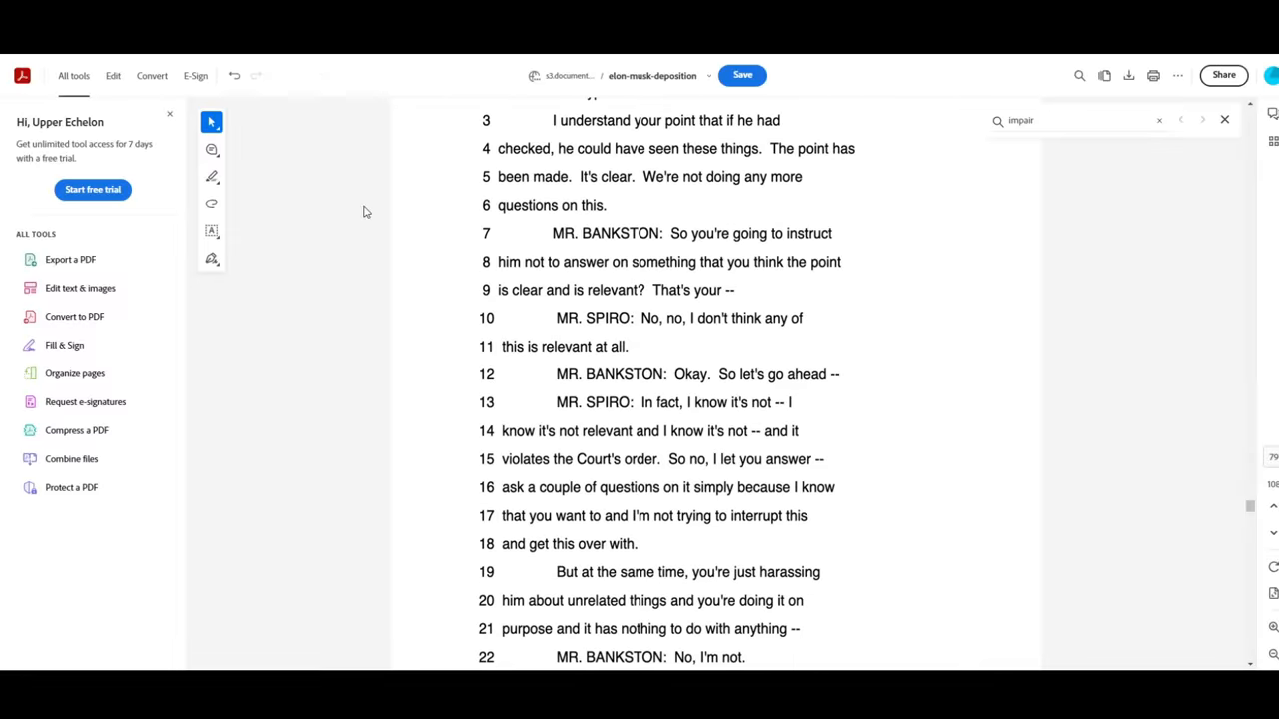
{"action": "scroll", "scroll_direction": "down", "scroll_amount": 3}
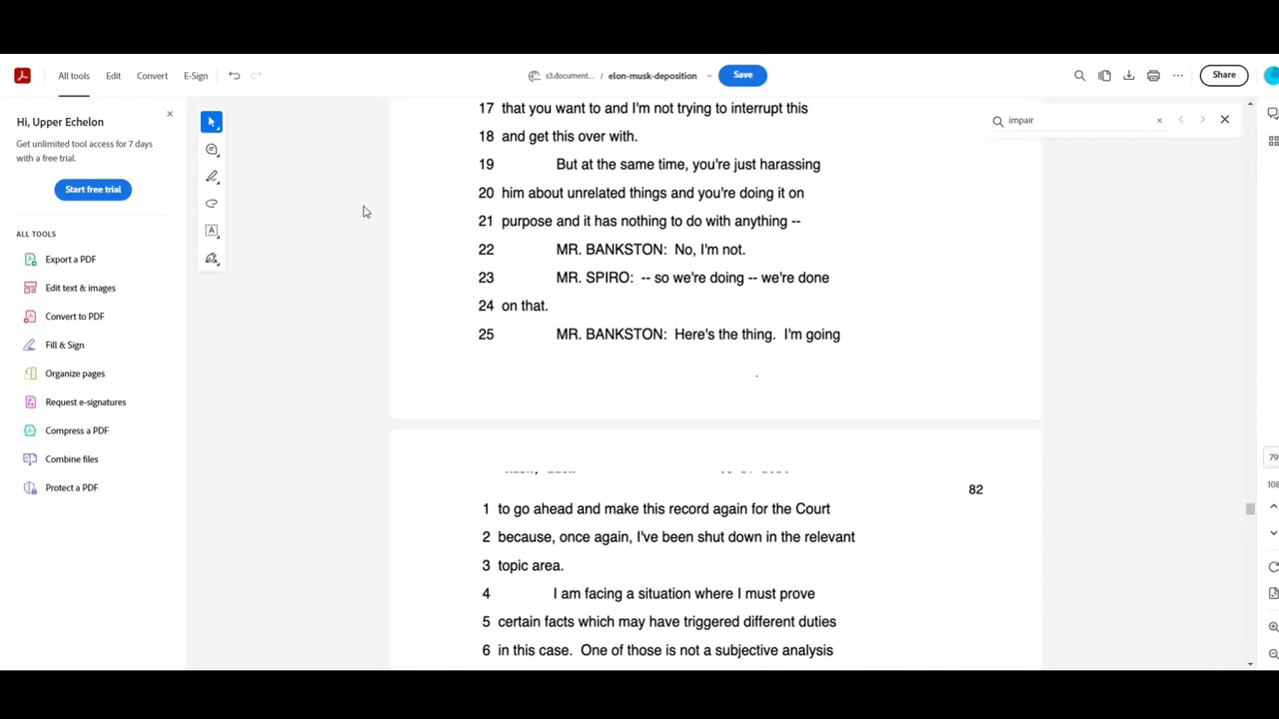
{"action": "scroll", "scroll_direction": "down", "scroll_amount": 3}
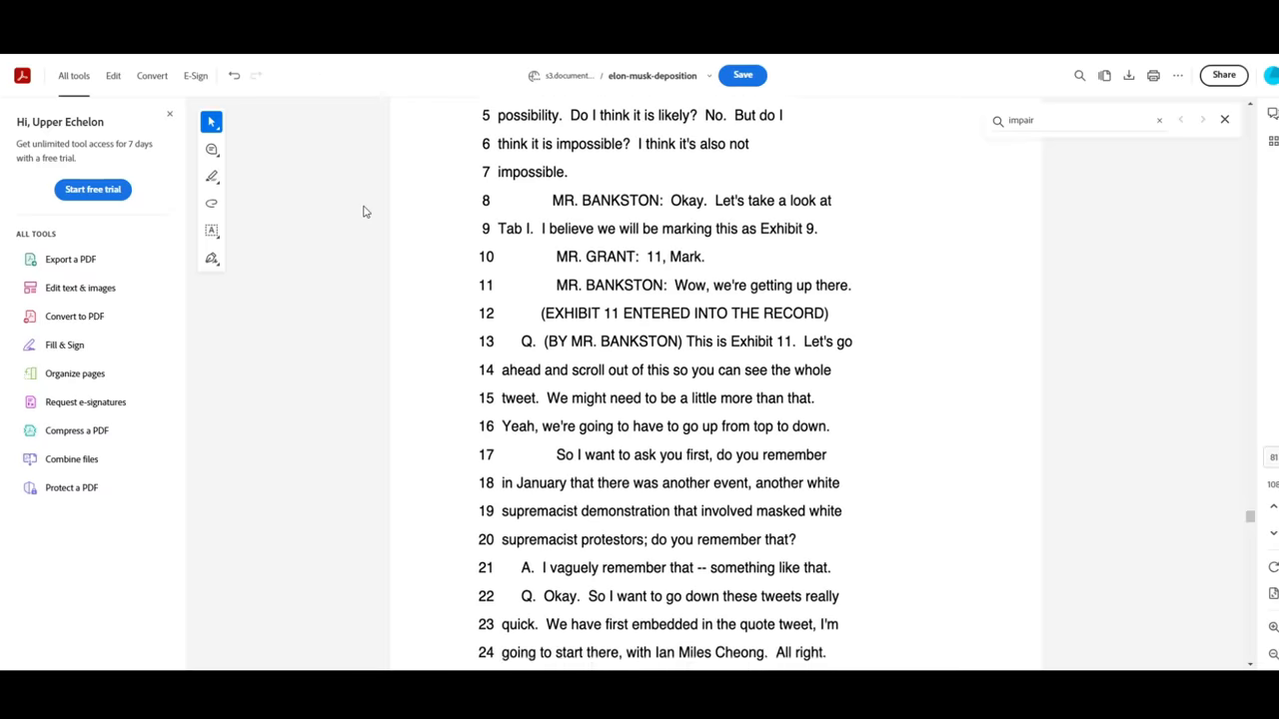
{"action": "scroll", "scroll_direction": "down", "scroll_amount": 3}
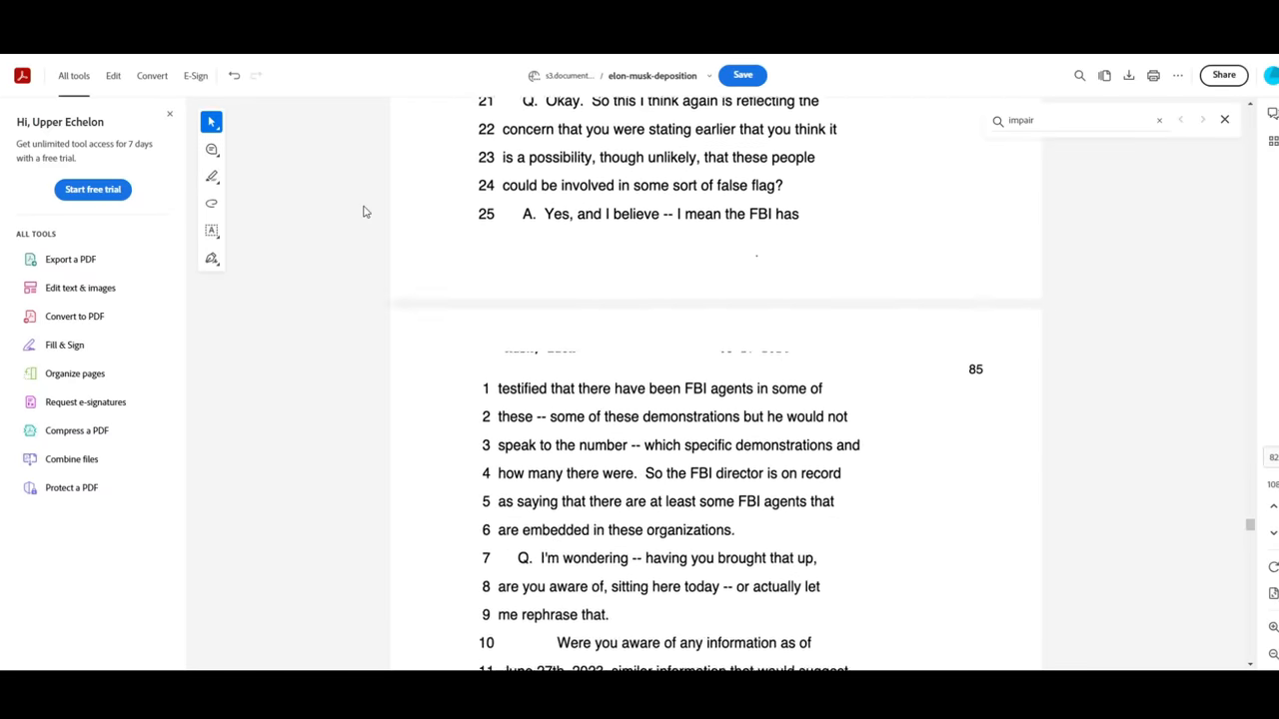
{"action": "scroll", "scroll_direction": "down", "scroll_amount": 3}
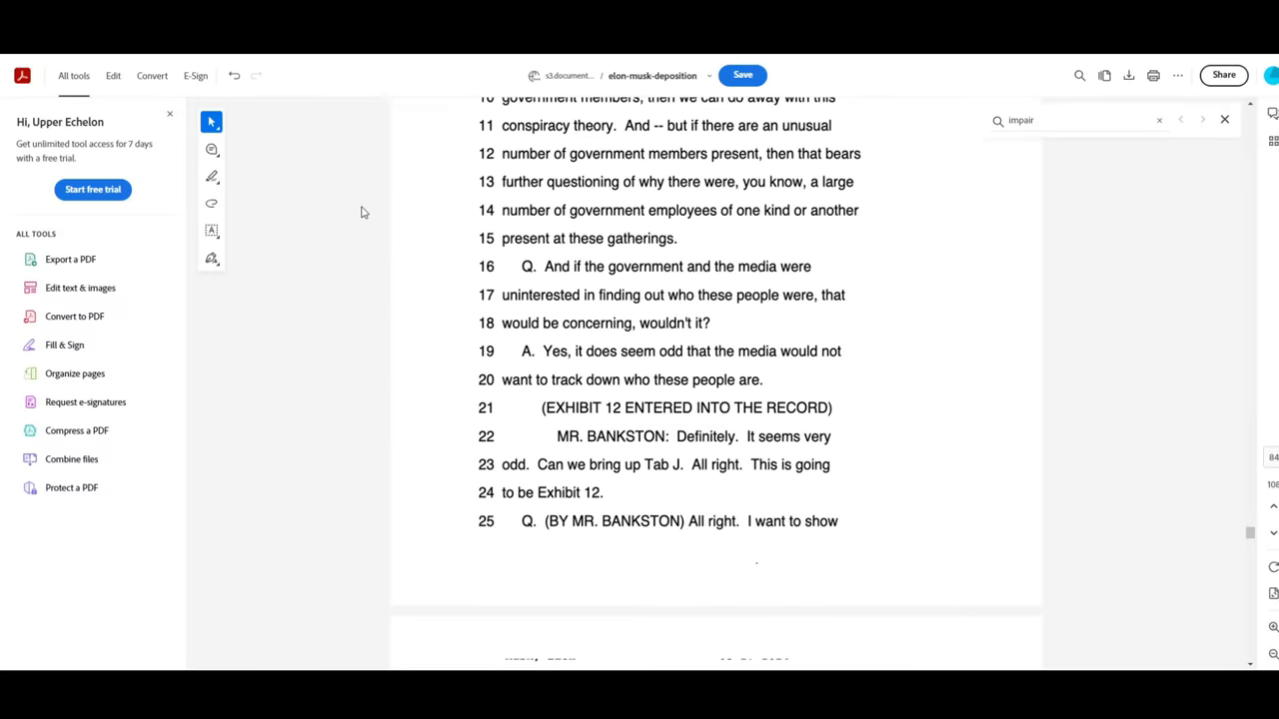
{"action": "scroll", "scroll_direction": "down", "scroll_amount": 3}
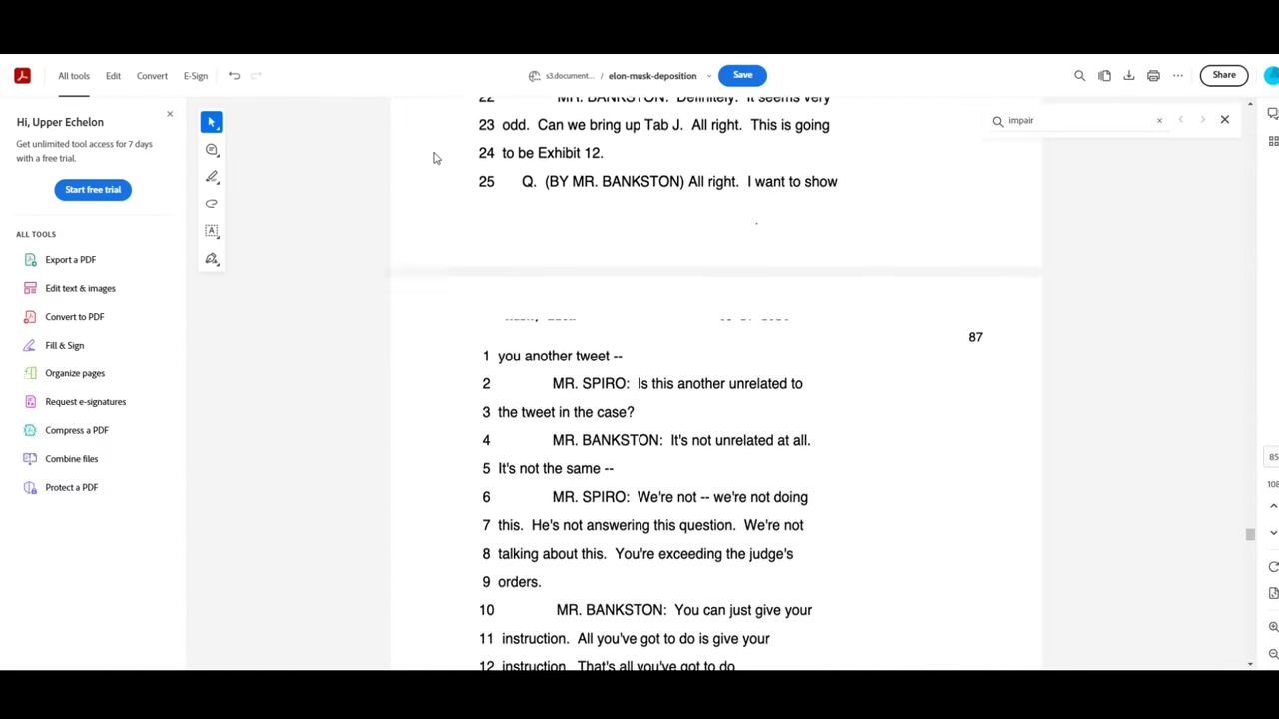
{"action": "scroll", "scroll_direction": "down", "scroll_amount": 3}
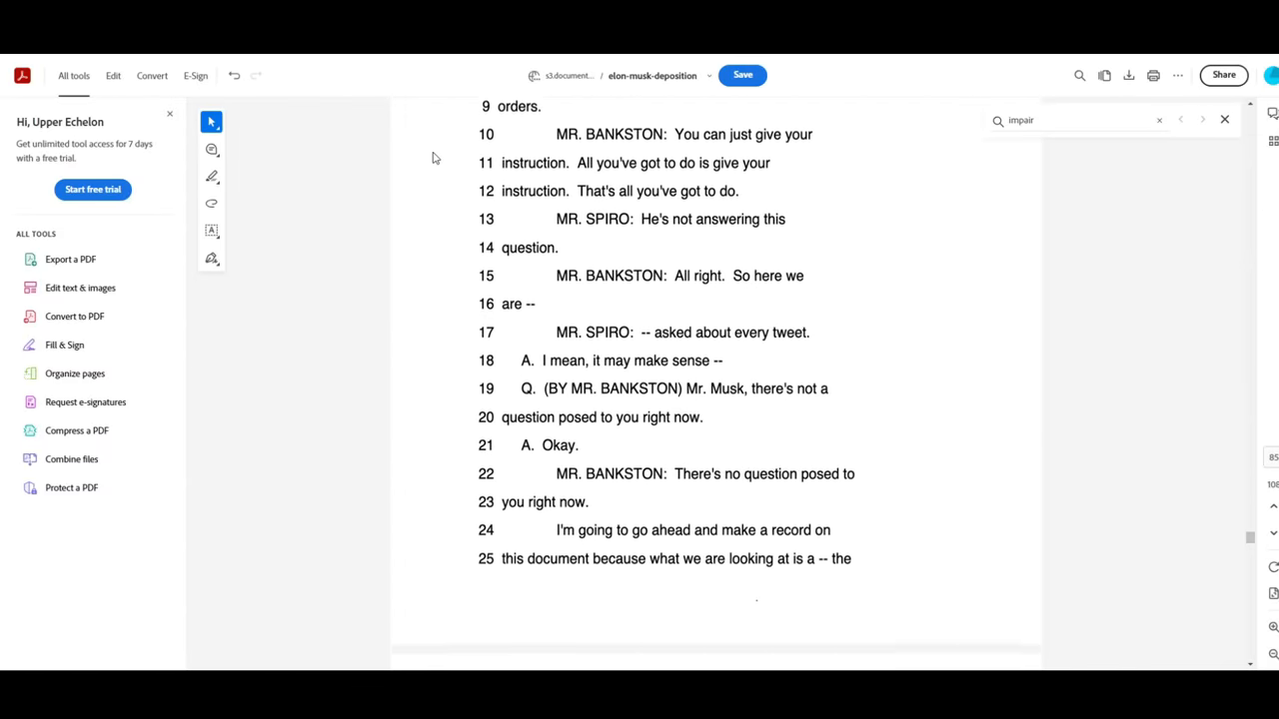
{"action": "scroll", "scroll_direction": "down", "scroll_amount": 3}
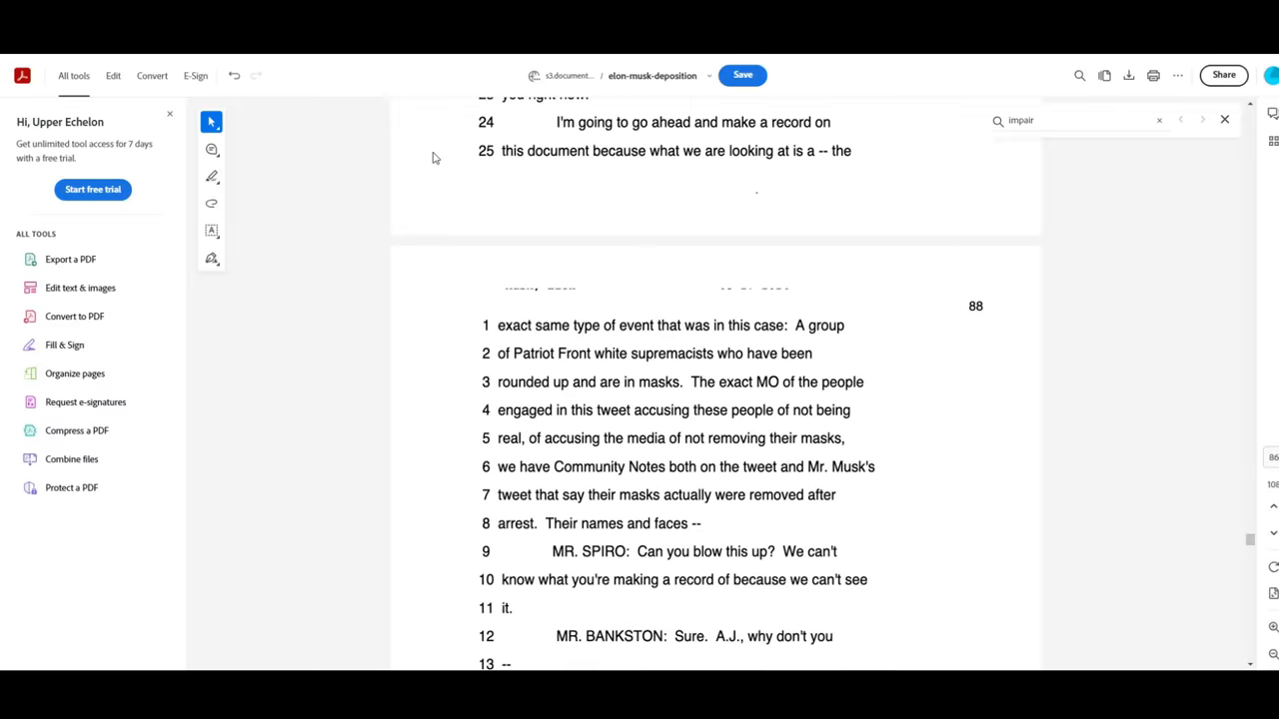
{"action": "scroll", "scroll_direction": "down", "scroll_amount": 3}
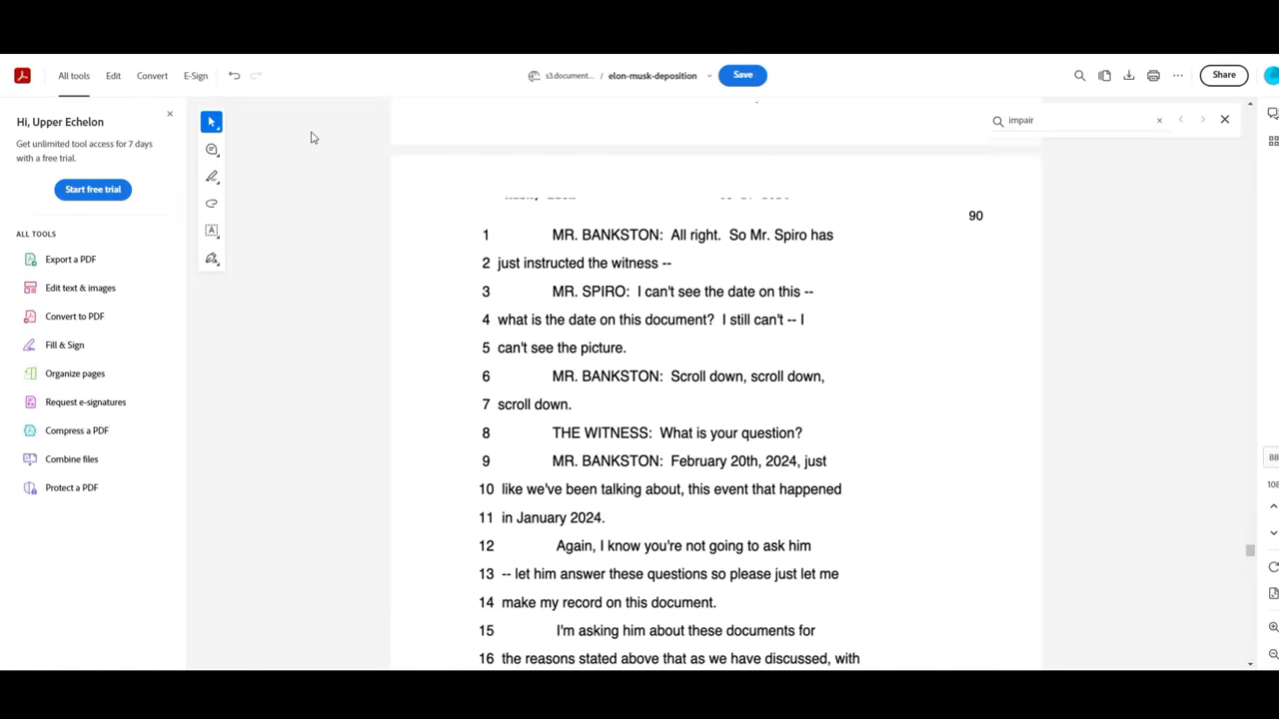
{"action": "scroll", "scroll_direction": "down", "scroll_amount": 3}
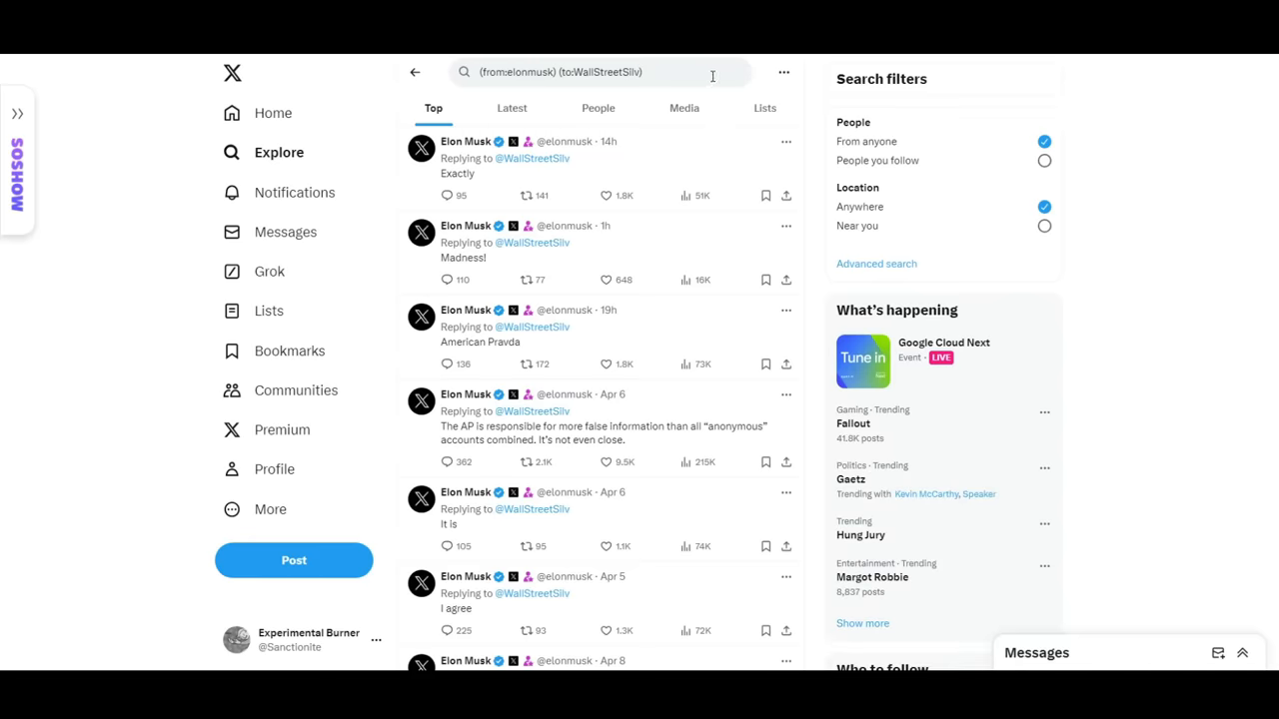
Step: Bring up the X search of Musk's replies to WallStreetSilv and browse down the Top results
{"action": "scroll", "scroll_direction": "down", "scroll_amount": 3}
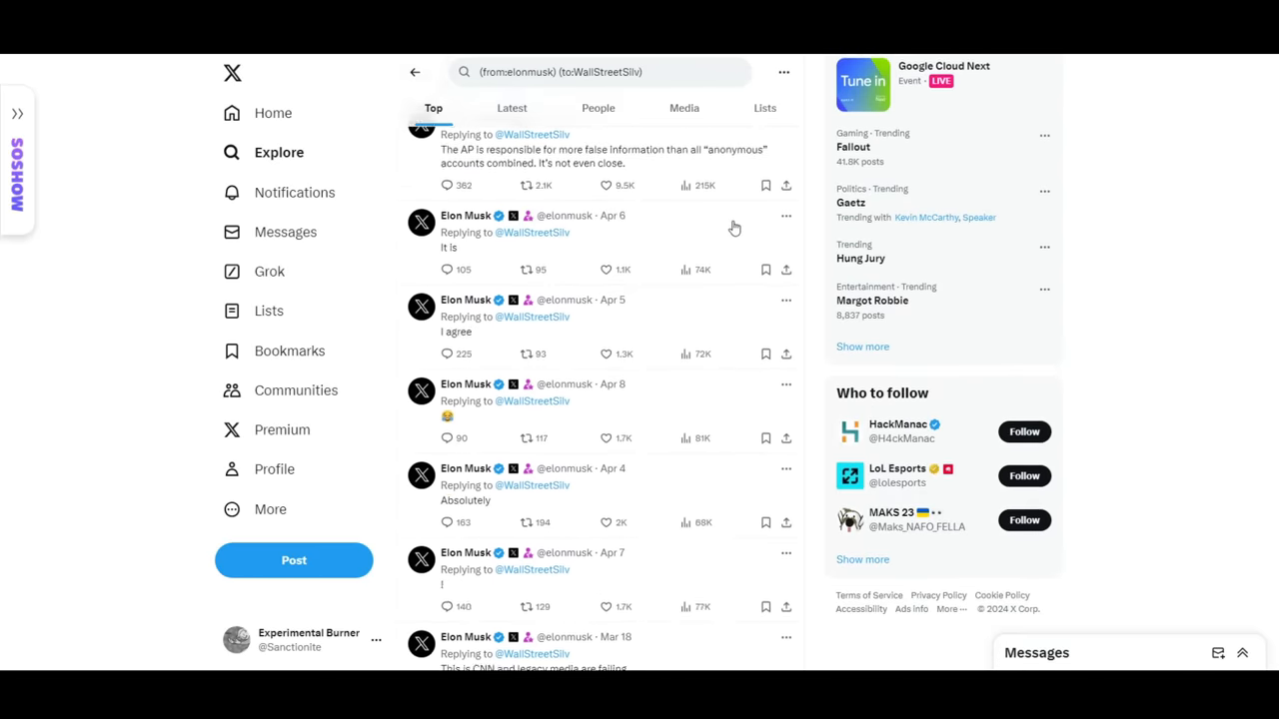
{"action": "left_click", "coordinate": [600, 72]}
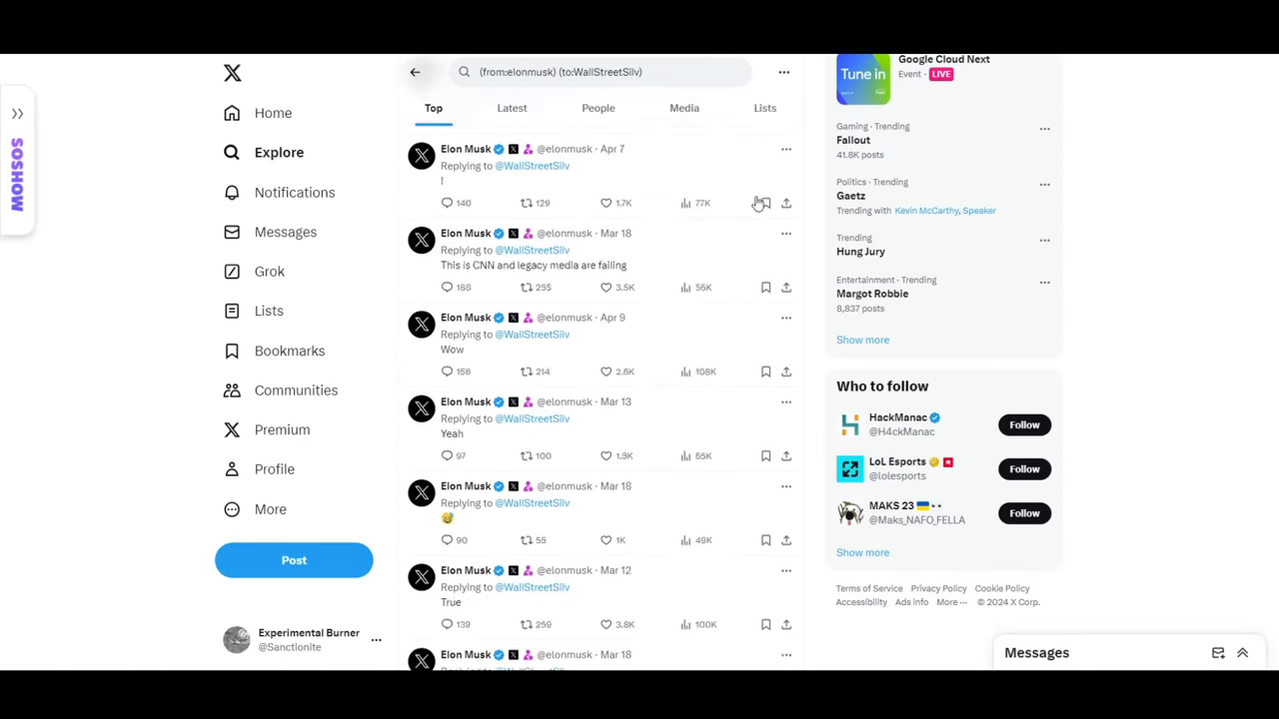
{"action": "scroll", "scroll_direction": "down", "scroll_amount": 3}
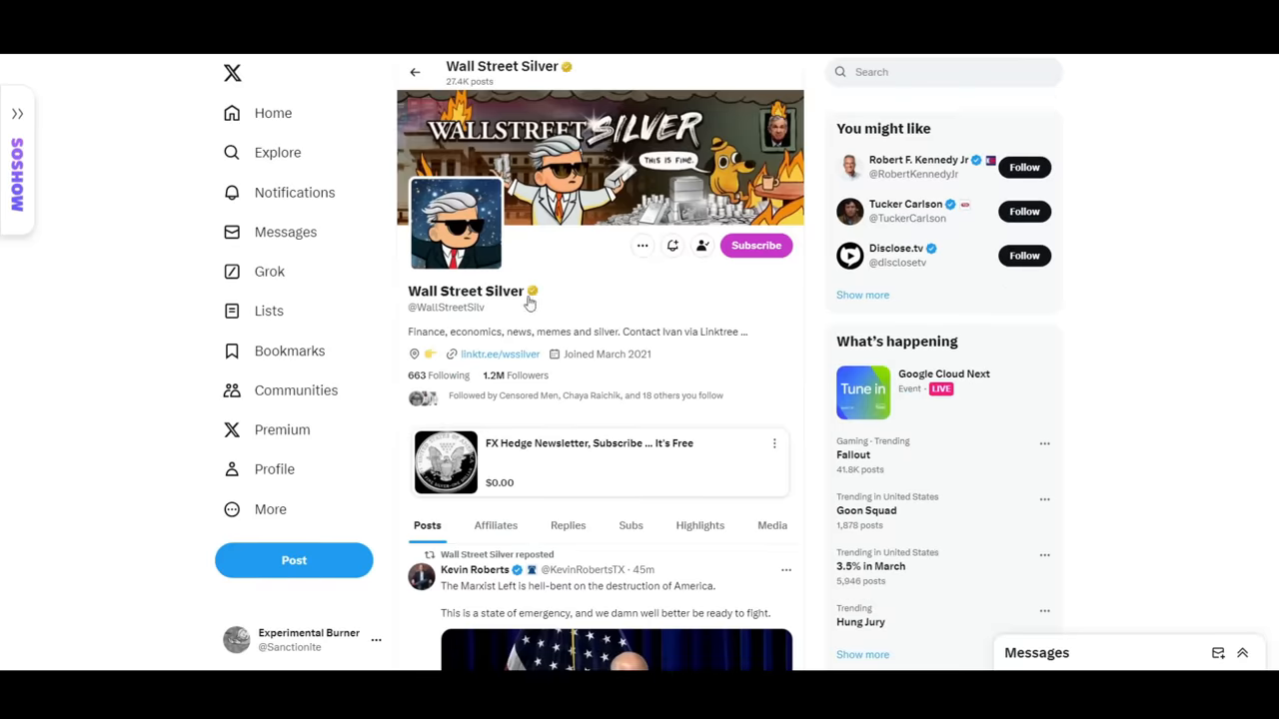
{"action": "double_click", "coordinate": [466, 292]}
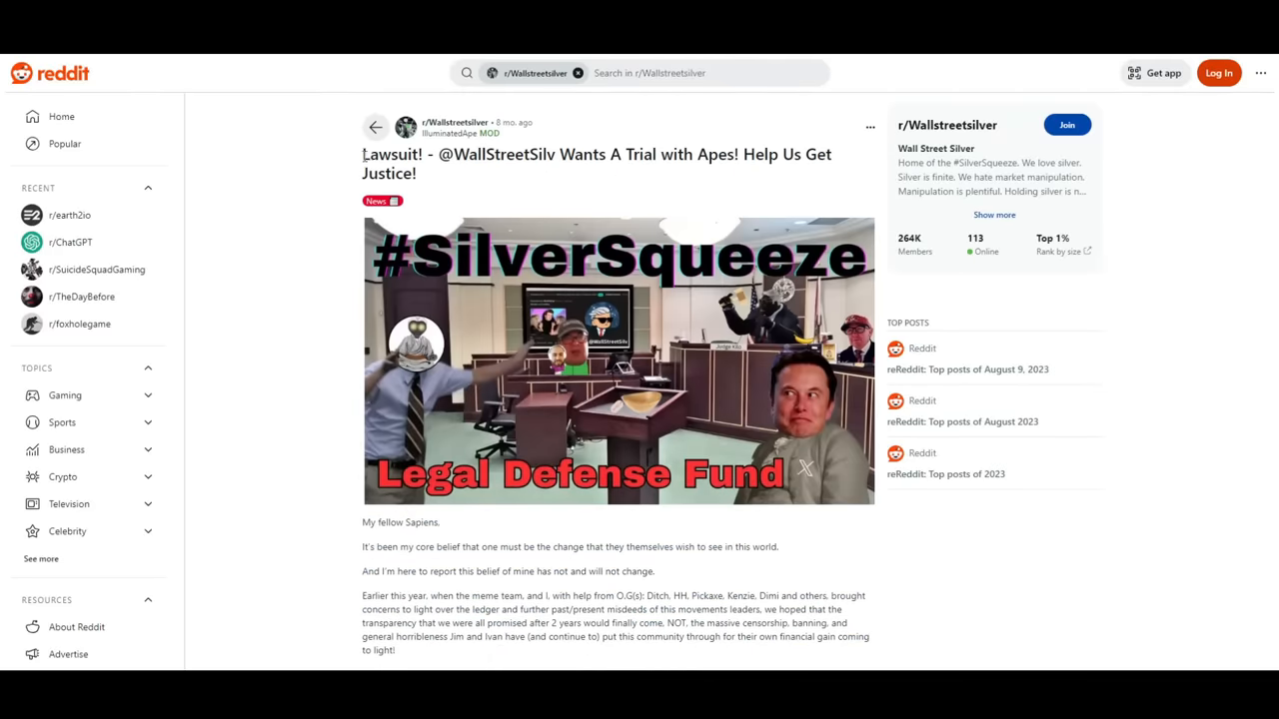
{"action": "scroll", "scroll_direction": "down", "scroll_amount": 3}
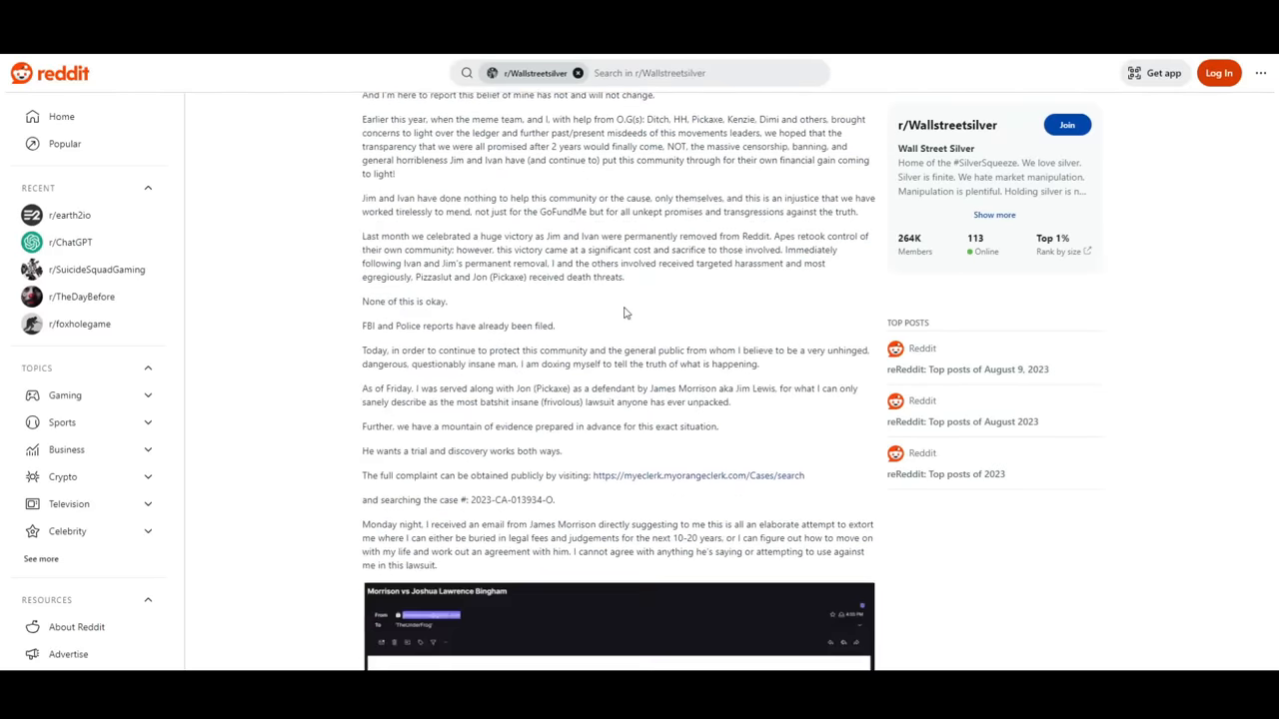
{"action": "scroll", "scroll_direction": "down", "scroll_amount": 3}
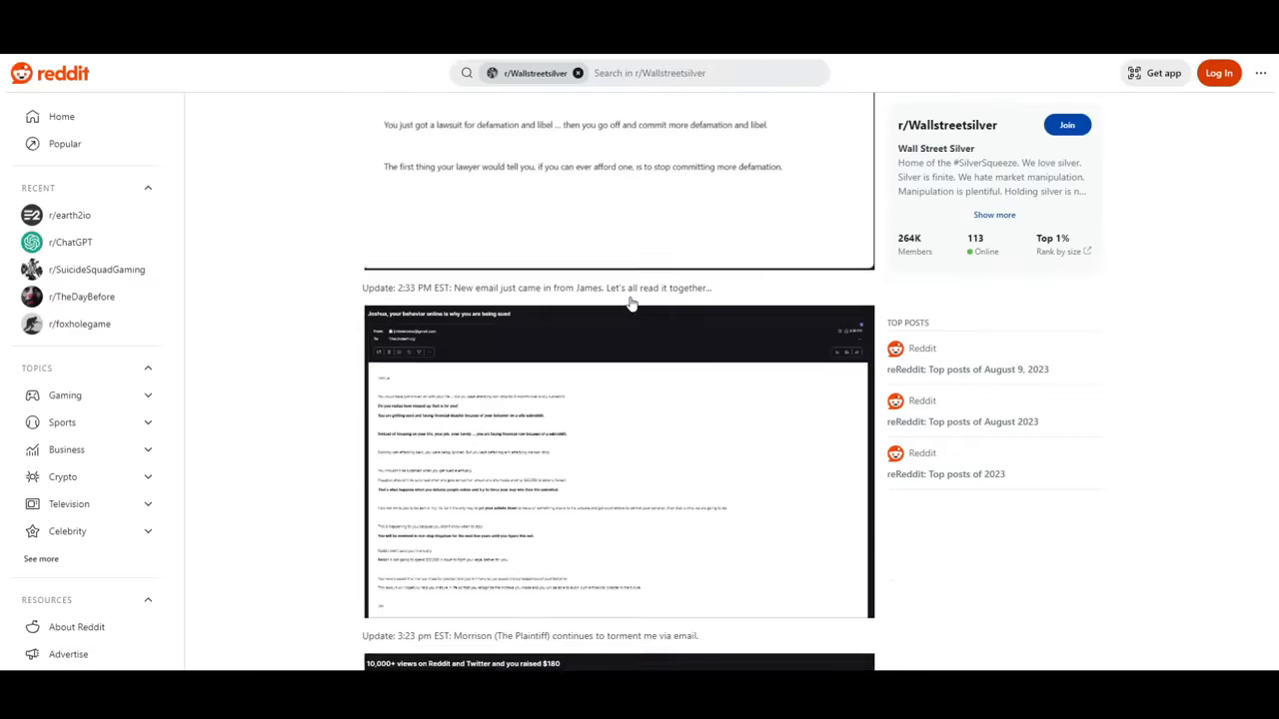
{"action": "scroll", "scroll_direction": "down", "scroll_amount": 3}
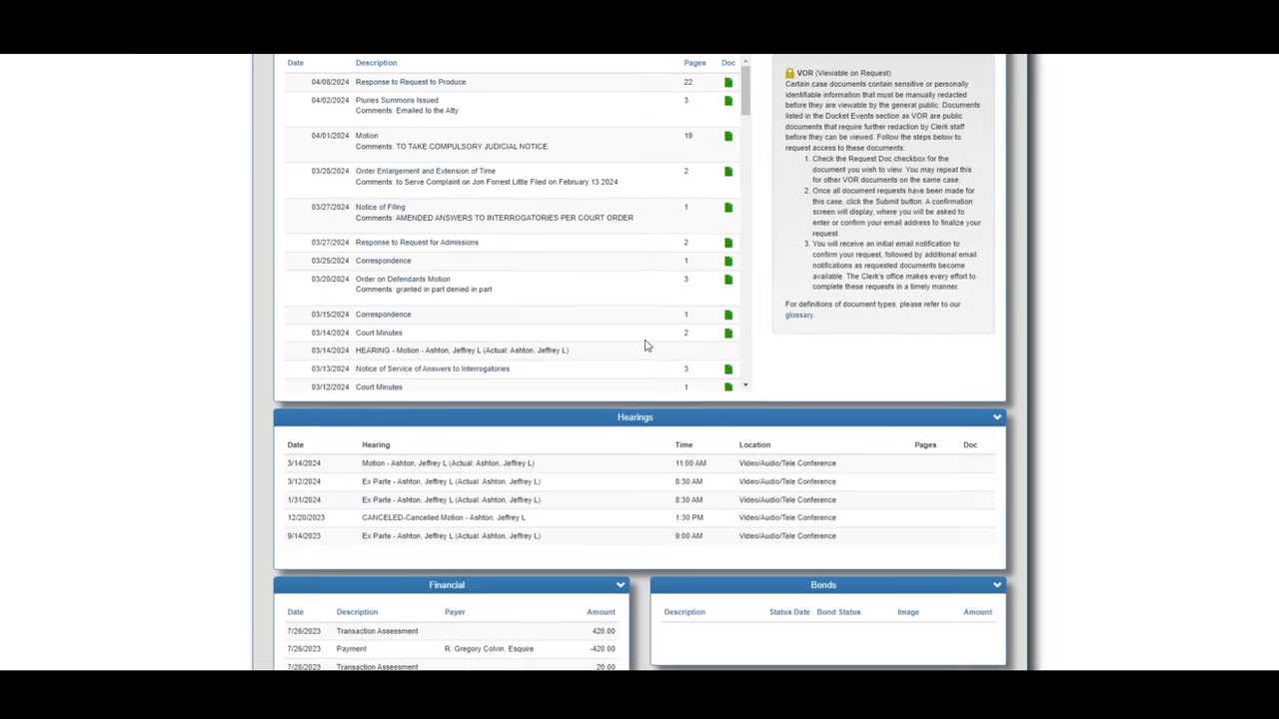
Step: Review case 2023-CA-013934-O's docket events and bring its parties and case header into view
{"action": "scroll", "scroll_direction": "down", "scroll_amount": 3}
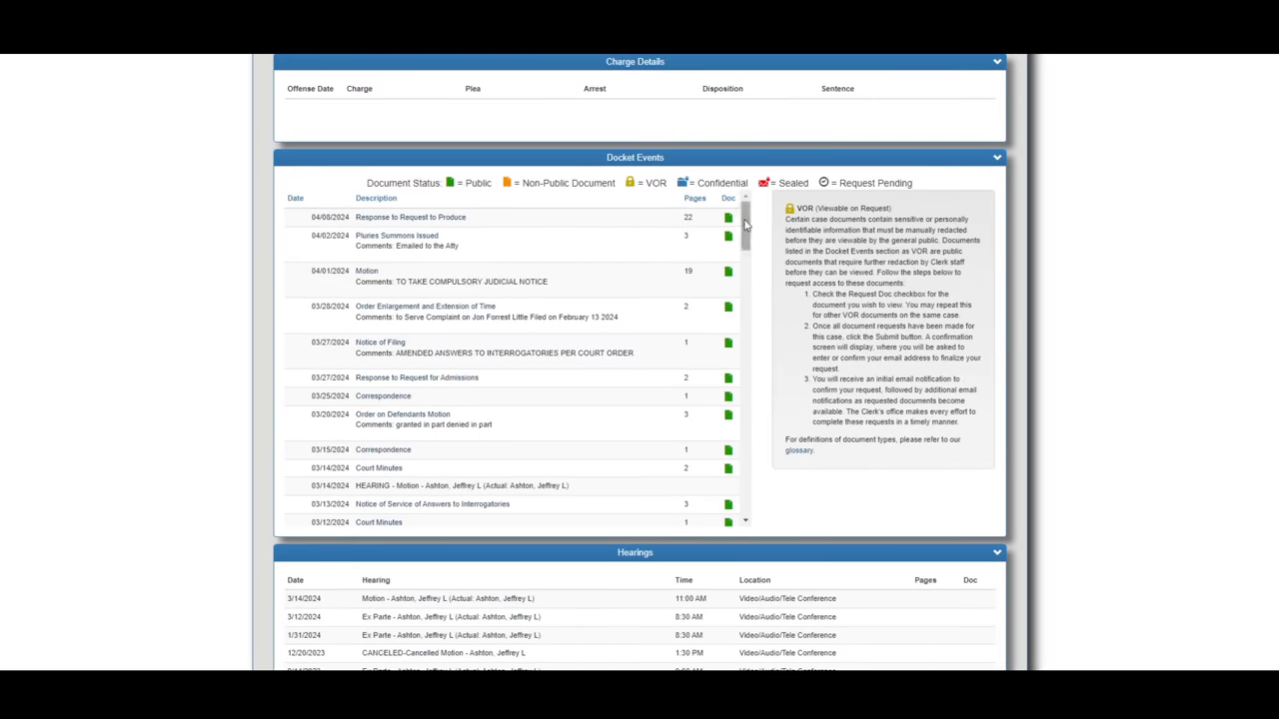
{"action": "scroll", "scroll_direction": "down", "scroll_amount": 3}
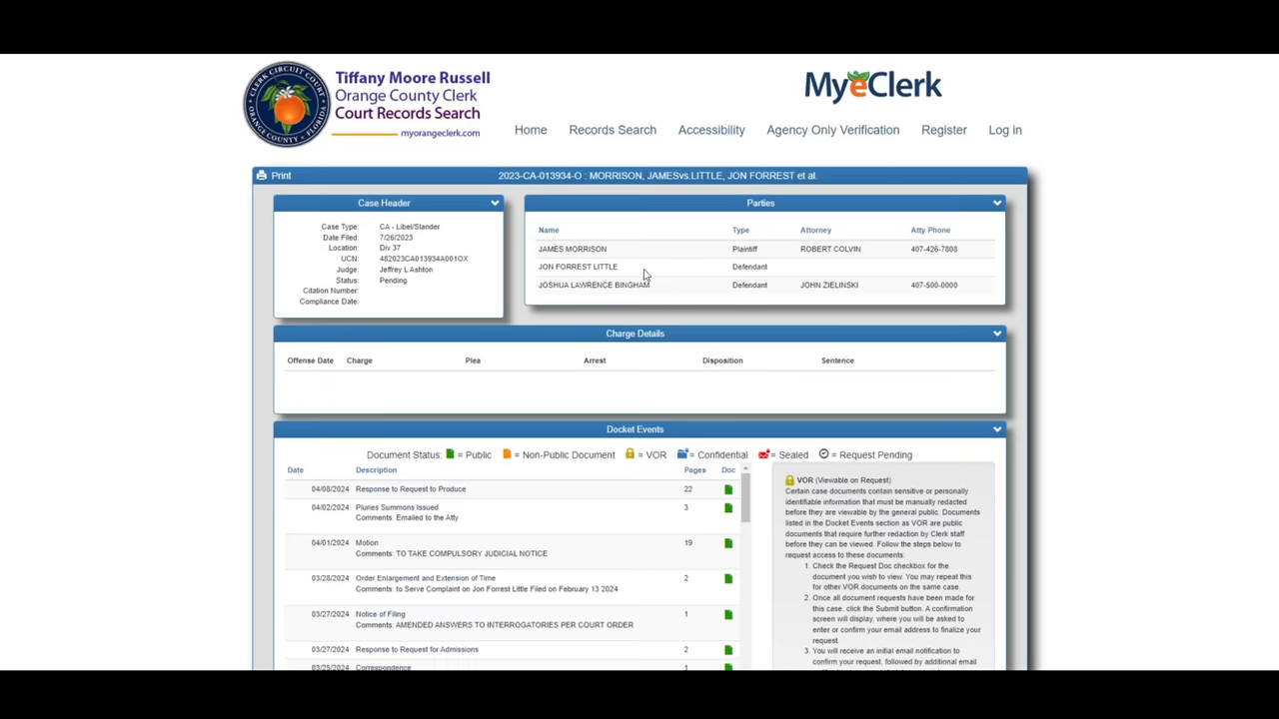
{"action": "double_click", "coordinate": [594, 283]}
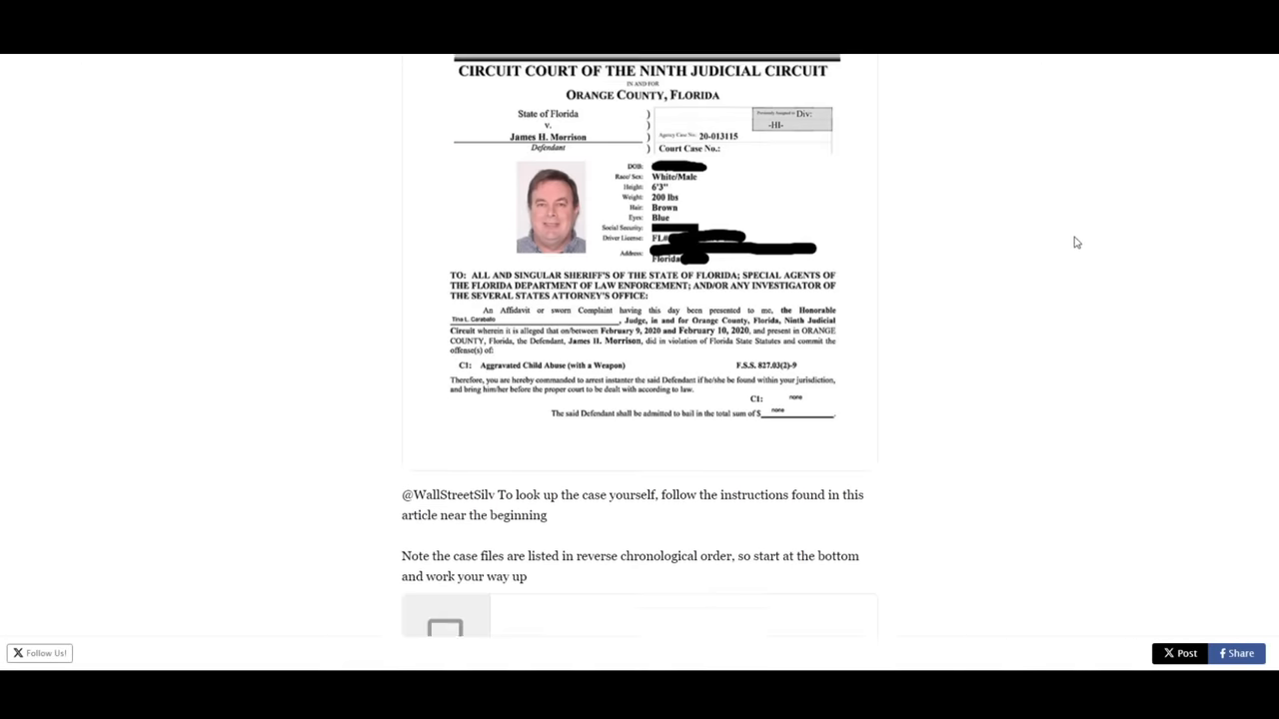
Step: Scroll past the Florida circuit court affidavit to the Wall Street Silver DM screenshot
{"action": "scroll", "scroll_direction": "down", "scroll_amount": 3}
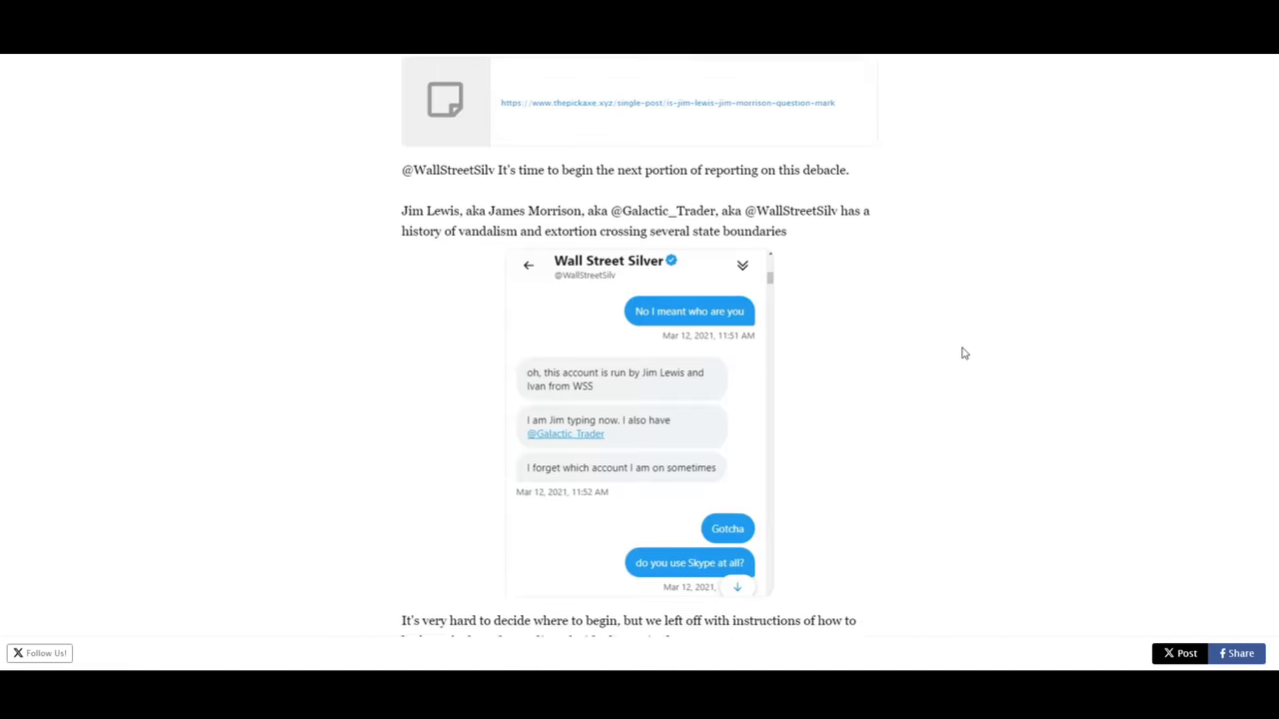
{"action": "scroll", "scroll_direction": "down", "scroll_amount": 3}
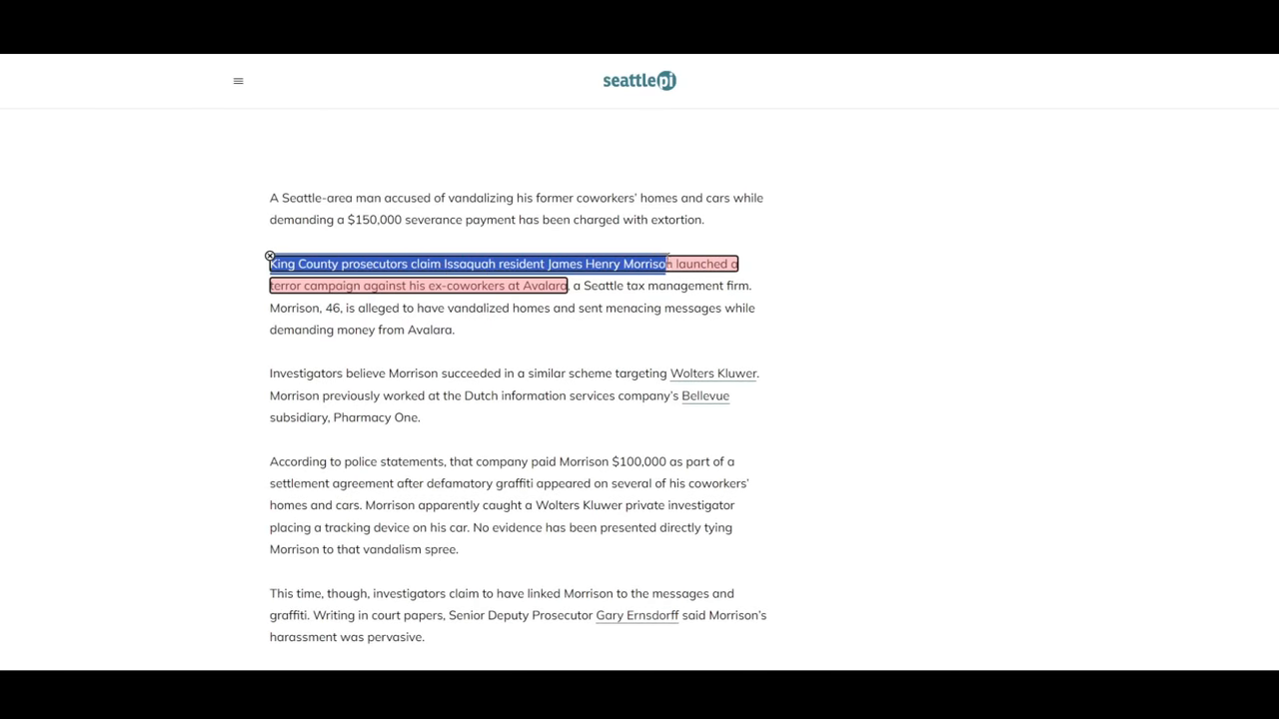
Step: Highlight the 'King County prosecutors claim…' terror-campaign sentence and read down the Seattle PI article
{"action": "left_click_drag", "start_coordinate": [655, 263], "coordinate": [459, 284]}
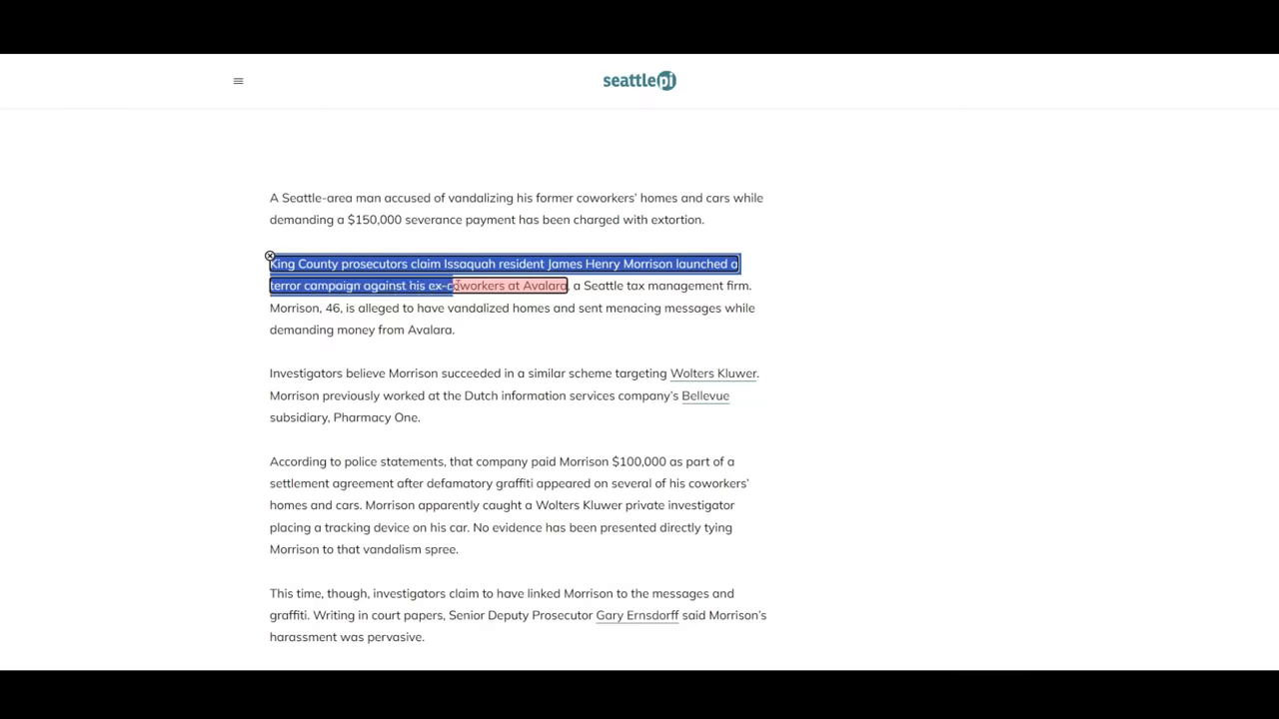
{"action": "scroll", "scroll_direction": "down", "scroll_amount": 3}
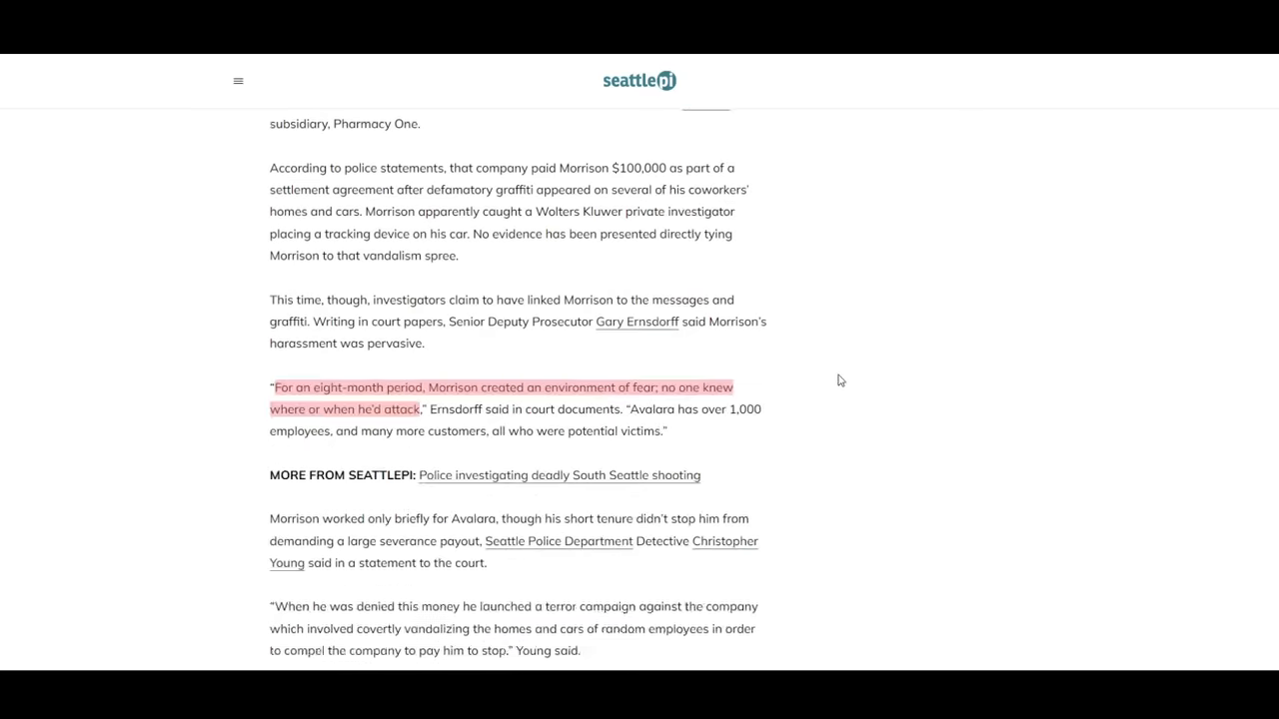
{"action": "scroll", "scroll_direction": "down", "scroll_amount": 3}
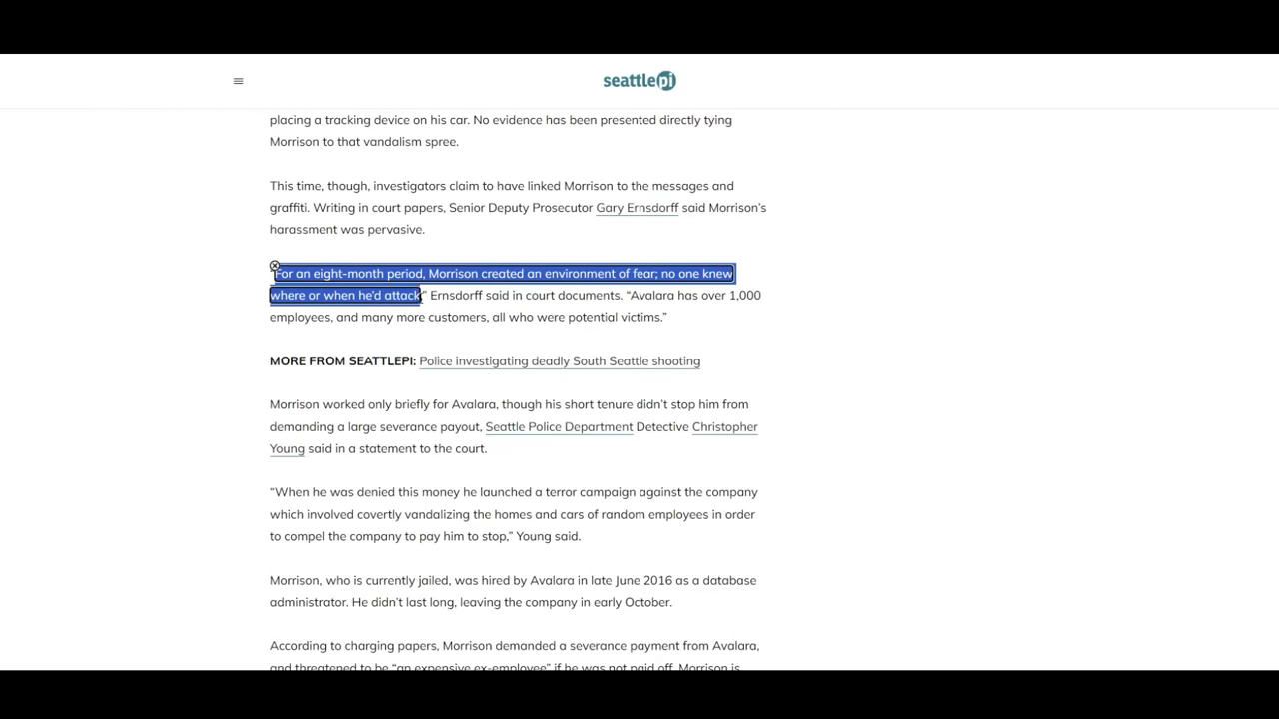
{"action": "scroll", "scroll_direction": "down", "scroll_amount": 3}
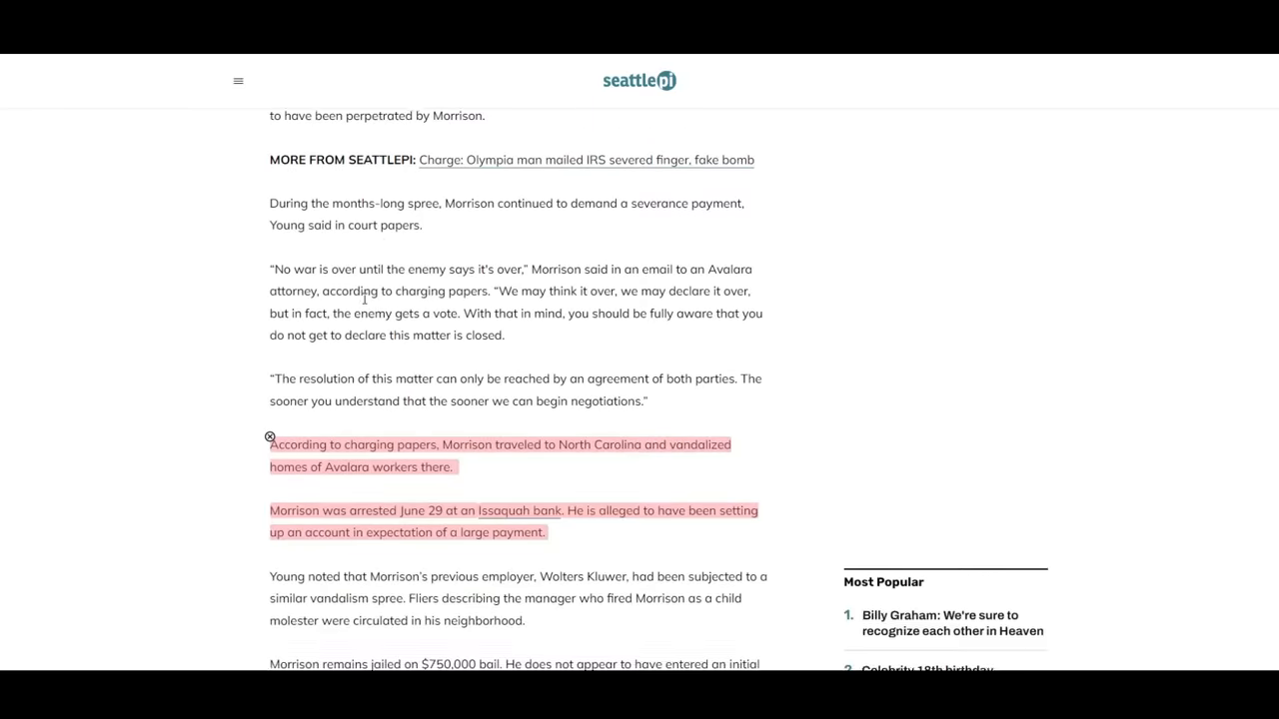
{"action": "scroll", "scroll_direction": "up", "scroll_amount": 3}
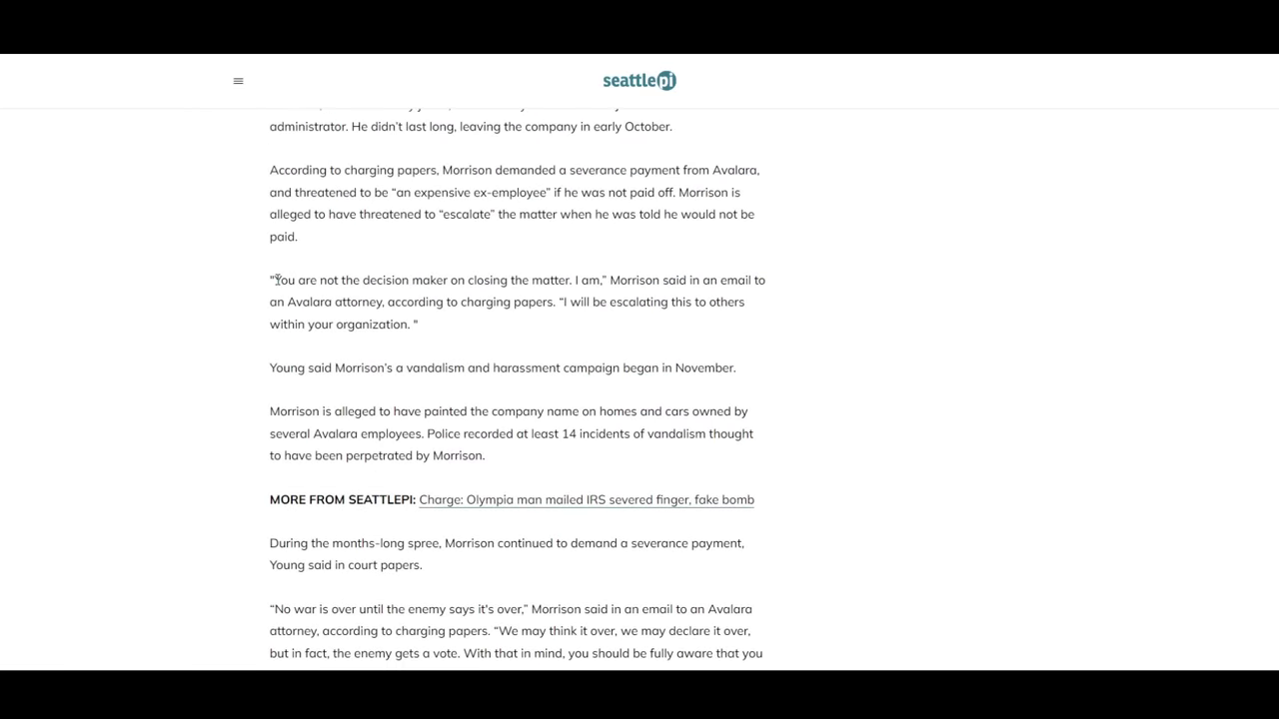
Step: Highlight the 'Morrison worked only briefly…' sentence about his Avalara tenure
{"action": "scroll", "scroll_direction": "up", "scroll_amount": 3}
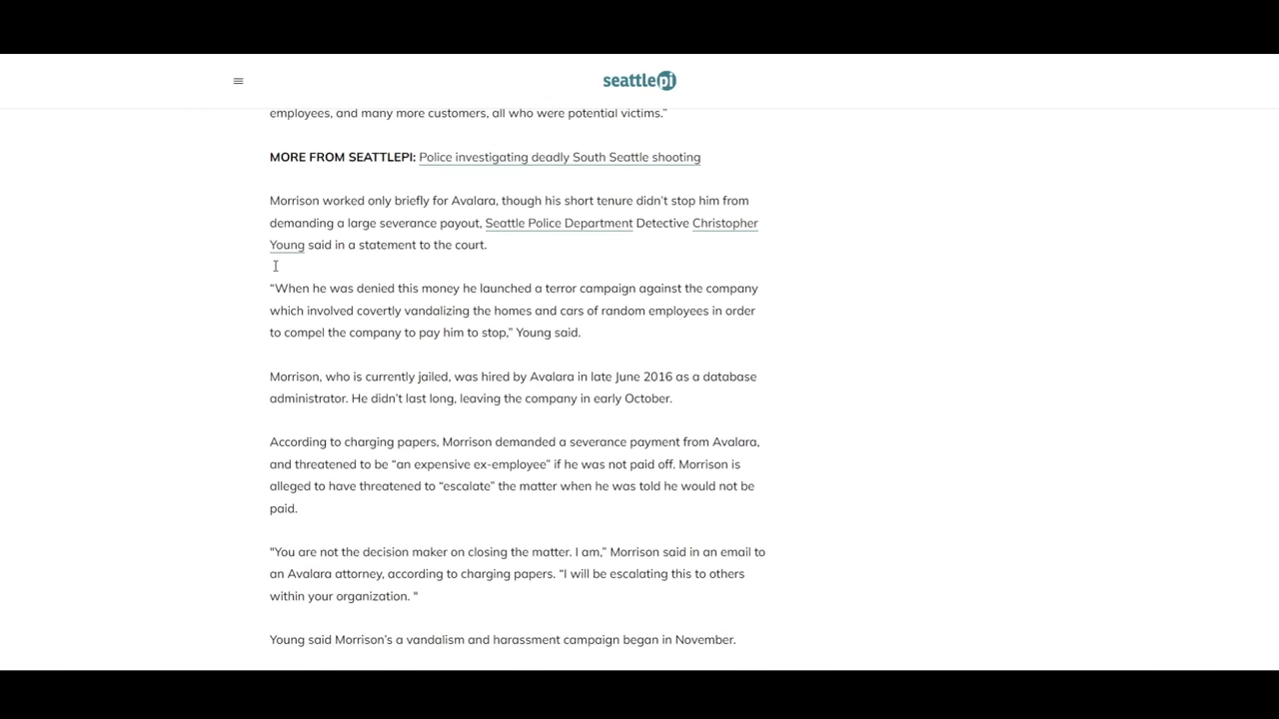
{"action": "left_click_drag", "start_coordinate": [270, 199], "coordinate": [512, 224]}
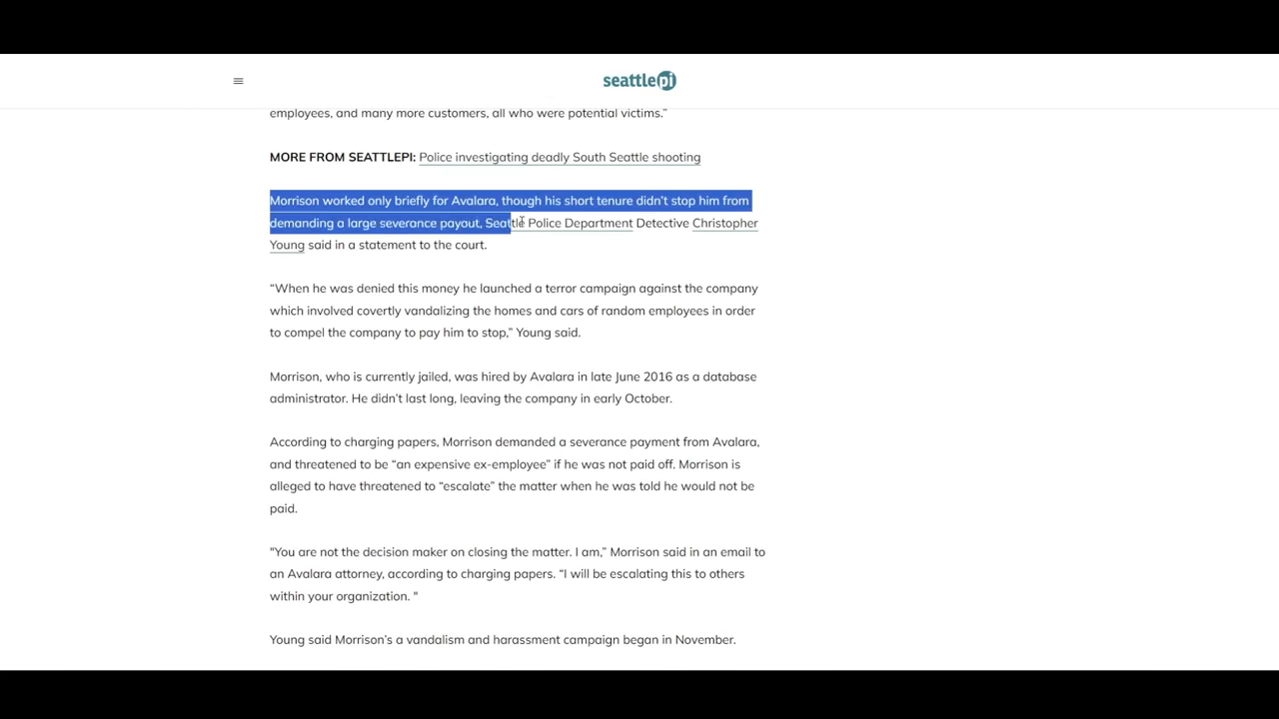
Step: Highlight Detective Young's 'When he was denied this money…' quote and move on to the closing paragraphs
{"action": "left_click_drag", "start_coordinate": [512, 224], "coordinate": [504, 243]}
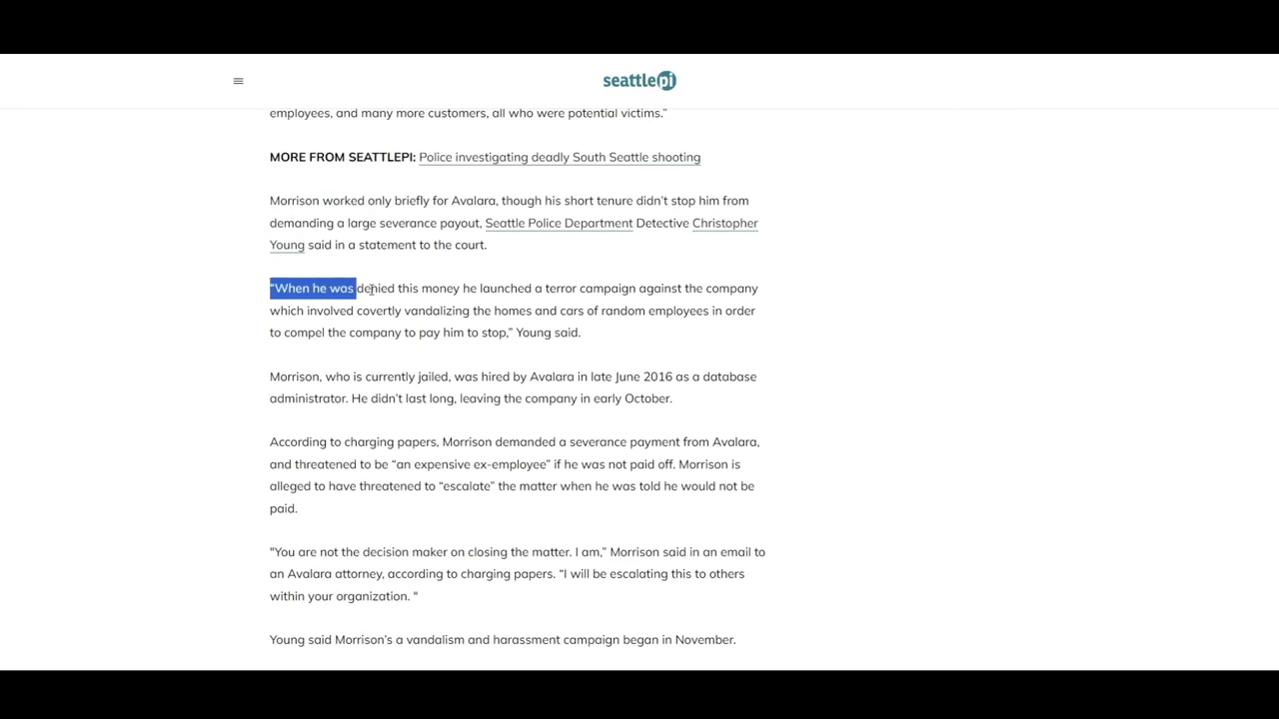
{"action": "left_click_drag", "start_coordinate": [356, 288], "coordinate": [635, 288]}
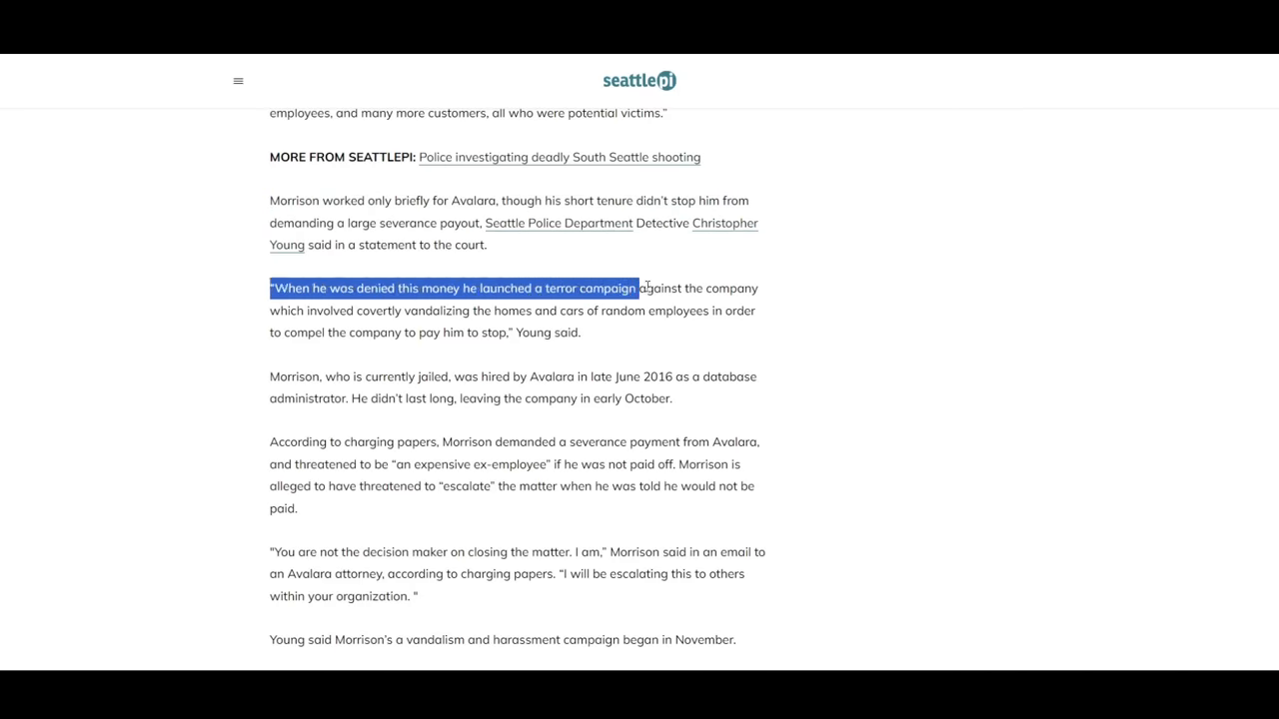
{"action": "left_click_drag", "start_coordinate": [635, 288], "coordinate": [411, 310]}
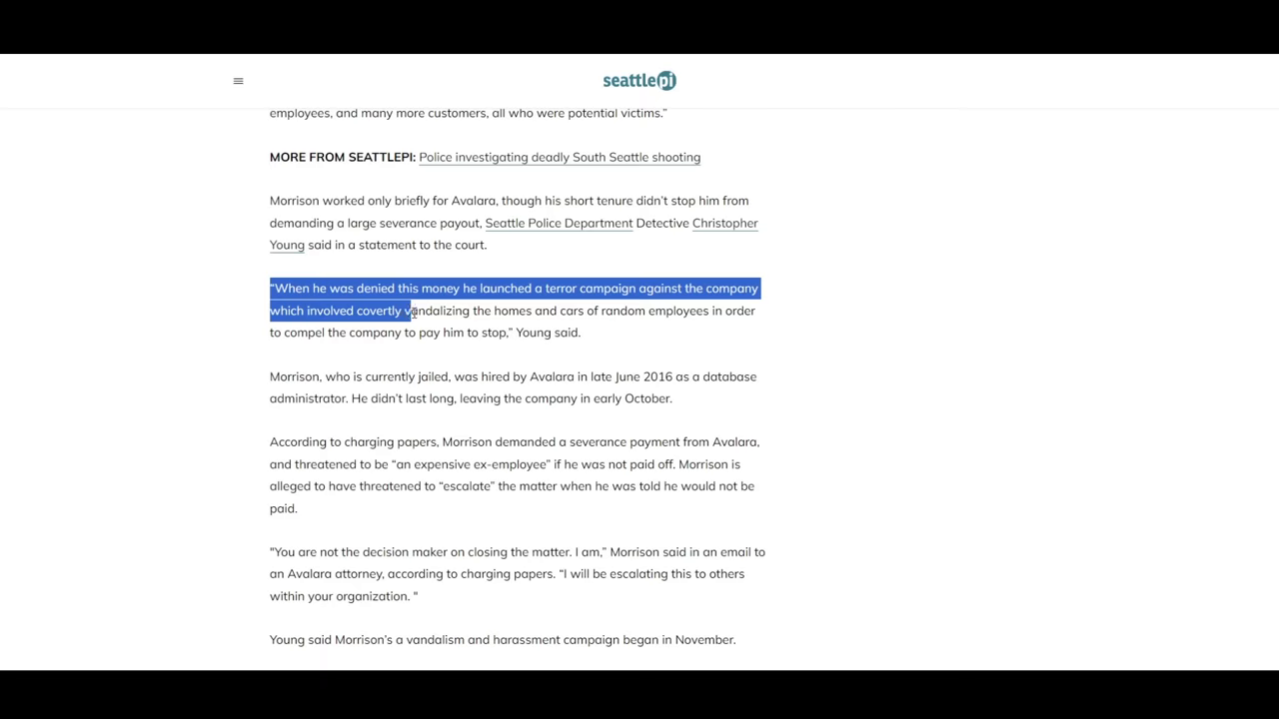
{"action": "left_click_drag", "start_coordinate": [410, 309], "coordinate": [599, 312]}
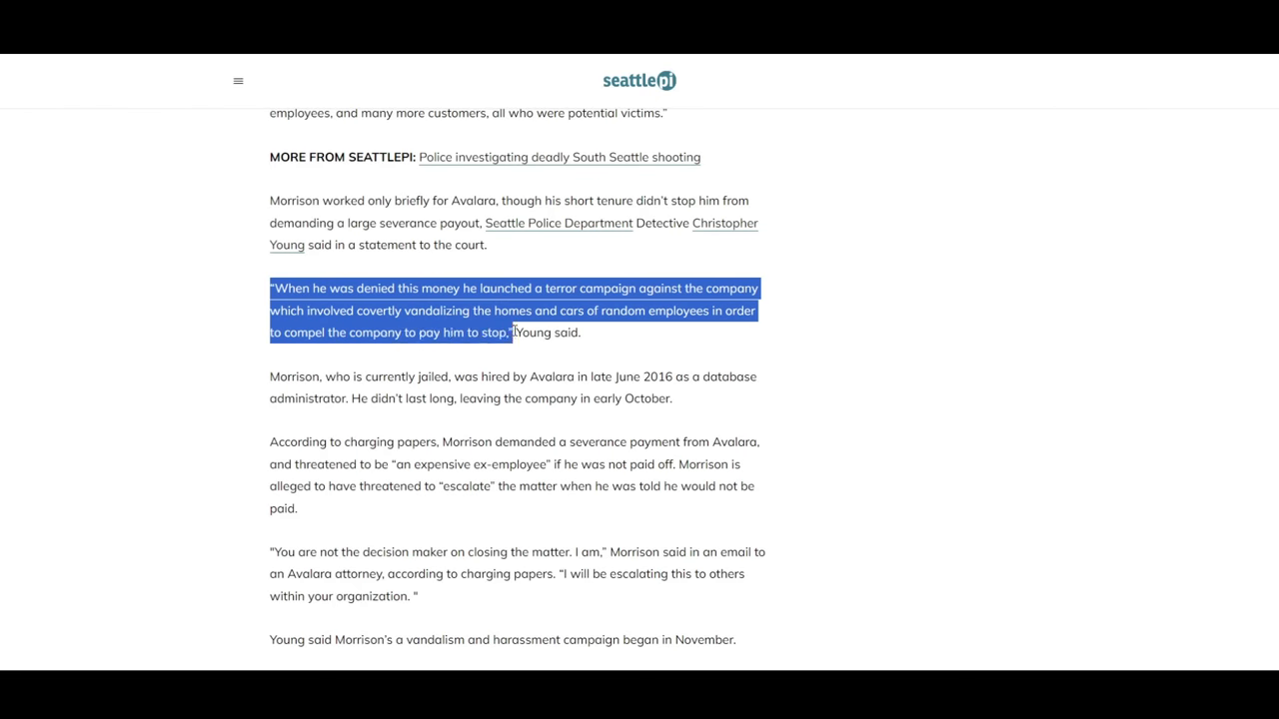
{"action": "scroll", "scroll_direction": "down", "scroll_amount": 3}
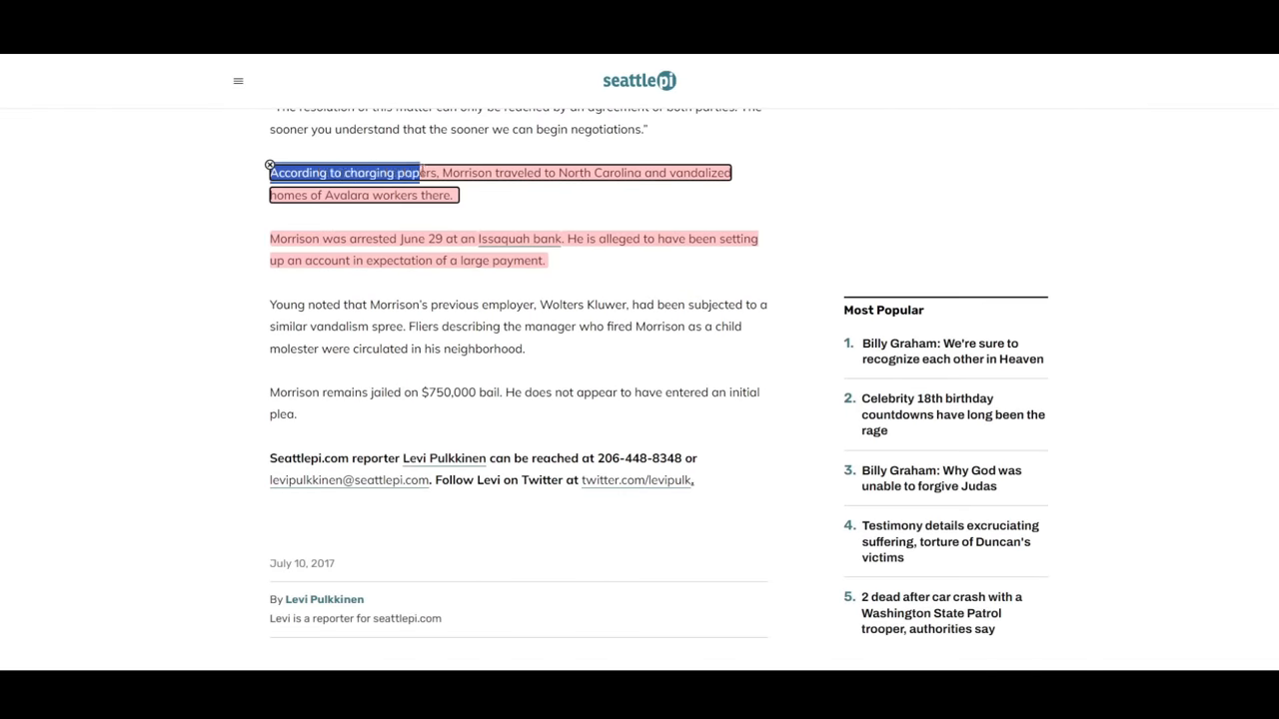
Step: Highlight the 'According to charging papers…' North Carolina vandalism and 'Morrison was arrested June 29…' Issaquah bank paragraphs
{"action": "left_click_drag", "start_coordinate": [416, 172], "coordinate": [671, 172]}
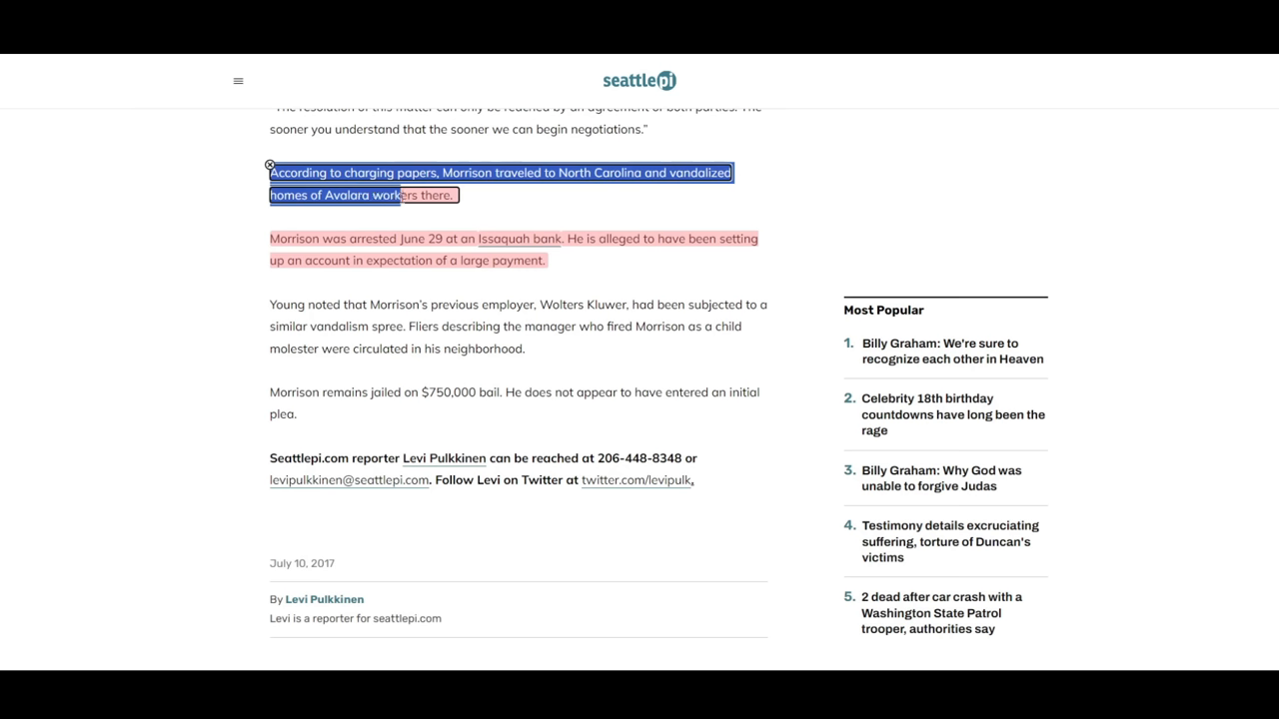
{"action": "left_click_drag", "start_coordinate": [456, 196], "coordinate": [397, 238]}
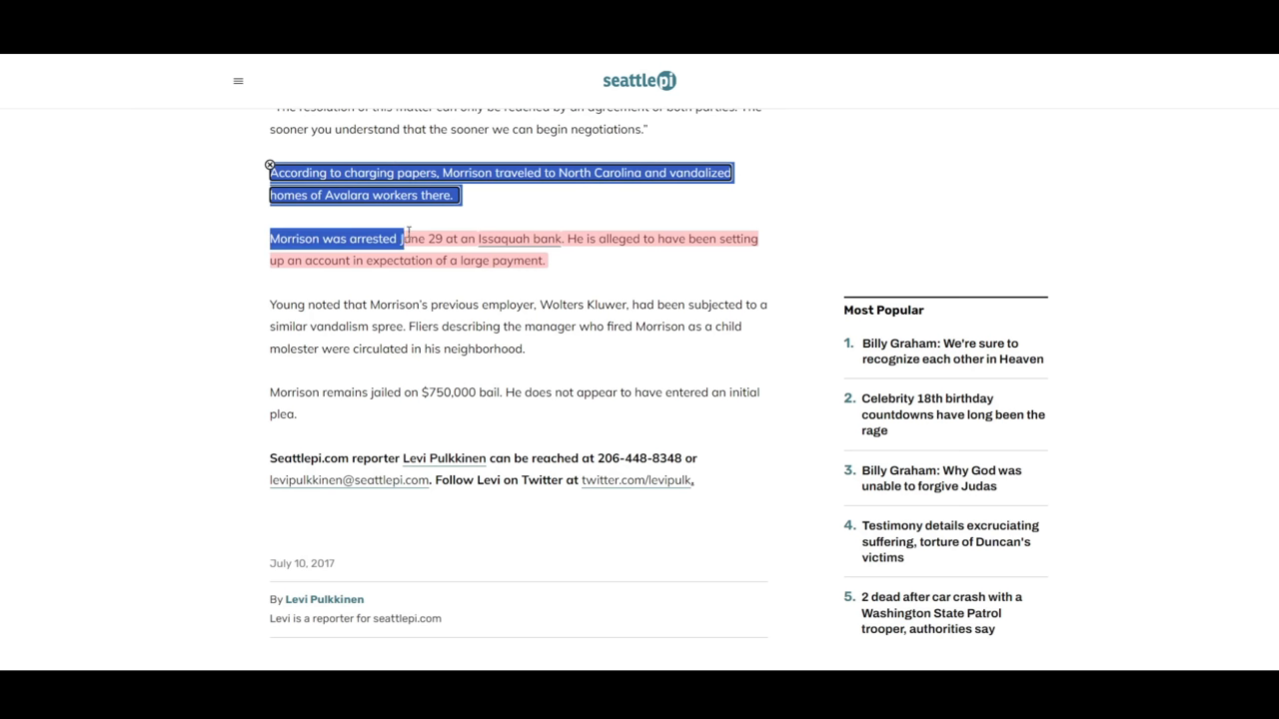
{"action": "left_click_drag", "start_coordinate": [400, 238], "coordinate": [568, 238]}
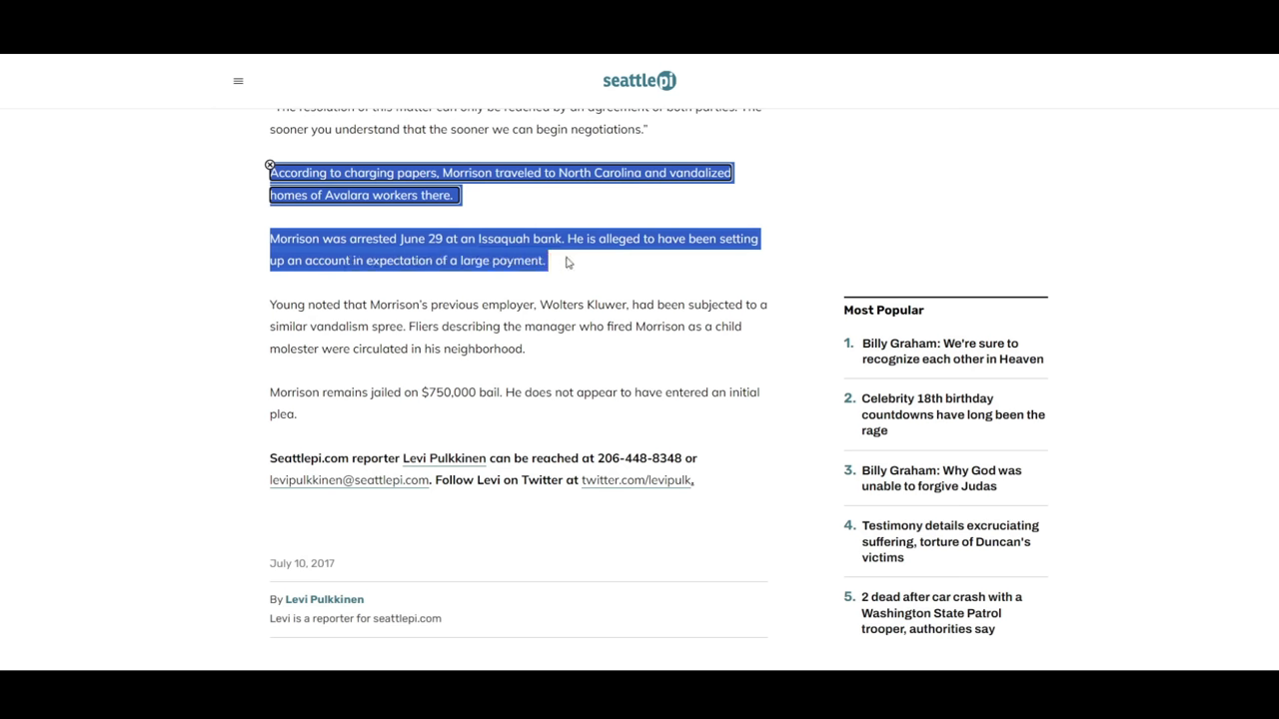
{"action": "mouse_move", "coordinate": [587, 206]}
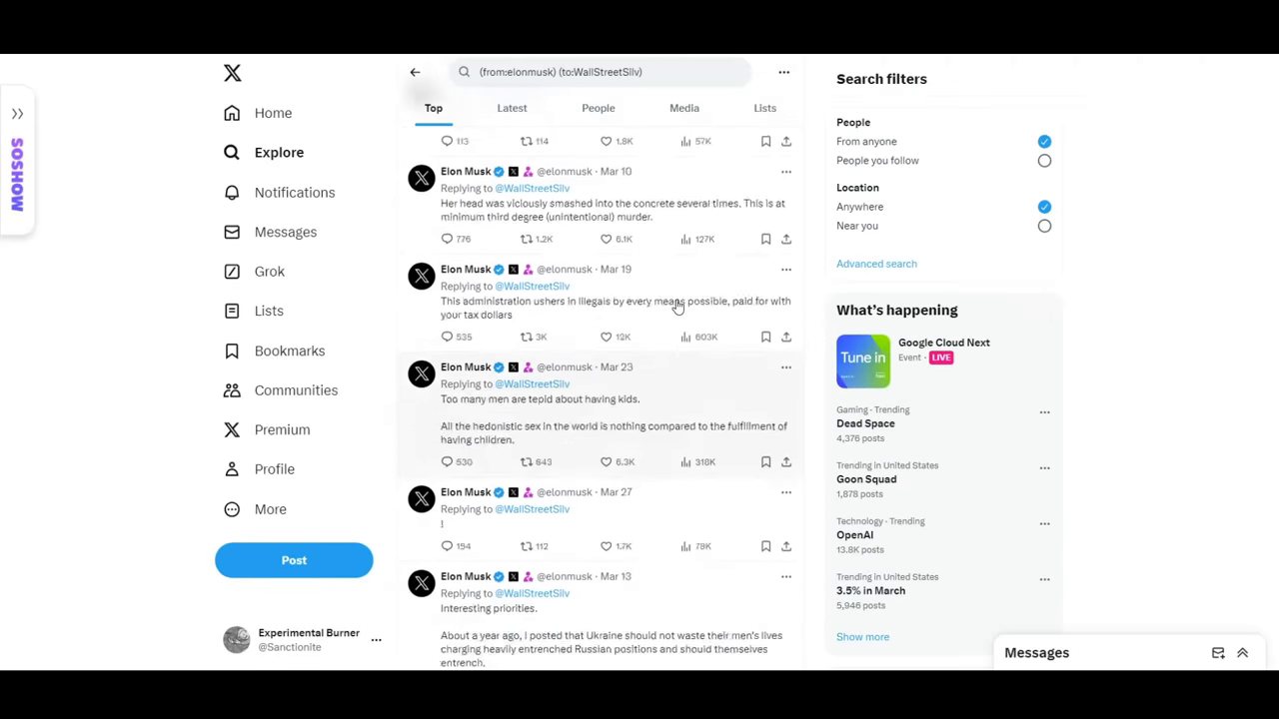
Step: Scroll the Top results of the (from:elonmusk) (to:WallStreetSilv) X search
{"action": "scroll", "scroll_direction": "down", "scroll_amount": 3}
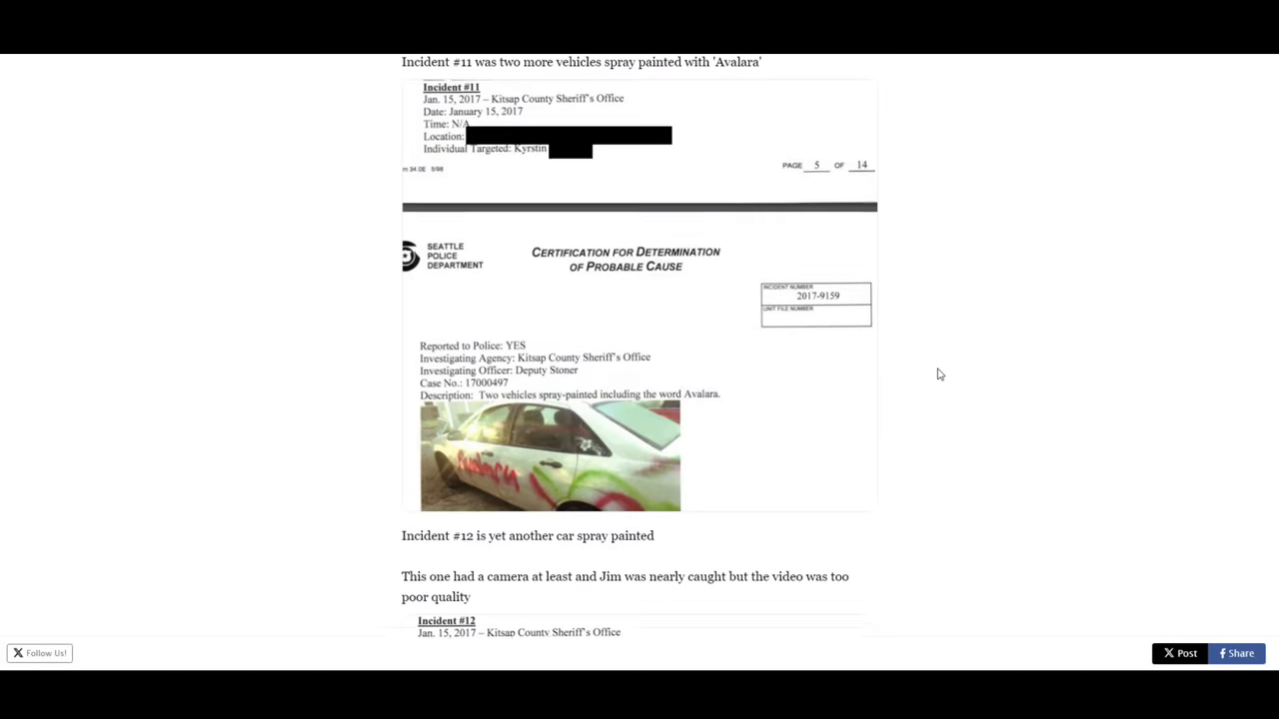
{"action": "scroll", "scroll_direction": "down", "scroll_amount": 3}
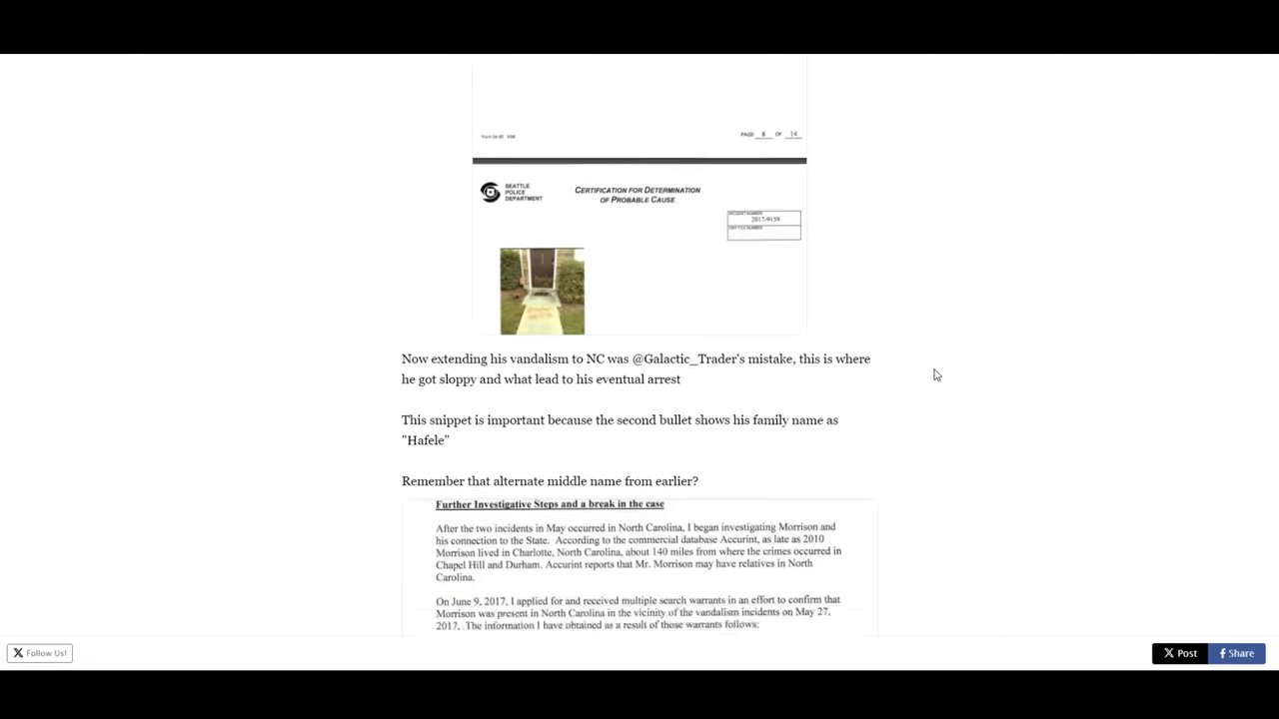
{"action": "scroll", "scroll_direction": "down", "scroll_amount": 3}
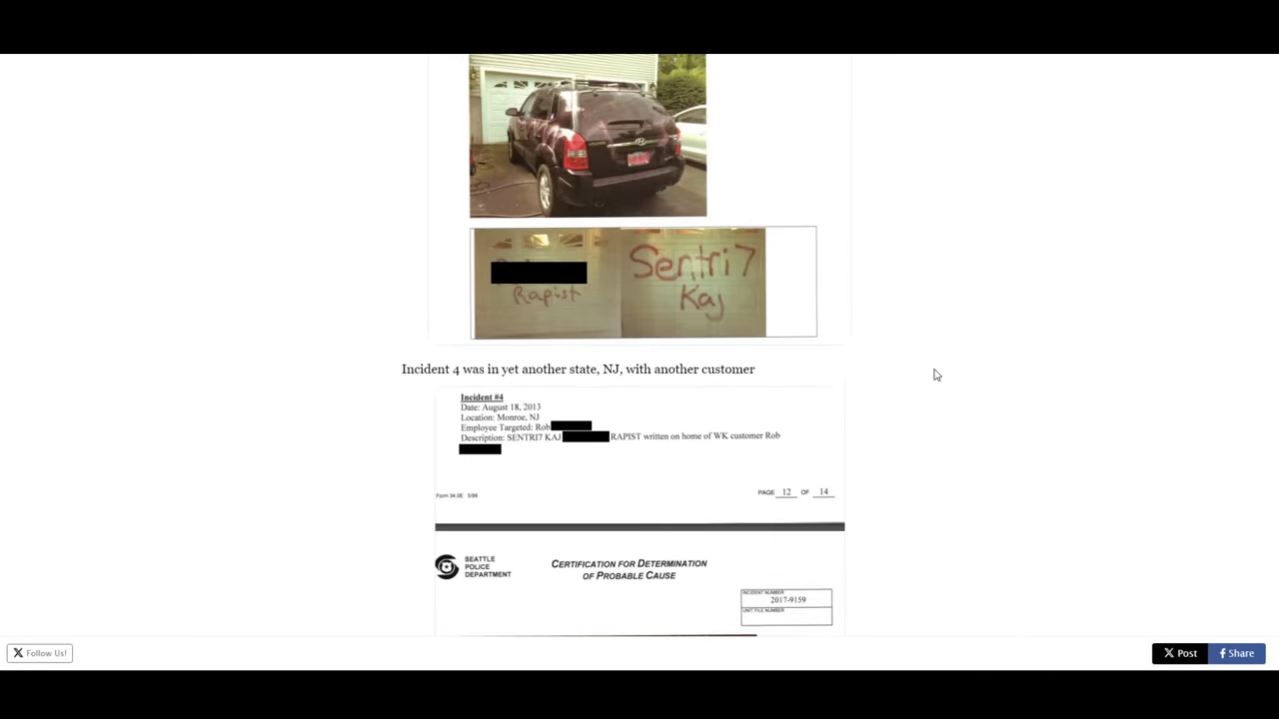
{"action": "scroll", "scroll_direction": "down", "scroll_amount": 3}
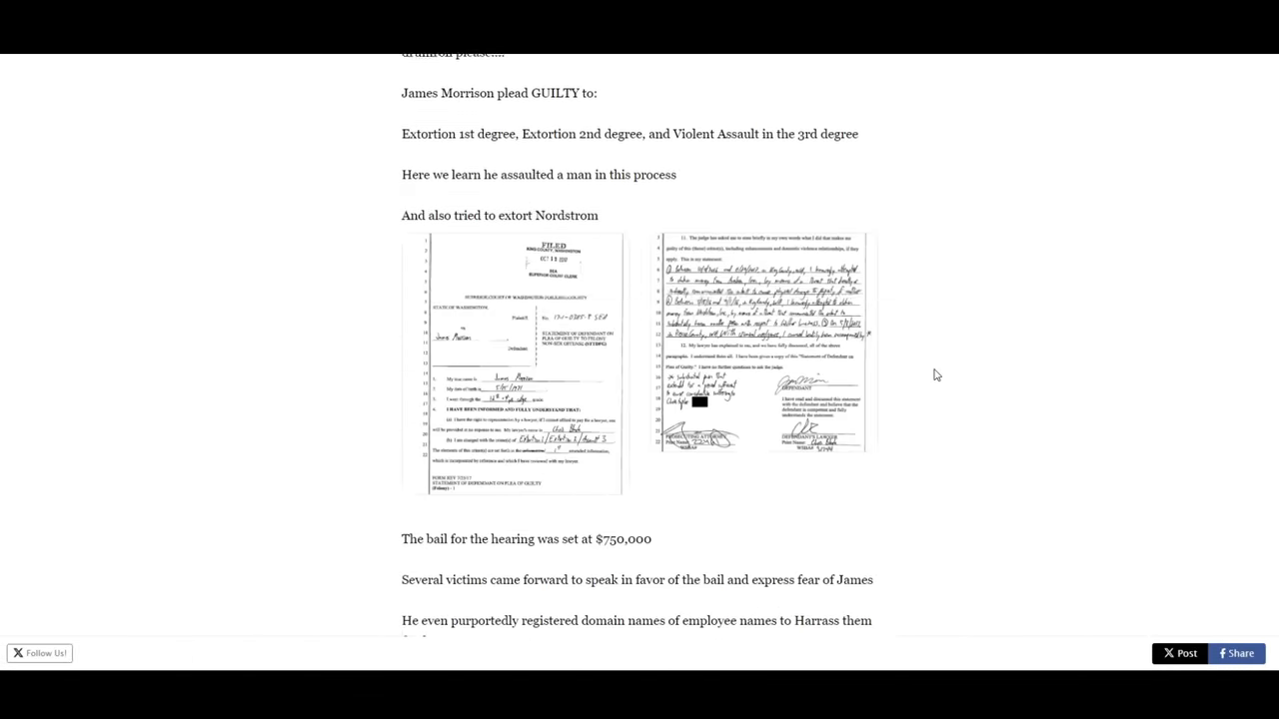
{"action": "scroll", "scroll_direction": "down", "scroll_amount": 3}
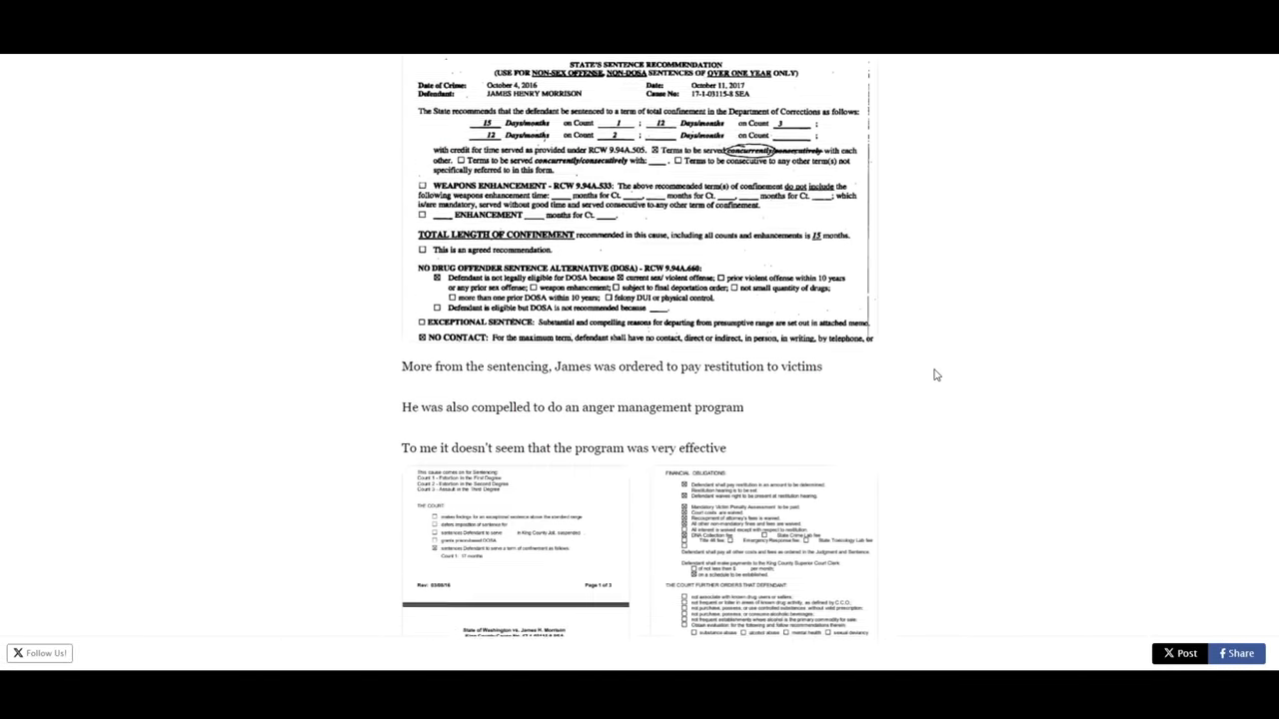
{"action": "scroll", "scroll_direction": "down", "scroll_amount": 3}
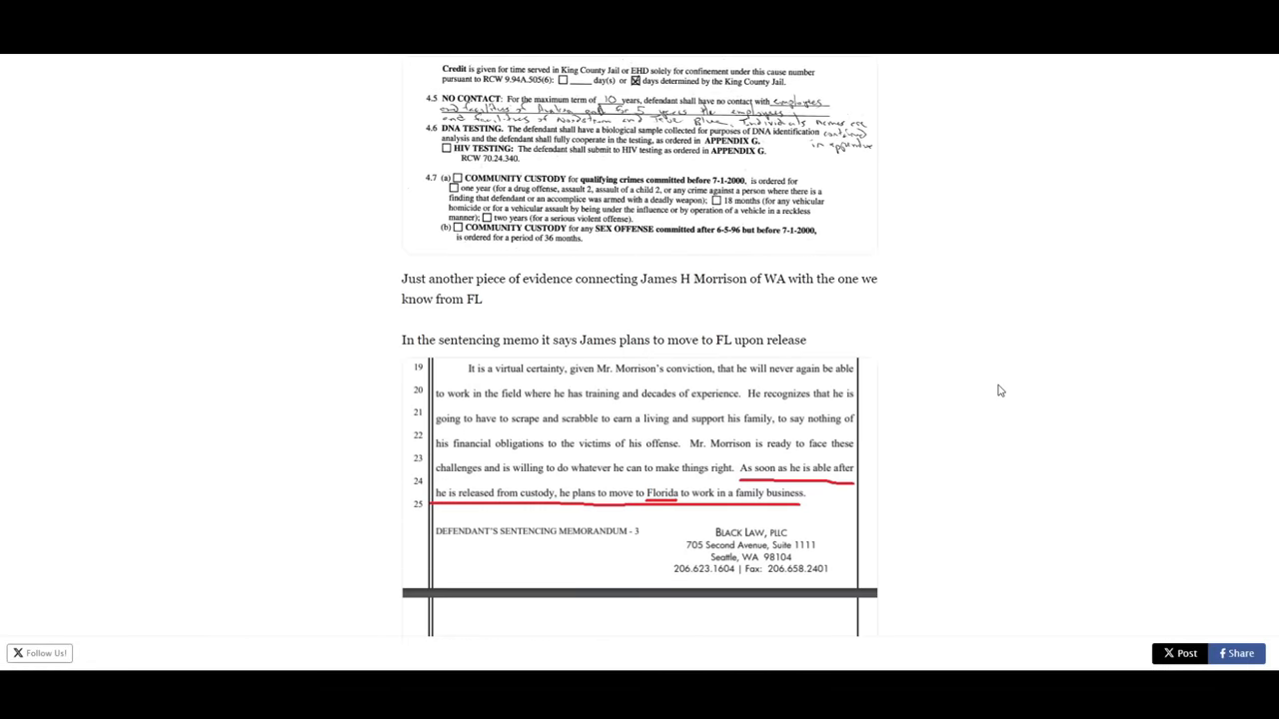
{"action": "scroll", "scroll_direction": "down", "scroll_amount": 3}
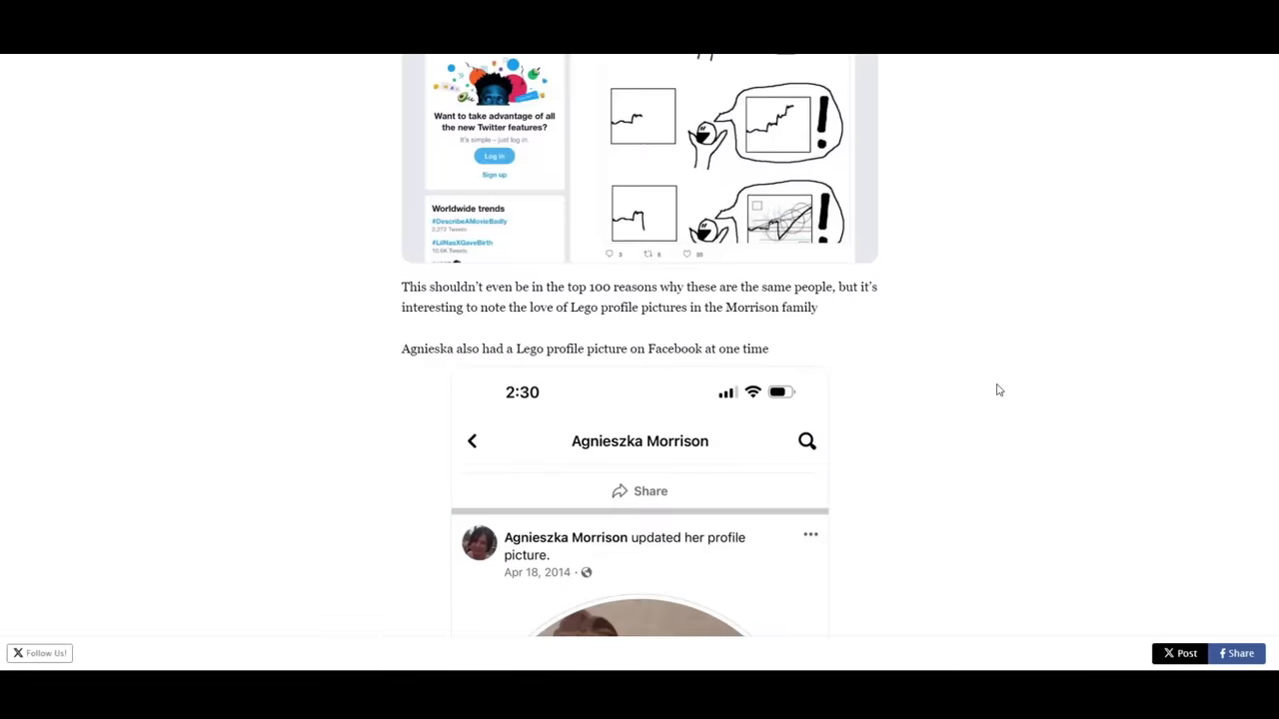
{"action": "scroll", "scroll_direction": "down", "scroll_amount": 3}
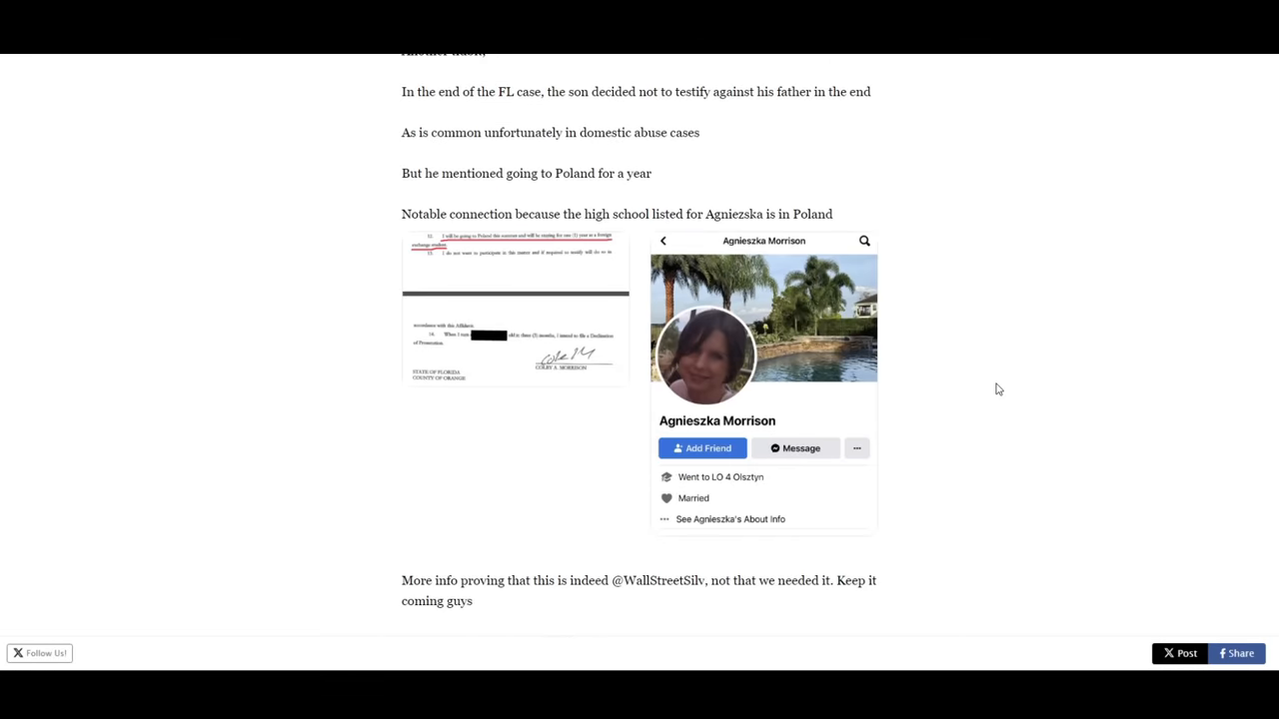
{"action": "scroll", "scroll_direction": "down", "scroll_amount": 3}
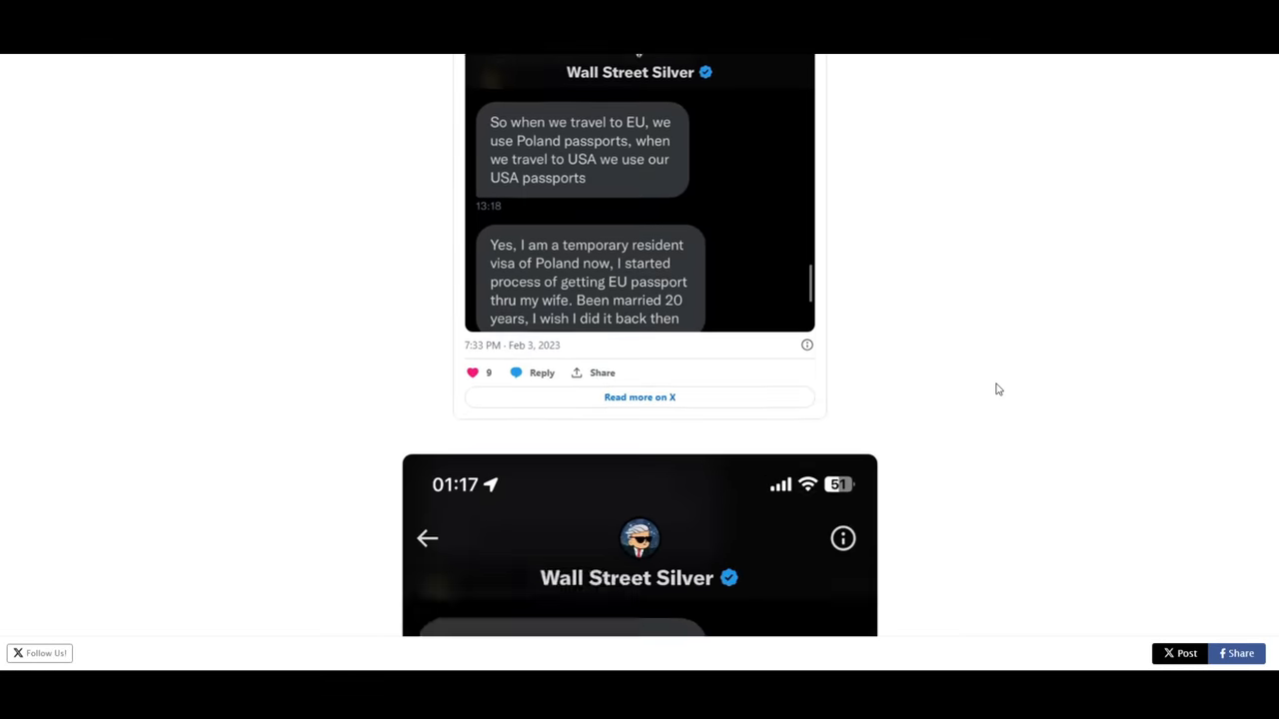
{"action": "scroll", "scroll_direction": "down", "scroll_amount": 3}
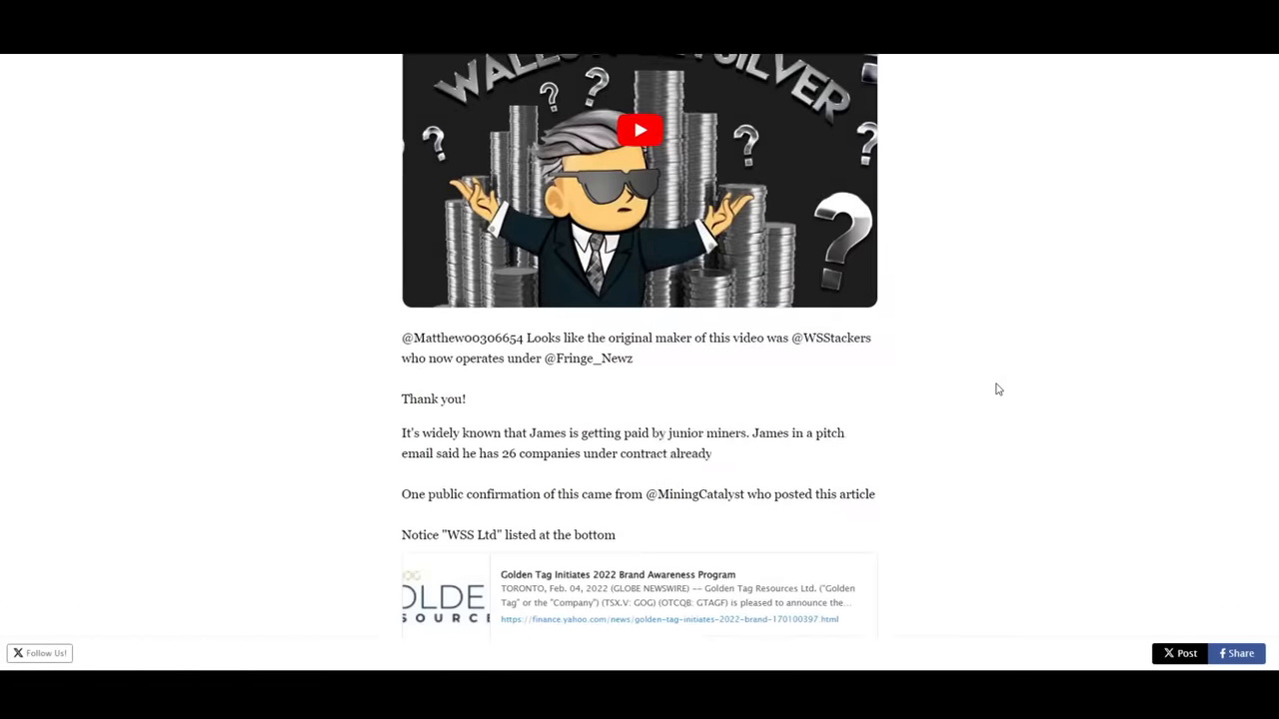
{"action": "scroll", "scroll_direction": "down", "scroll_amount": 3}
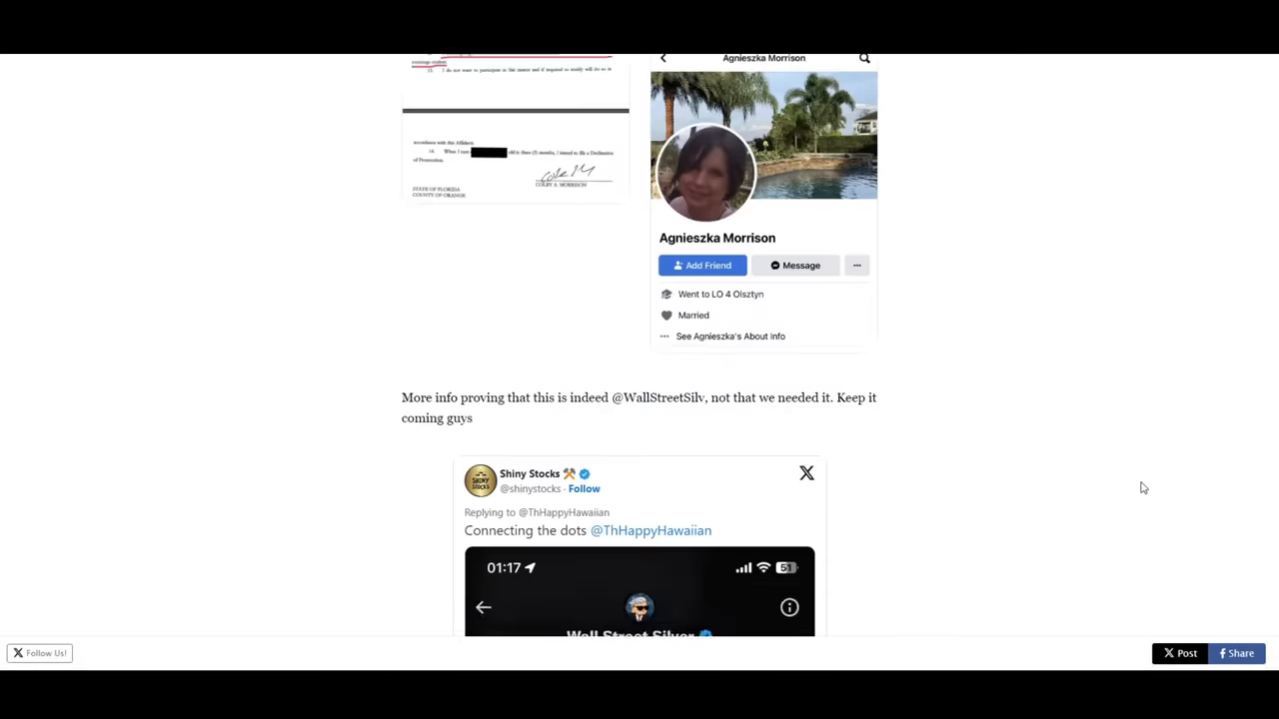